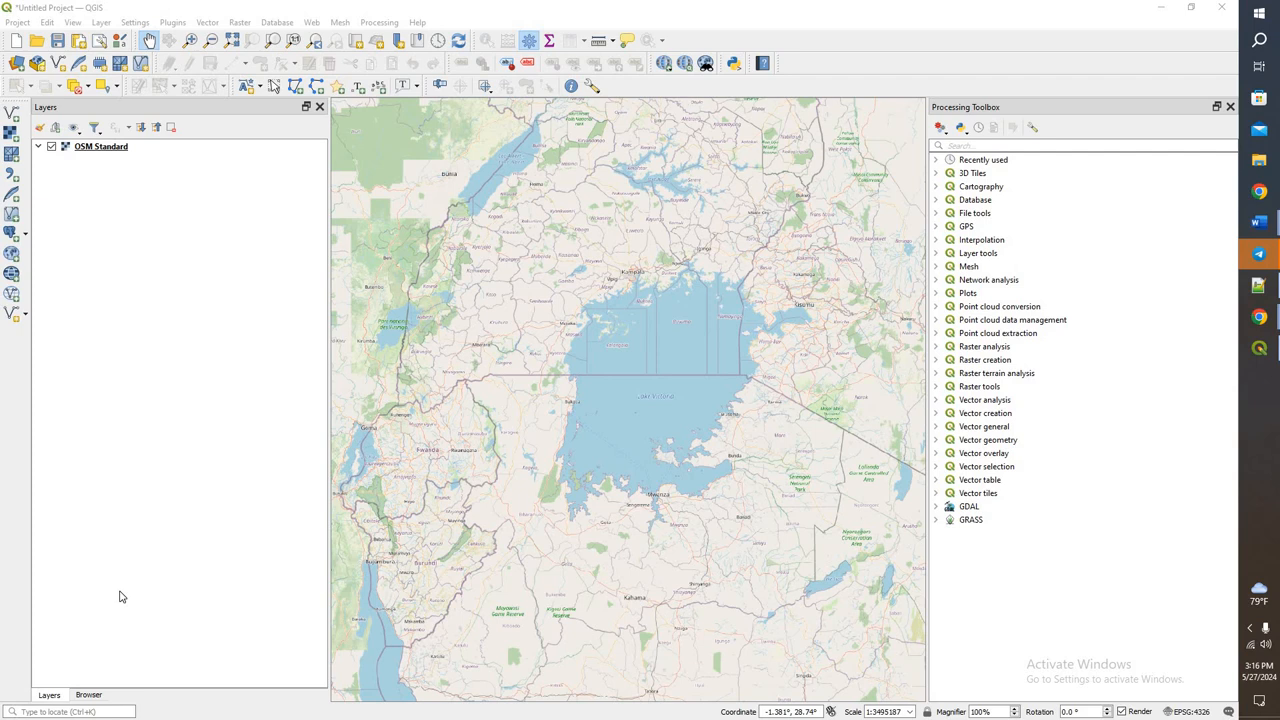
mouse_move(90, 588)
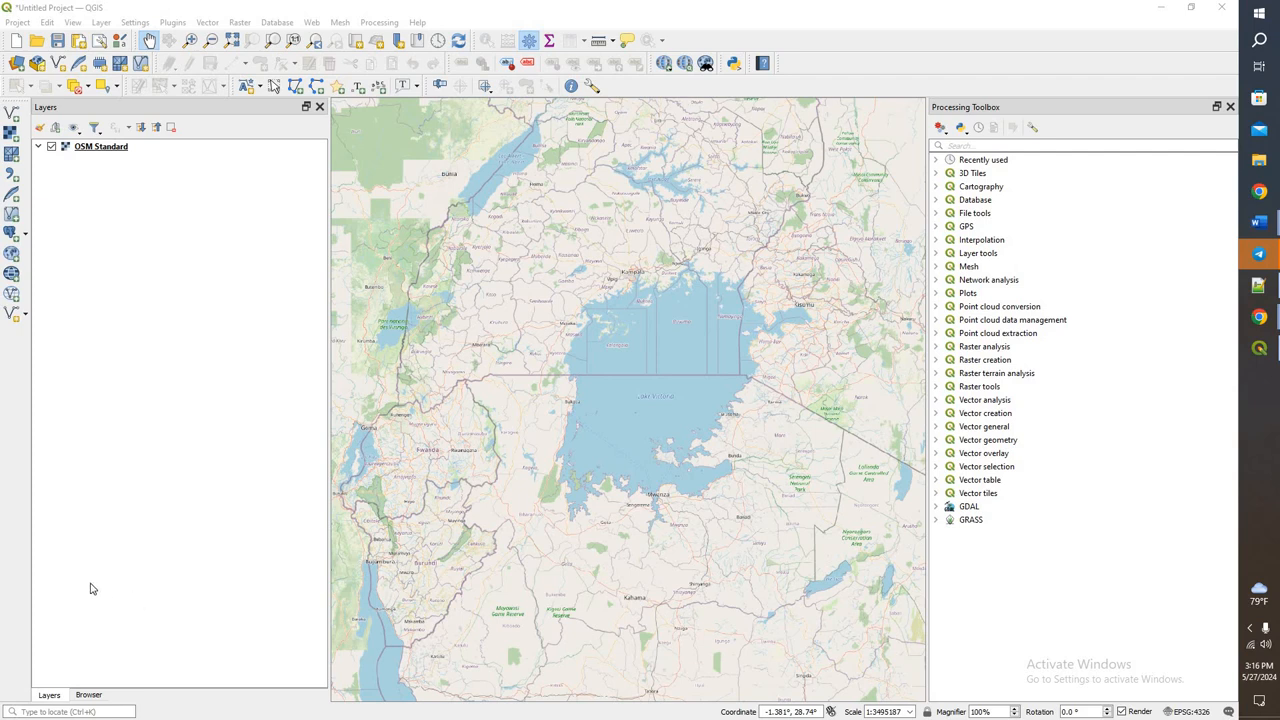
mouse_move(144, 542)
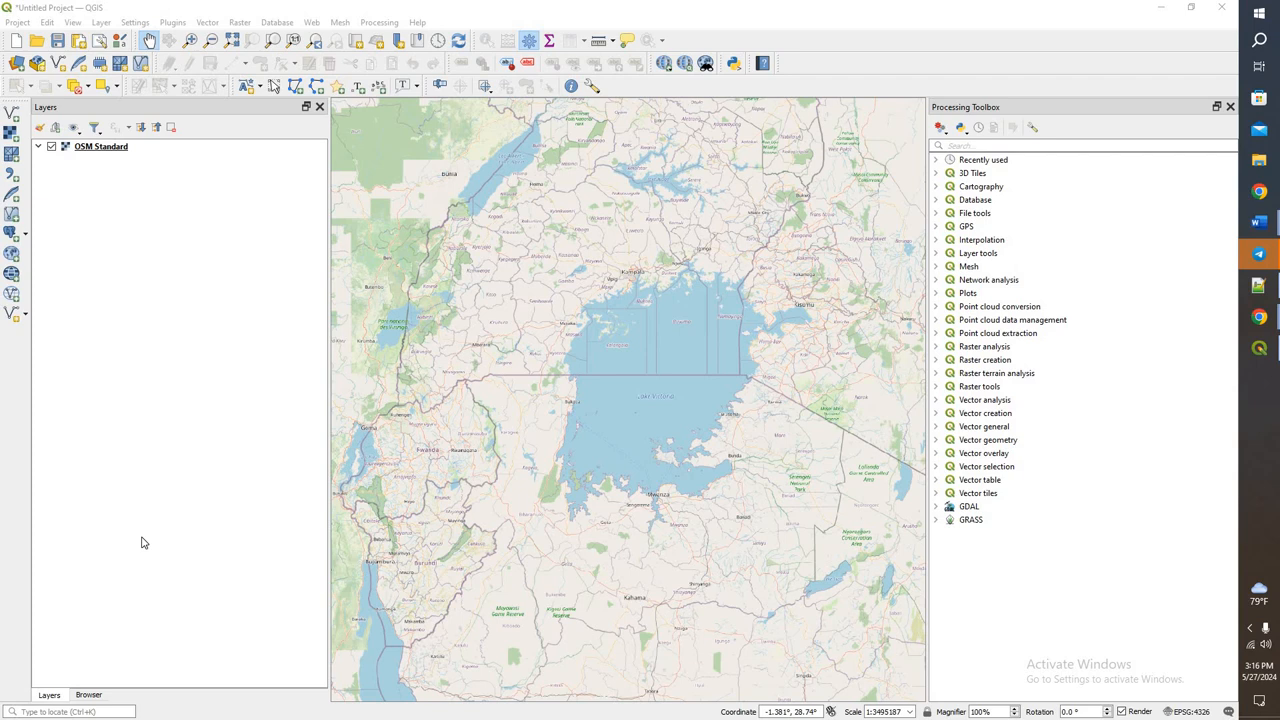
mouse_move(270, 404)
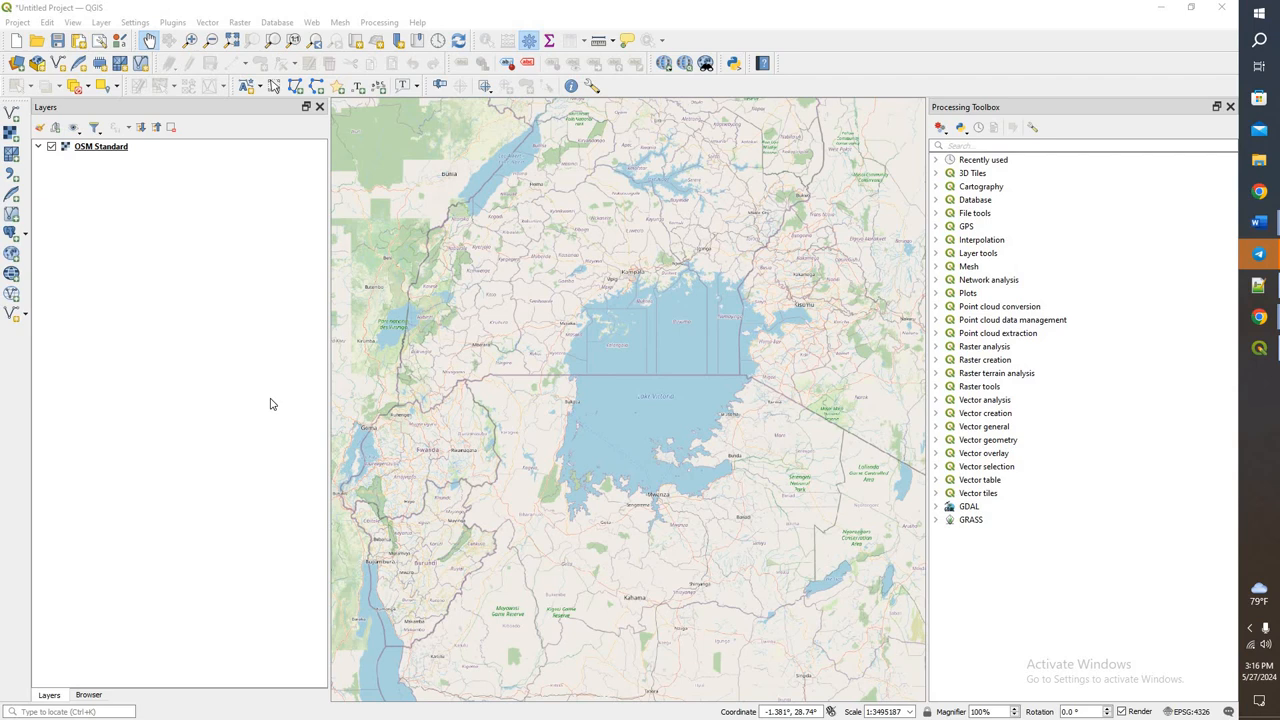
mouse_move(210, 22)
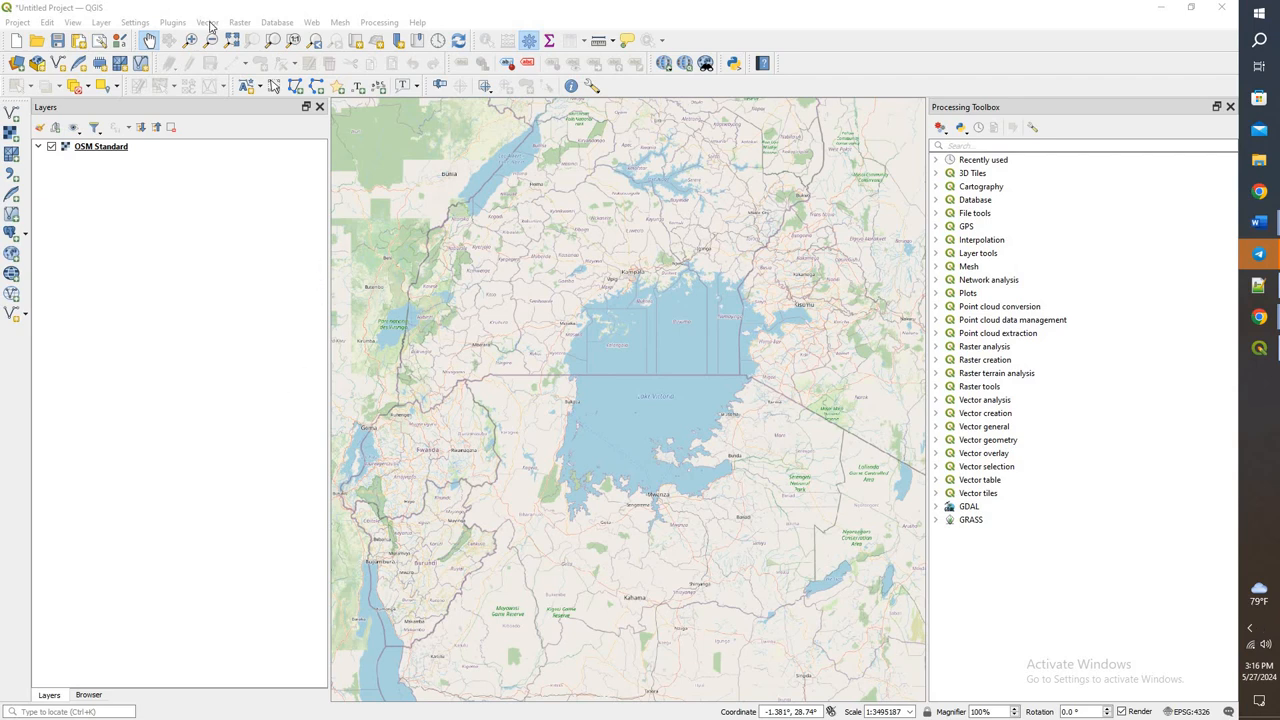
Add the LV_Grid_1ha_New_Zones_Tanzania_100ha layer from FAO_TRUEFISH.gdb via the Data Source Manager.
click(100, 22)
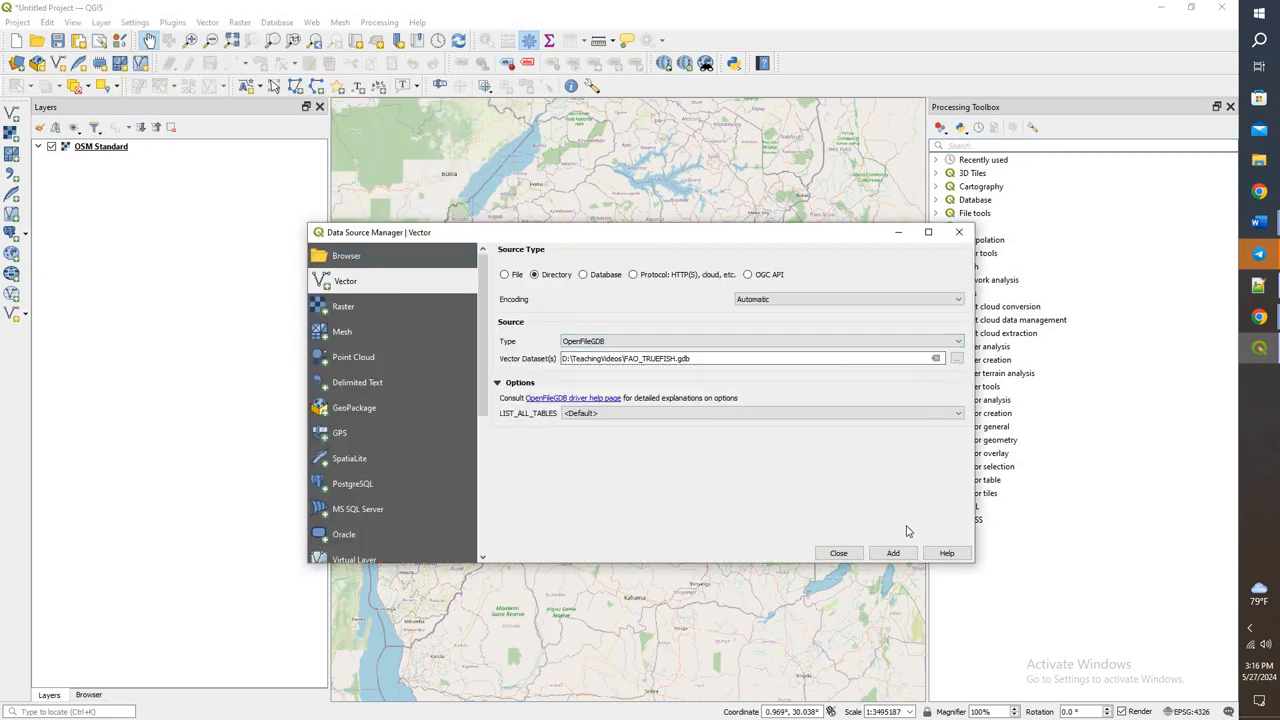
mouse_move(668, 324)
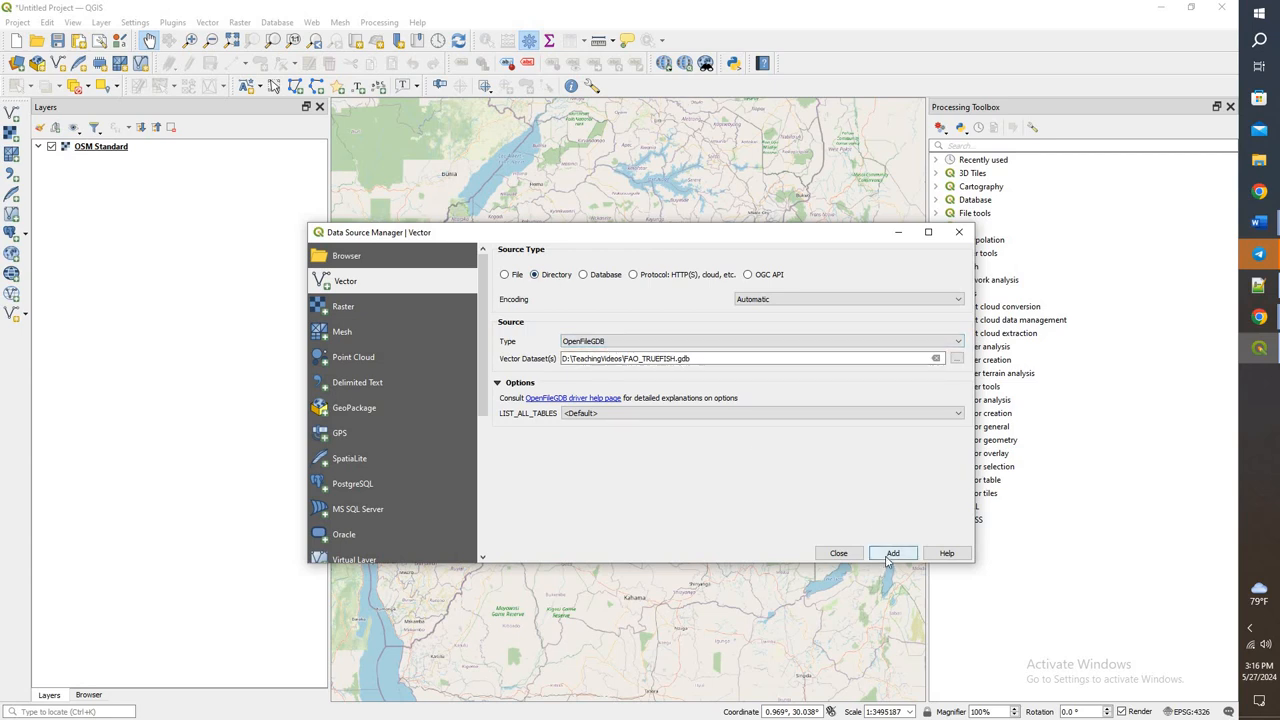
click(892, 552)
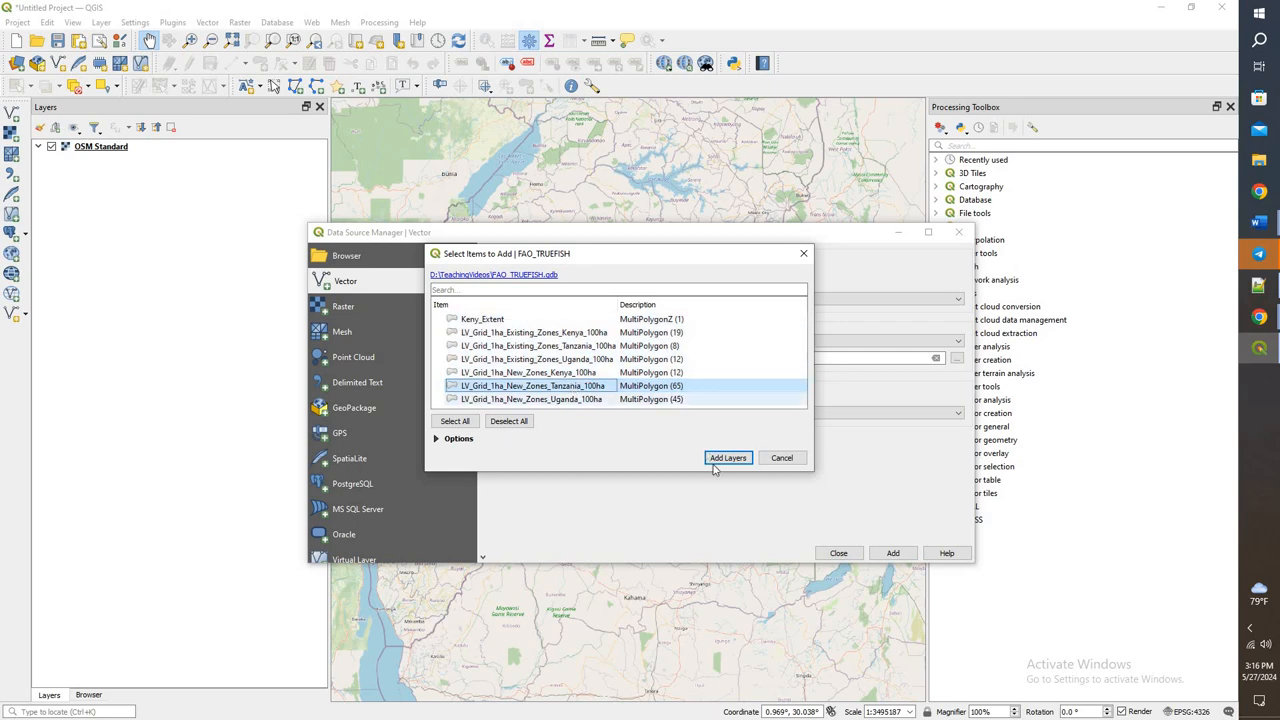
click(728, 456)
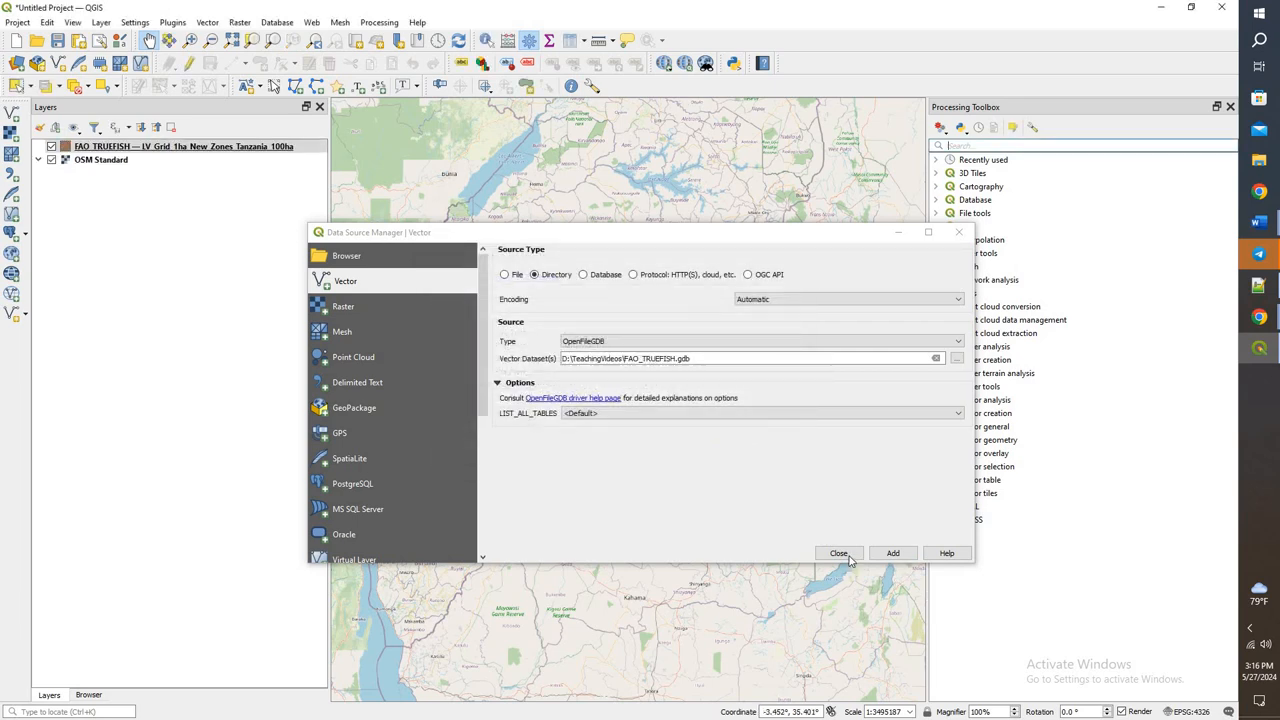
click(838, 552)
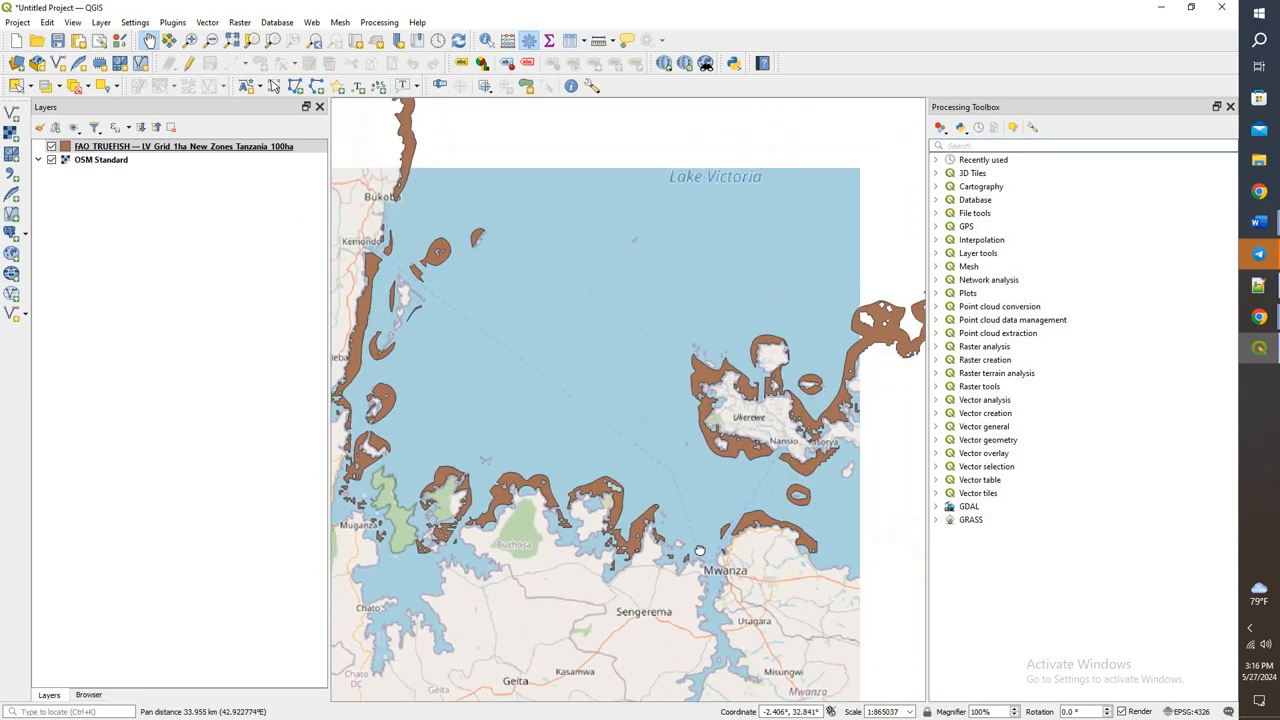
Zoom the map toward the shoreline zone polygons north of Sengerema.
scroll(down, 3)
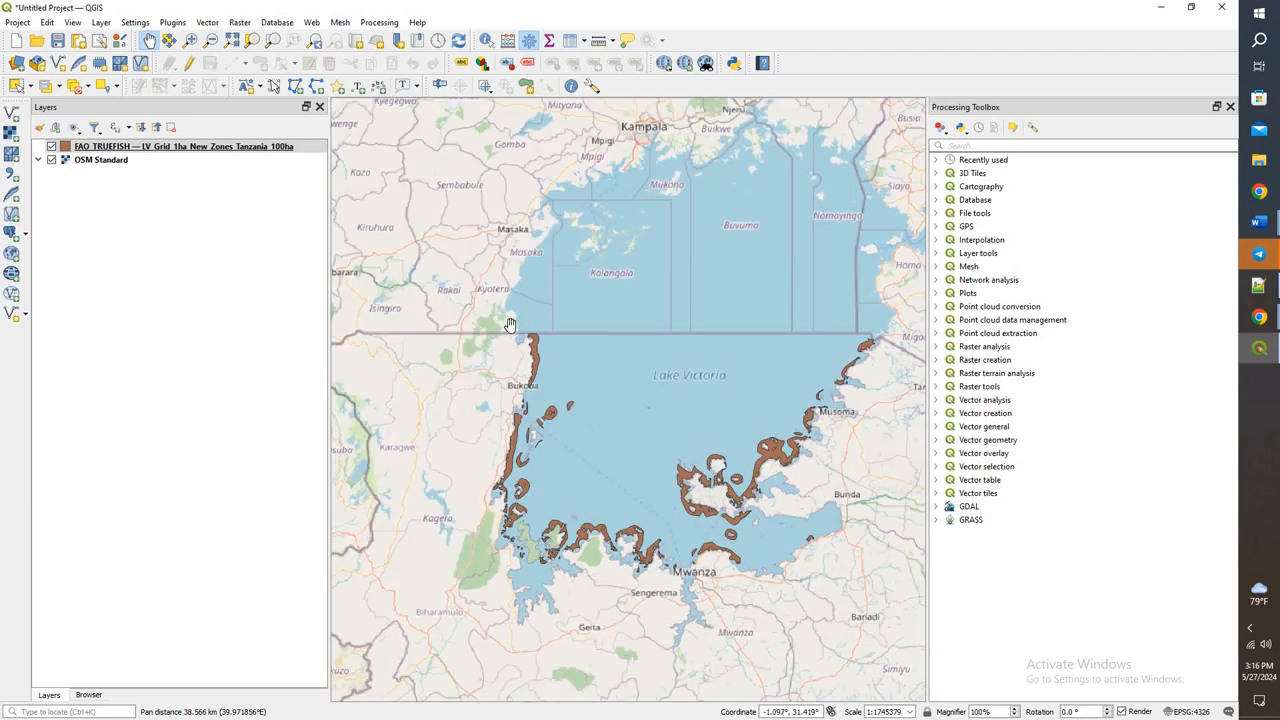
mouse_move(630, 568)
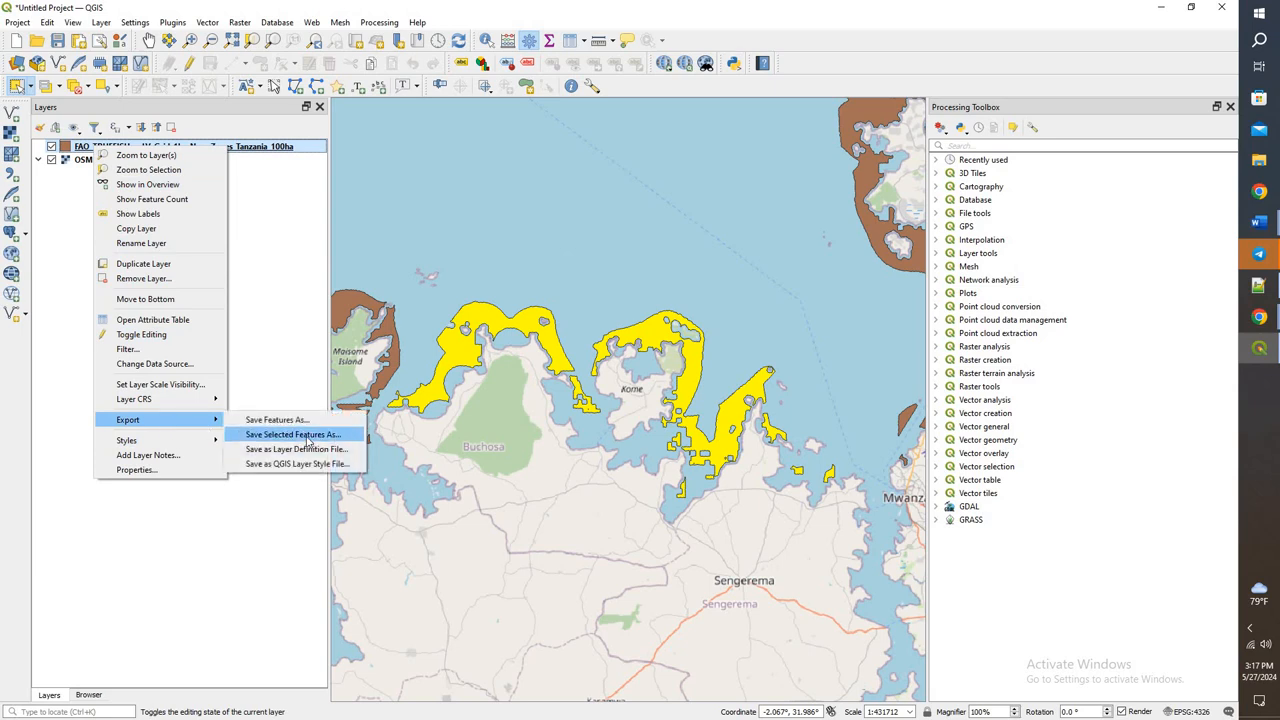
Save the selected polygons as Selected_TZ_New.shp, overwriting the existing shapefile.
click(292, 434)
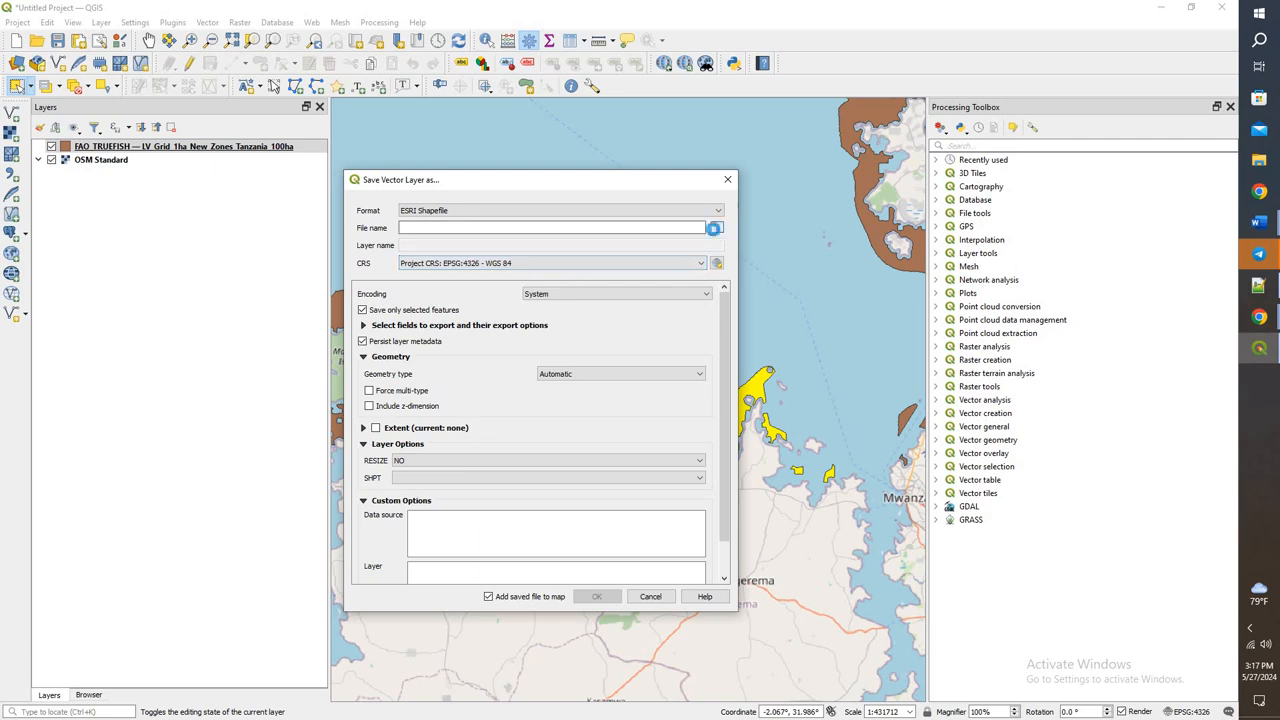
click(712, 228)
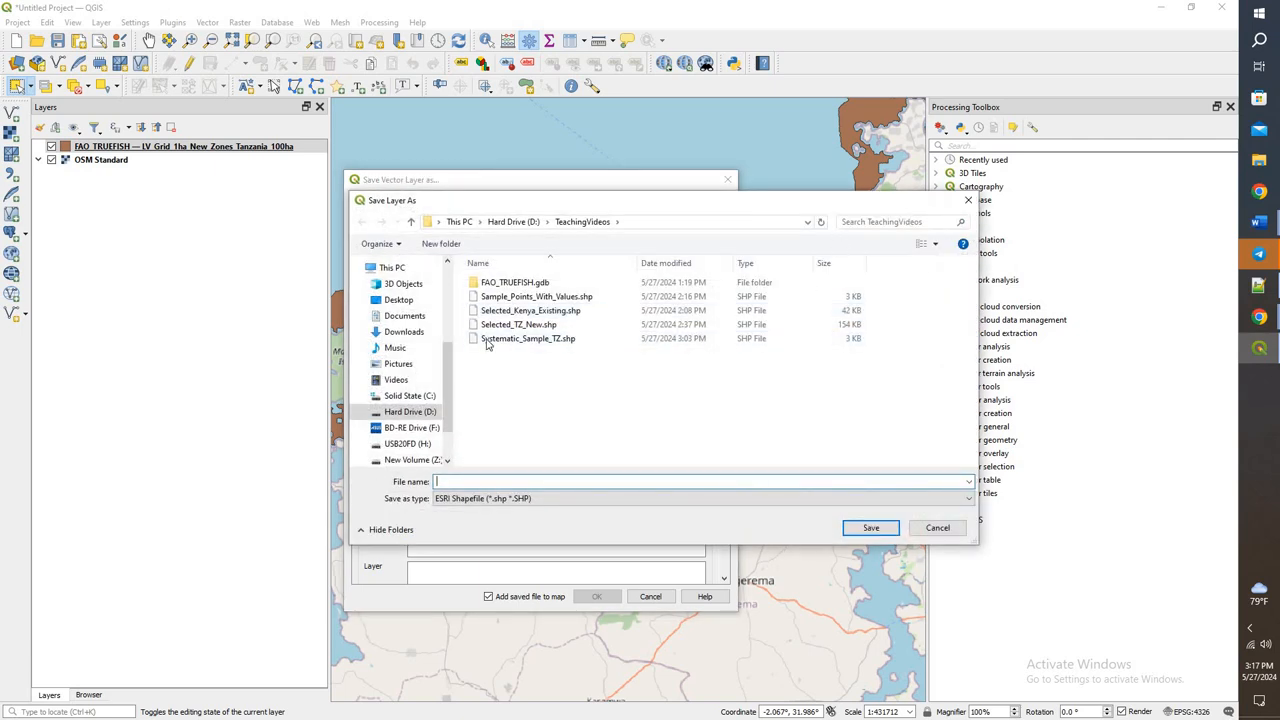
click(518, 324)
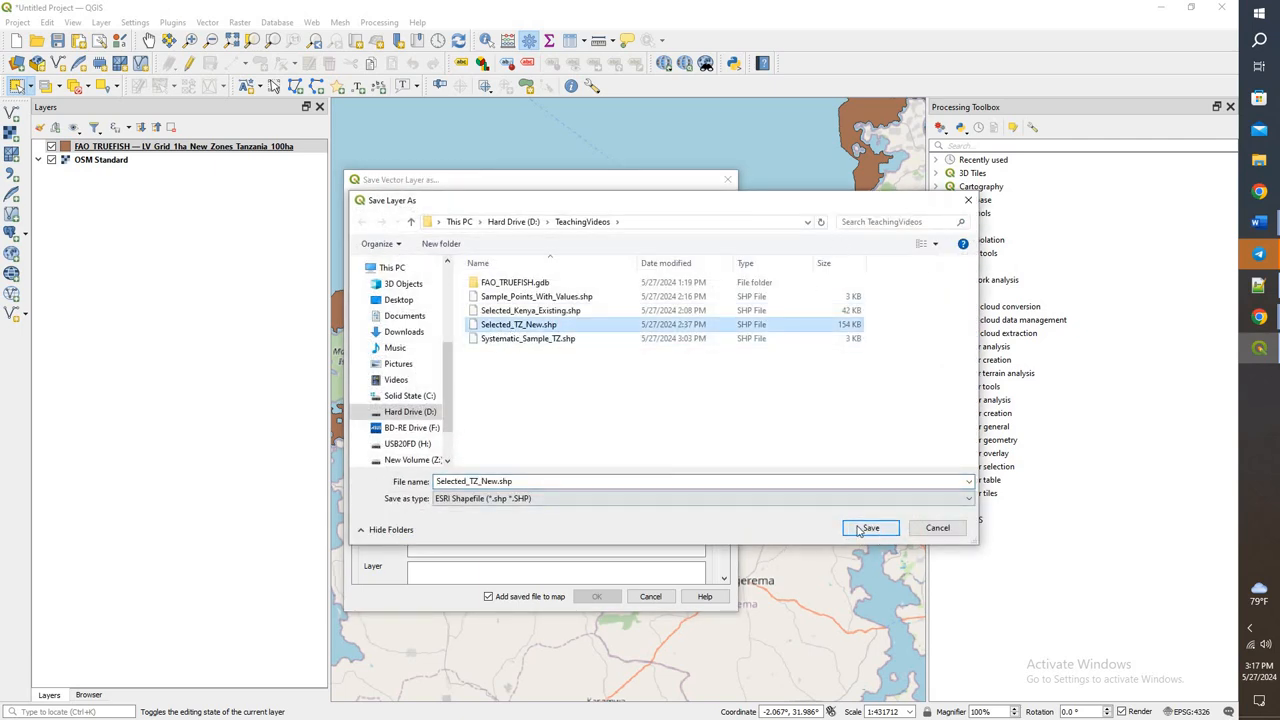
click(868, 528)
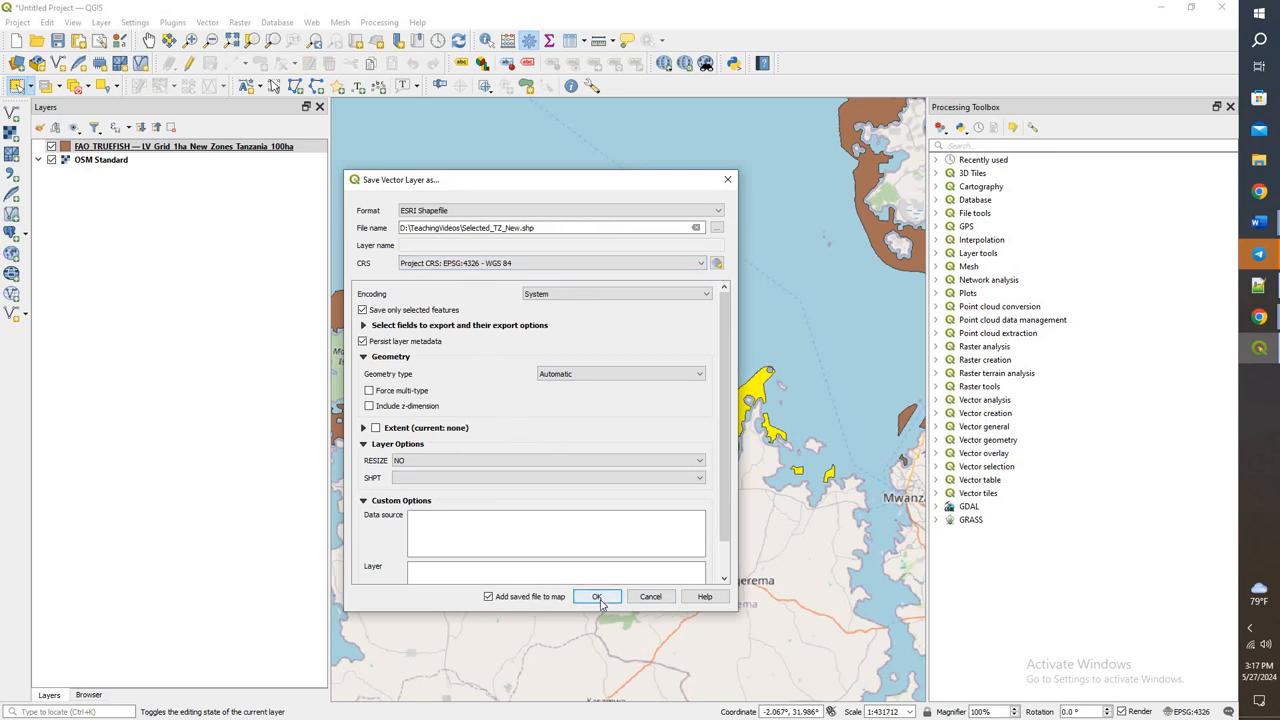
click(596, 596)
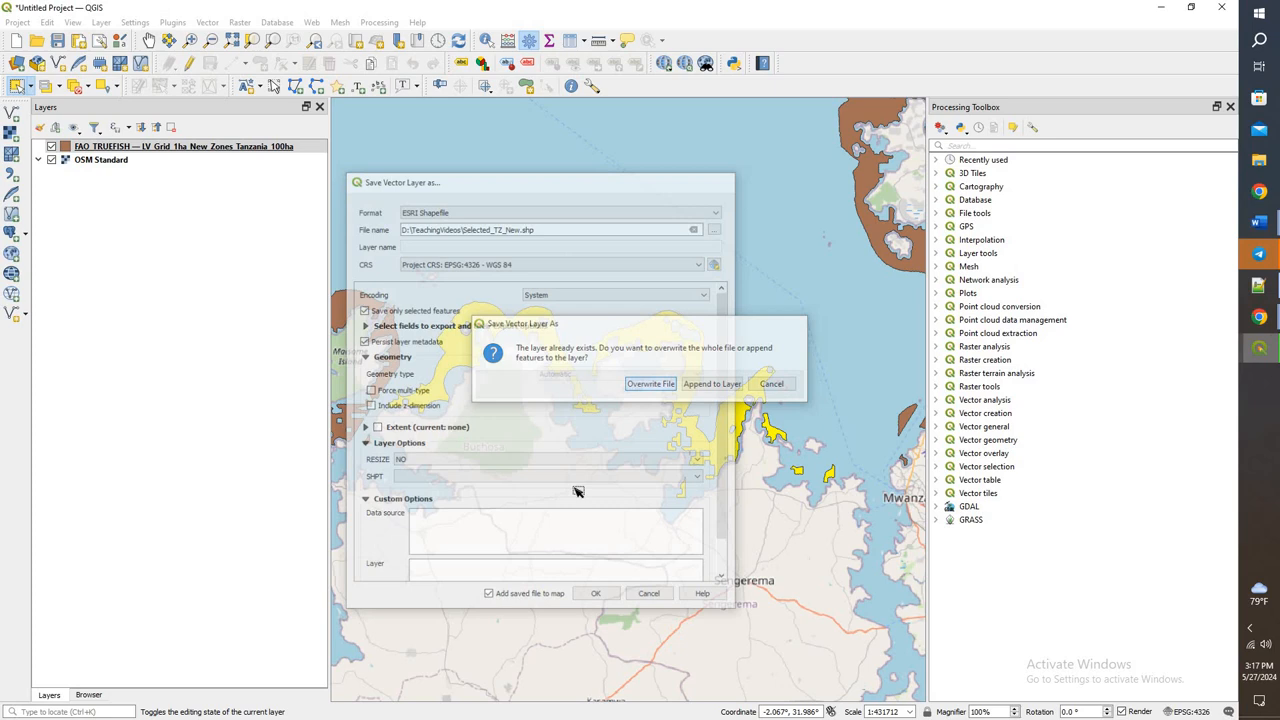
click(650, 384)
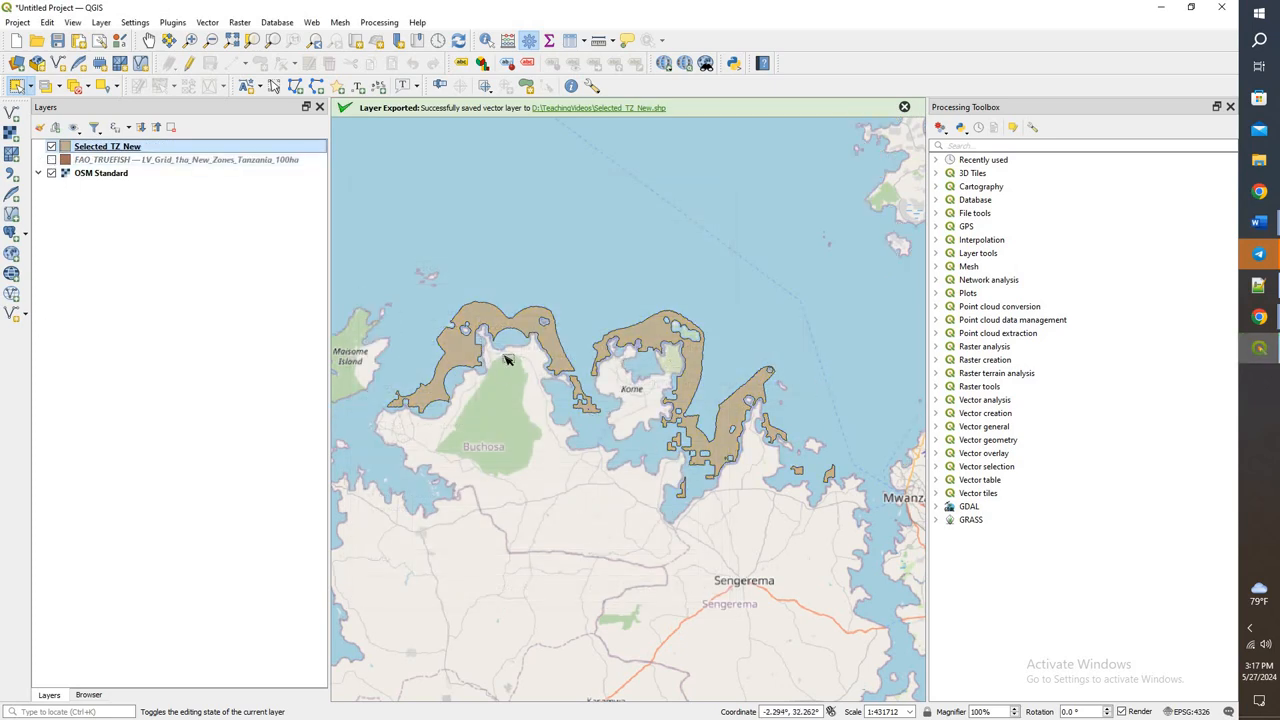
Remove the original Tanzania new-zones grid layer from the project.
click(52, 160)
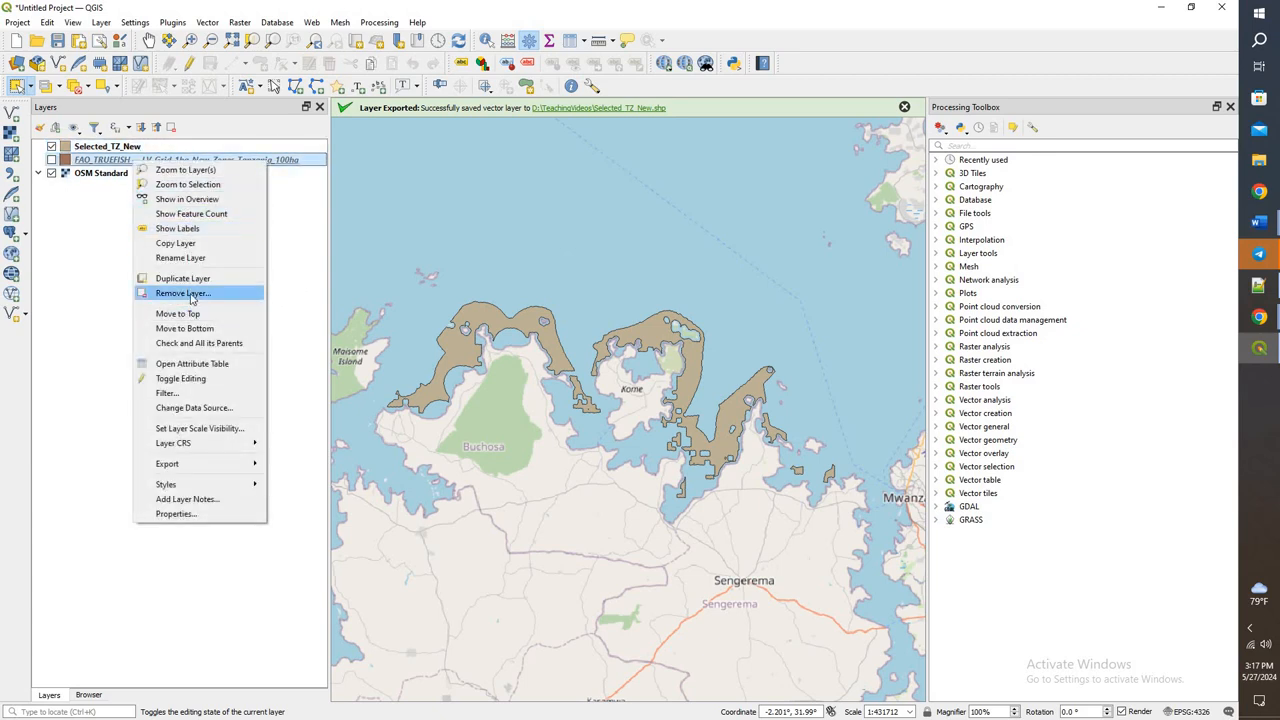
click(182, 292)
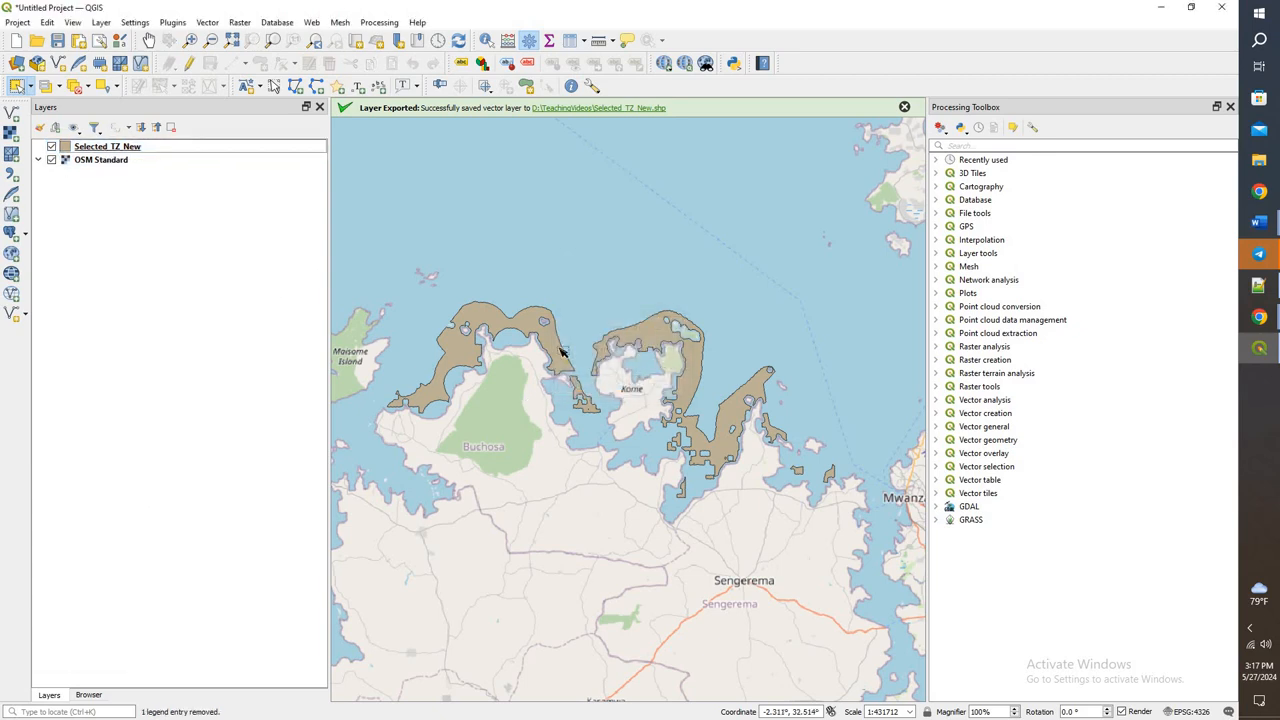
mouse_move(336, 308)
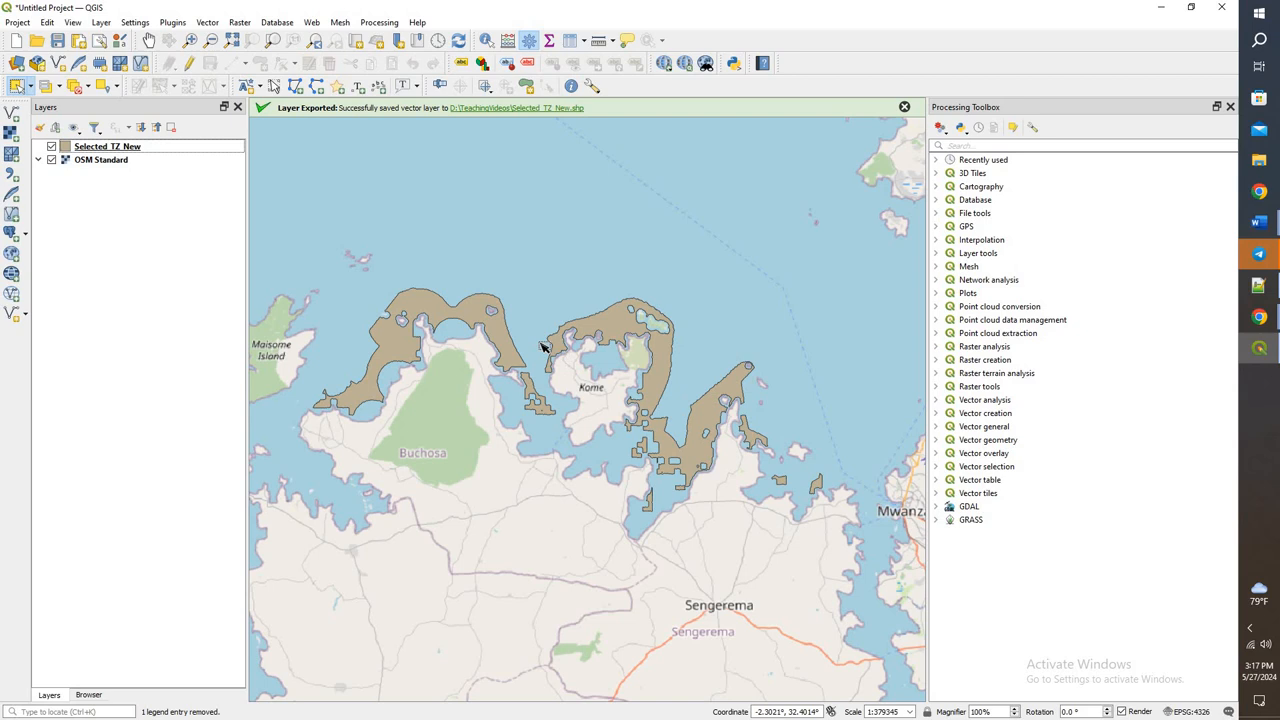
mouse_move(428, 338)
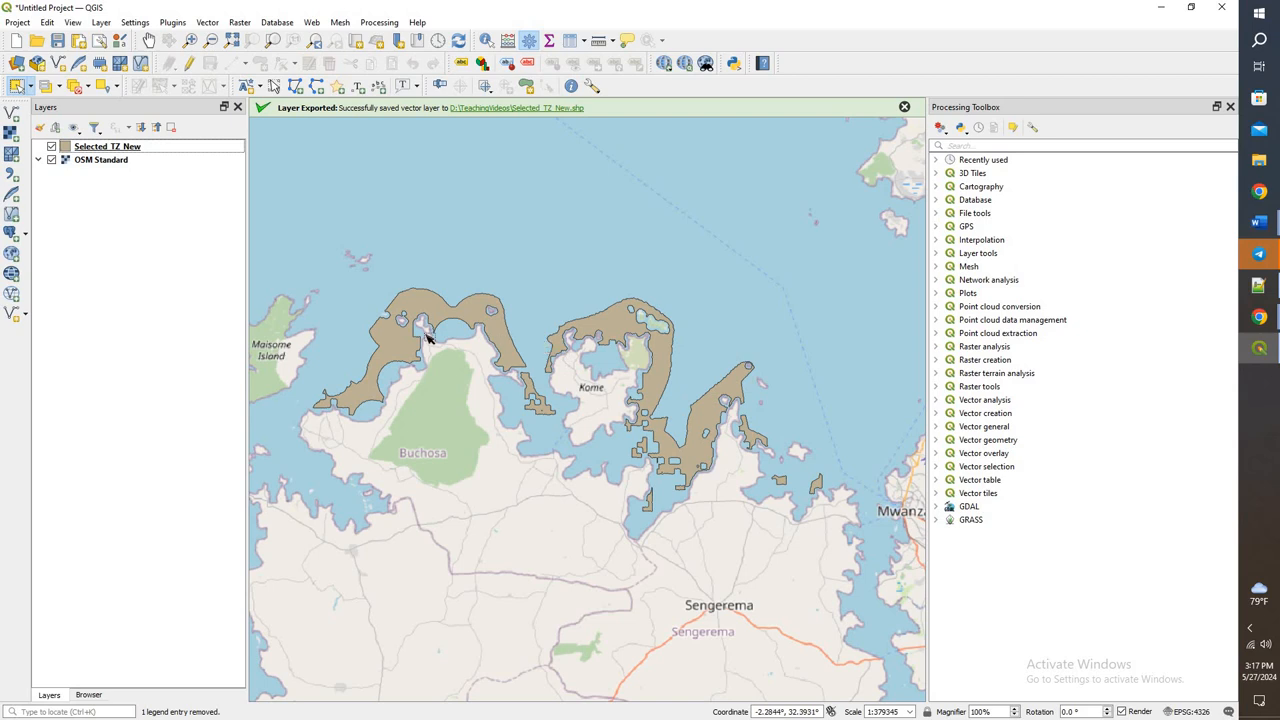
mouse_move(324, 306)
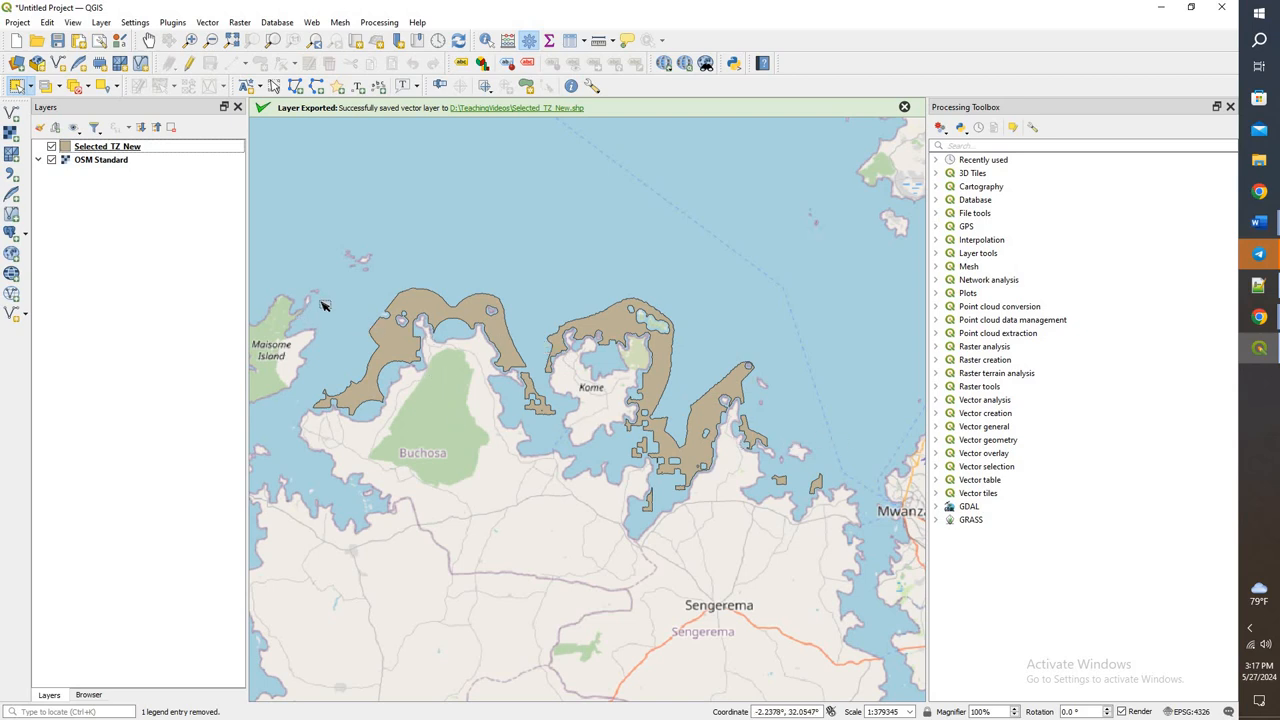
mouse_move(340, 288)
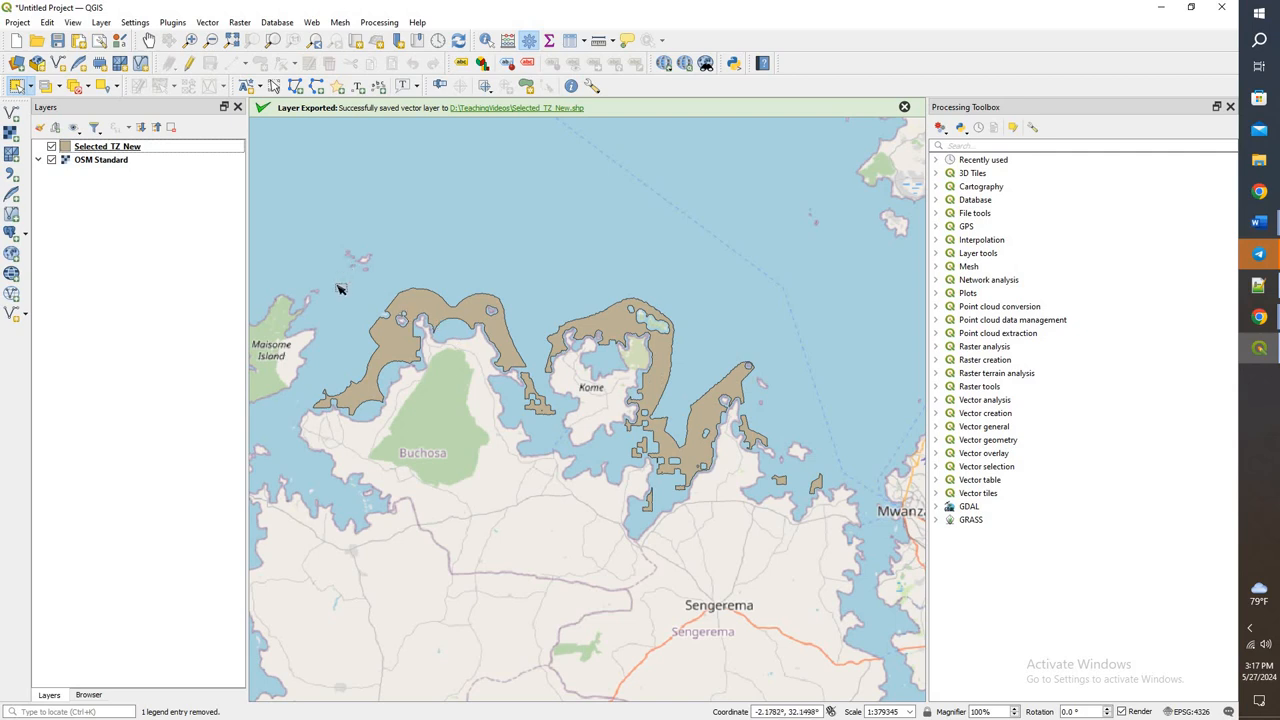
mouse_move(324, 312)
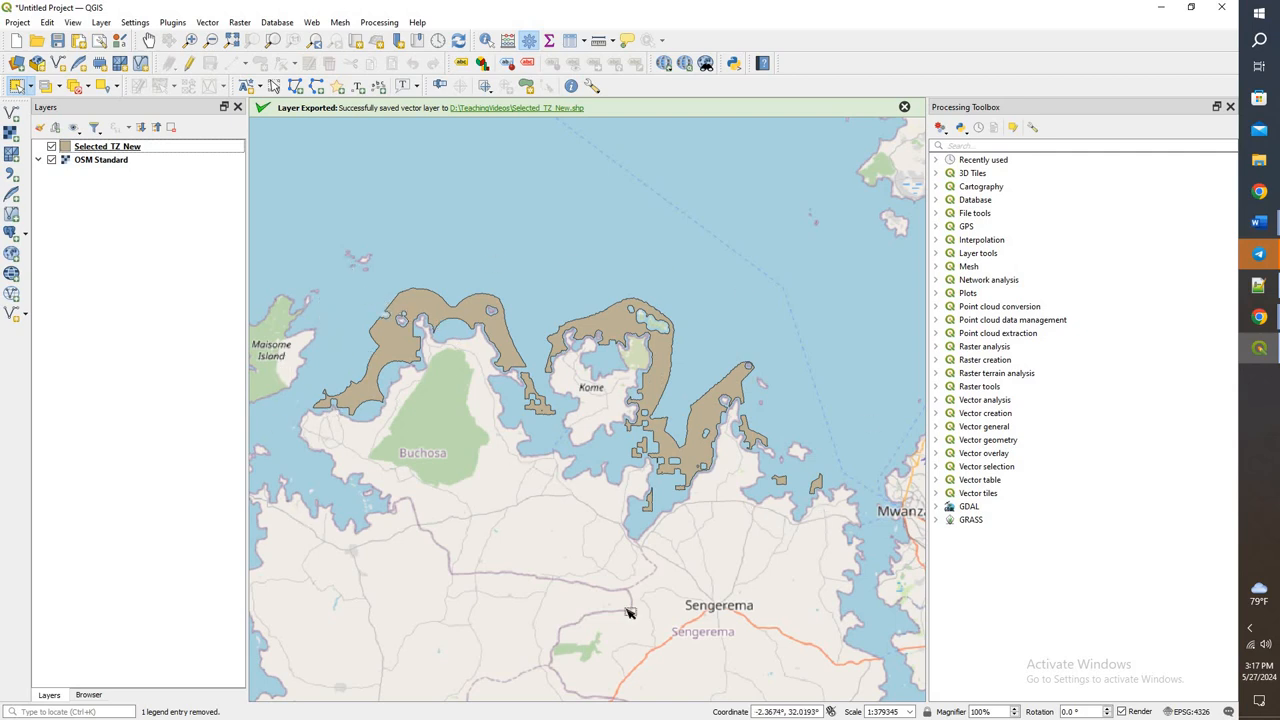
mouse_move(348, 304)
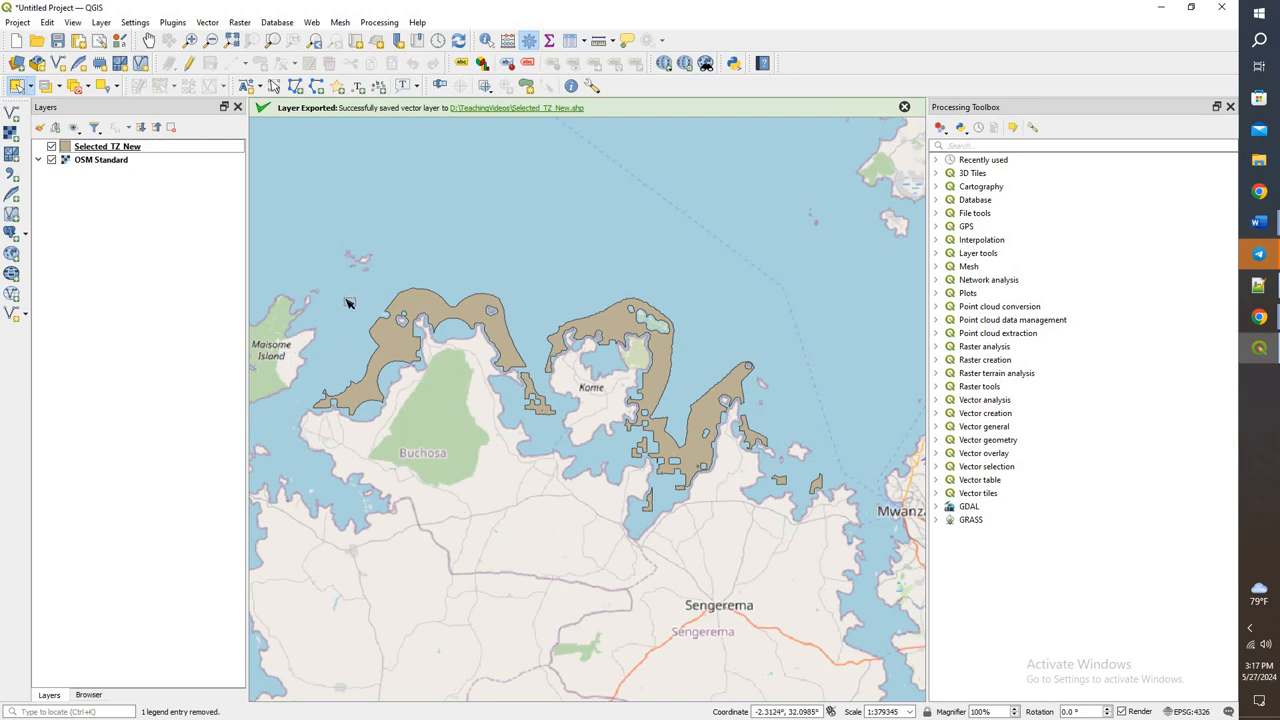
mouse_move(804, 550)
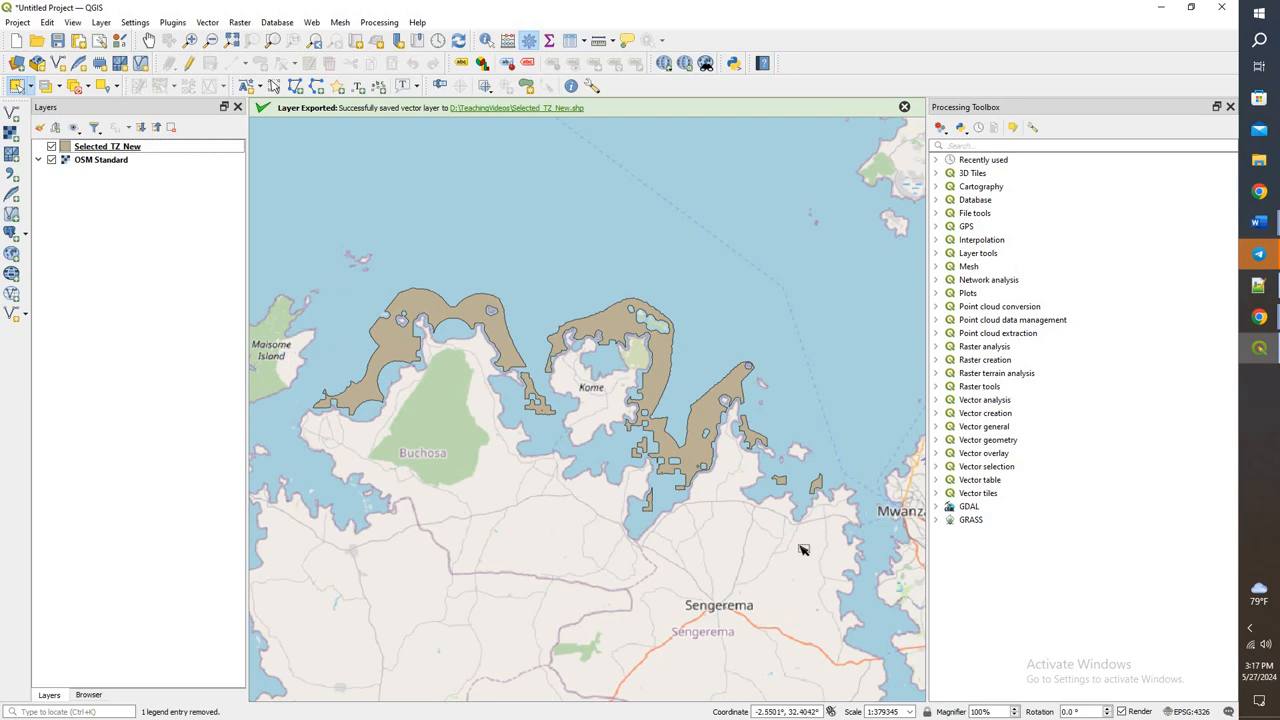
mouse_move(510, 376)
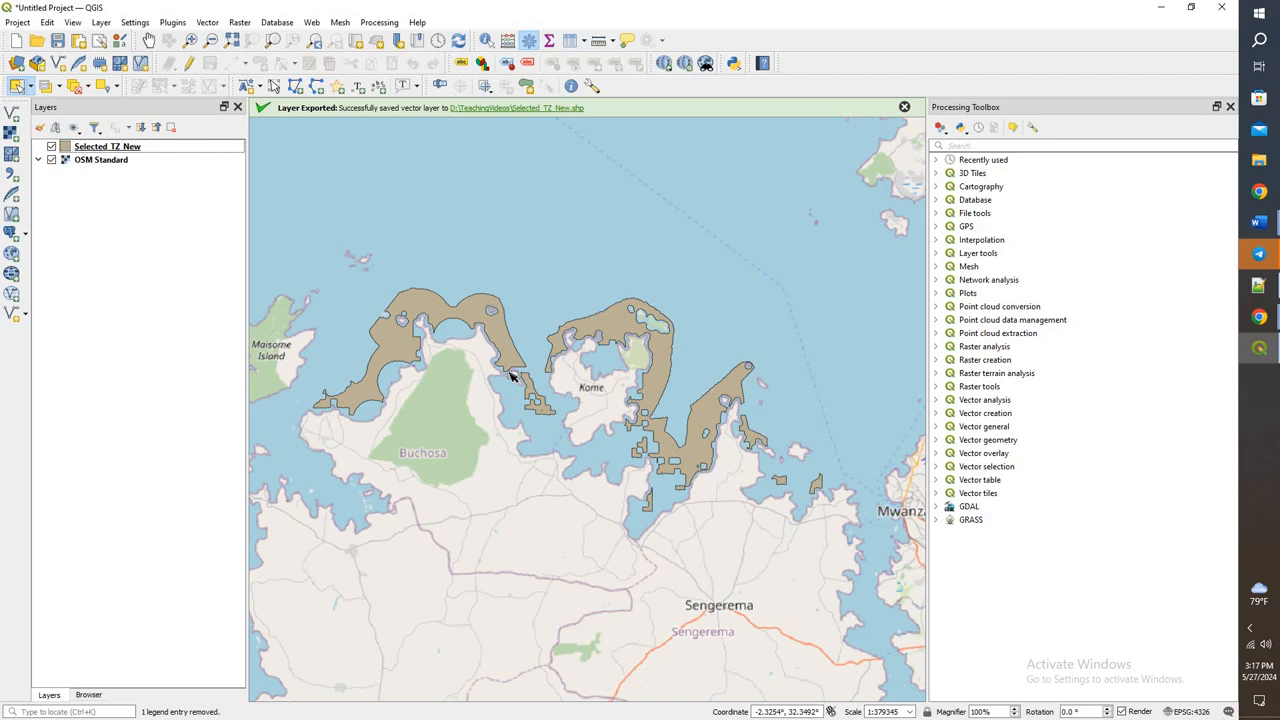
mouse_move(564, 384)
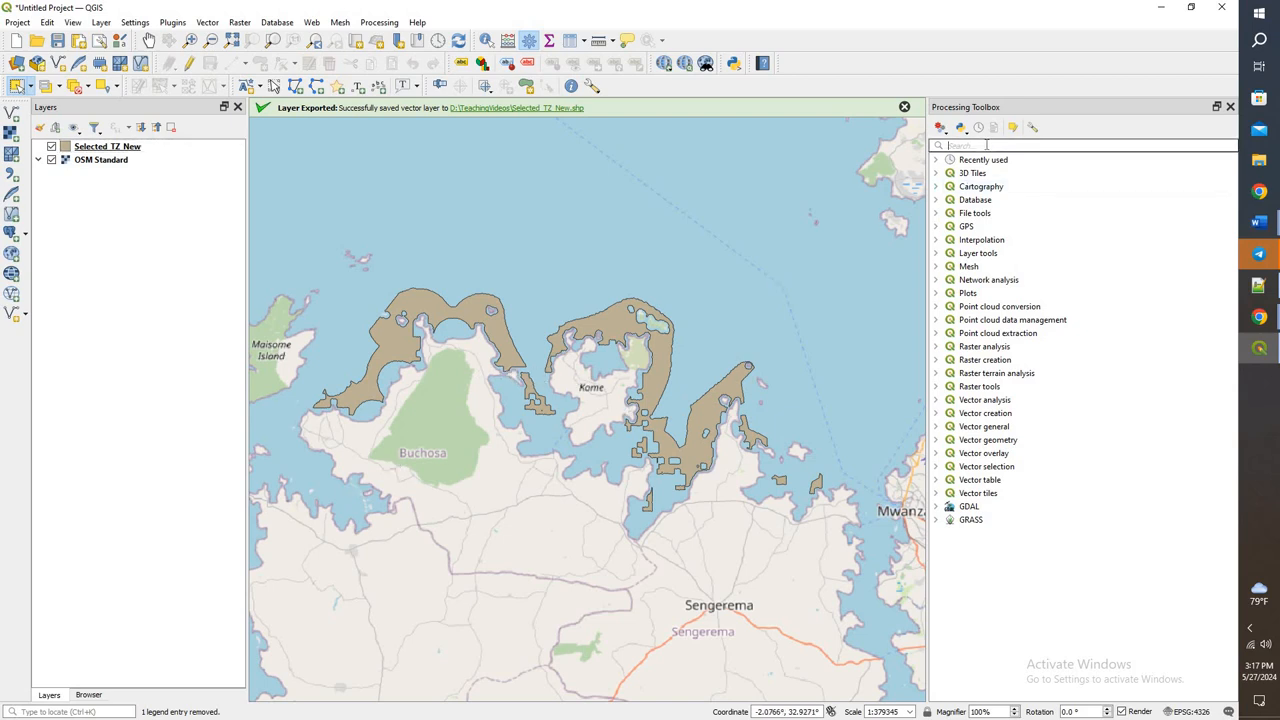
In Create grid, set the extent from Selected_TZ_New and CRS to EPSG:3857 Pseudo-Mercator.
text(fish)
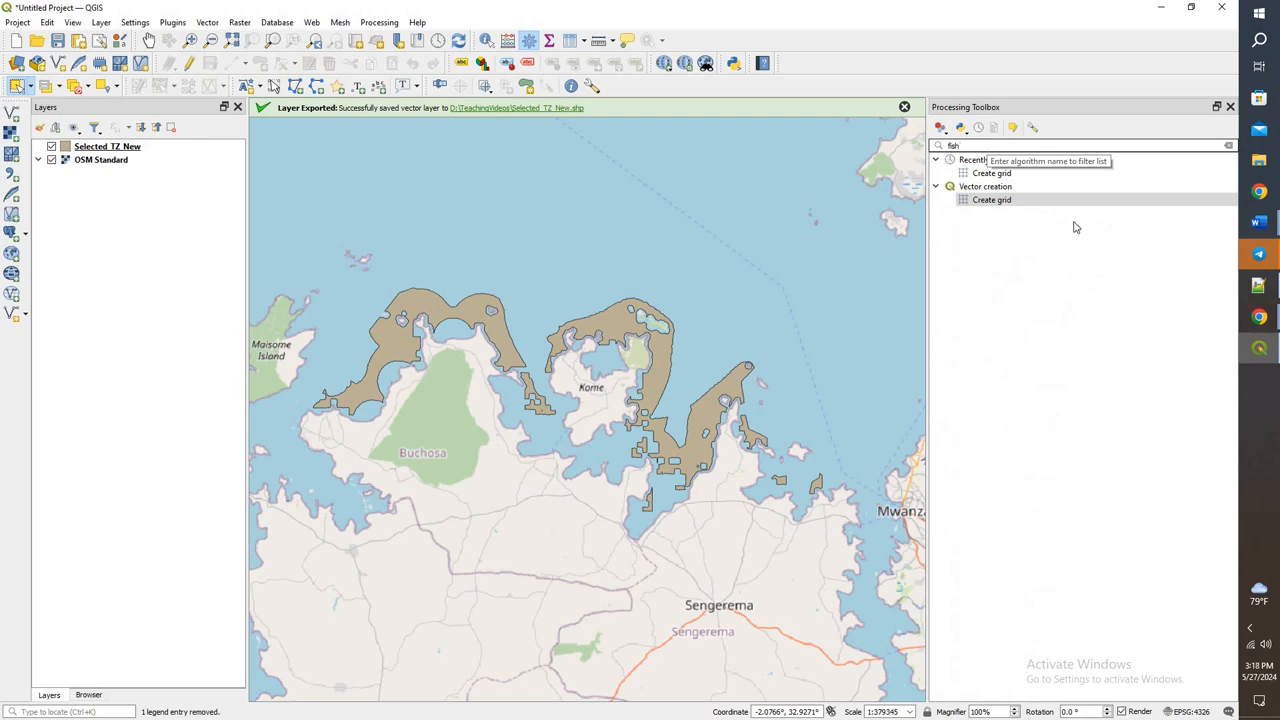
double_click(992, 200)
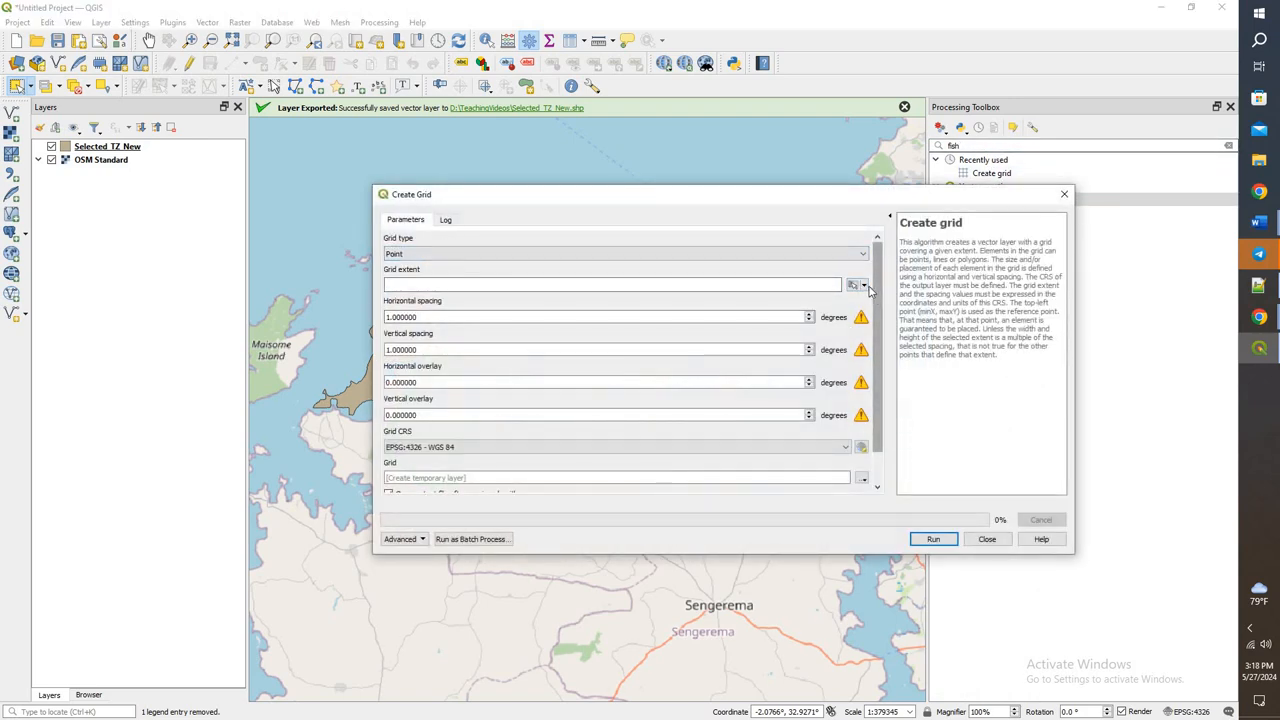
click(862, 284)
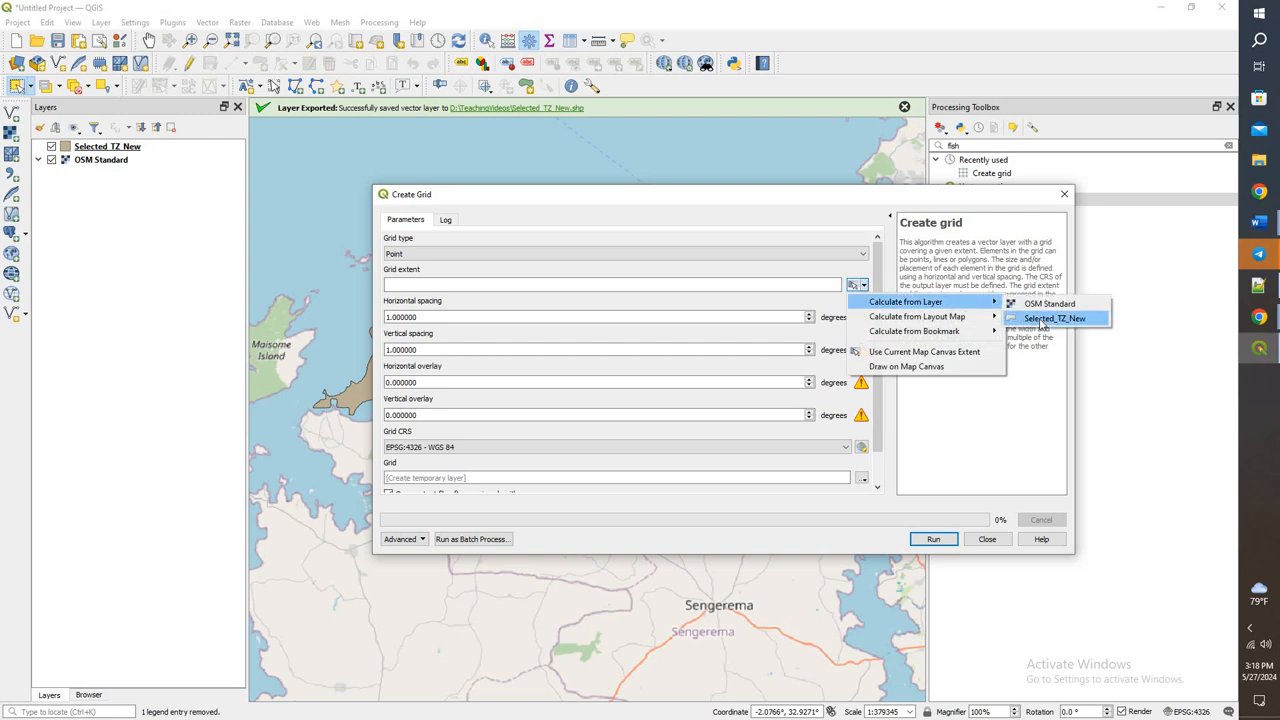
click(1052, 318)
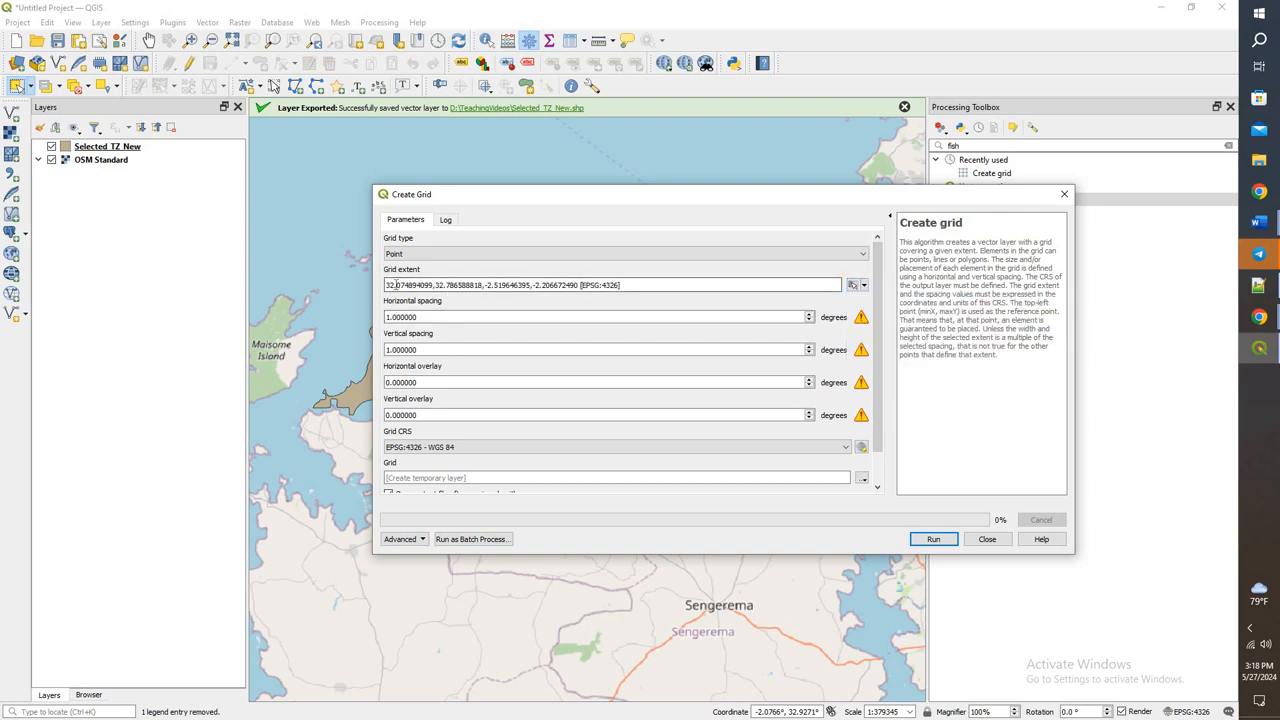
mouse_move(682, 280)
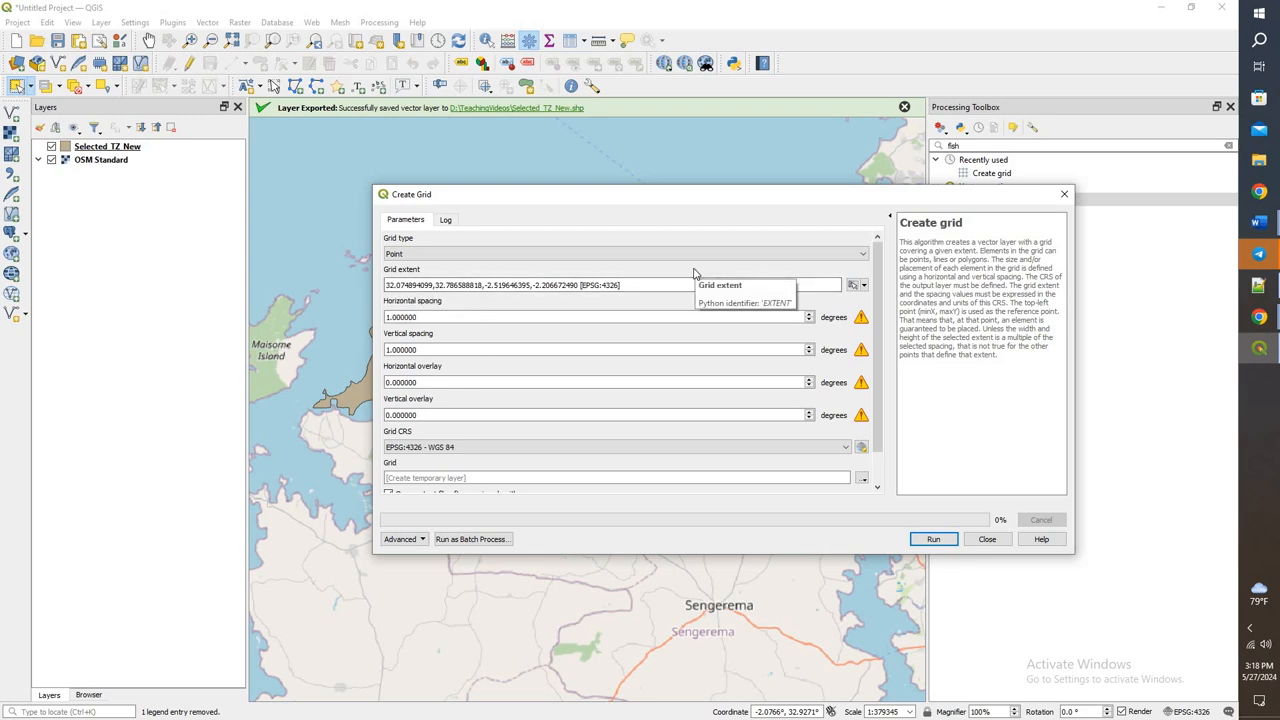
mouse_move(736, 284)
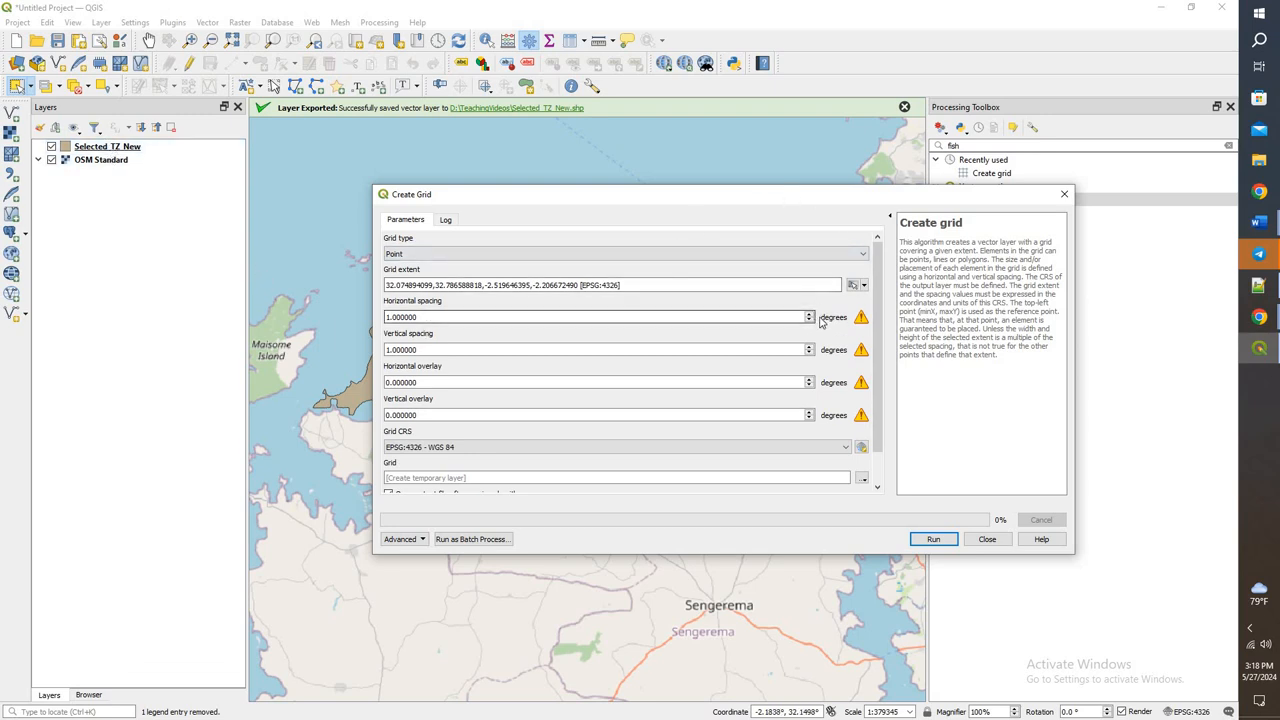
click(844, 448)
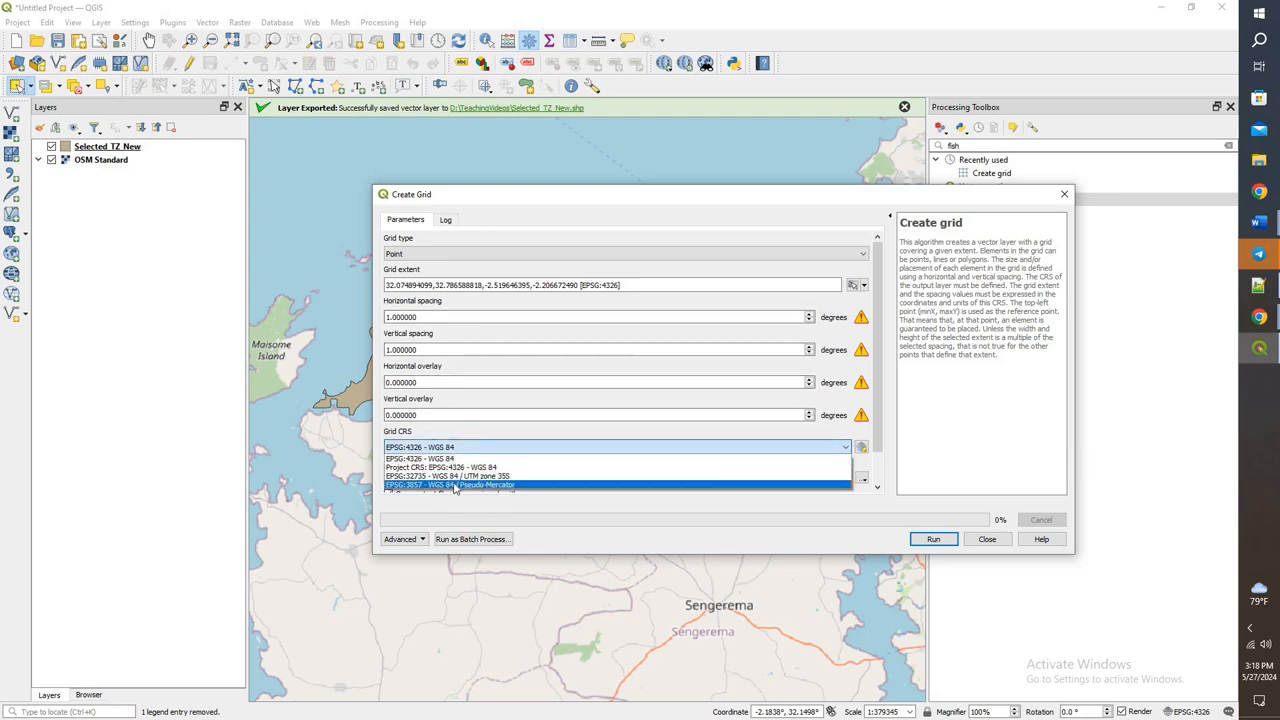
click(448, 486)
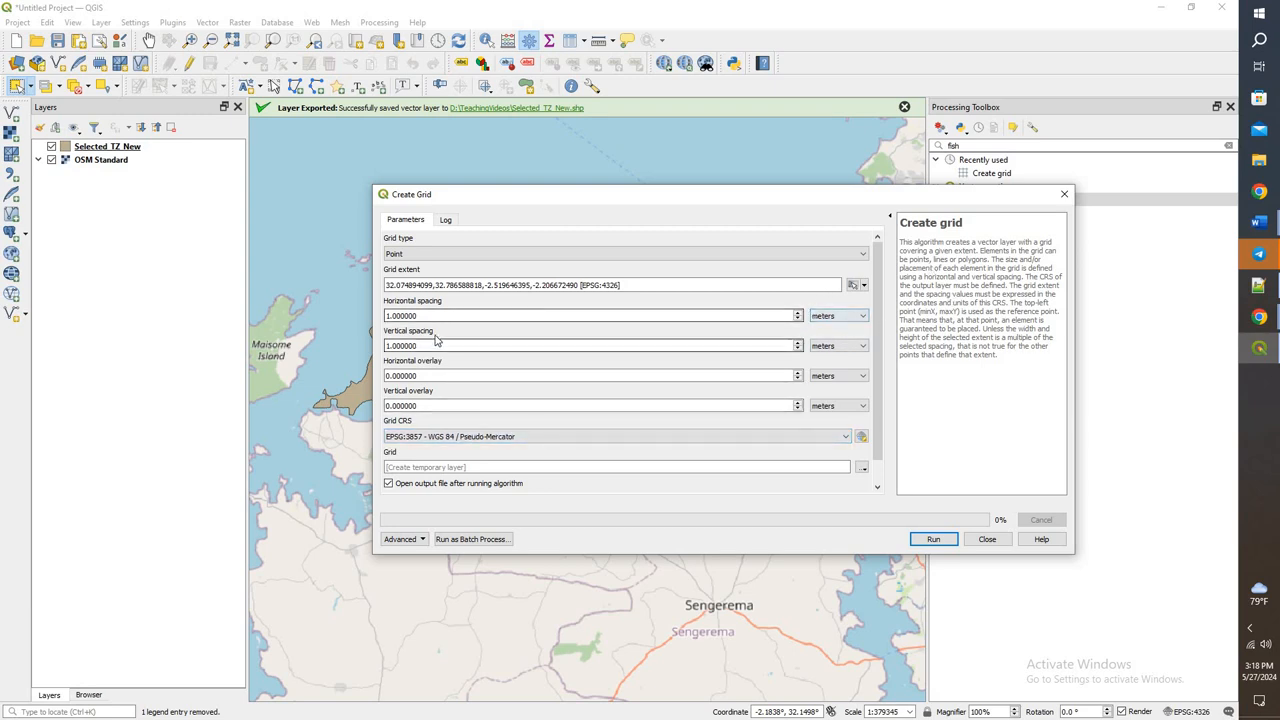
Set horizontal and vertical spacing to 2 kilometers and run to generate the point grid.
click(860, 316)
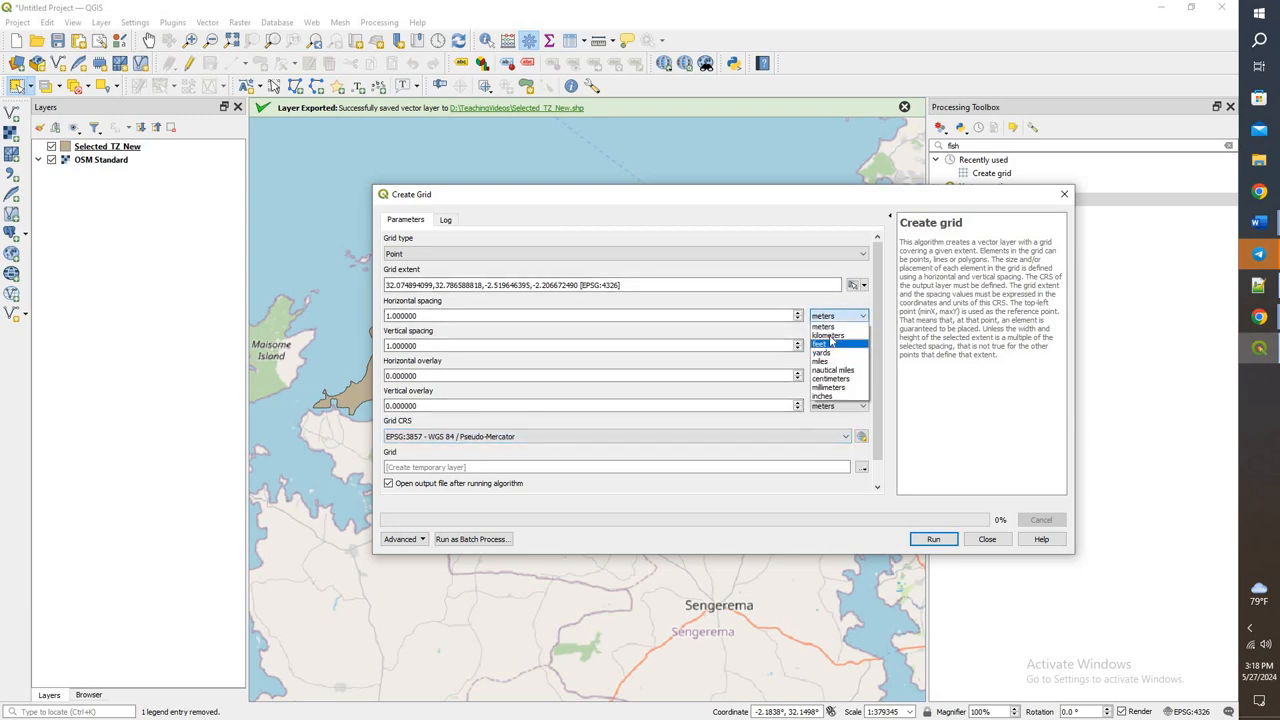
click(828, 336)
text(2.000000)
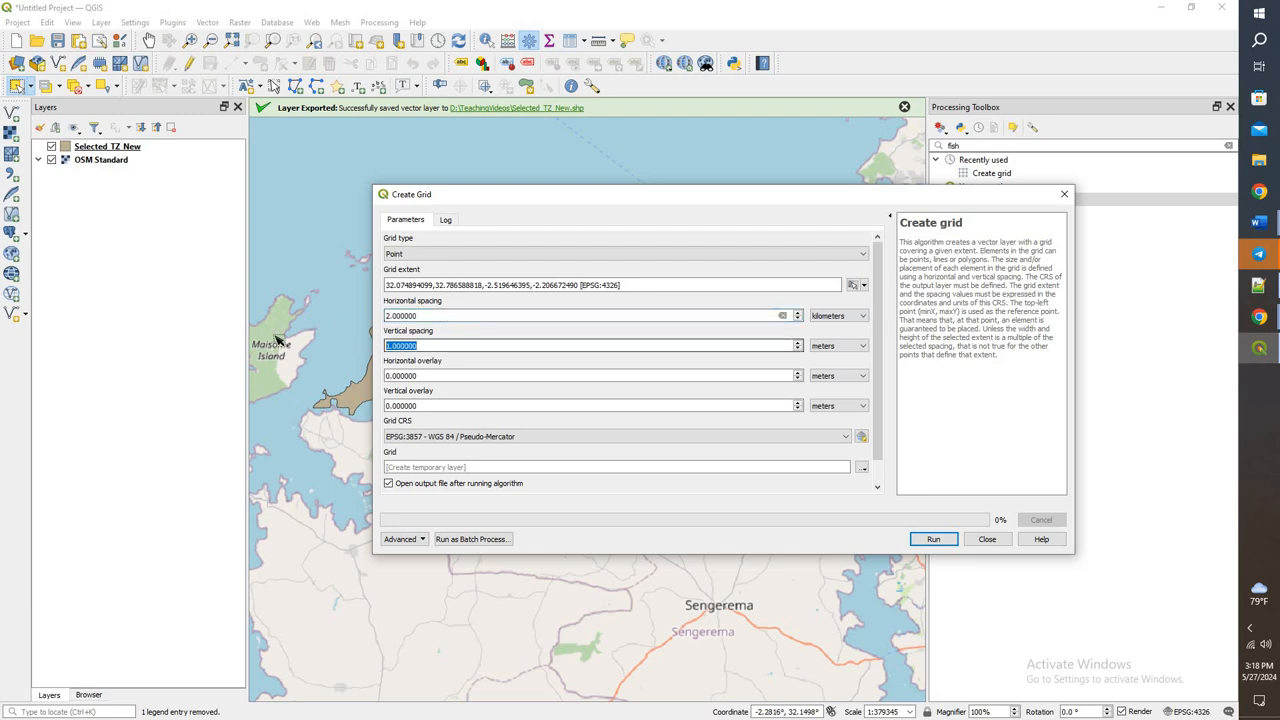
click(860, 344)
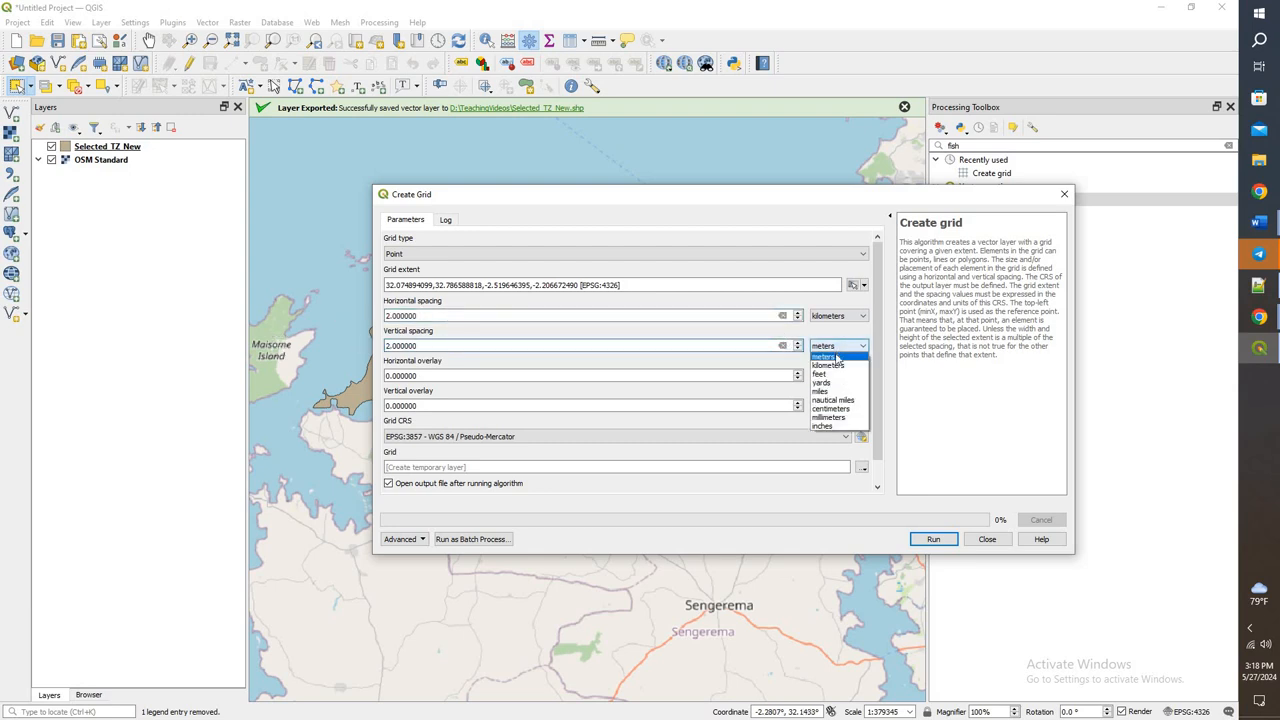
click(828, 364)
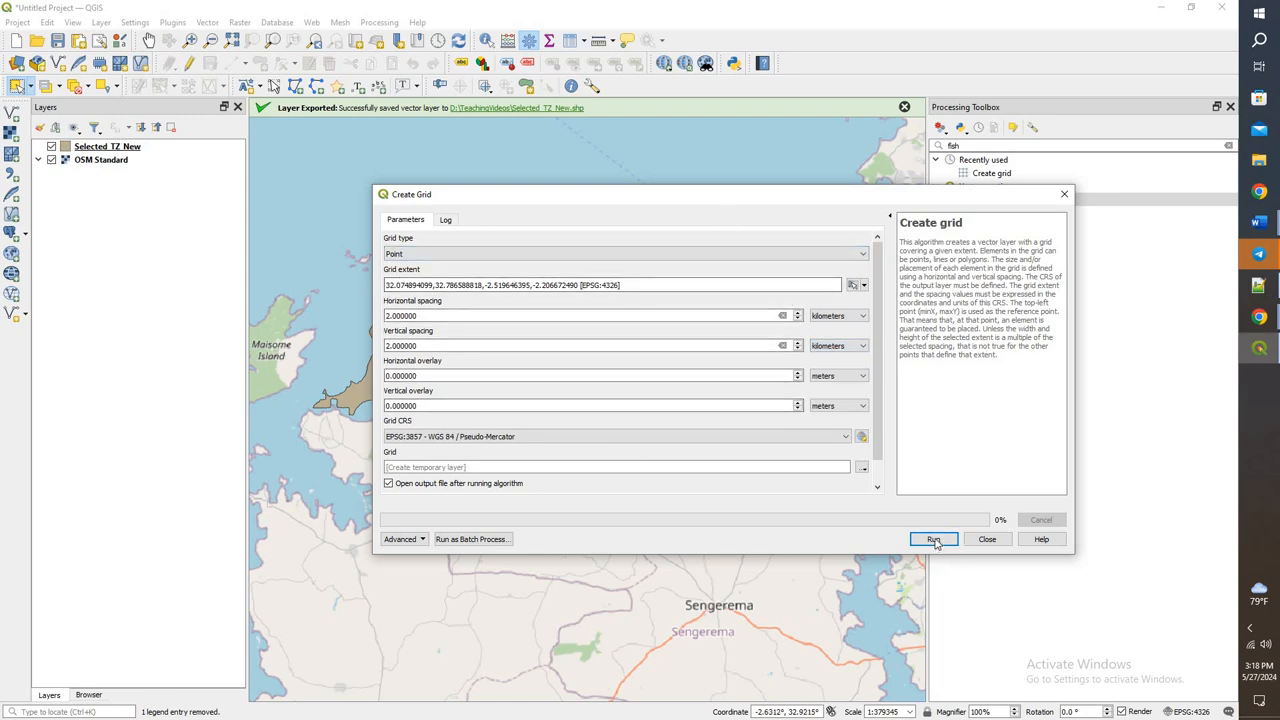
click(932, 540)
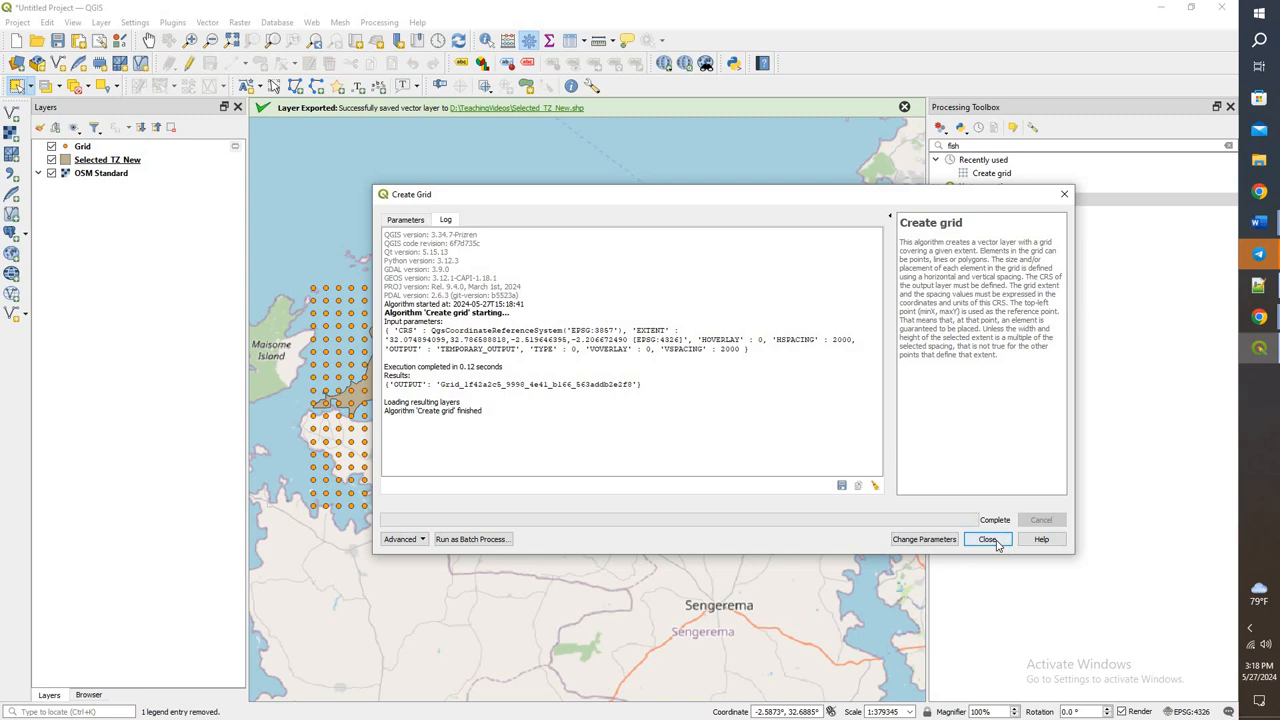
click(986, 540)
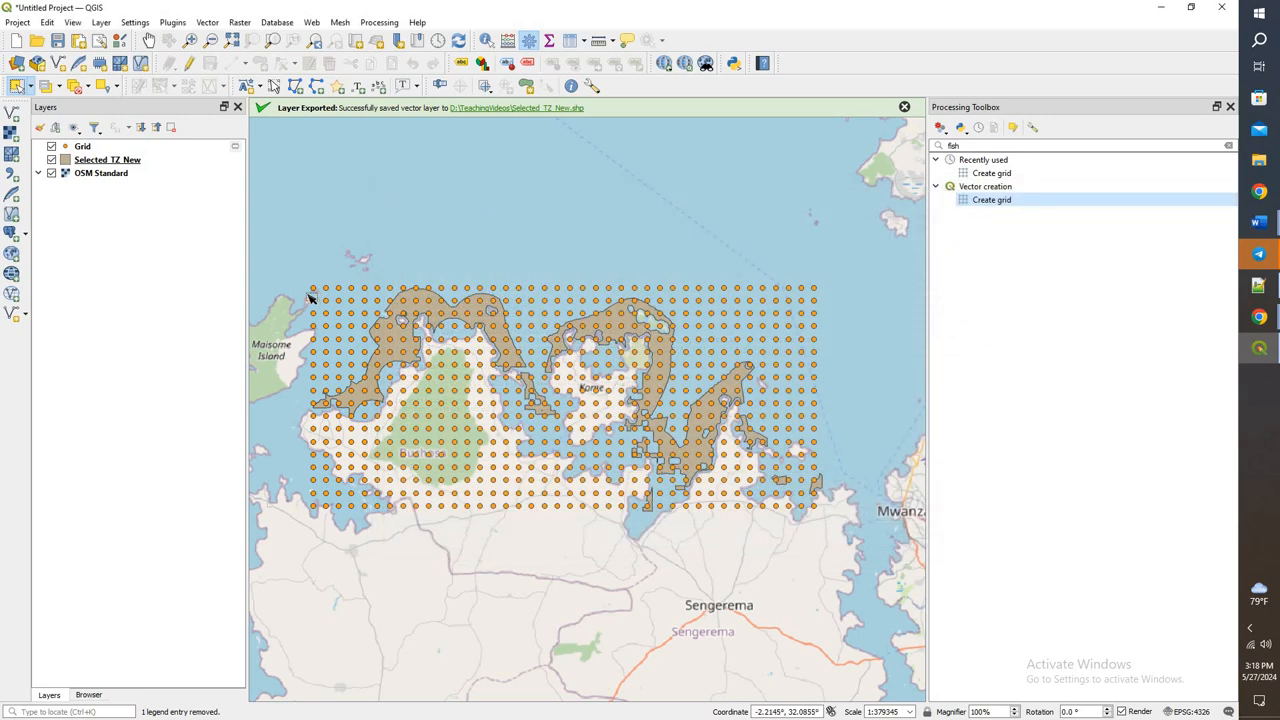
mouse_move(420, 292)
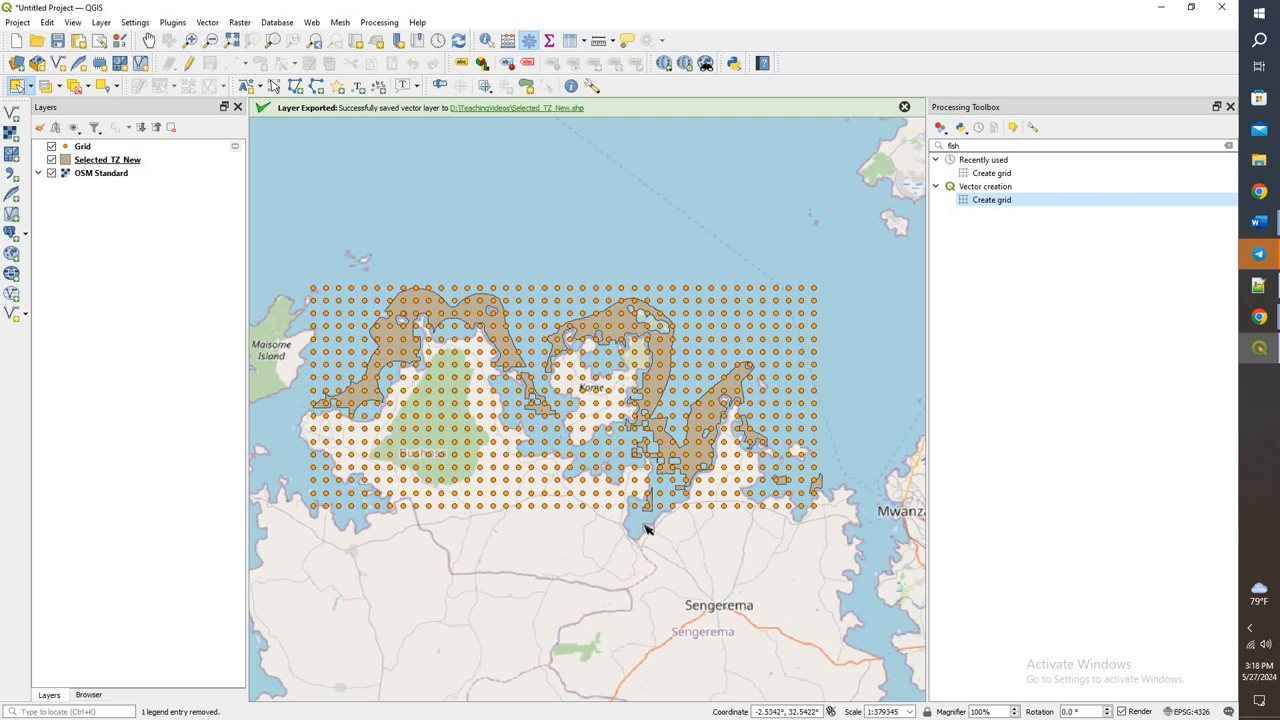
mouse_move(390, 314)
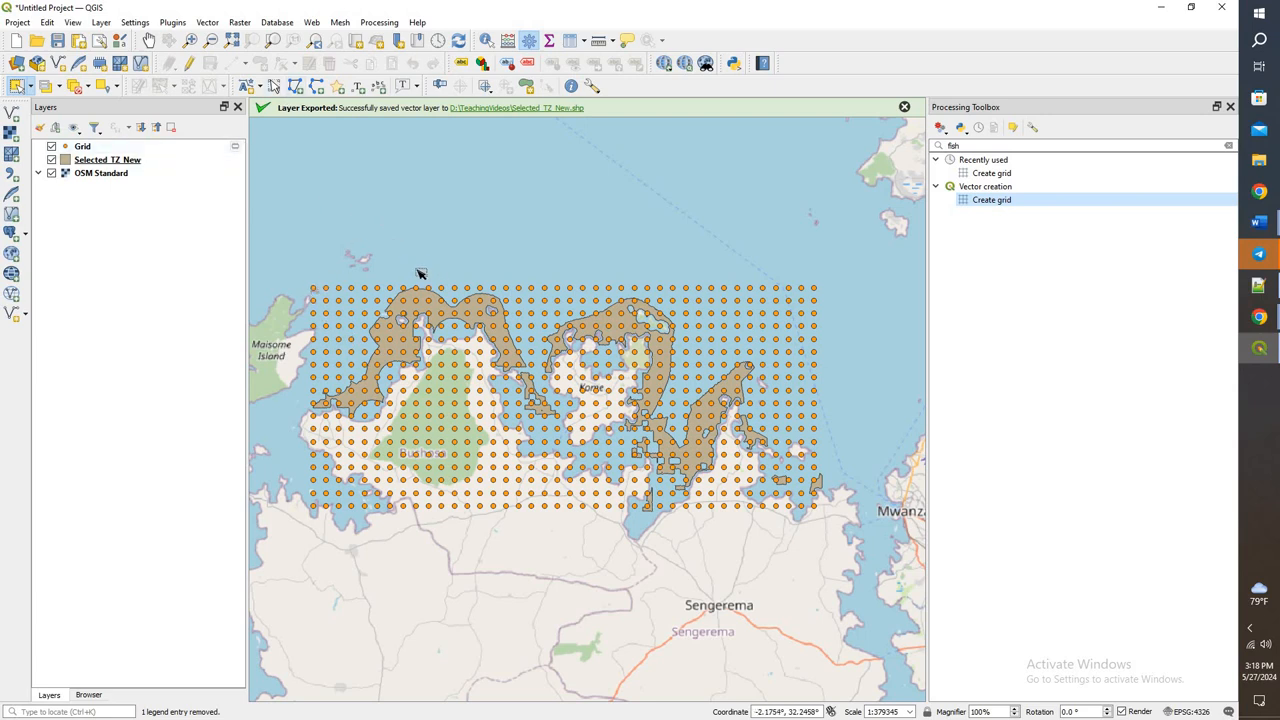
mouse_move(404, 448)
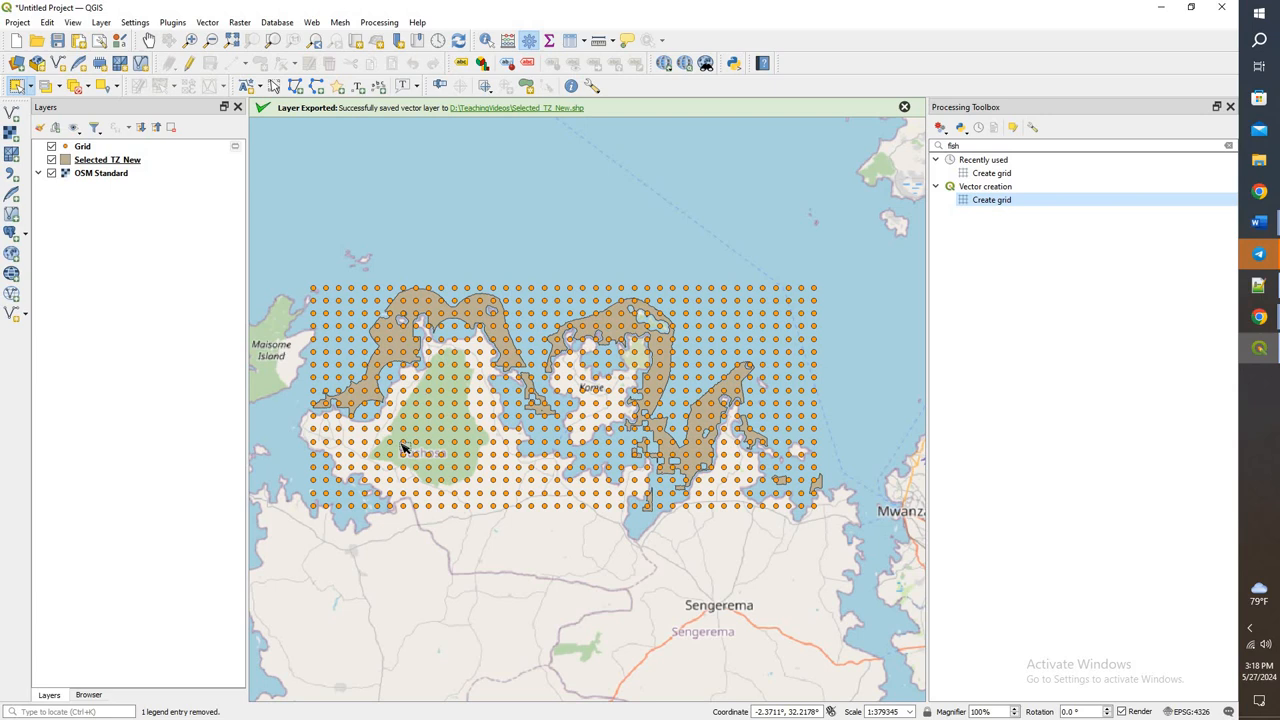
mouse_move(428, 458)
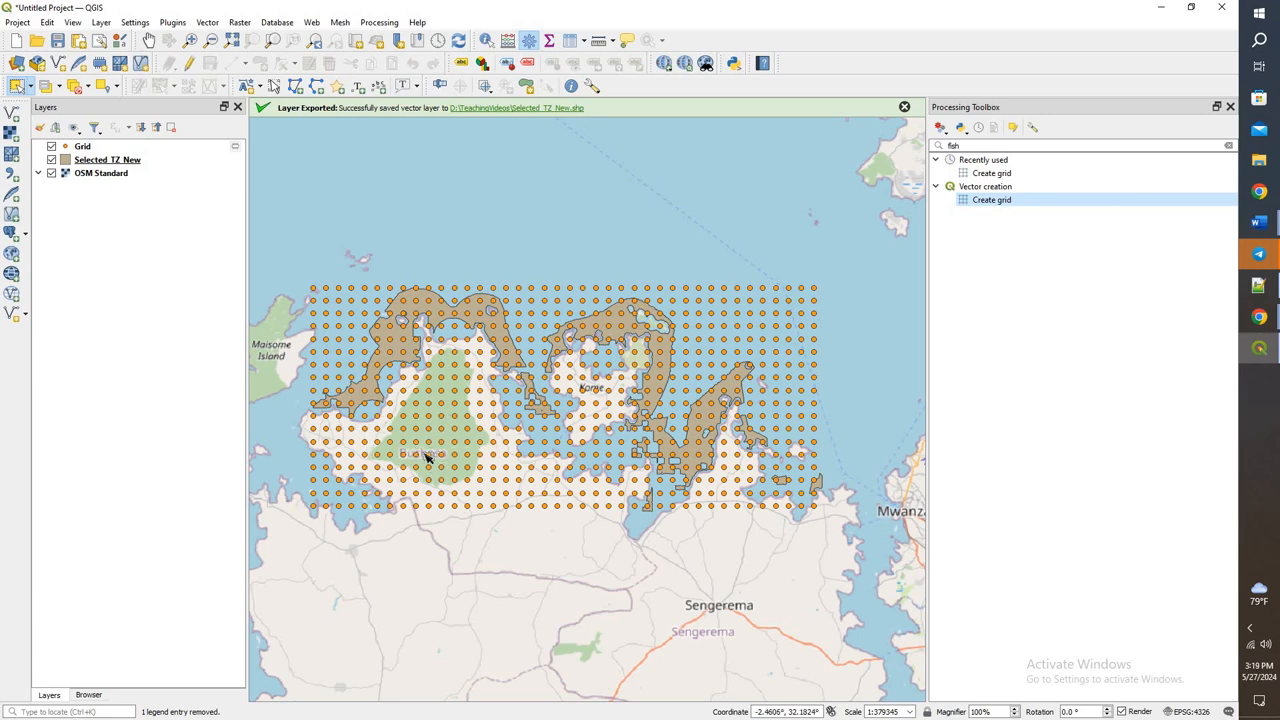
mouse_move(700, 280)
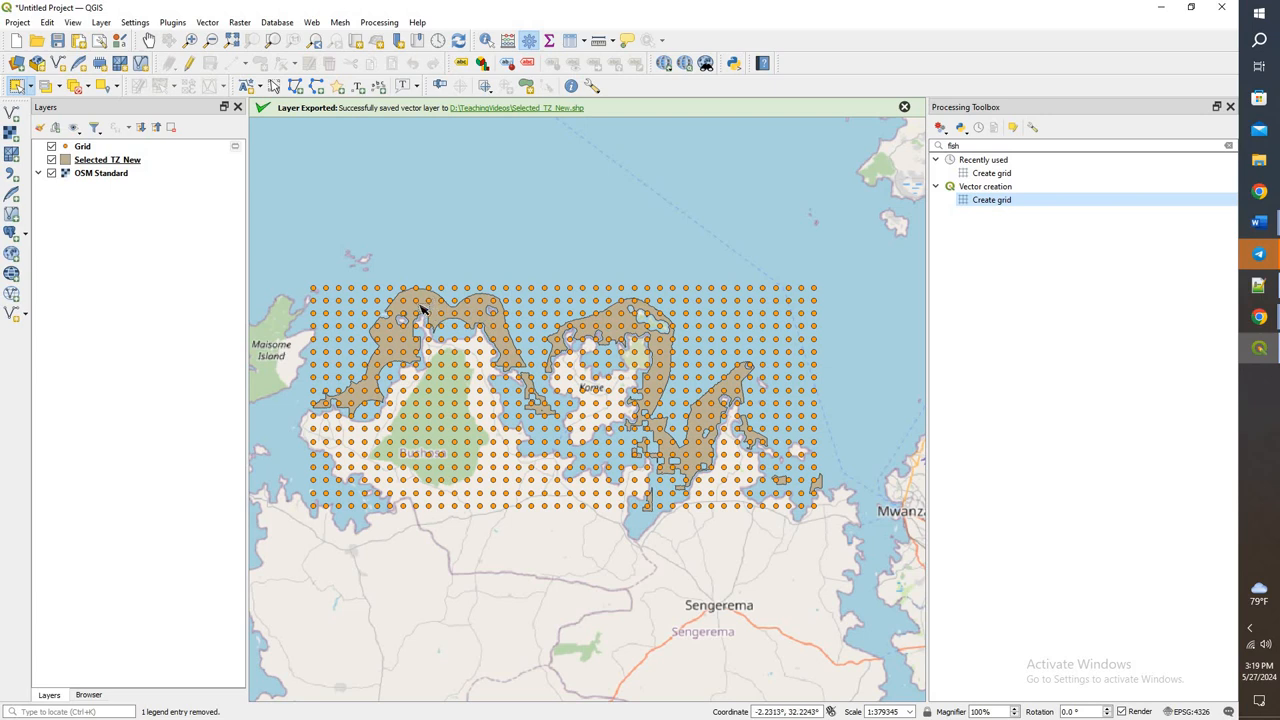
mouse_move(332, 408)
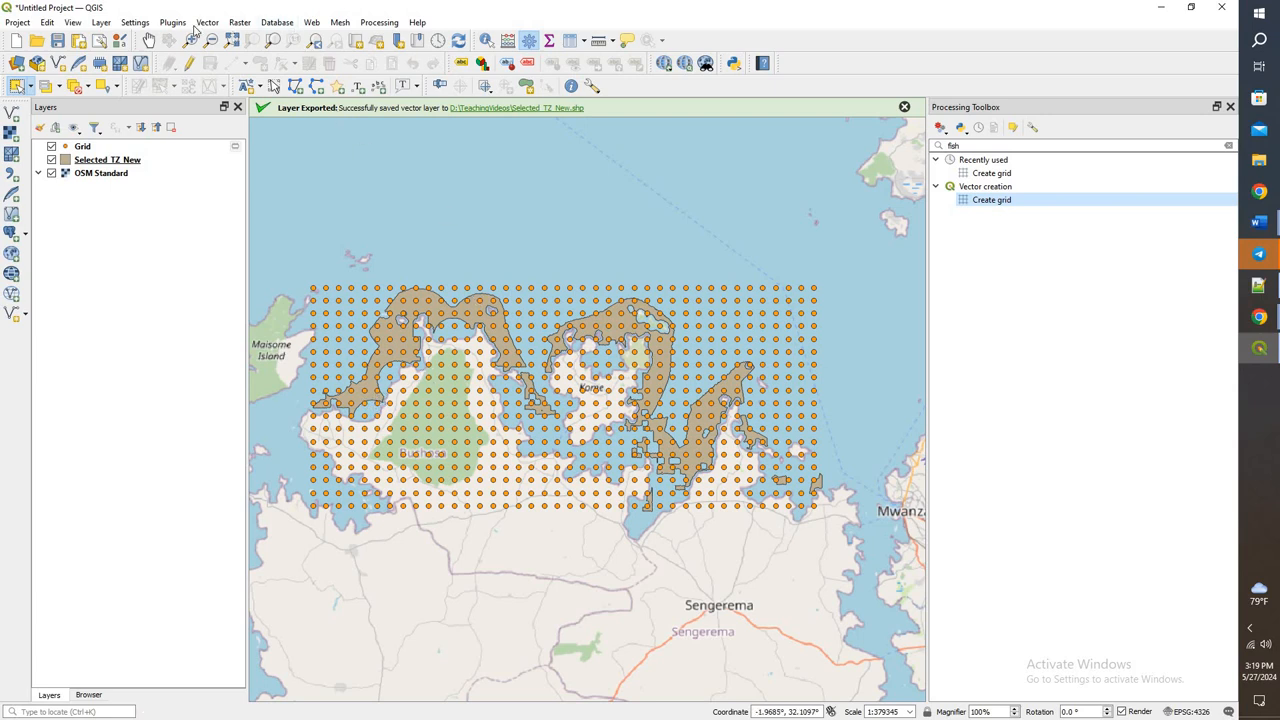
Run Select by Location to select Grid points intersecting Selected_TZ_New.
click(208, 22)
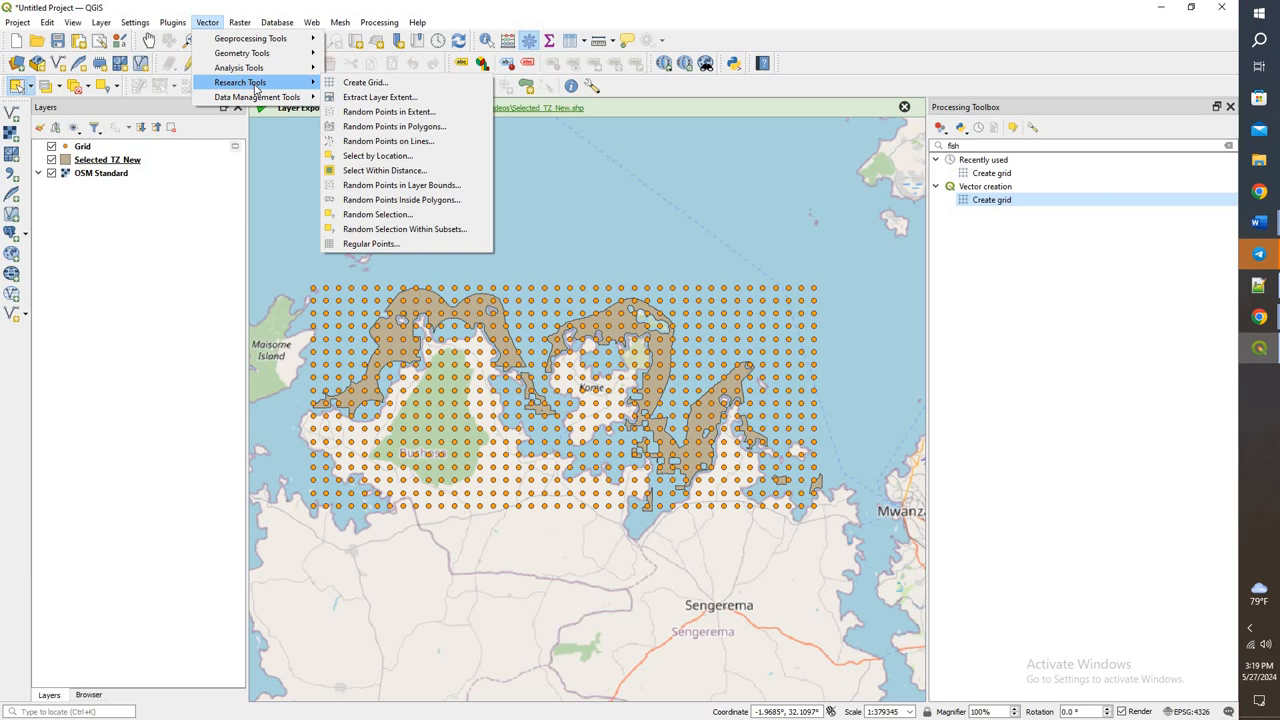
click(378, 156)
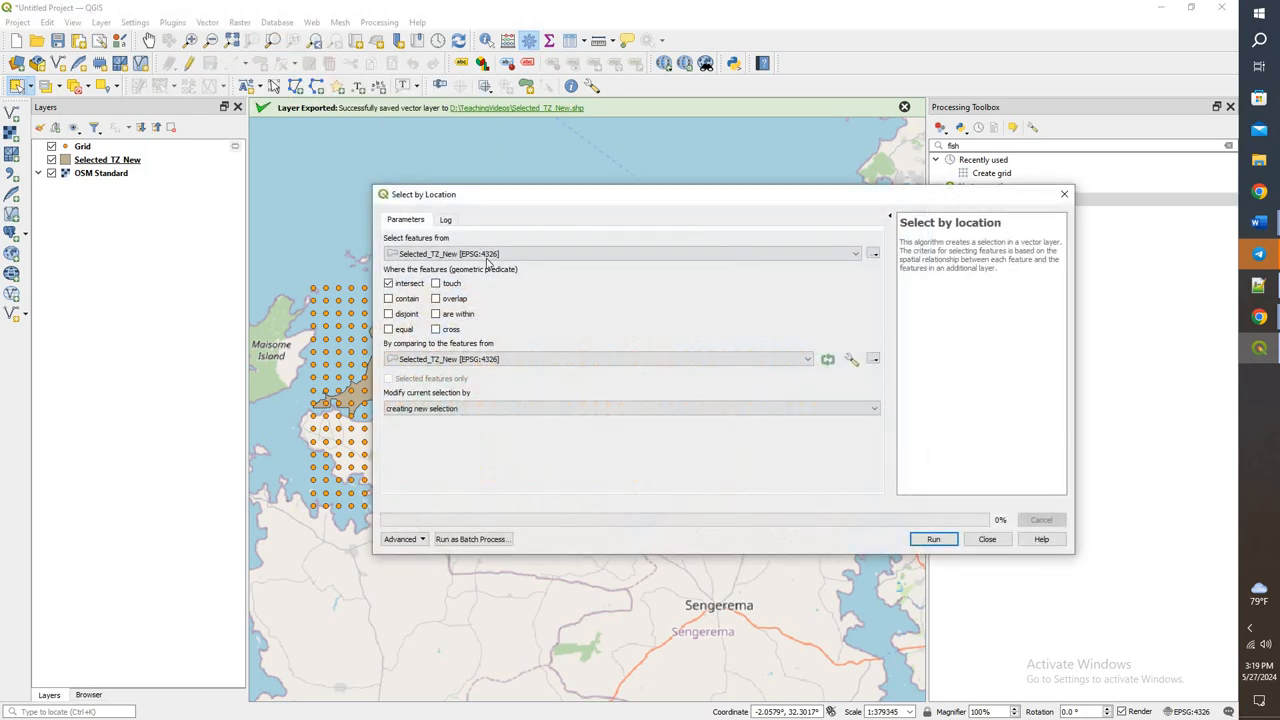
click(620, 252)
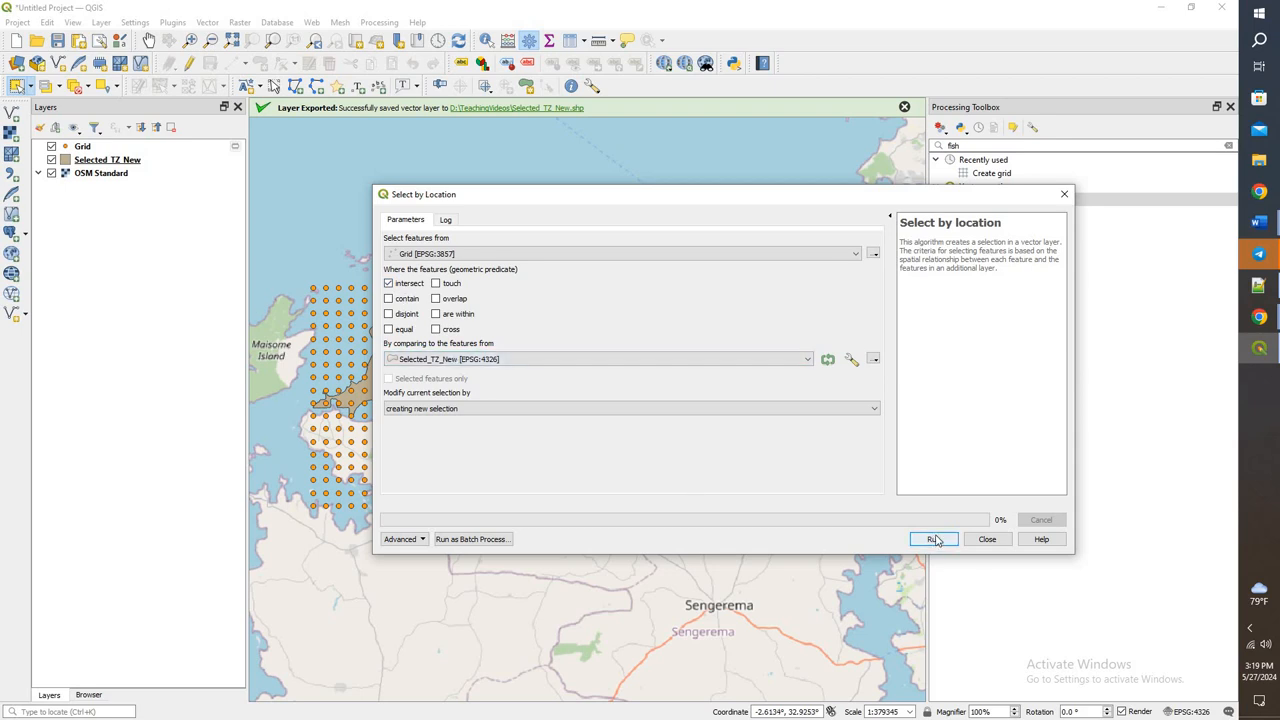
click(932, 540)
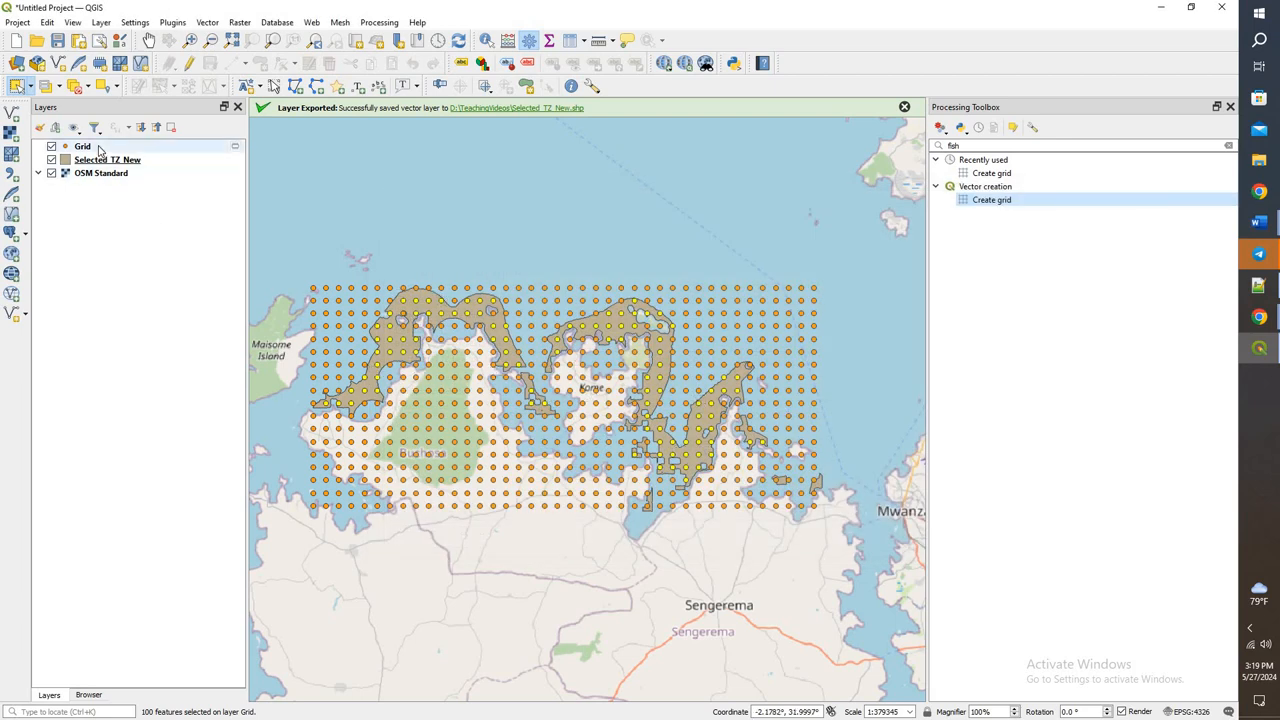
Filter the Grid attribute table to the 100 selected features, review the rows, then close it.
right_click(82, 146)
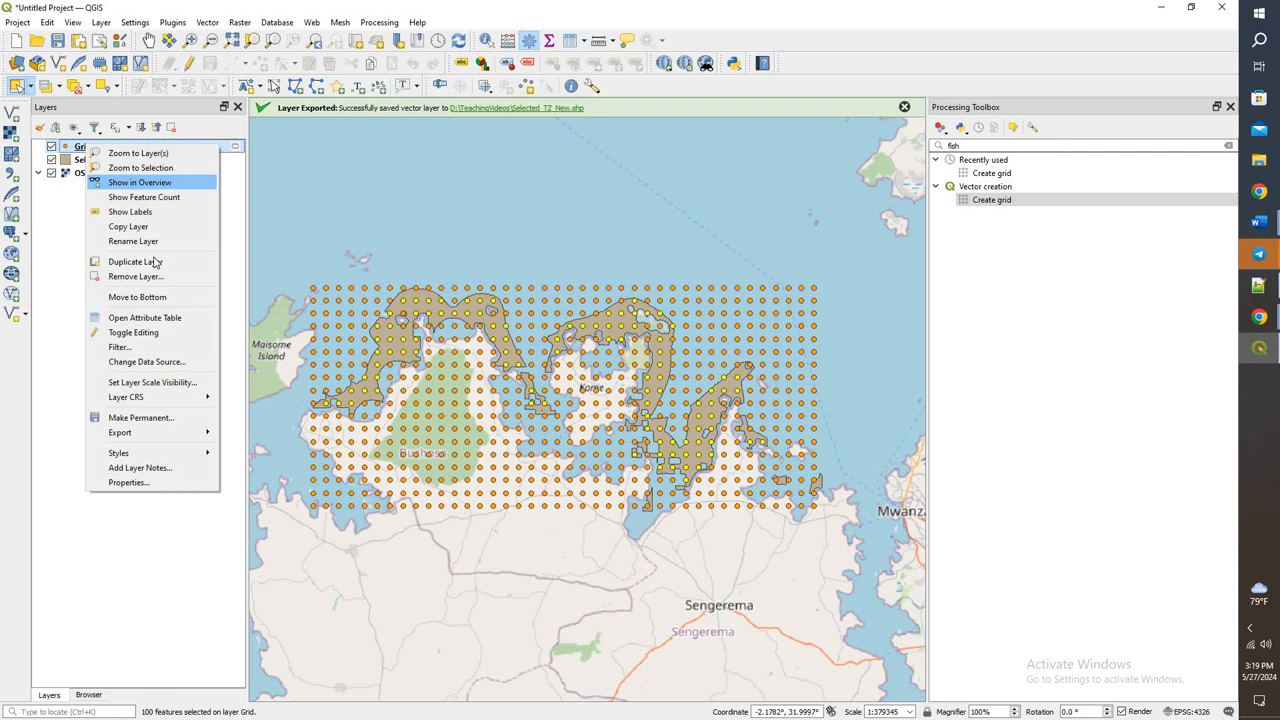
click(144, 316)
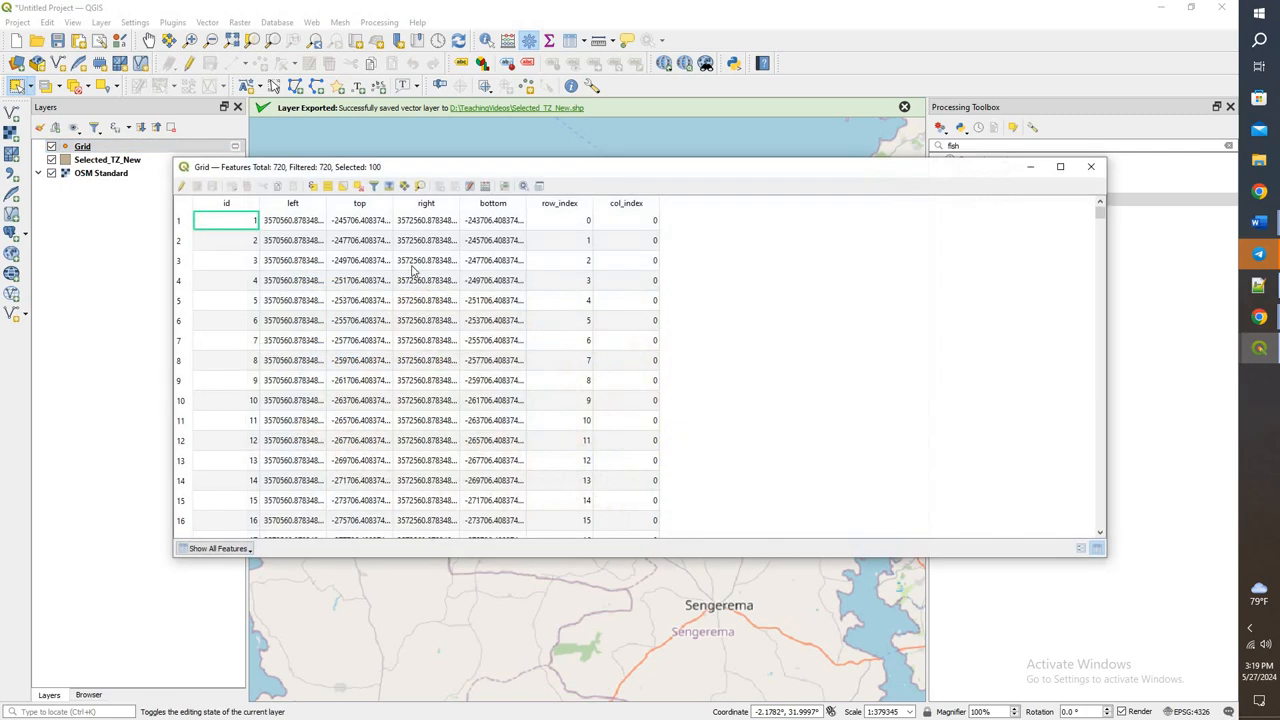
mouse_move(210, 550)
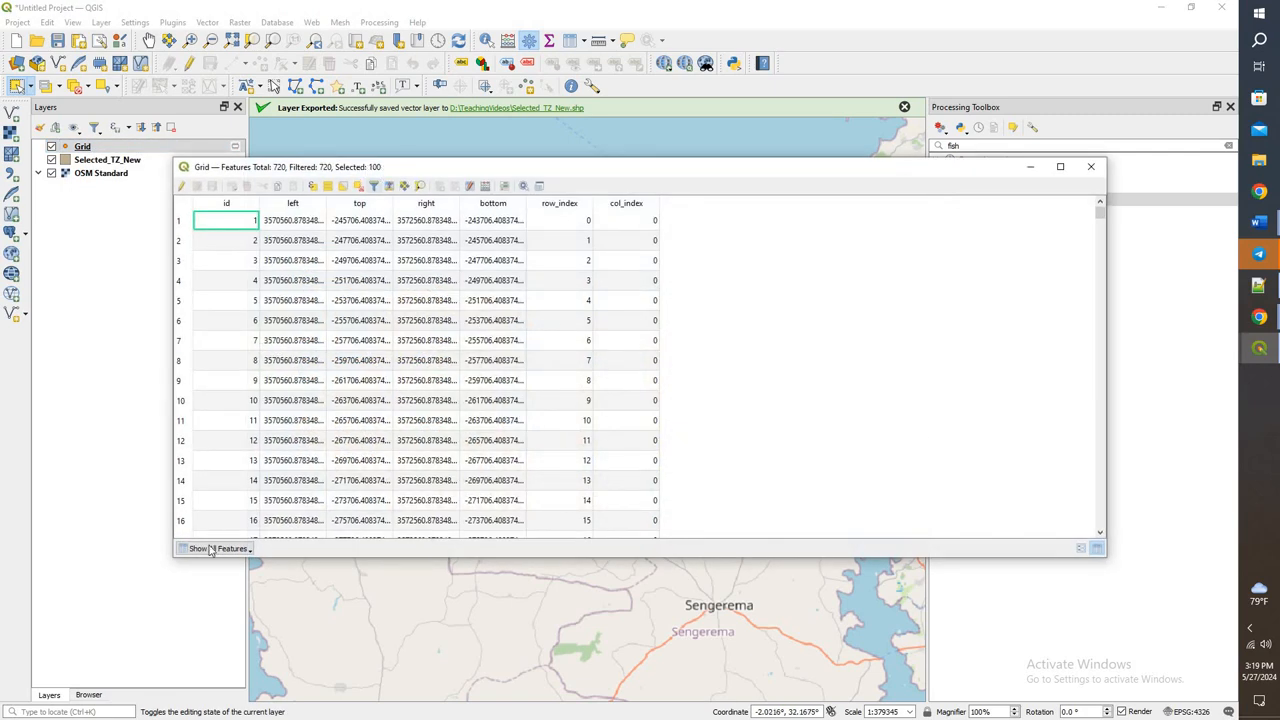
click(212, 548)
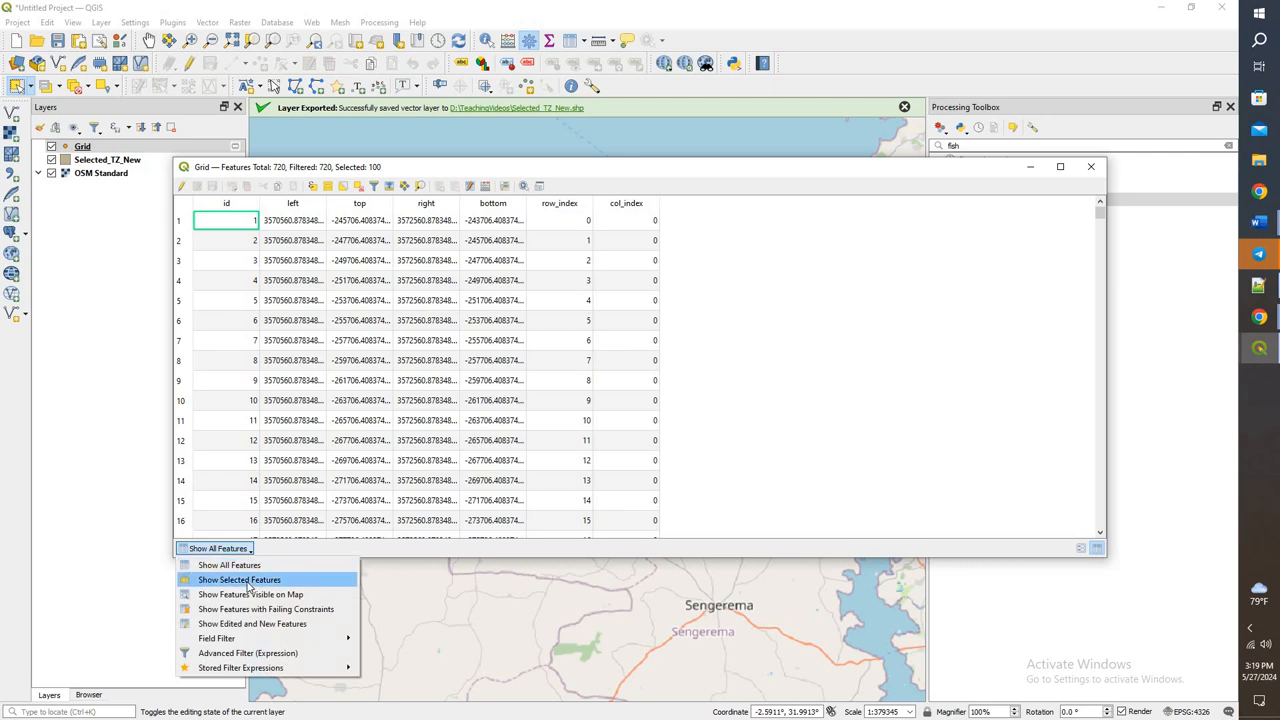
click(240, 580)
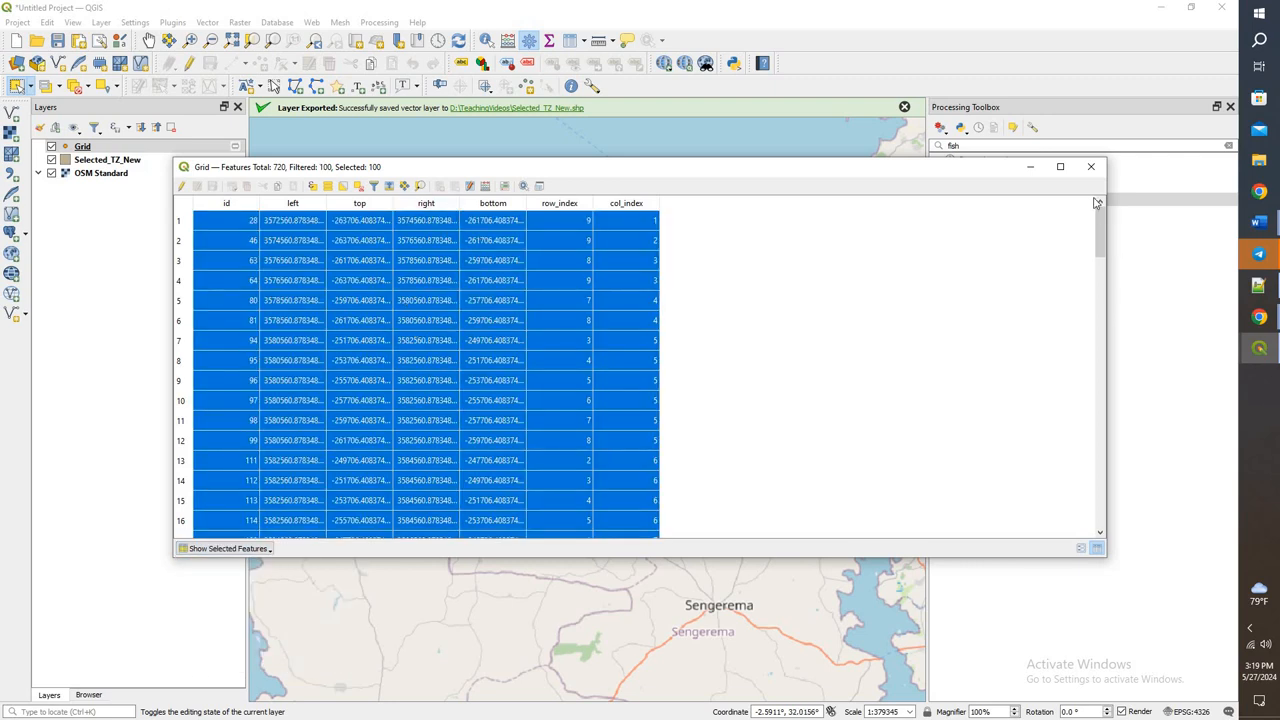
scroll(down, 3)
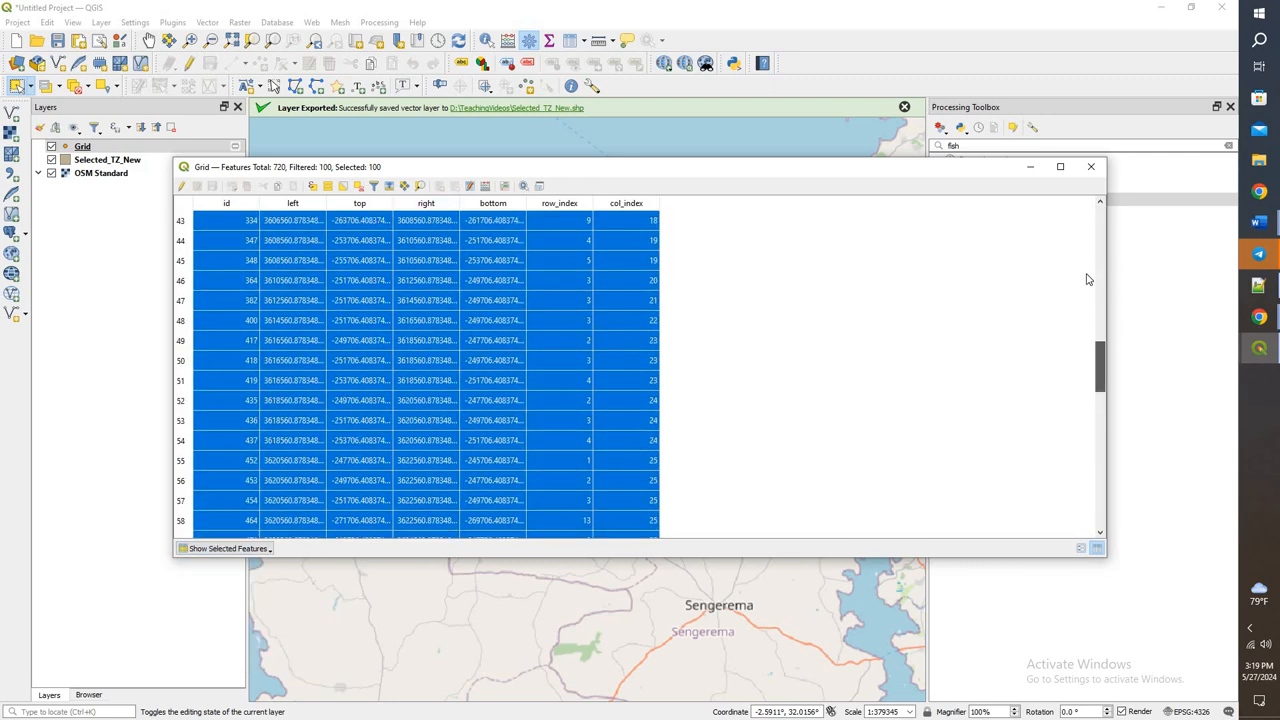
scroll(up, 3)
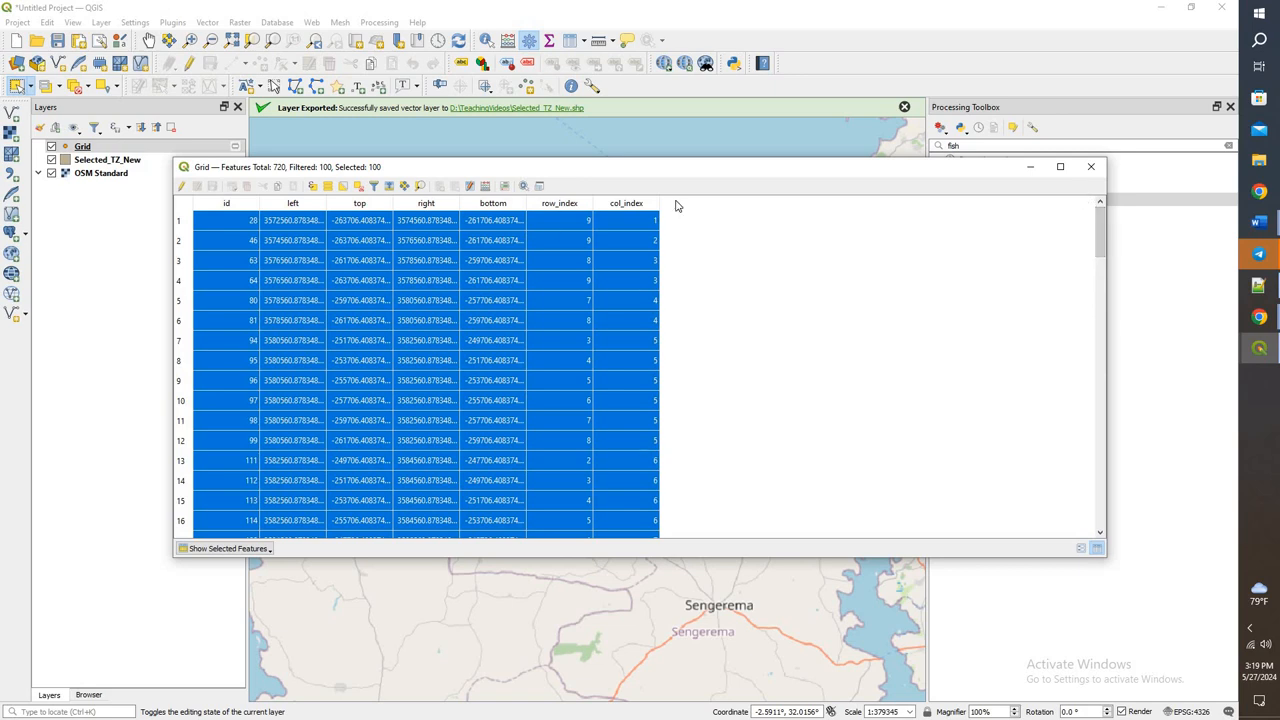
click(1090, 166)
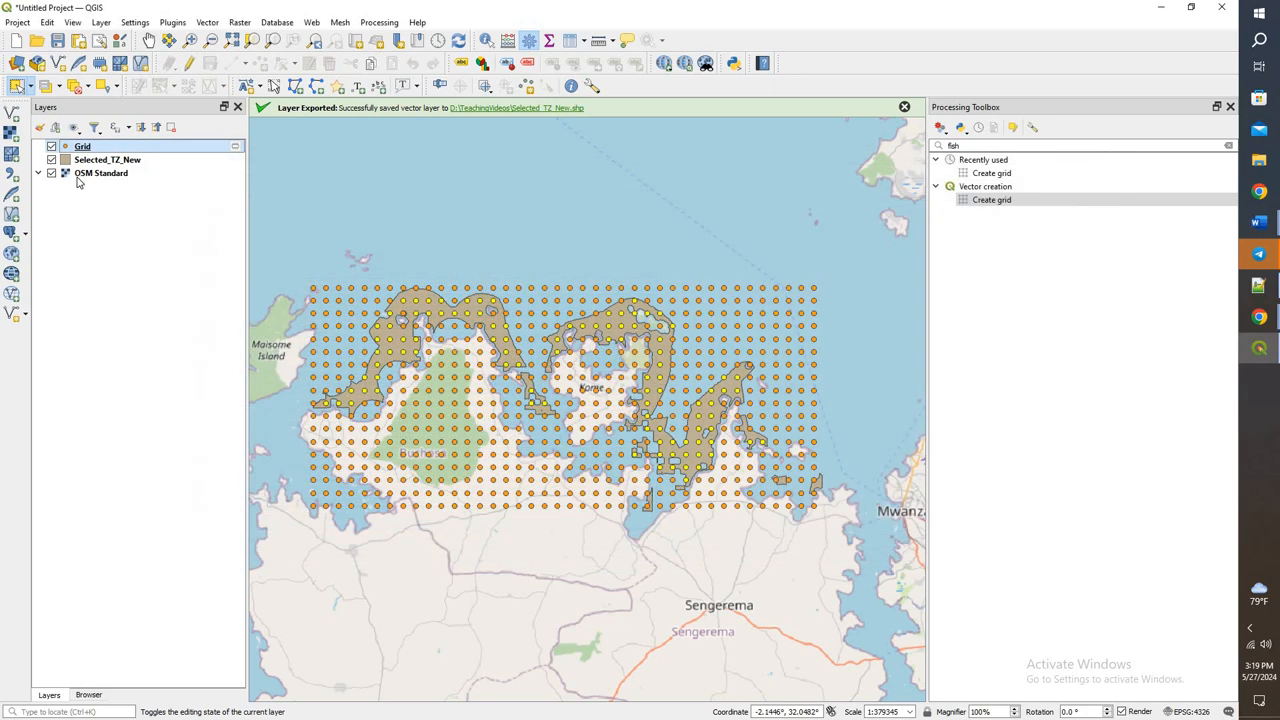
Export the selected Grid points to Systematic_Sample_TZ.shp in EPSG:4326, overwriting the old file.
right_click(82, 146)
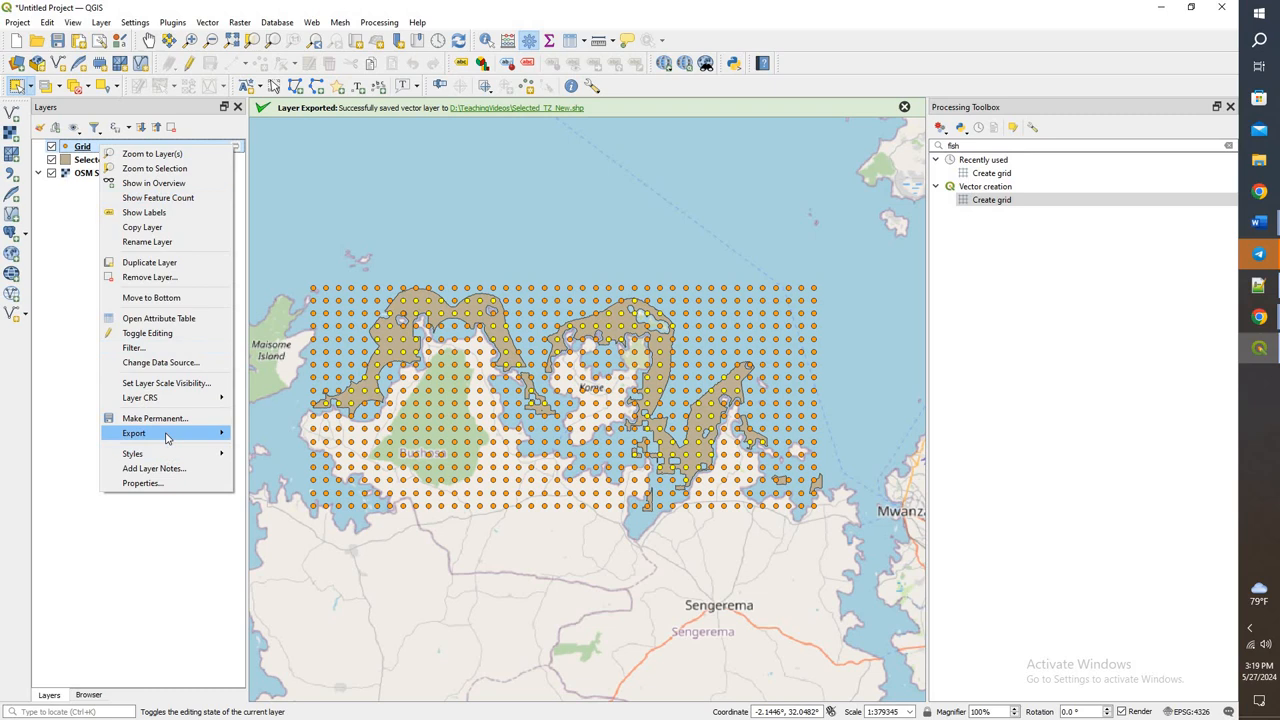
click(132, 432)
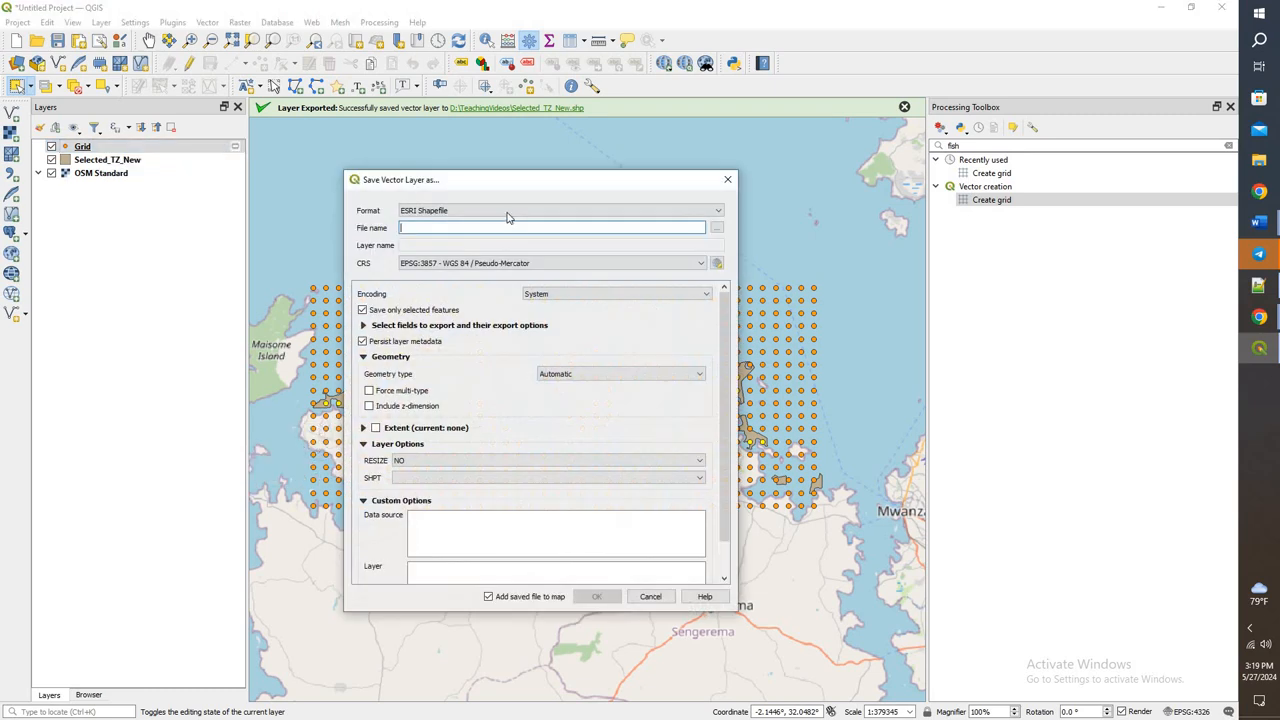
click(700, 264)
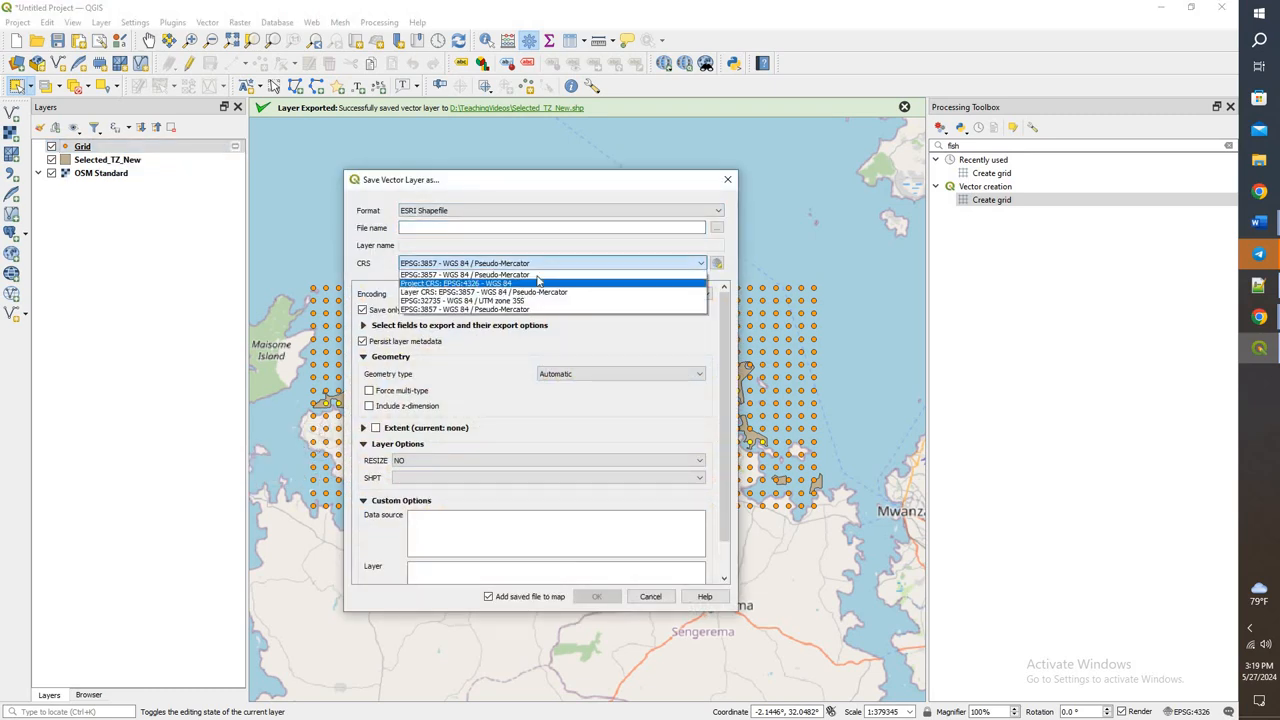
click(716, 228)
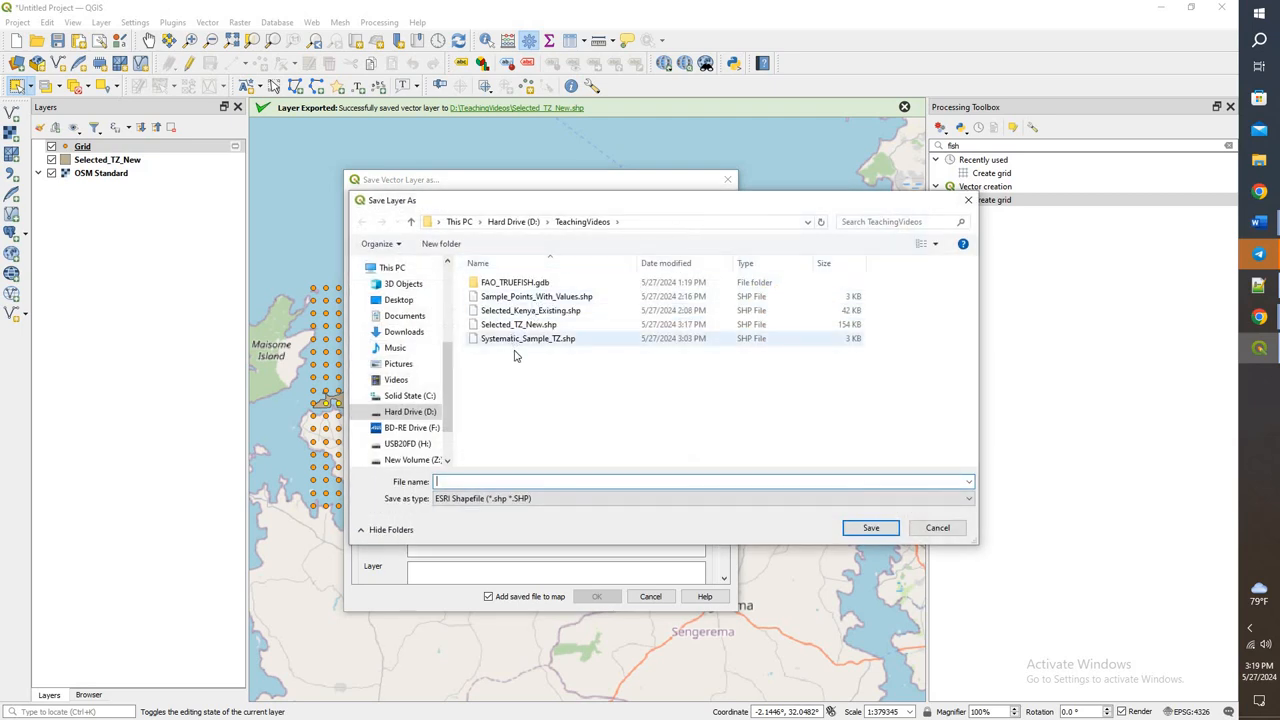
click(528, 338)
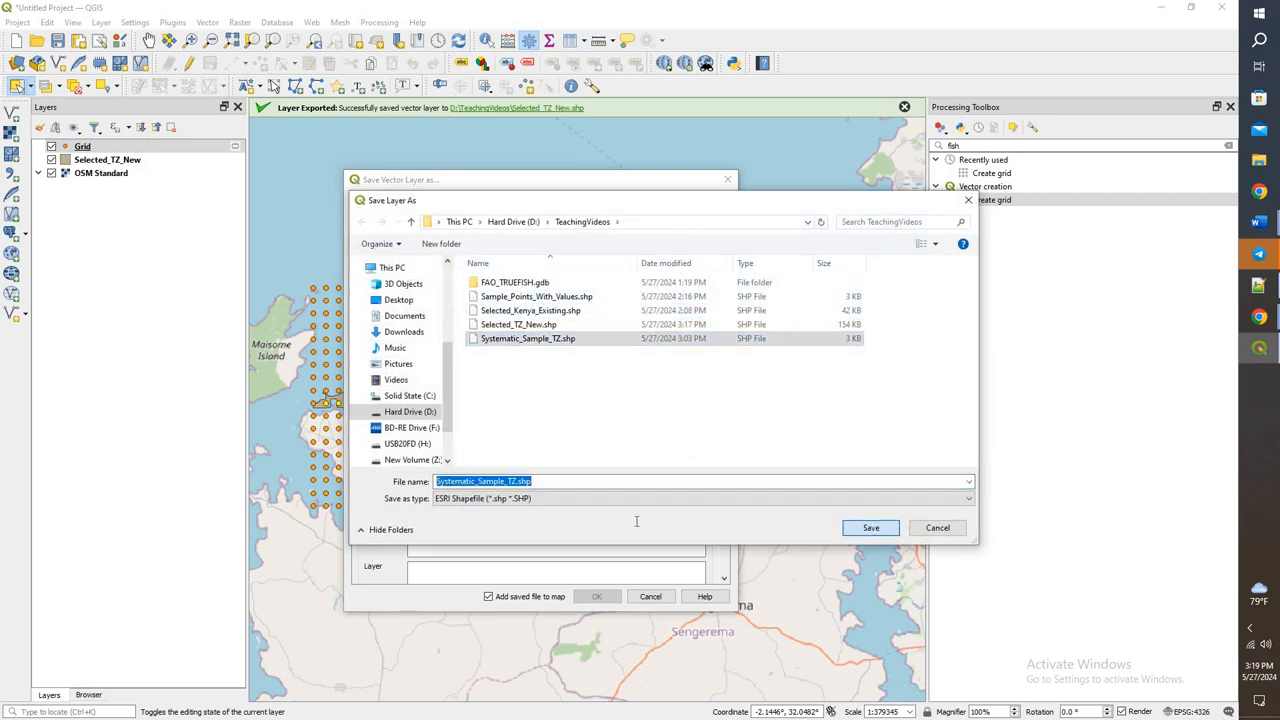
click(868, 528)
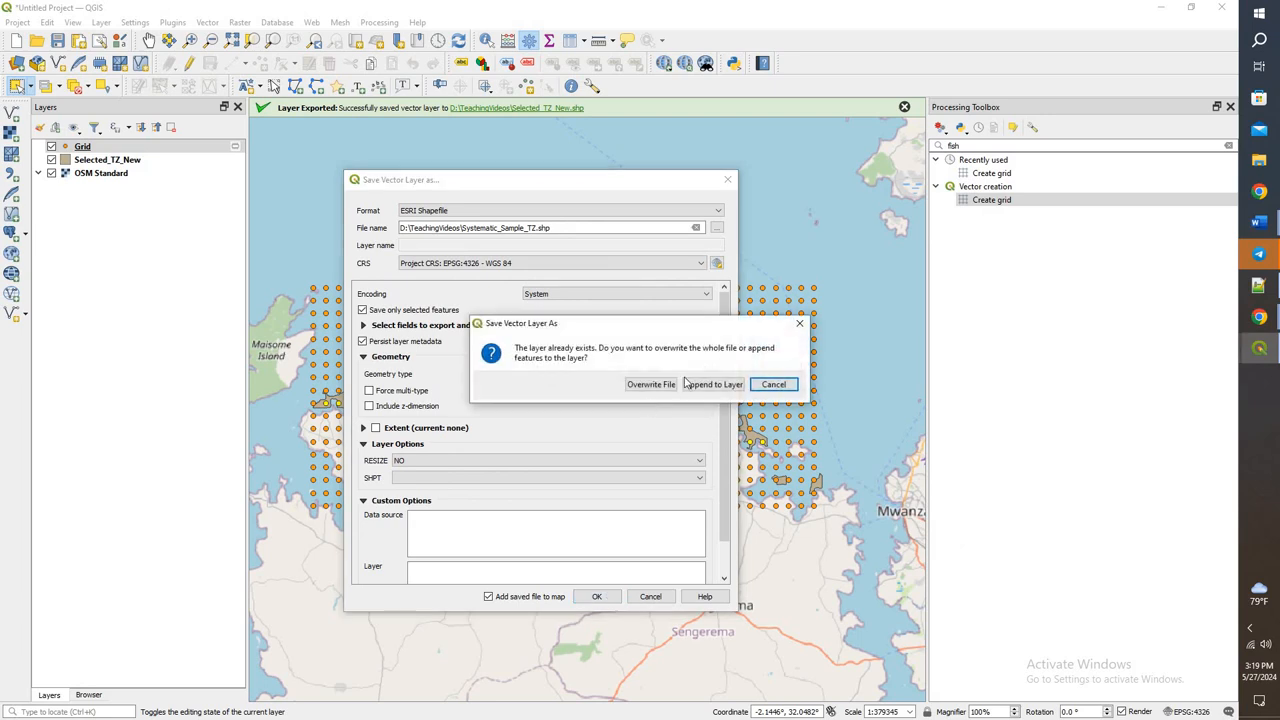
click(652, 384)
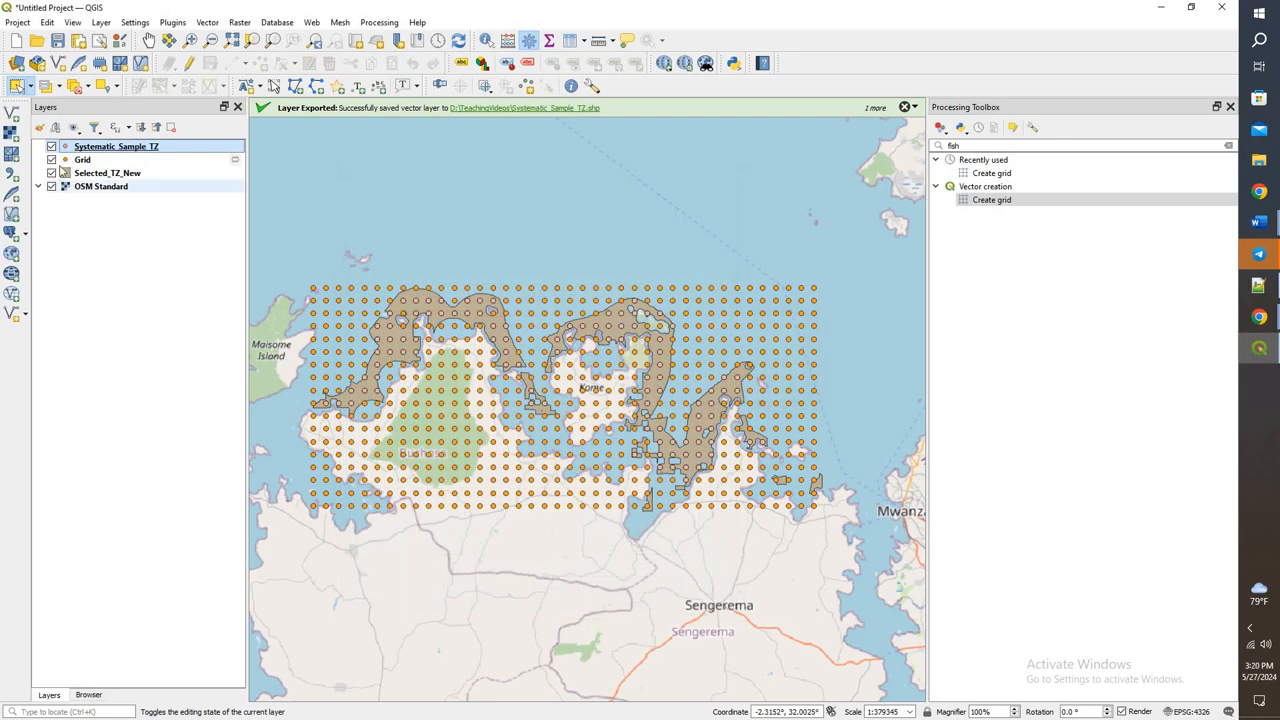
Remove the temporary Grid layer from the project.
click(52, 160)
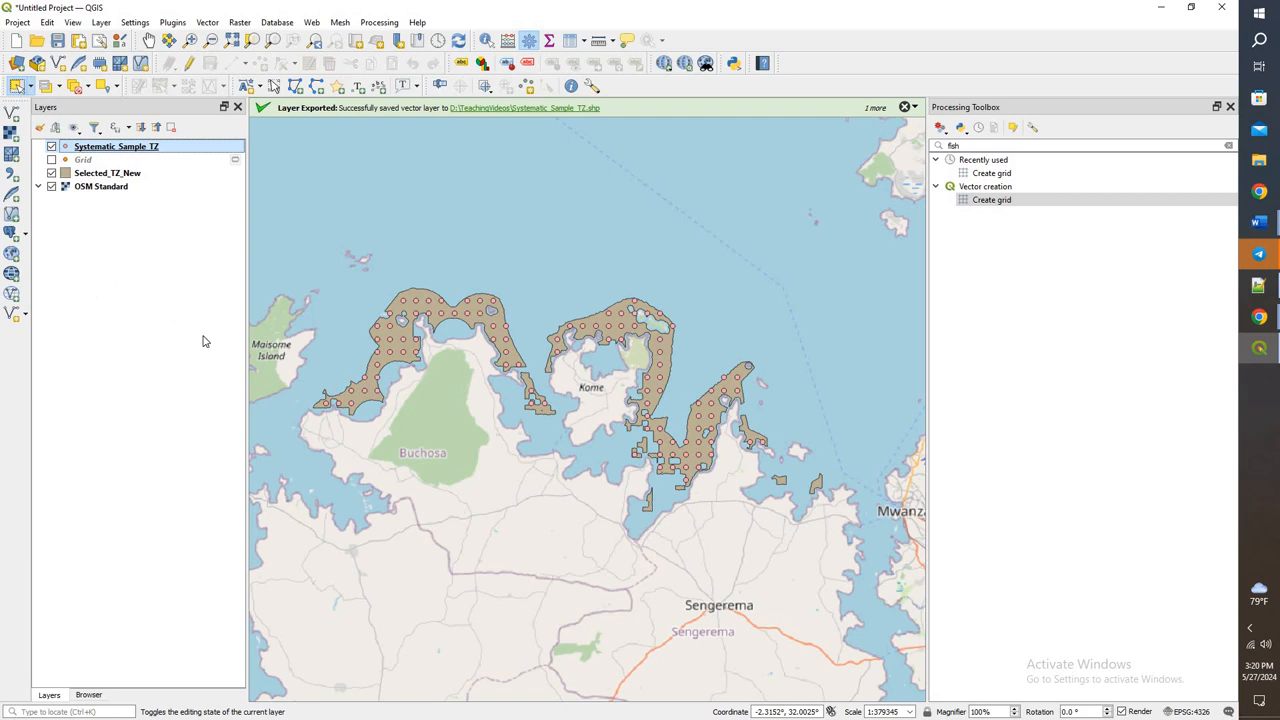
right_click(84, 160)
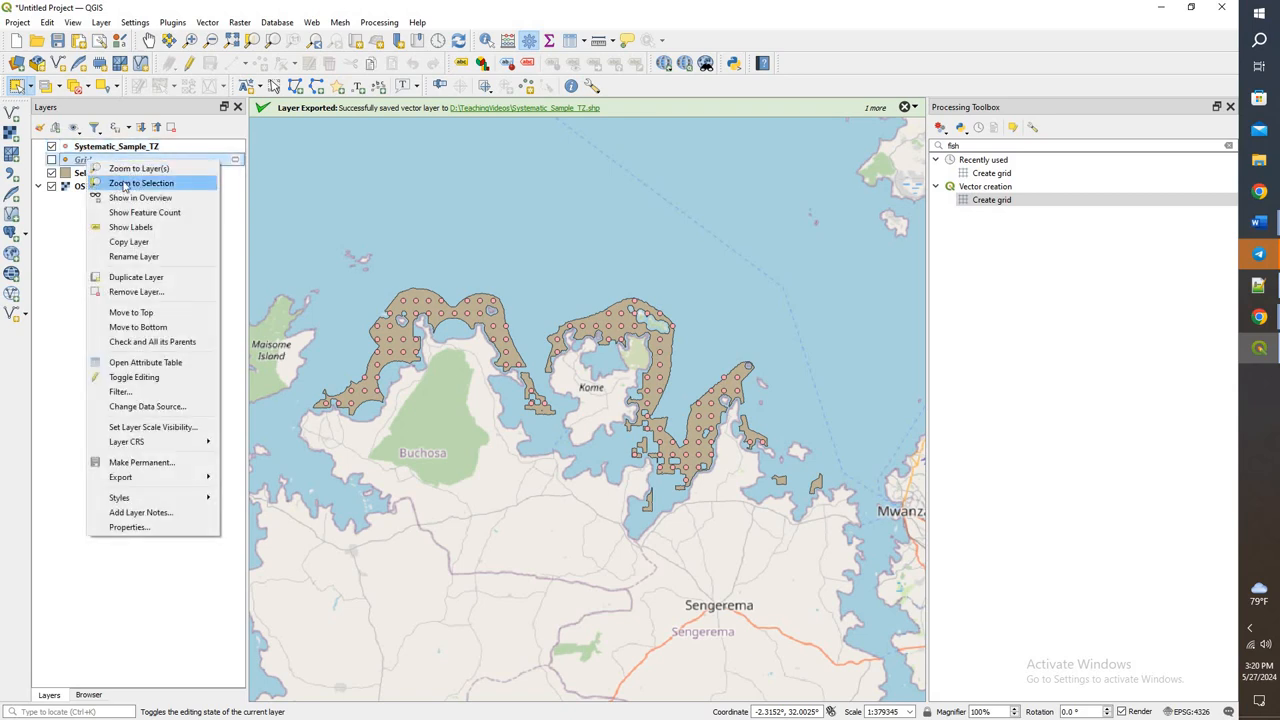
click(136, 292)
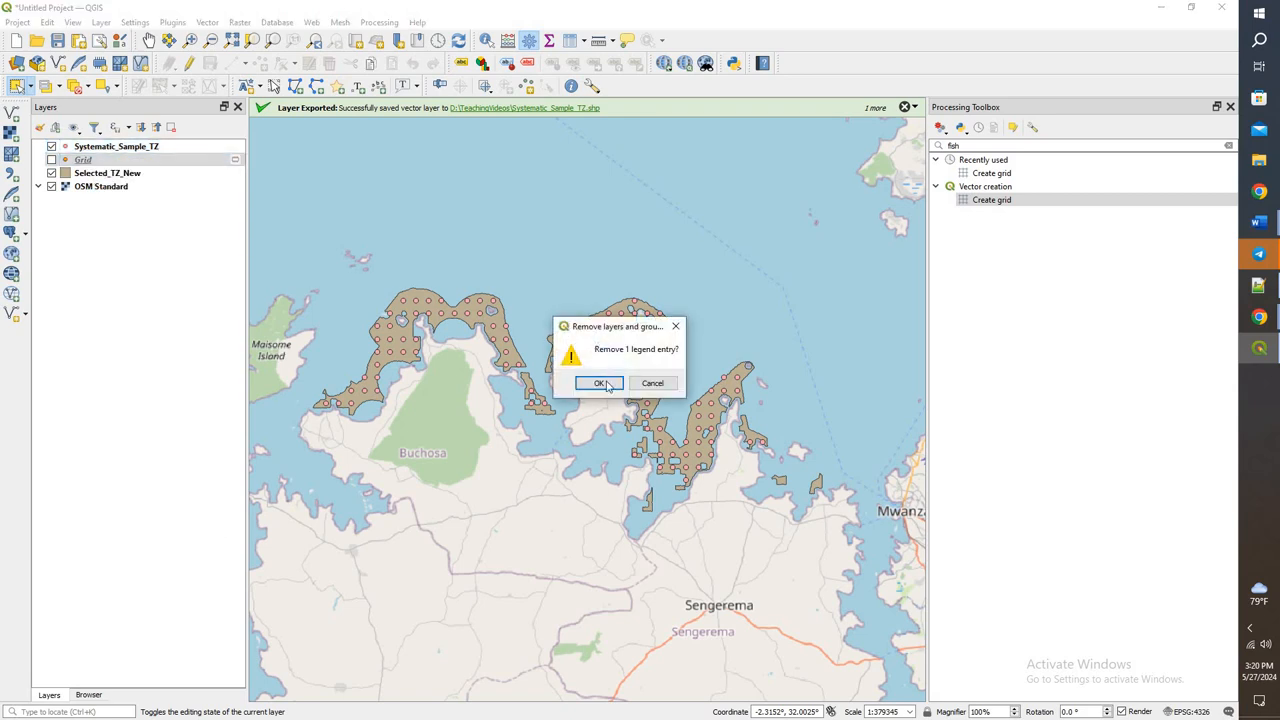
click(600, 384)
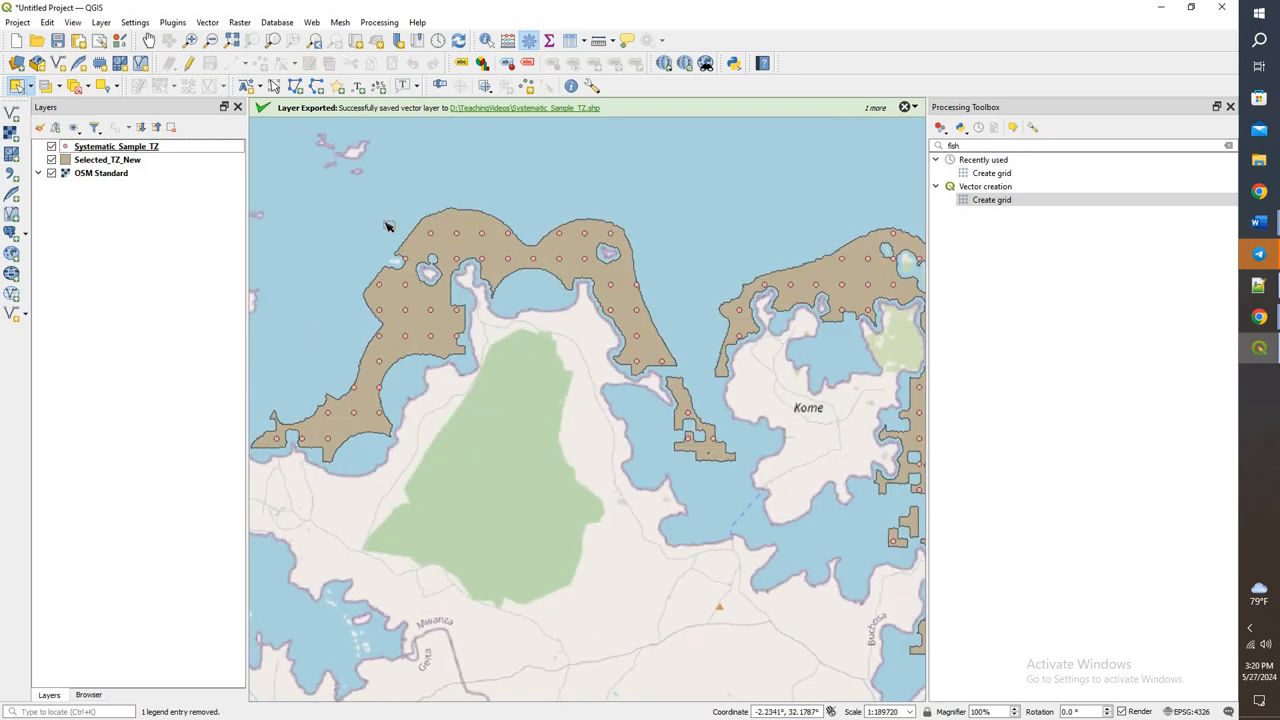
mouse_move(572, 242)
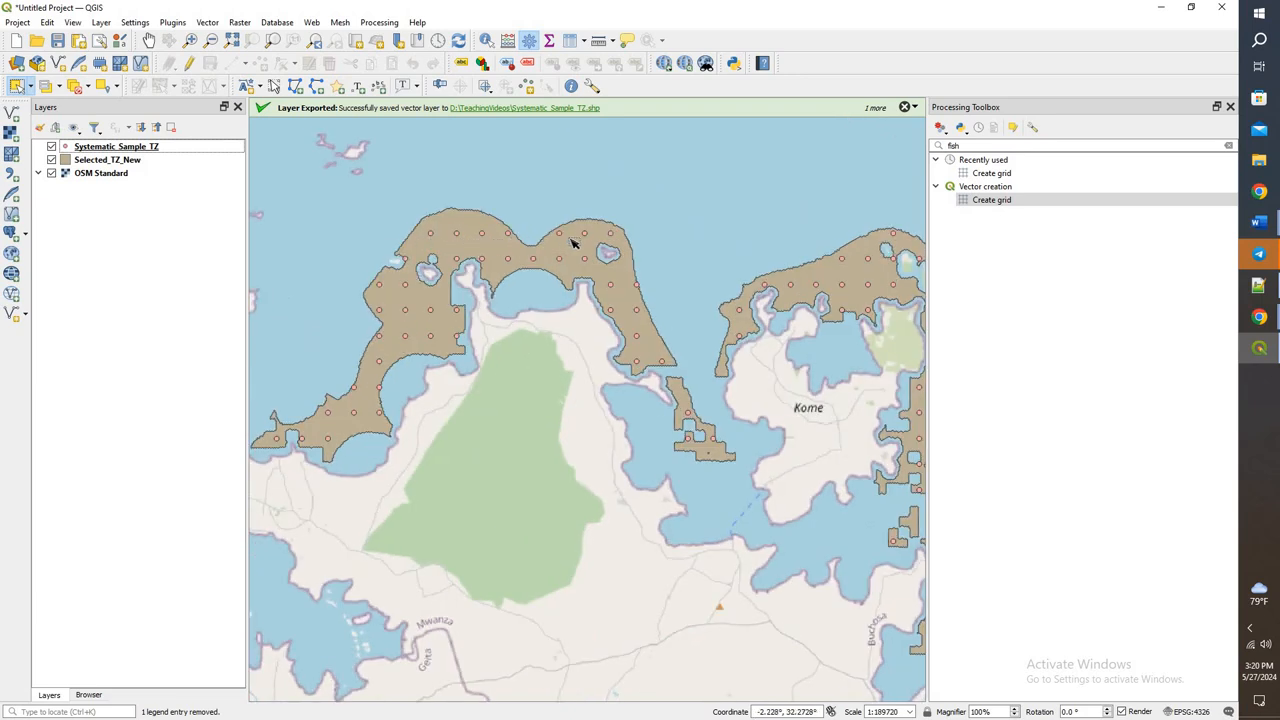
mouse_move(420, 252)
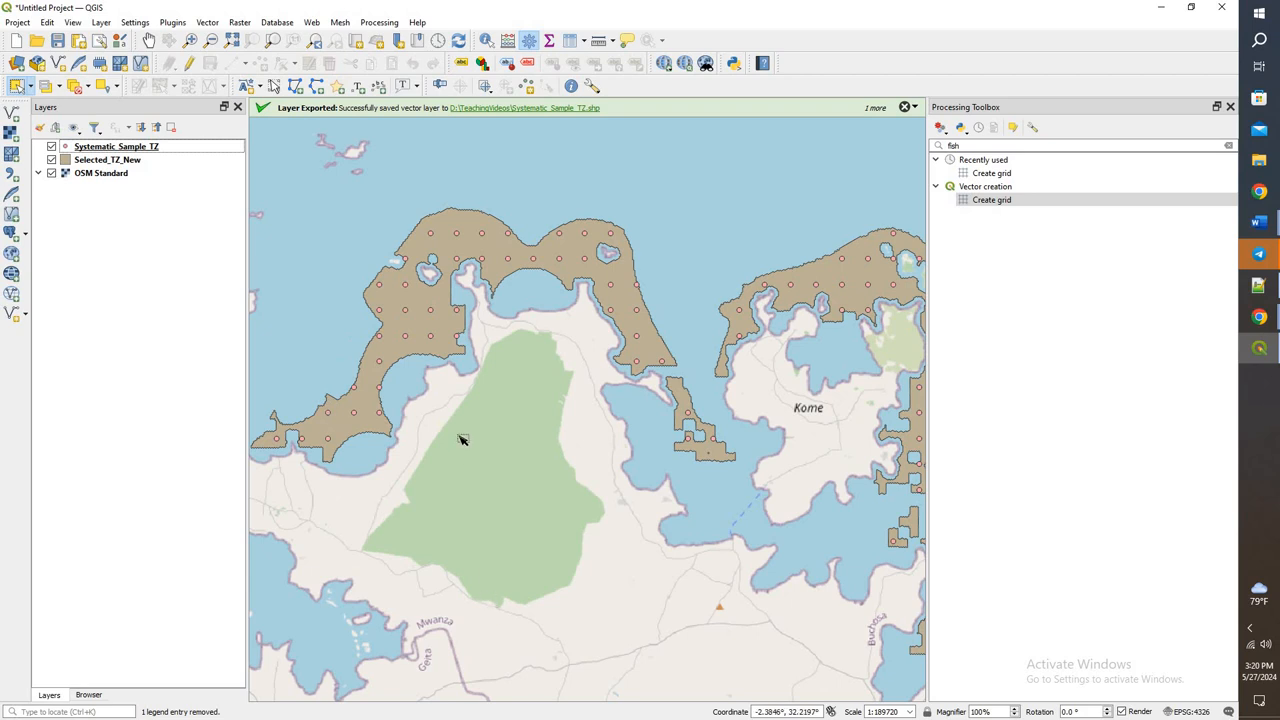
Pan east along the coastline to inspect the sample cells and select Systematic_Sample_TZ.
drag(464, 440, 428, 276)
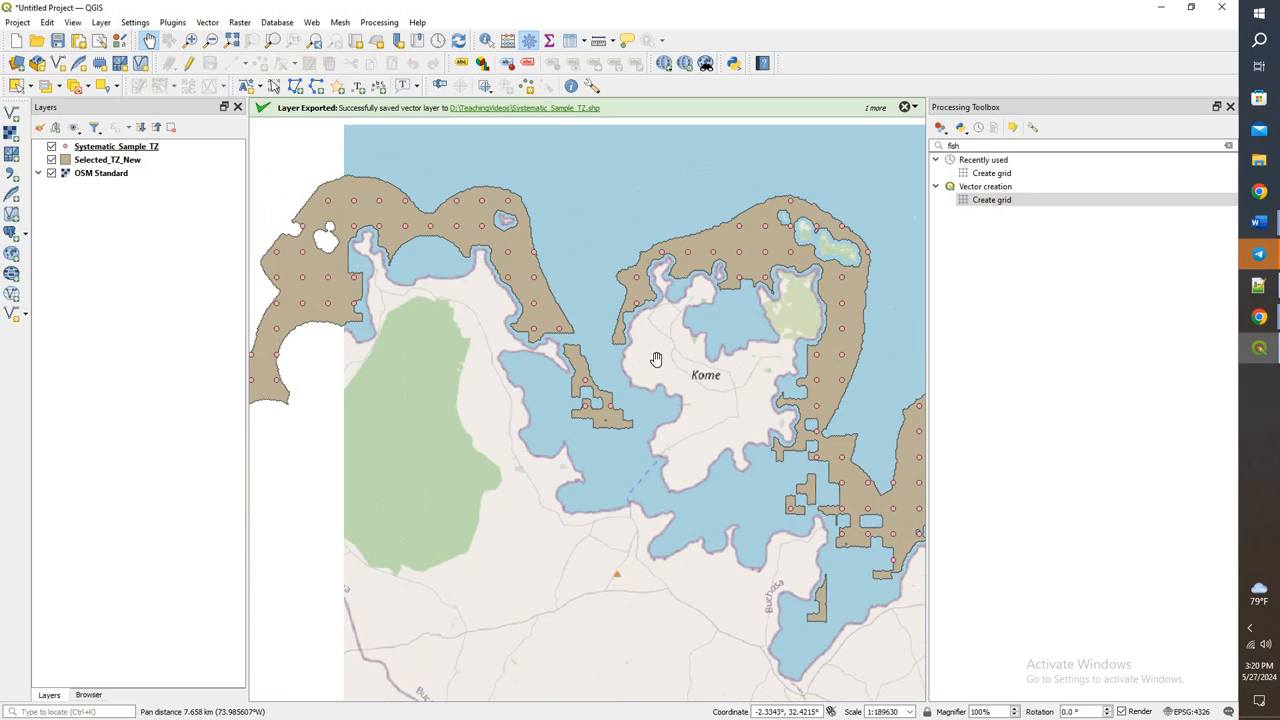
scroll(down, 3)
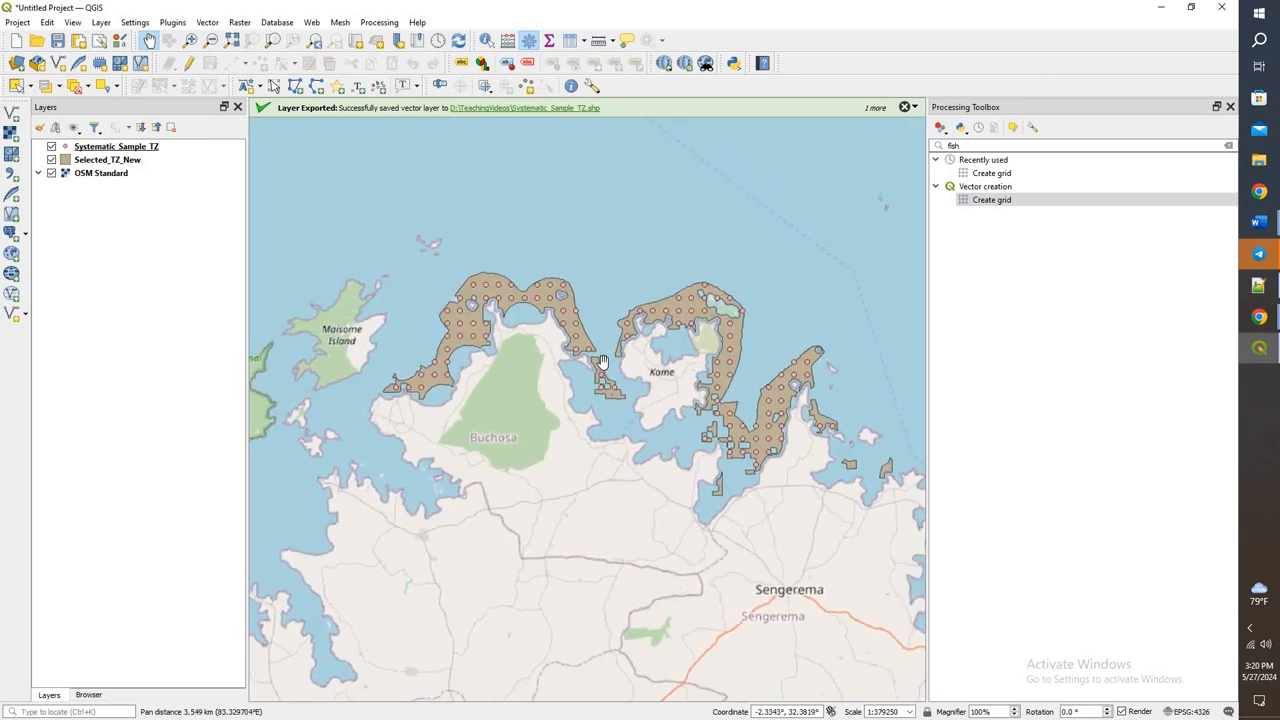
click(116, 146)
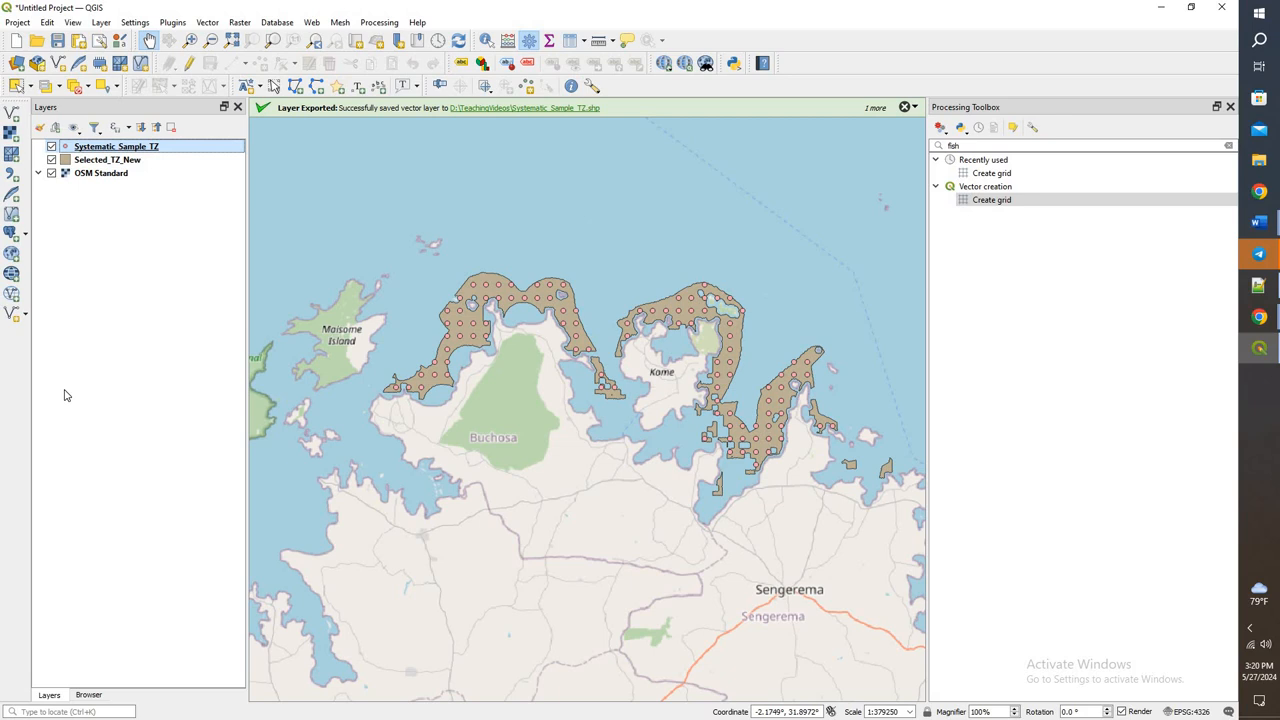
mouse_move(232, 274)
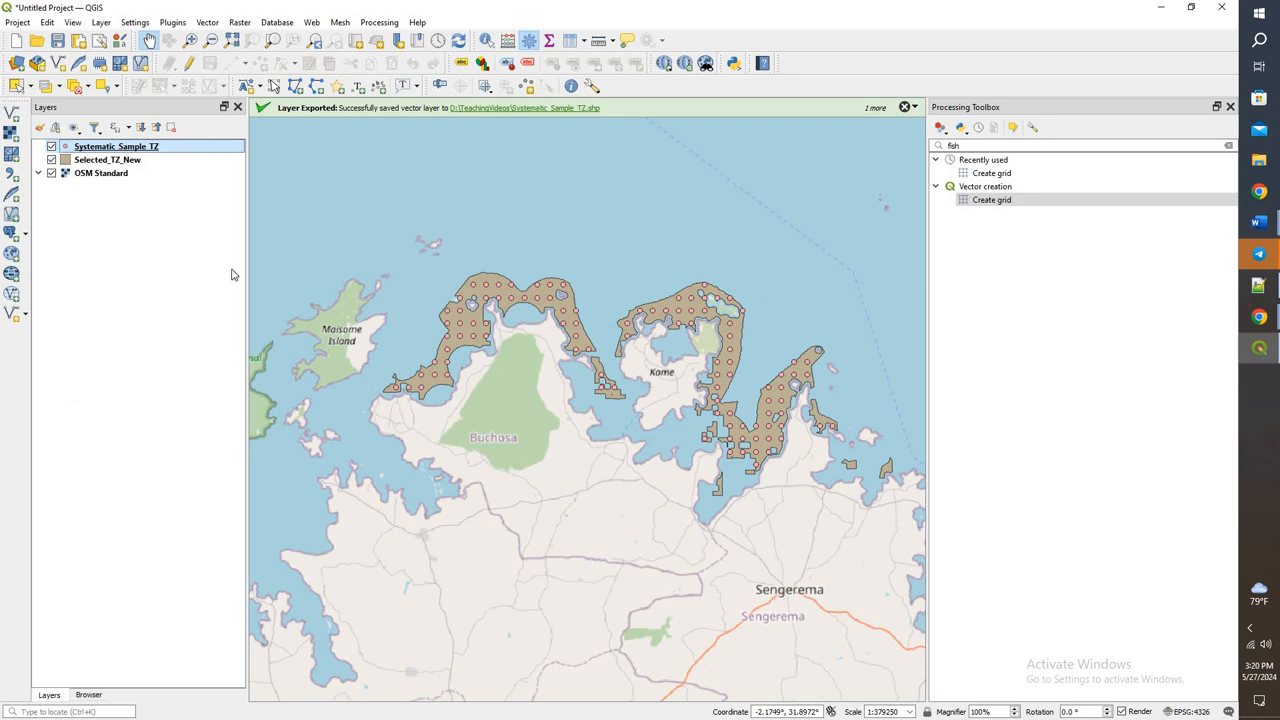
mouse_move(240, 216)
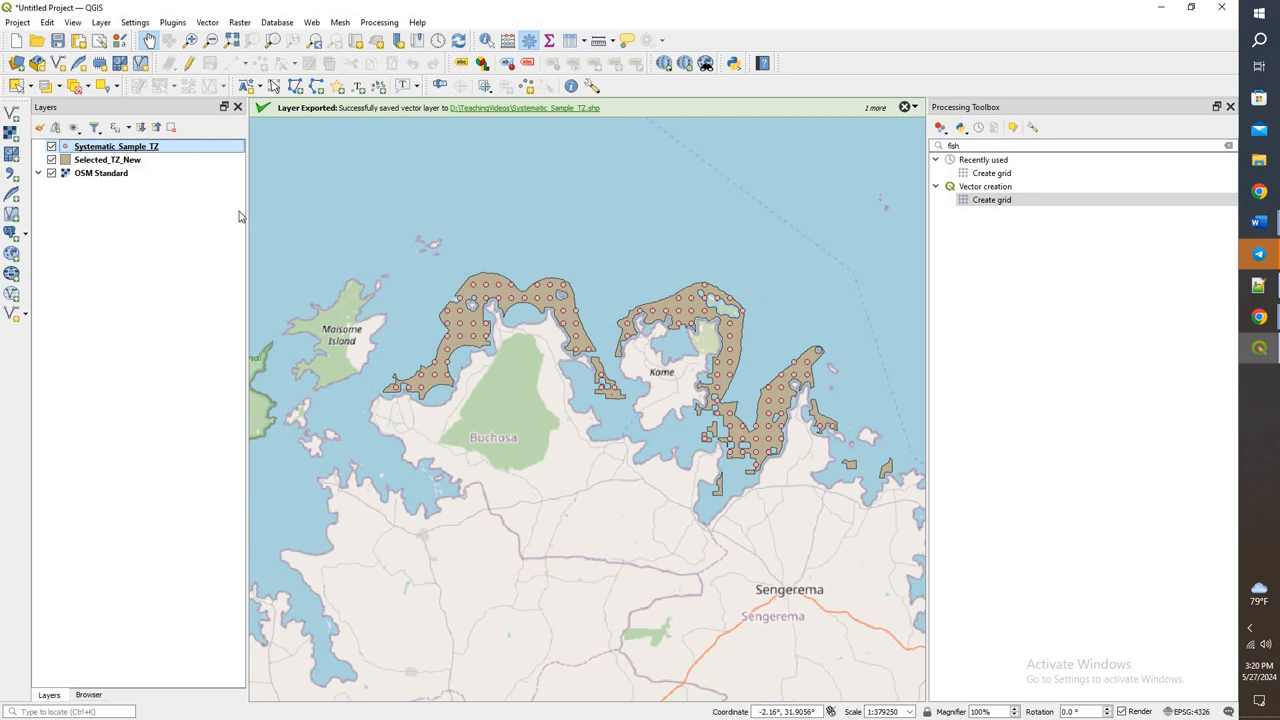
Open the Systematic_Sample_TZ attribute table listing the 100 sample points.
right_click(116, 146)
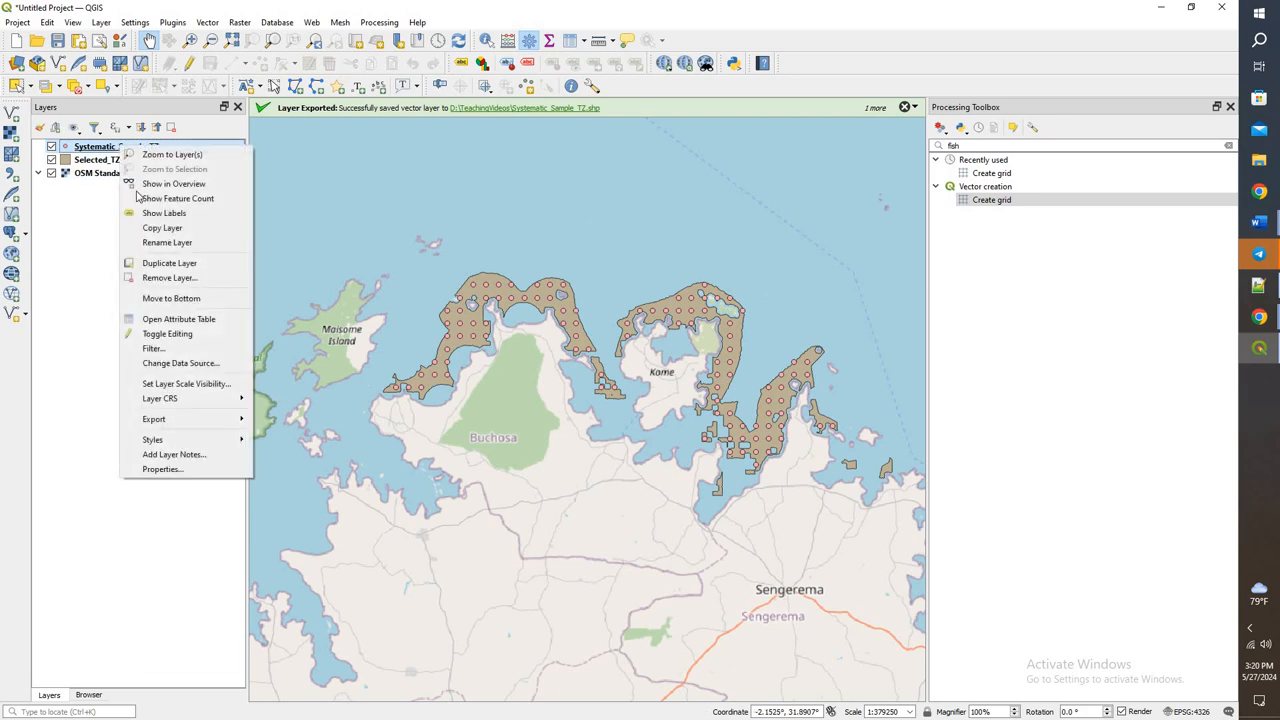
click(178, 318)
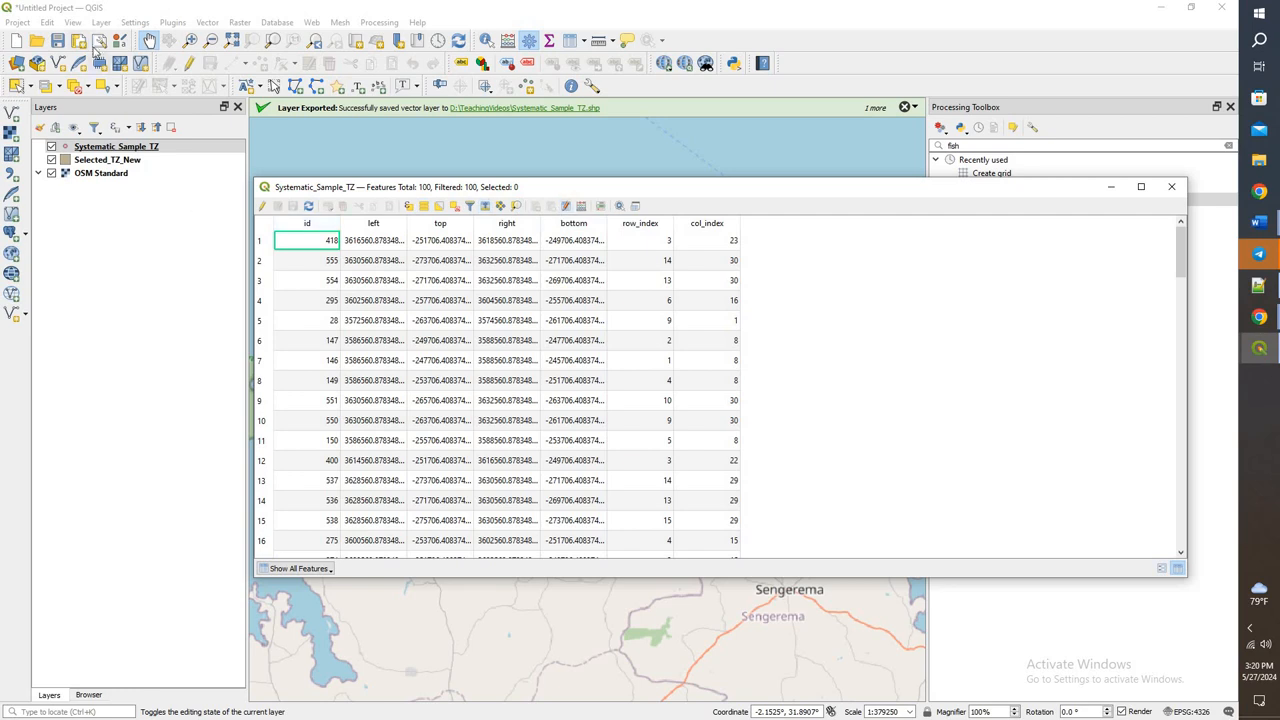
right_click(116, 146)
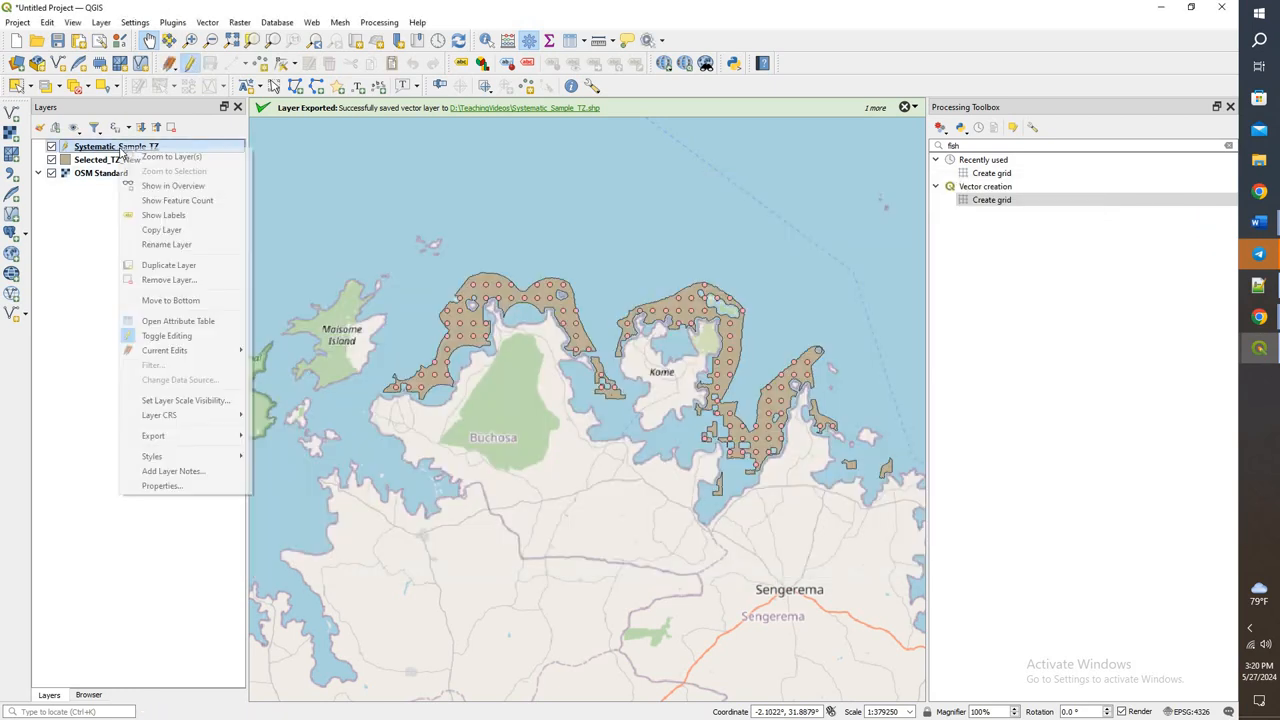
click(178, 320)
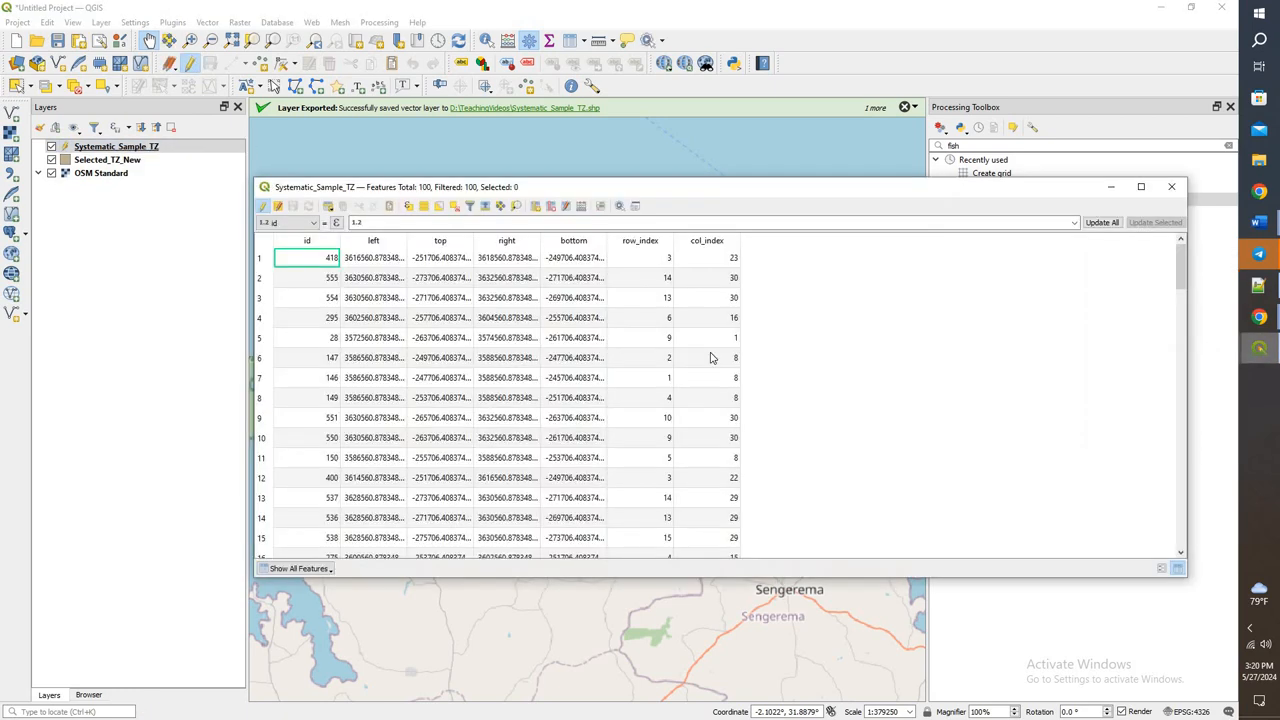
Delete the left, top, right, bottom, row_index and col_index fields, keeping only id.
click(580, 206)
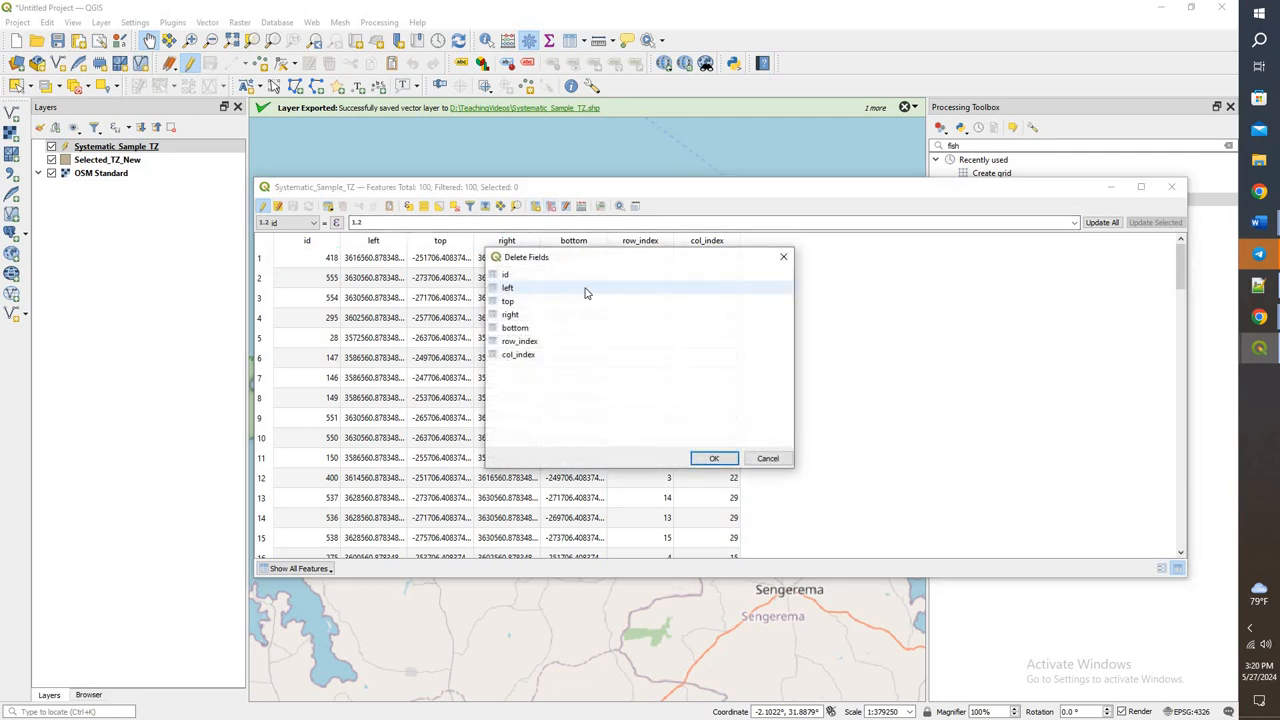
click(508, 288)
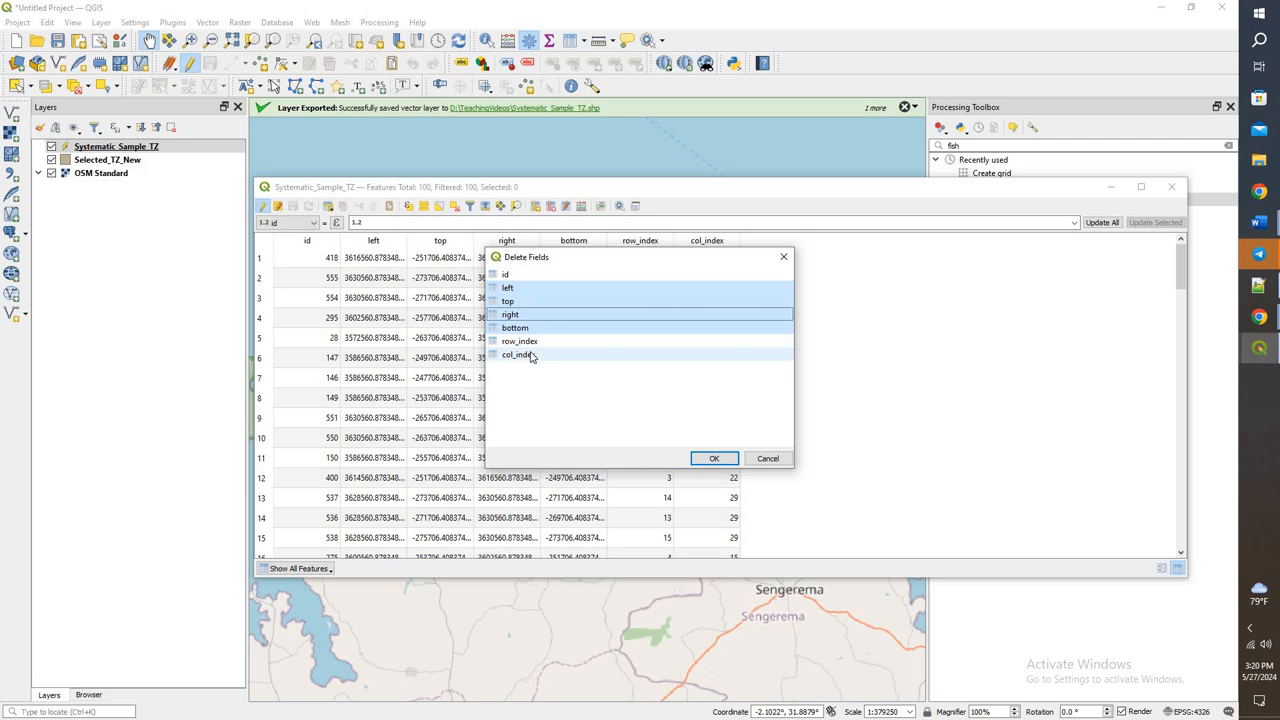
click(712, 458)
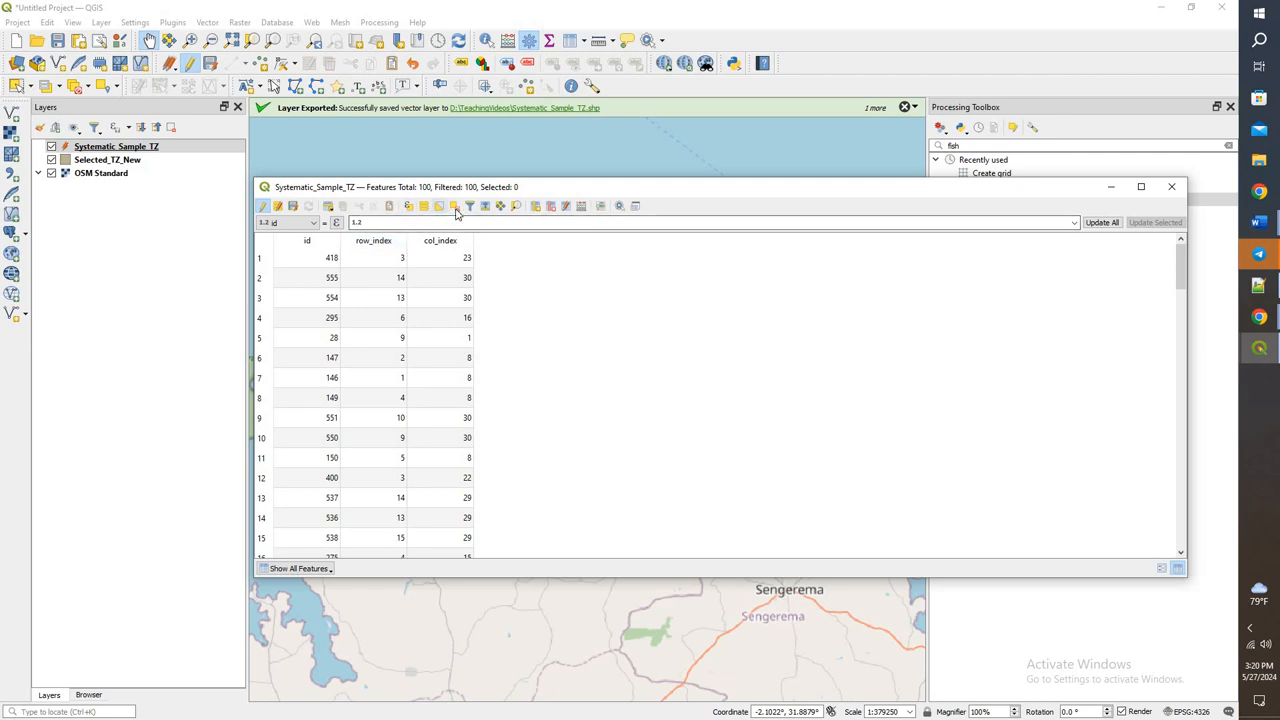
click(454, 206)
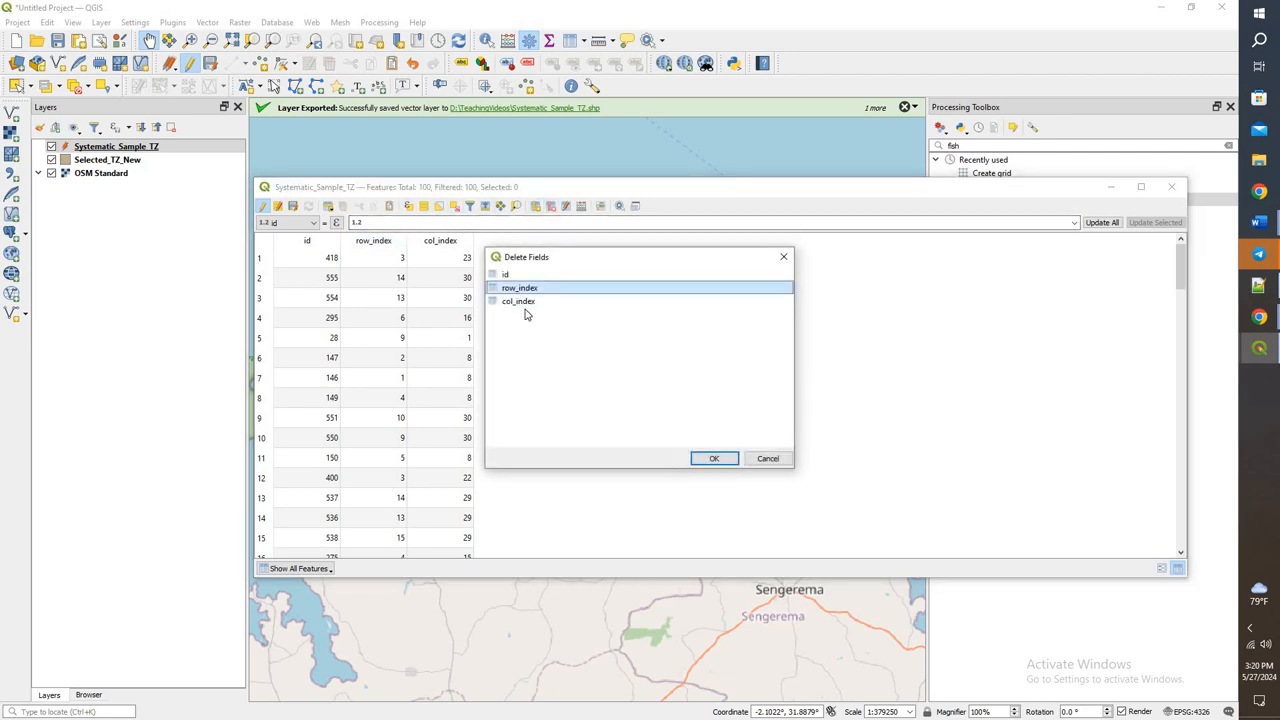
click(714, 458)
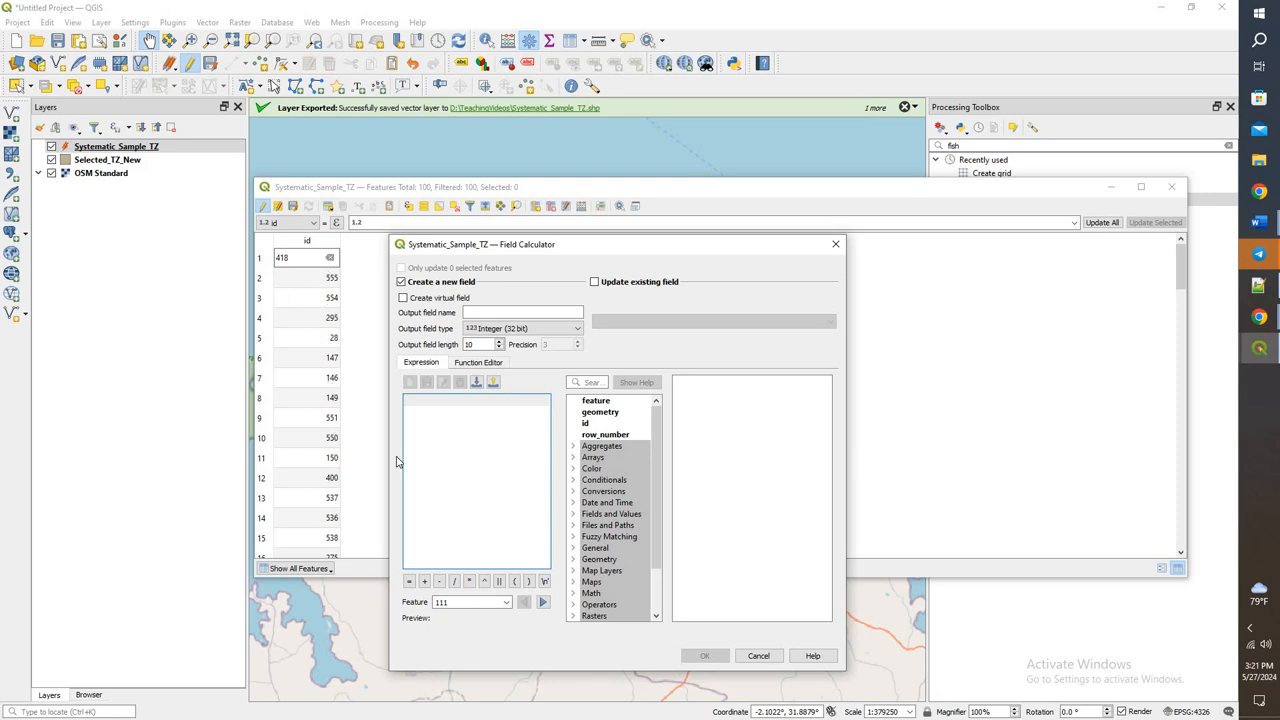
click(758, 656)
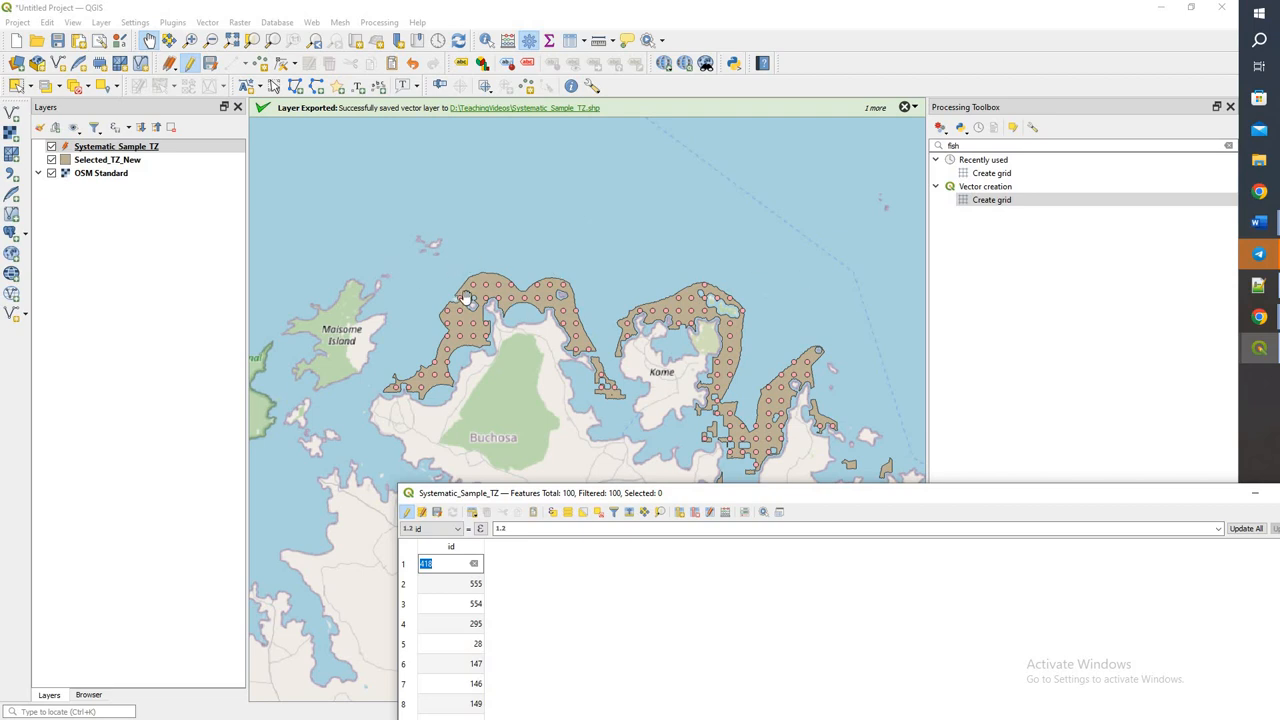
mouse_move(680, 500)
text(StationID)
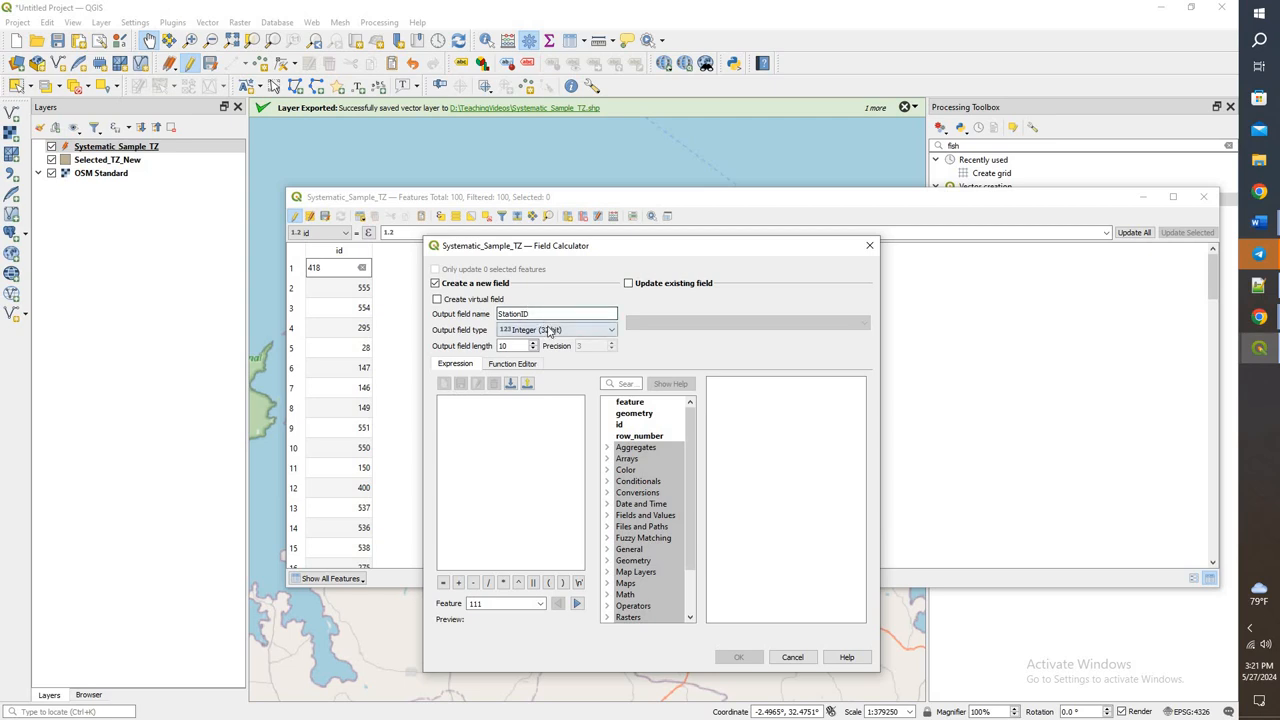
click(610, 328)
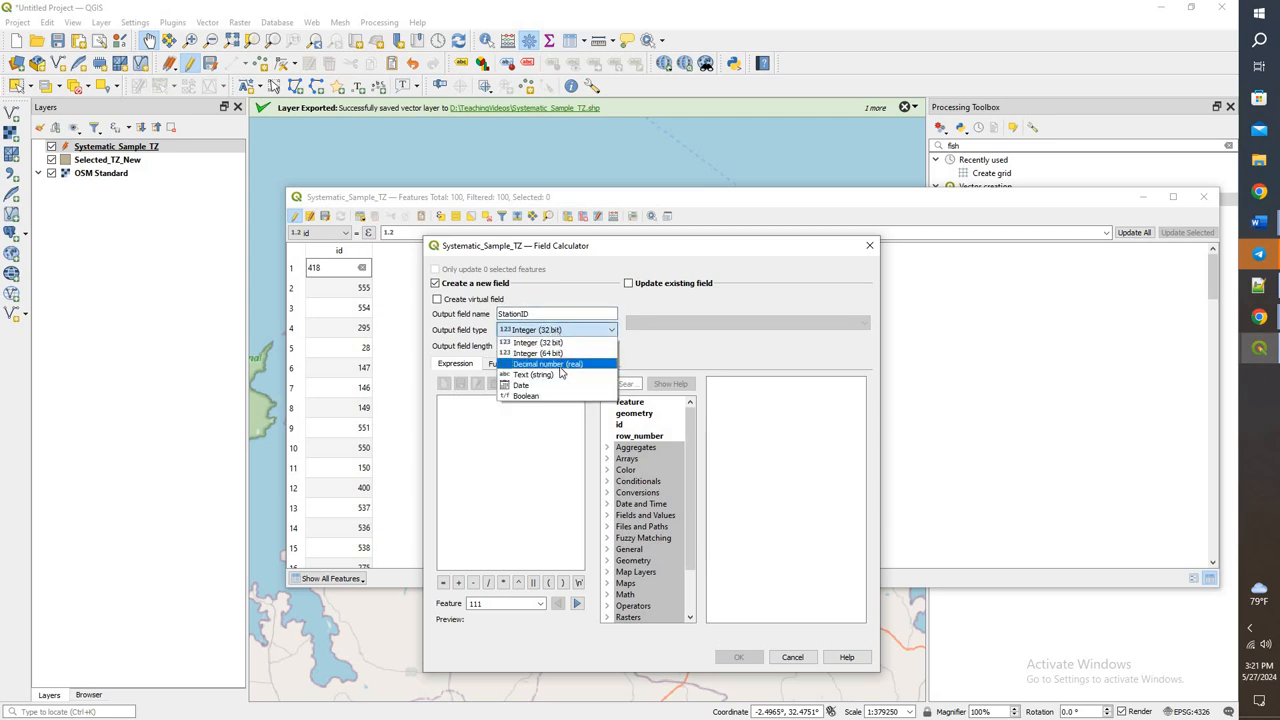
click(532, 374)
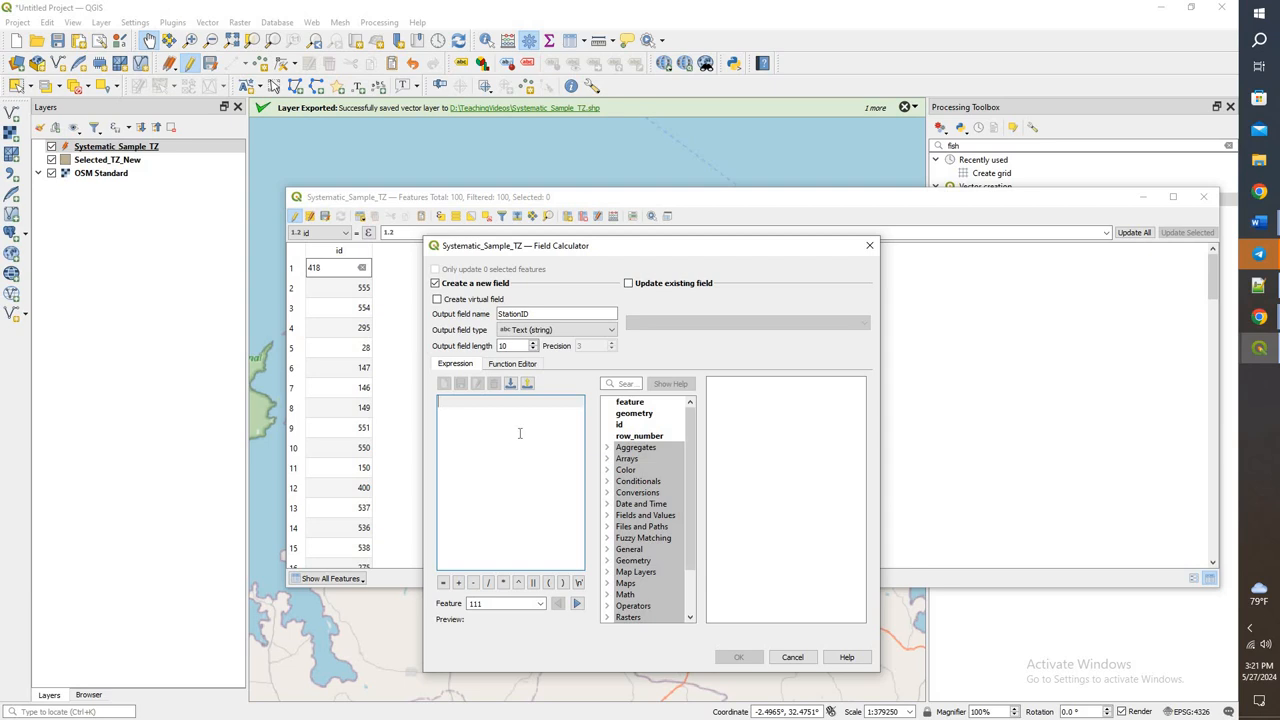
text(1)
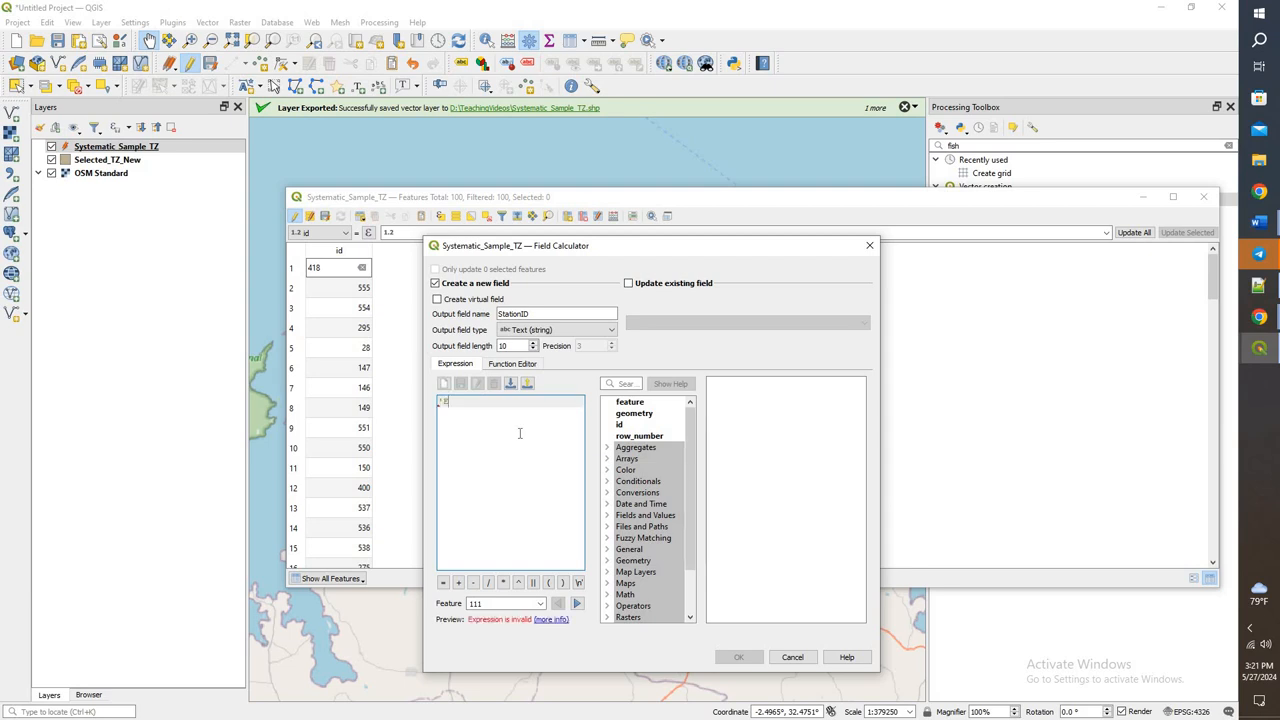
text('EBB' + to_string()
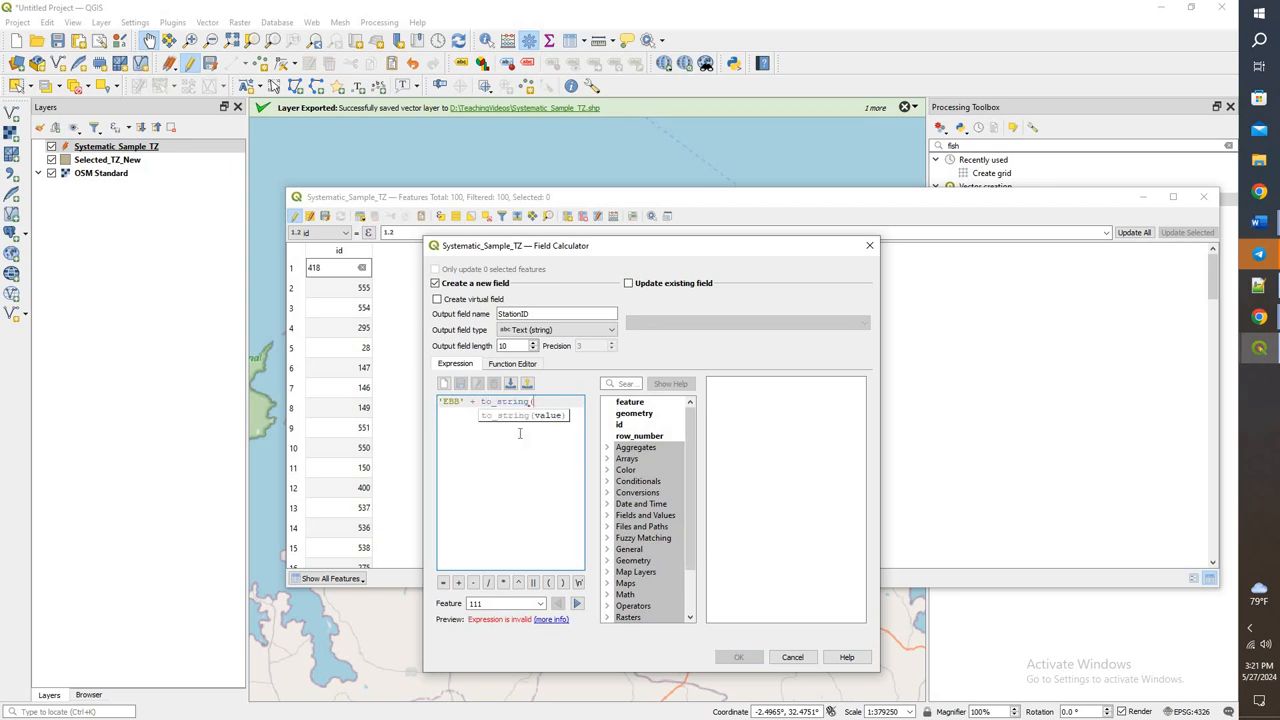
mouse_move(292, 280)
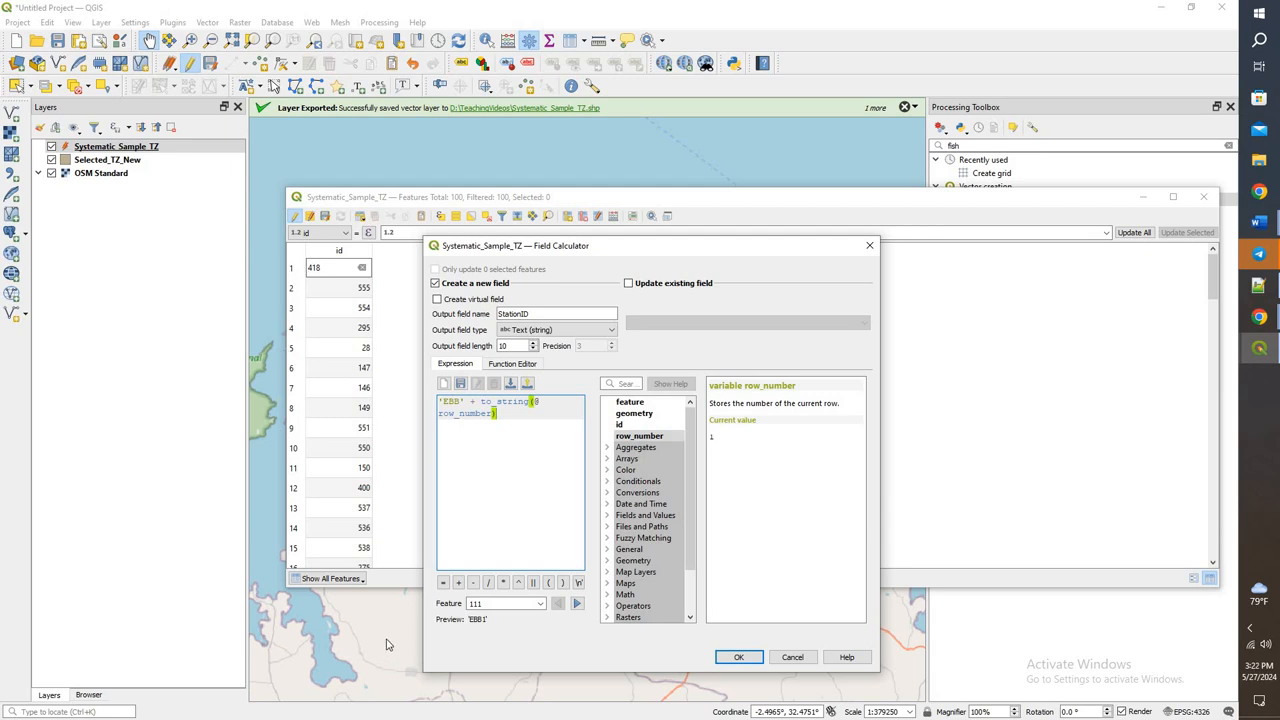
mouse_move(466, 704)
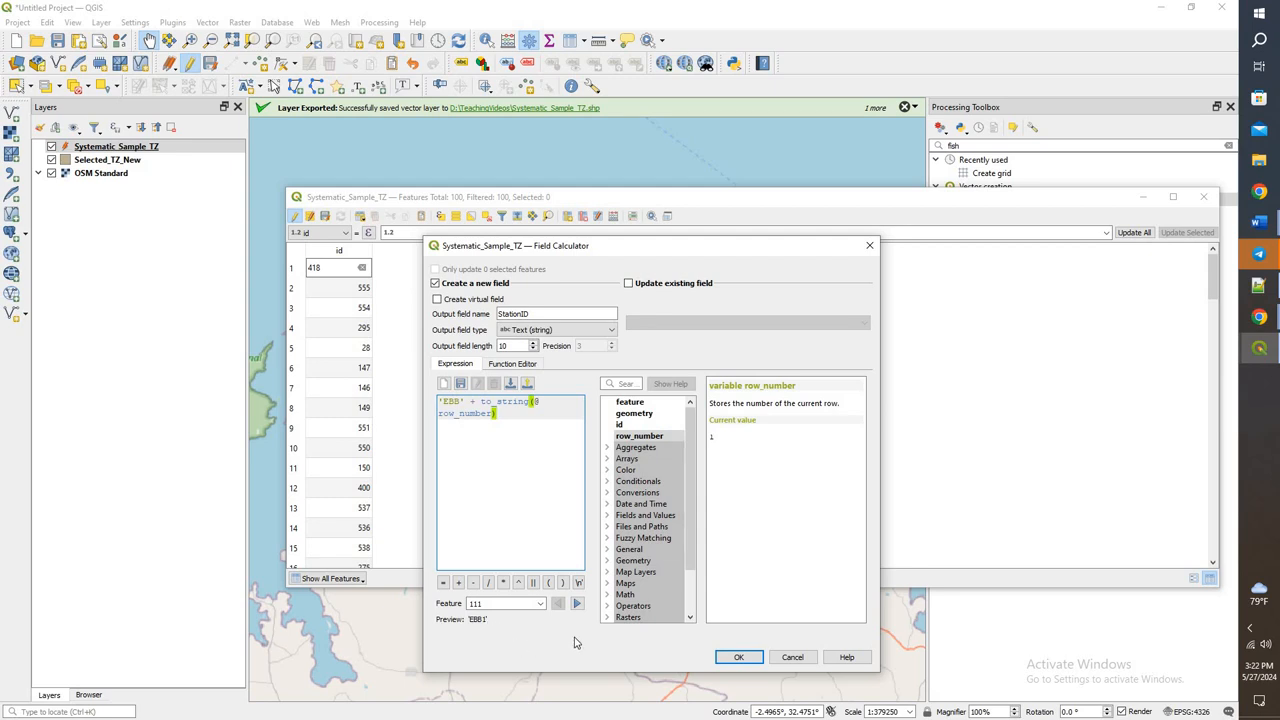
click(738, 656)
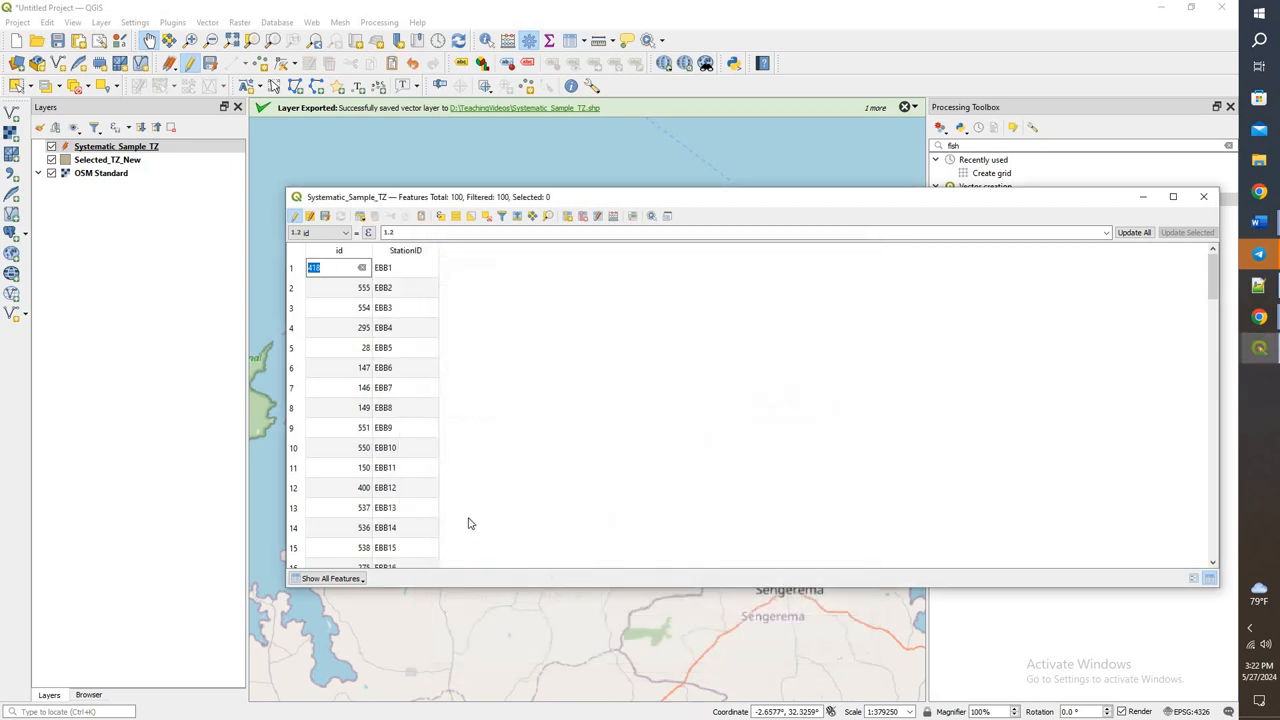
mouse_move(412, 388)
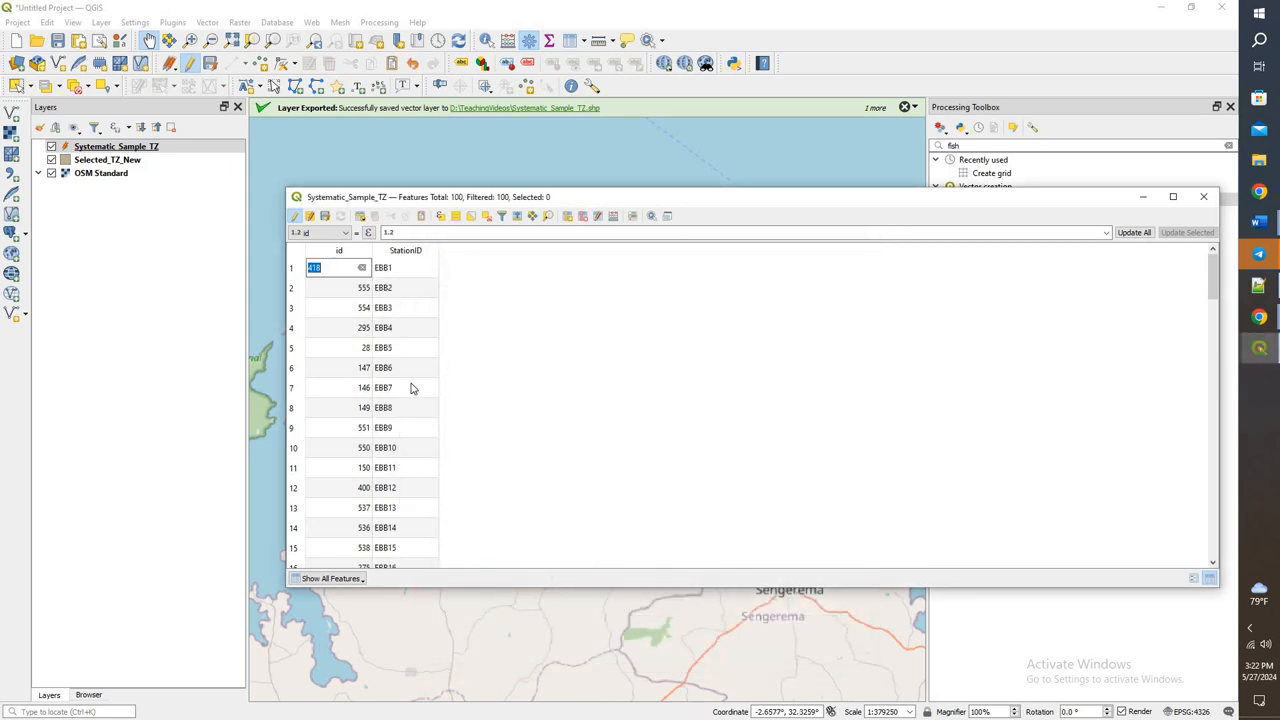
mouse_move(420, 466)
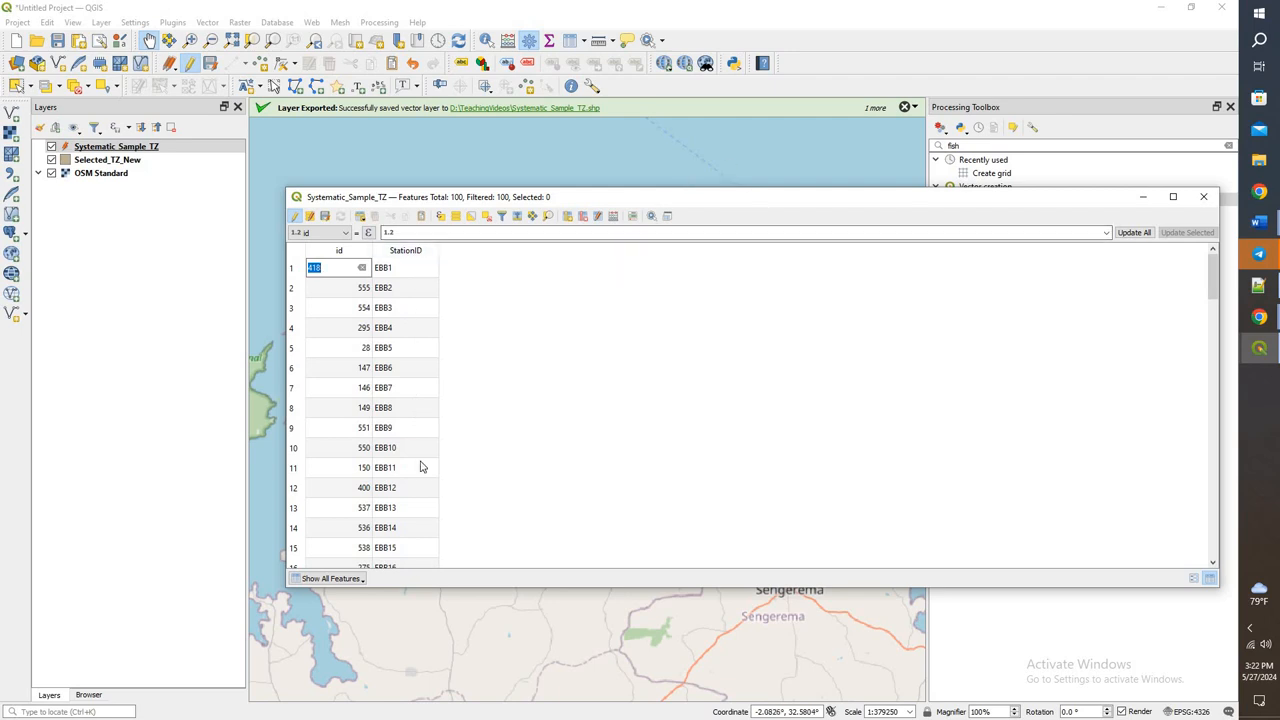
Scroll through the table confirming StationID values run to EBB100.
scroll(down, 3)
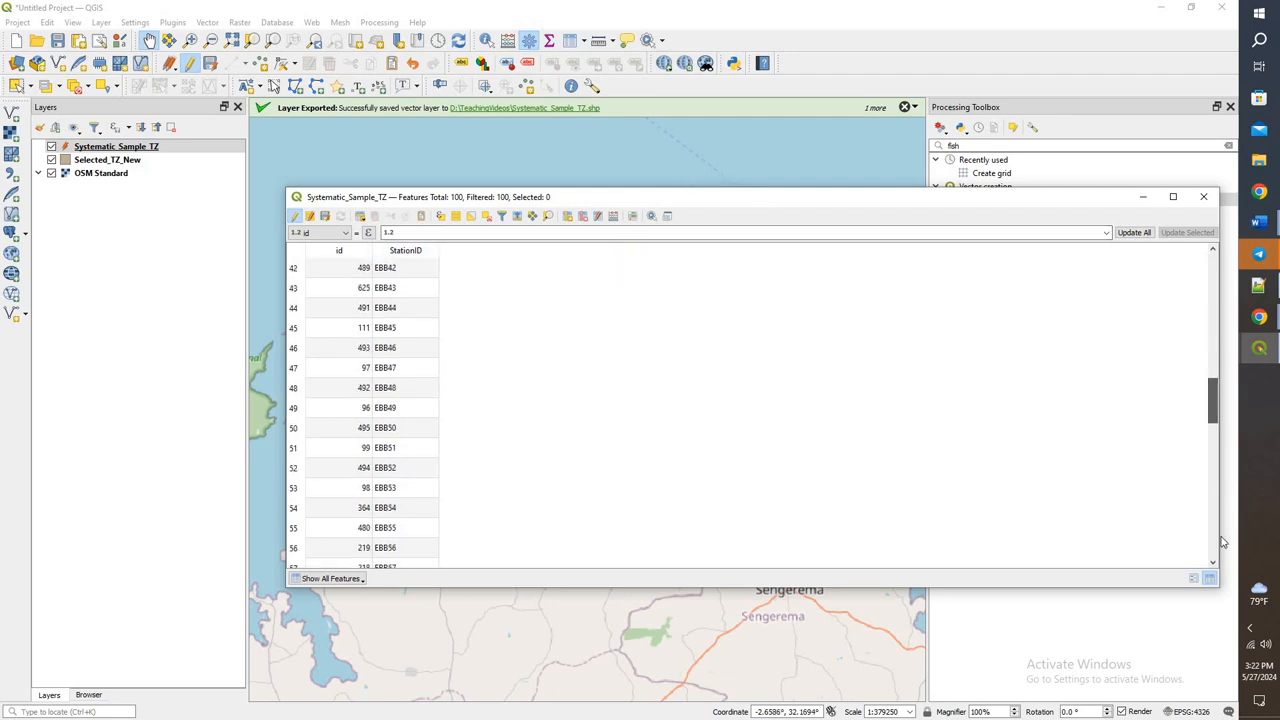
scroll(down, 3)
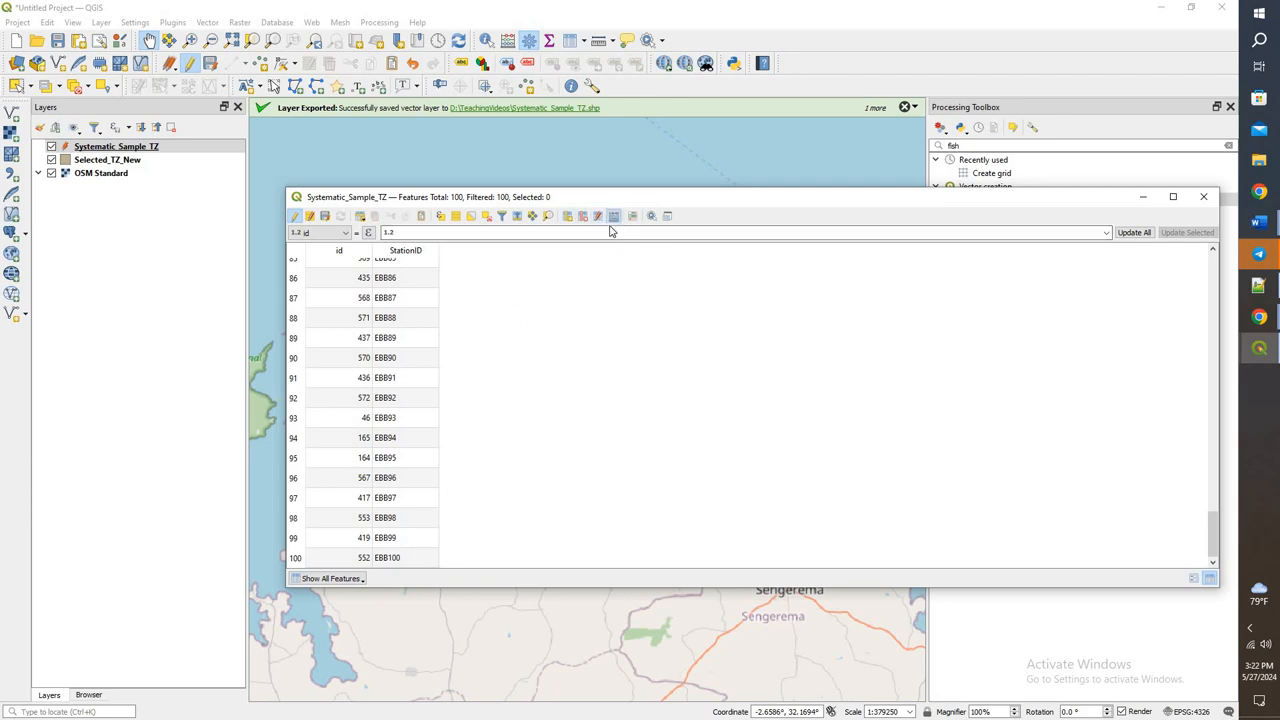
click(612, 216)
text(x)
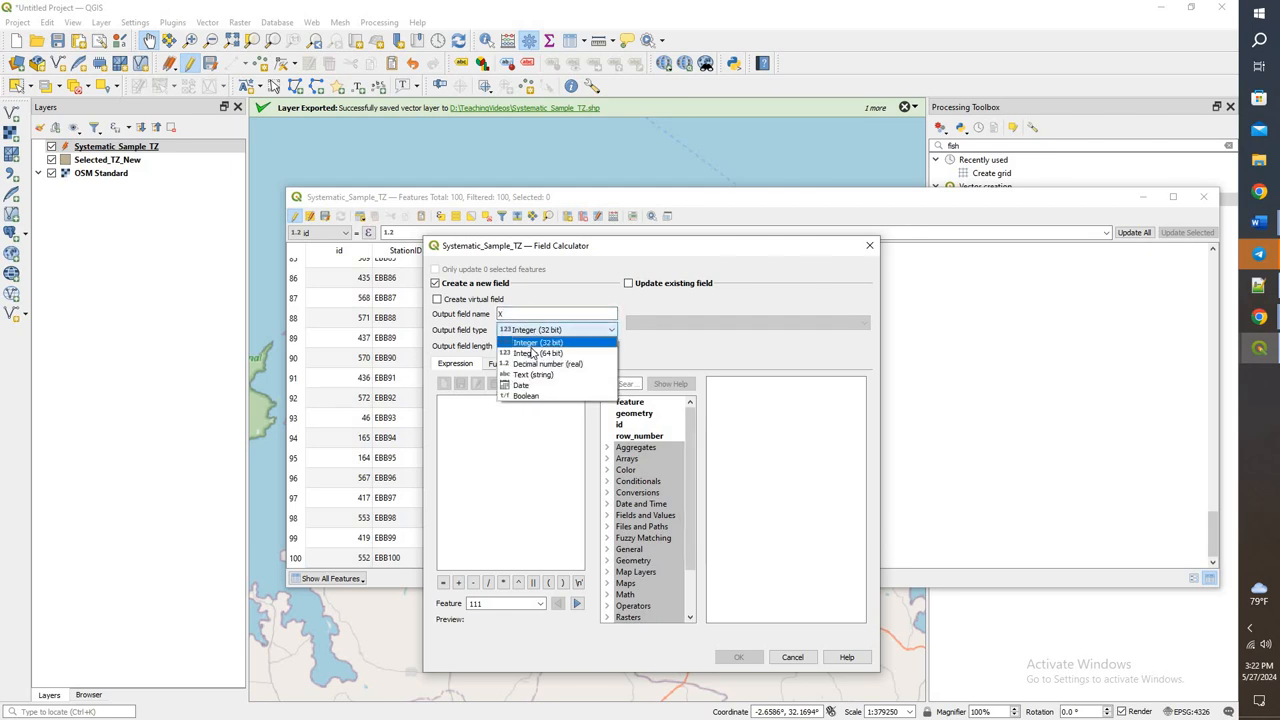
Add a decimal X field filled with each point's $x coordinate.
click(546, 364)
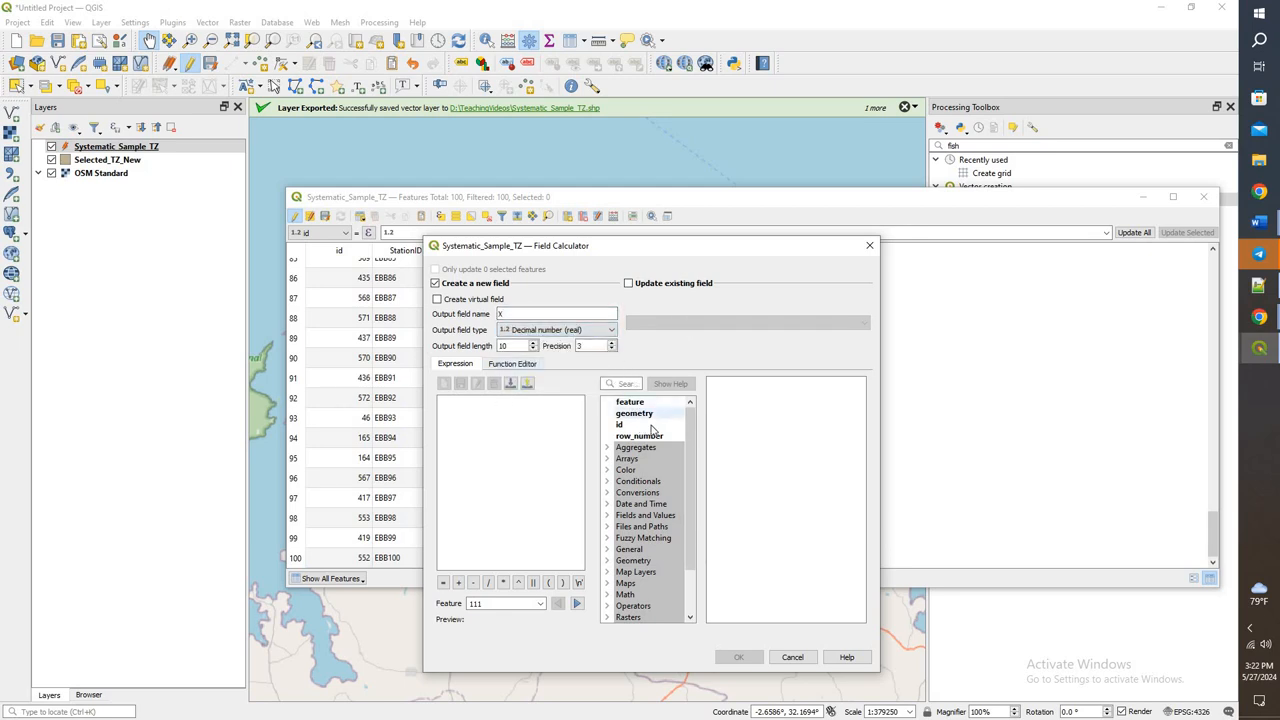
scroll(down, 3)
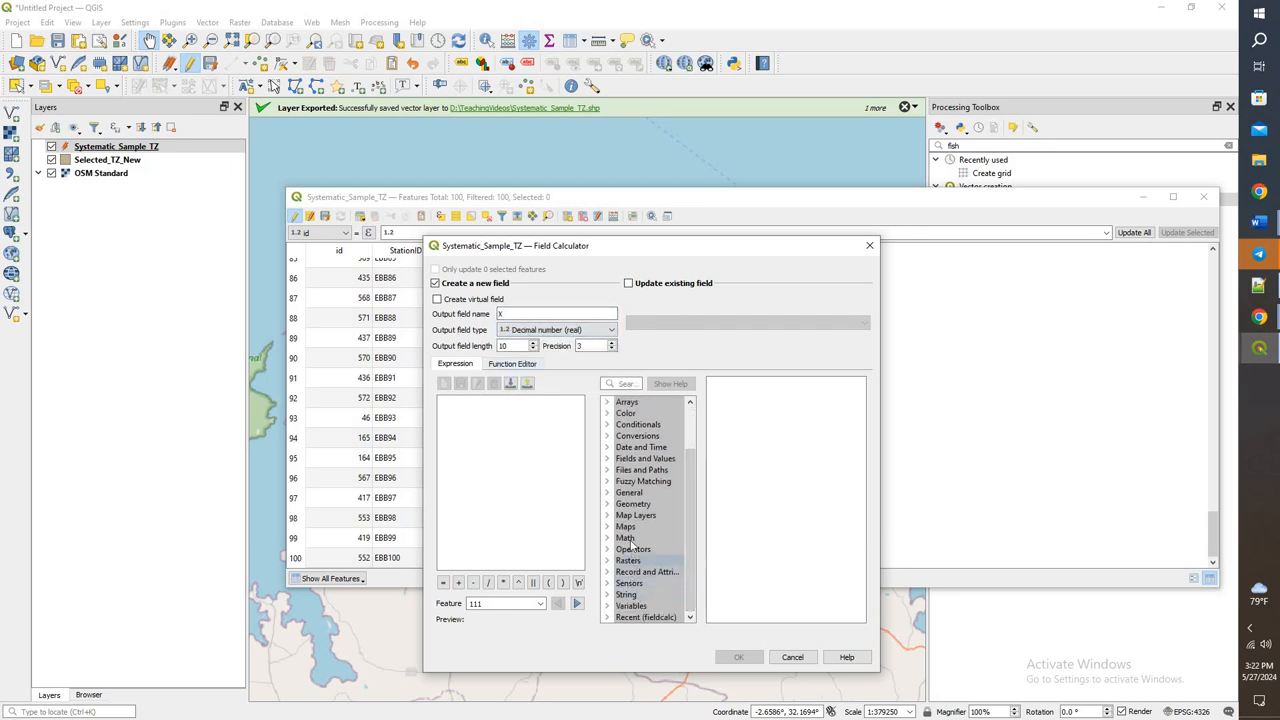
click(632, 504)
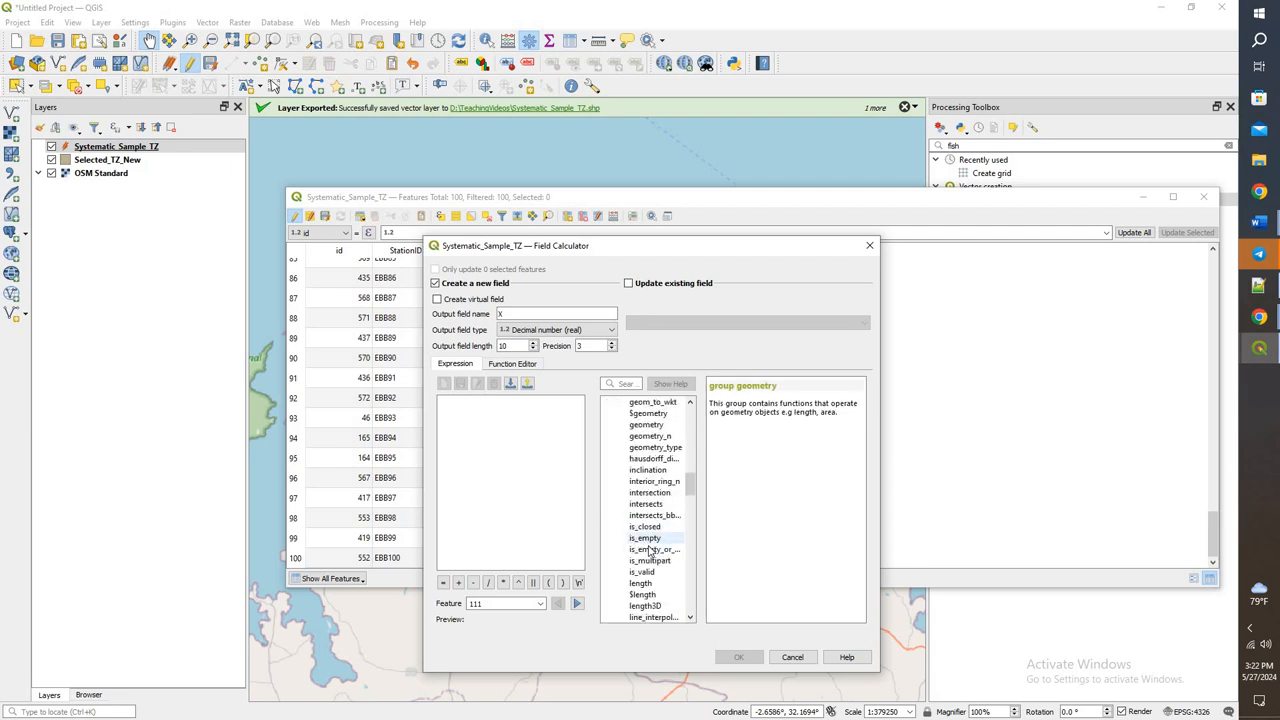
scroll(down, 3)
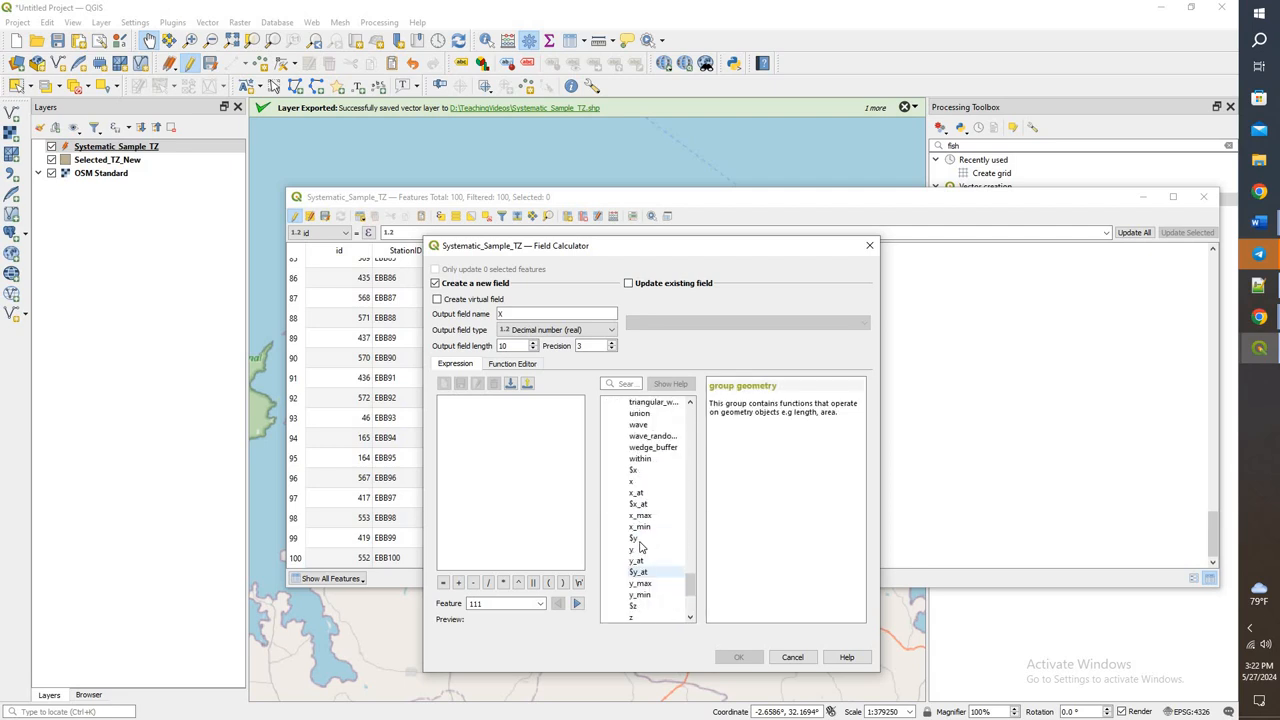
double_click(632, 470)
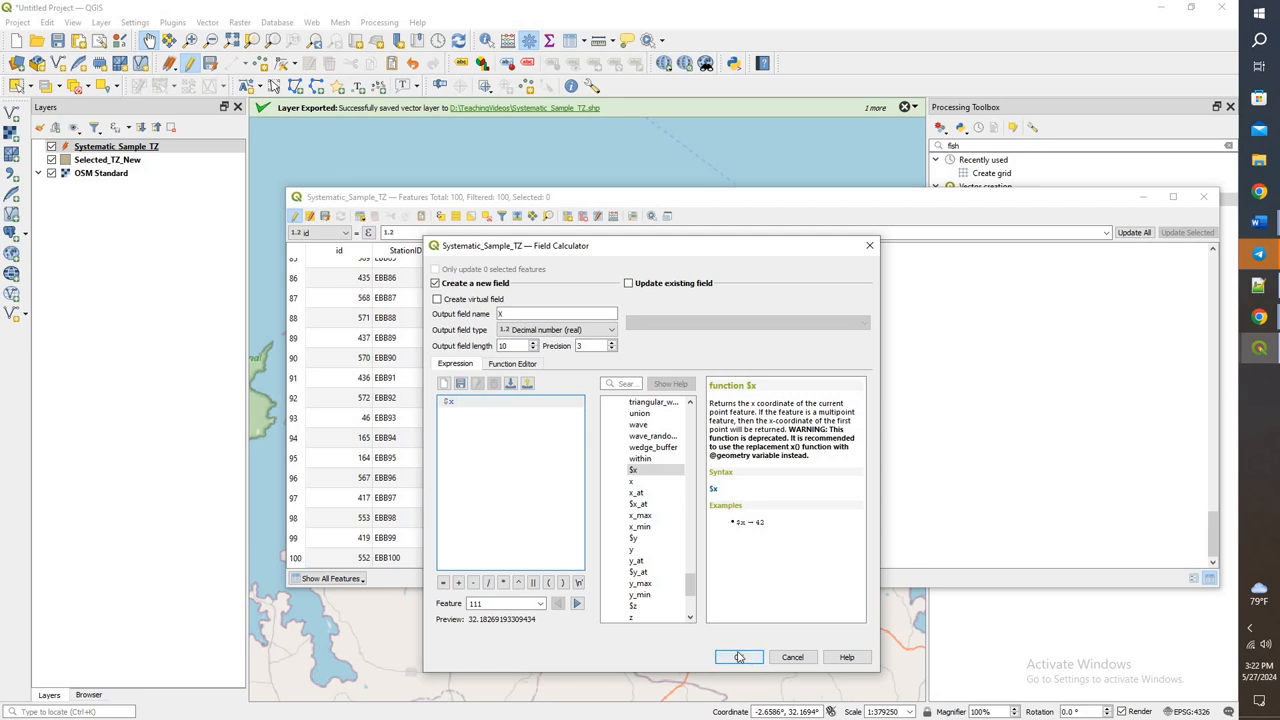
click(738, 656)
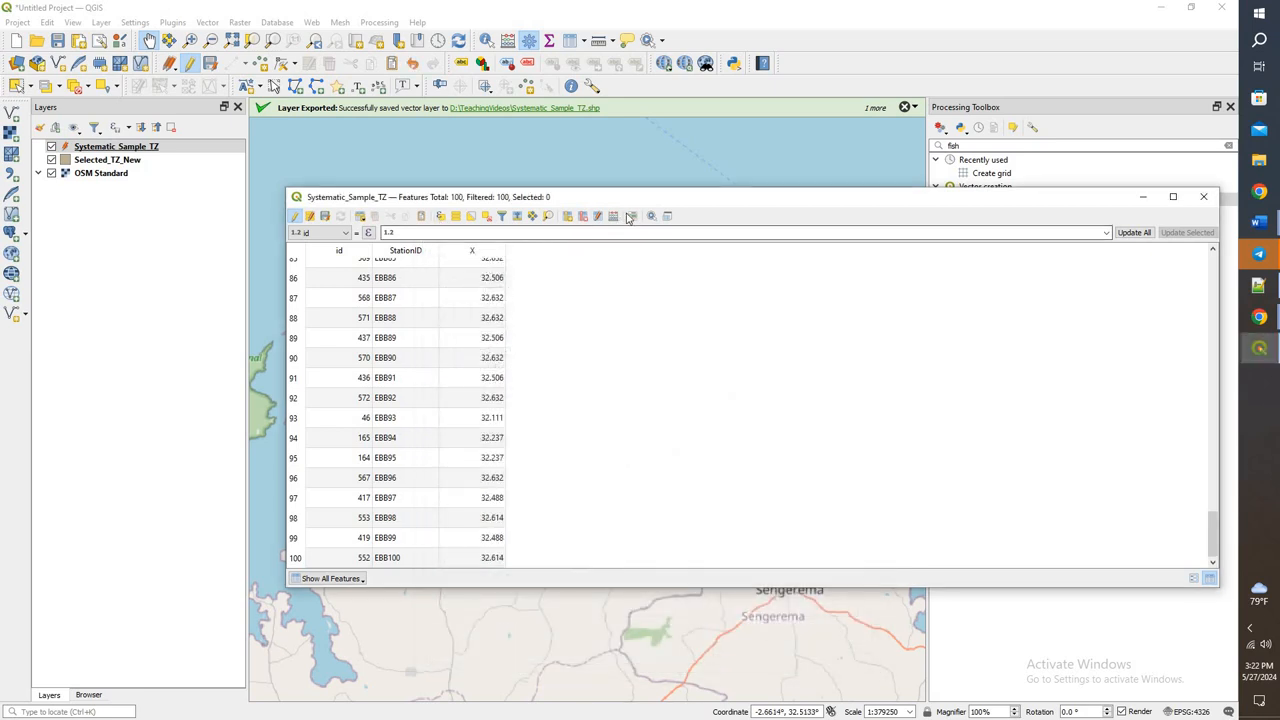
Add a decimal Y field filled with each point's $y coordinate.
click(612, 216)
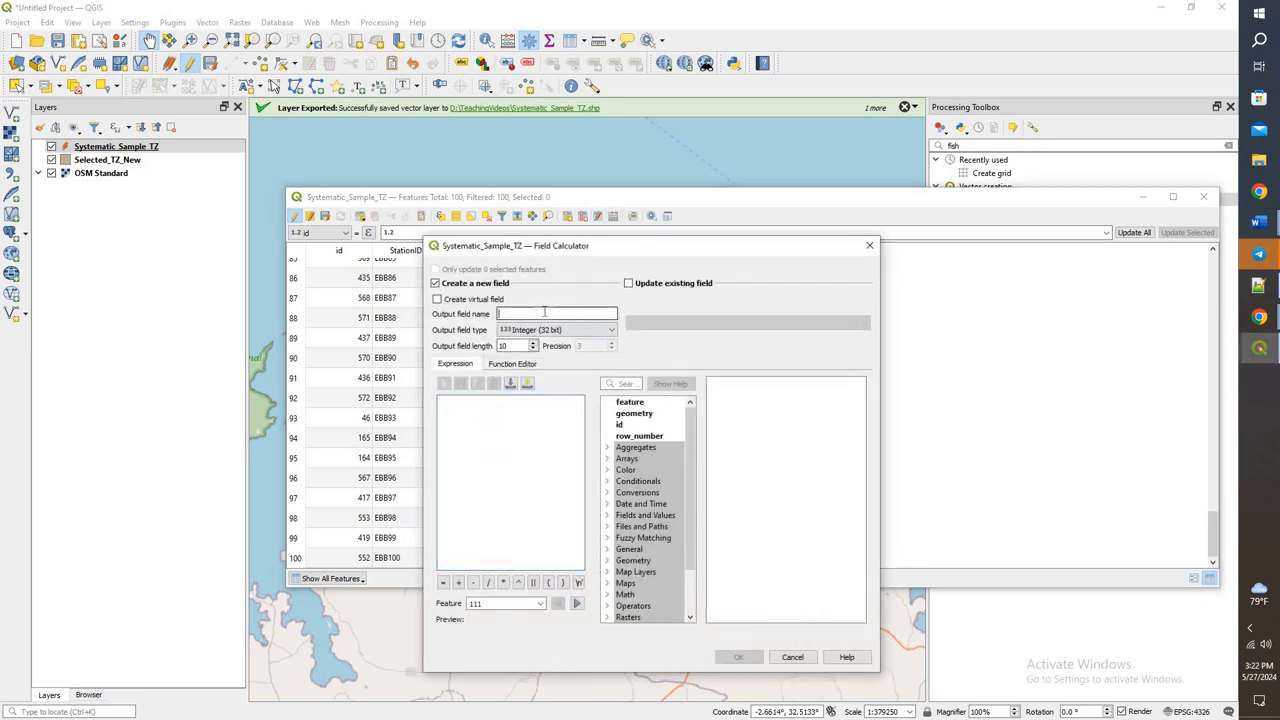
click(612, 328)
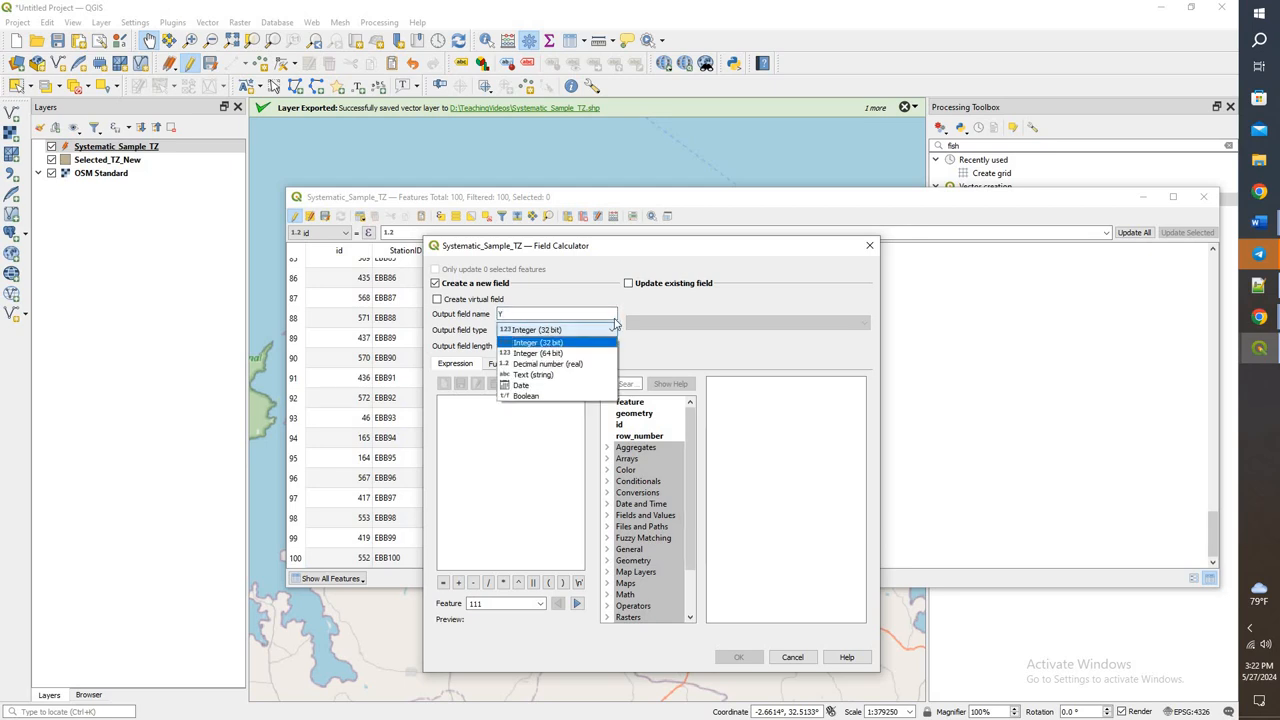
click(548, 364)
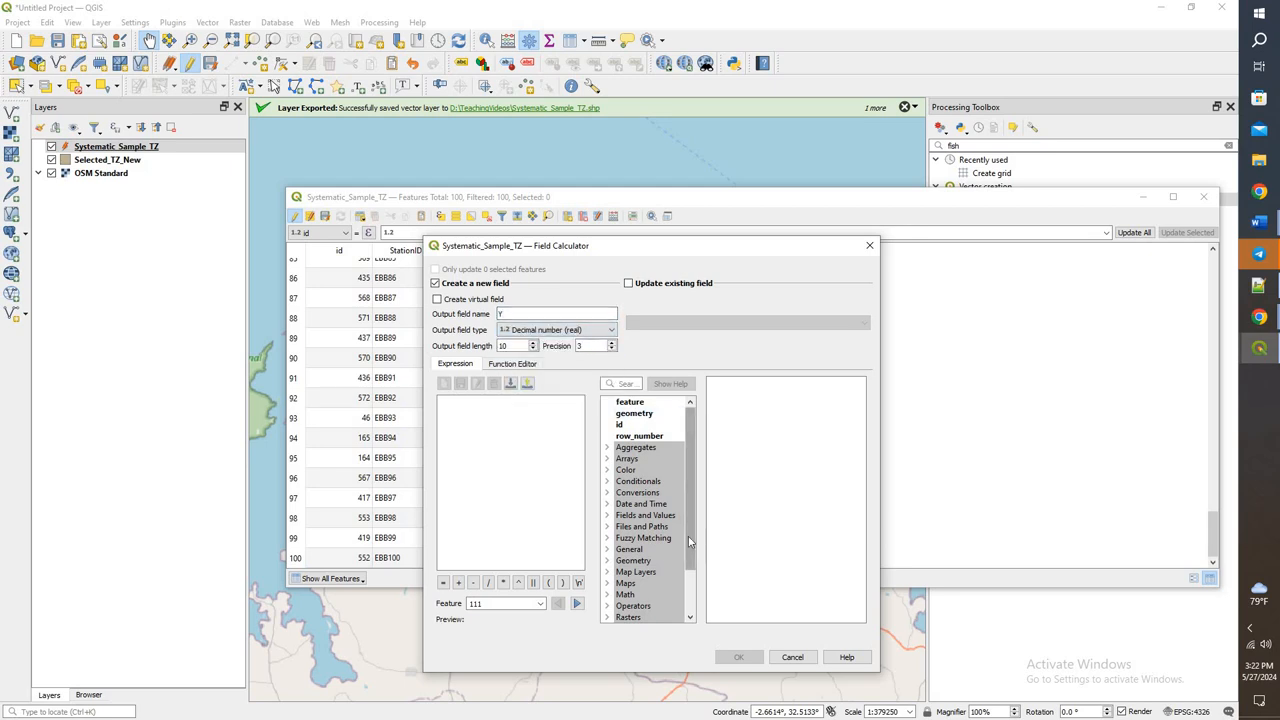
click(632, 504)
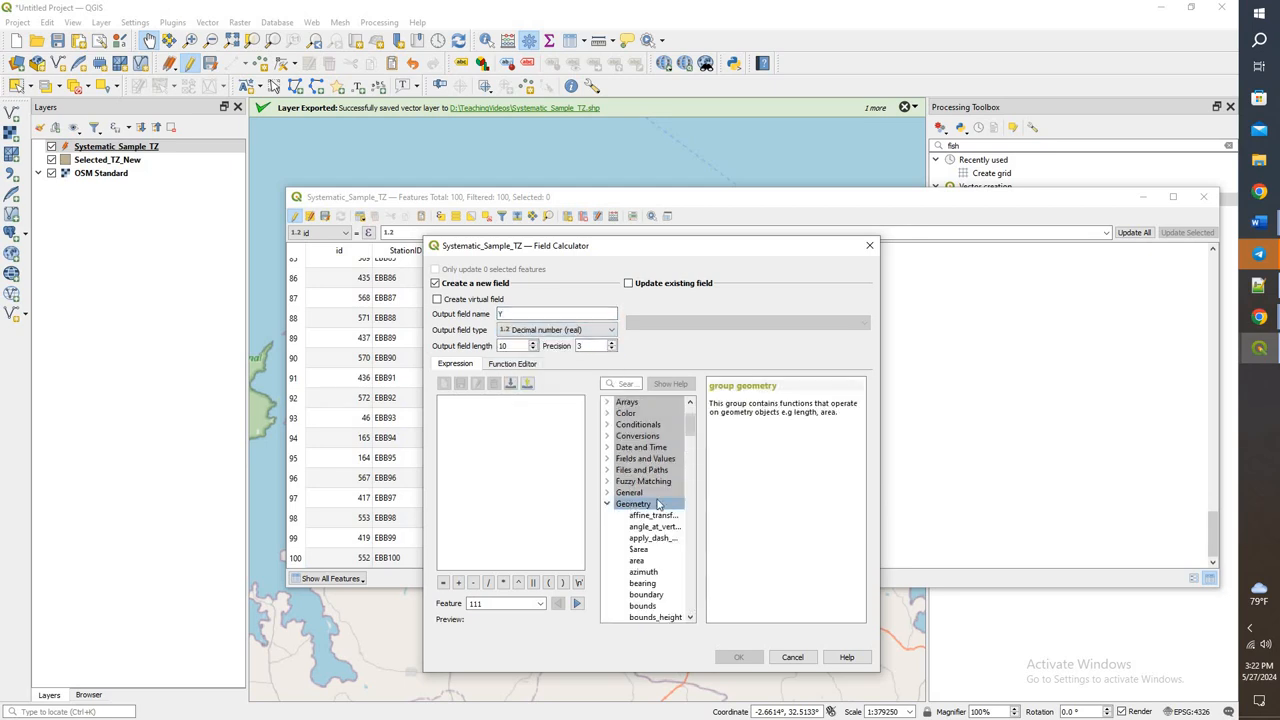
scroll(down, 3)
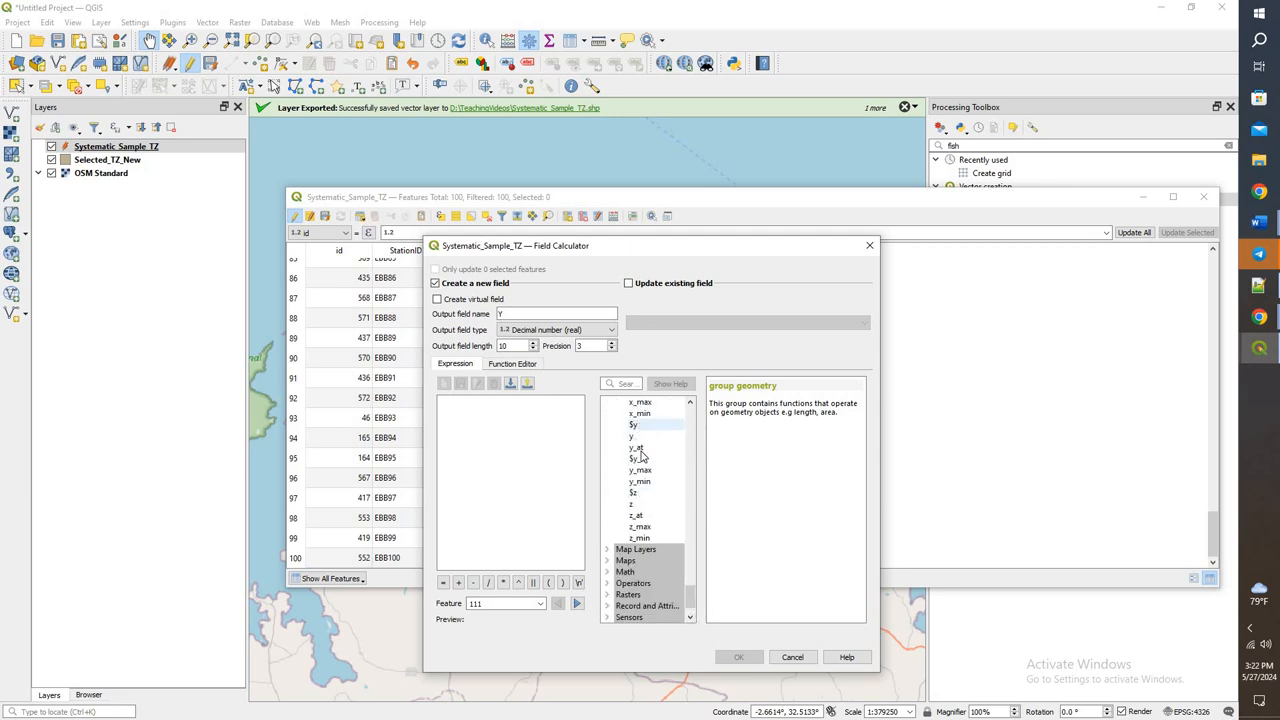
double_click(632, 424)
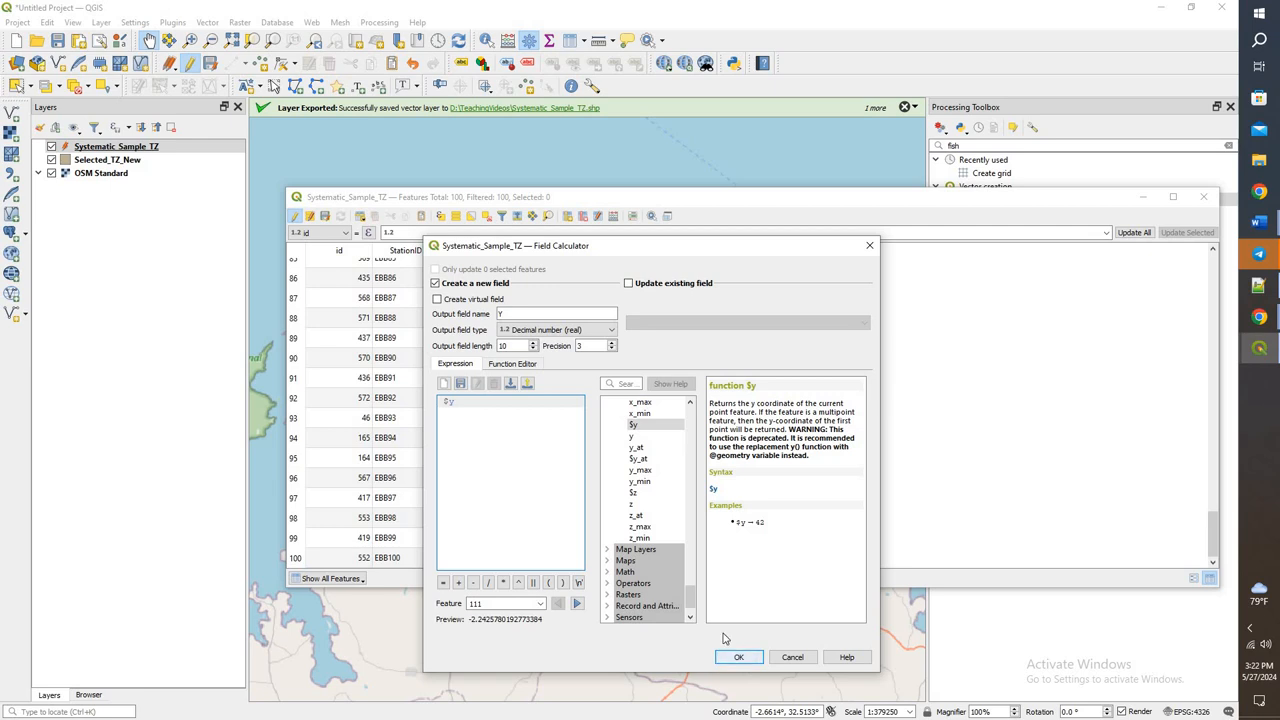
click(738, 656)
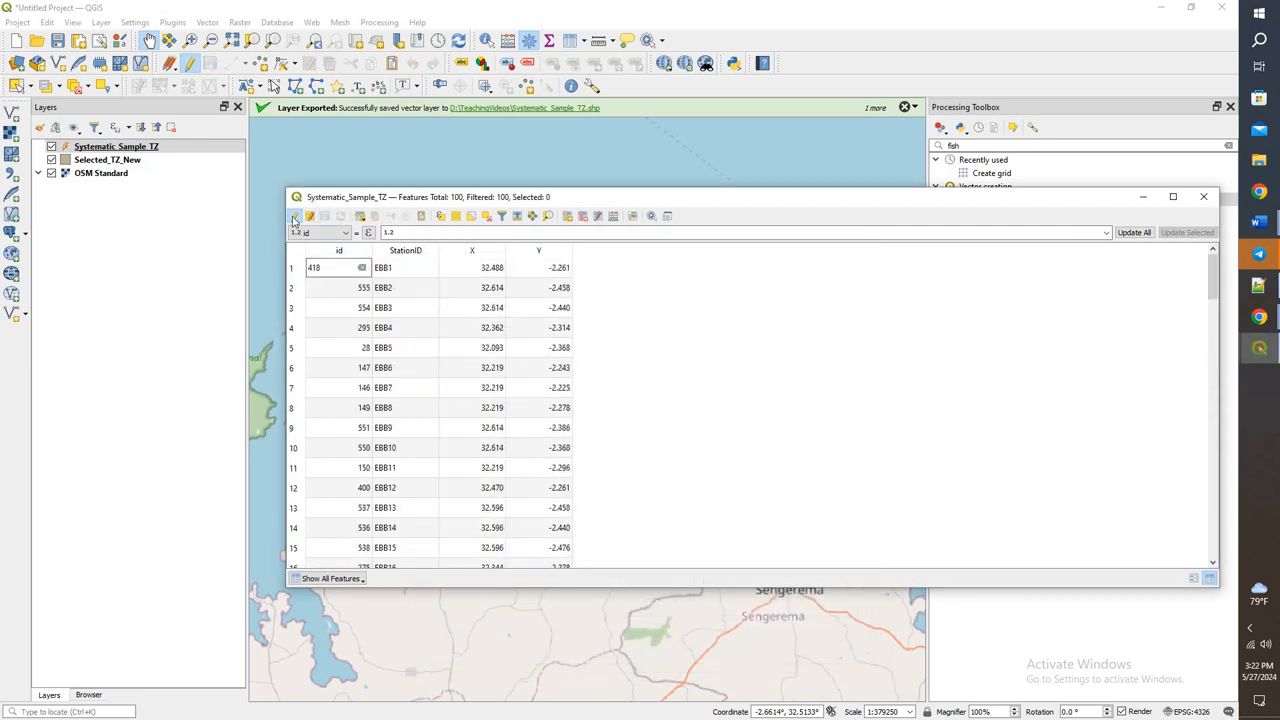
Save edits to the points layer and close its attribute table.
click(296, 216)
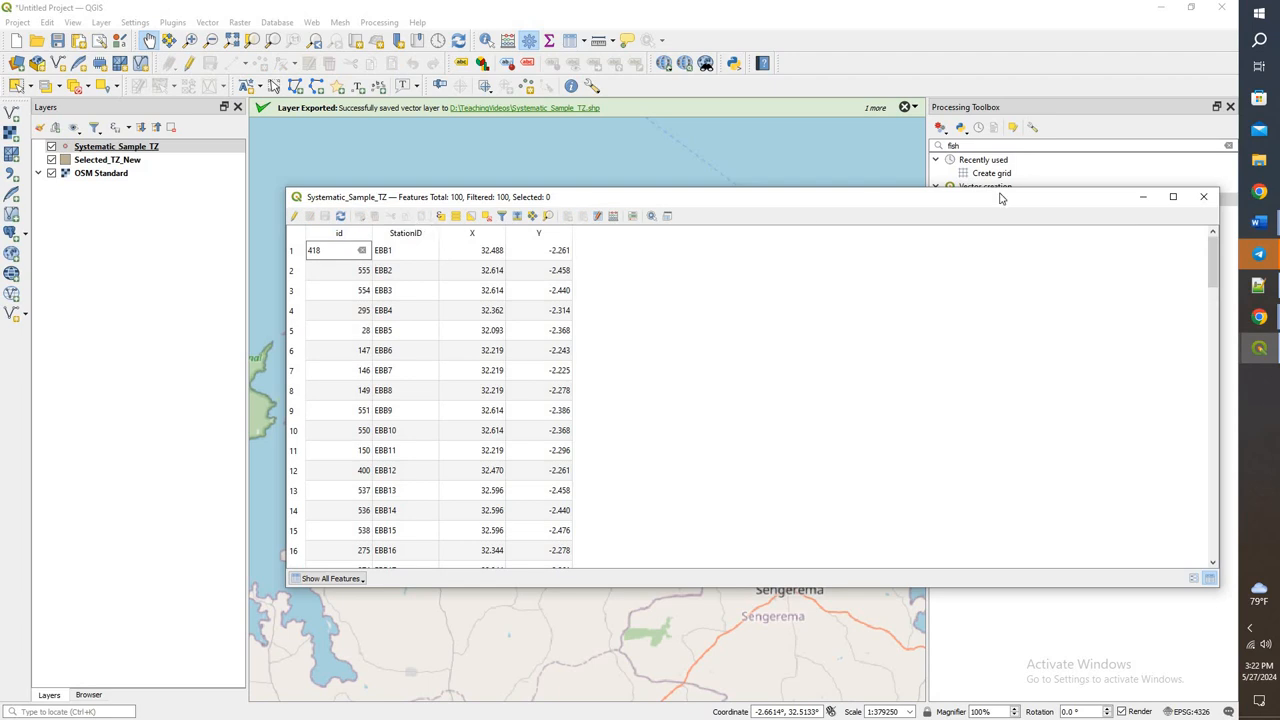
click(1204, 196)
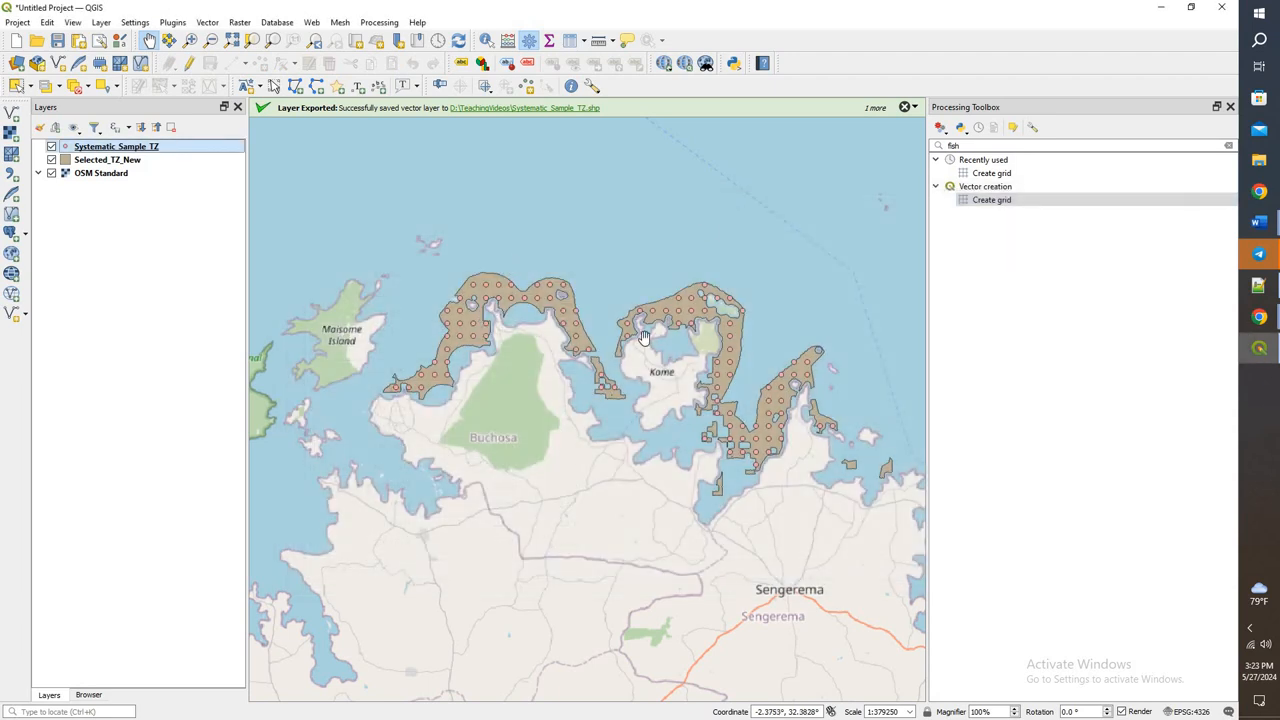
mouse_move(576, 94)
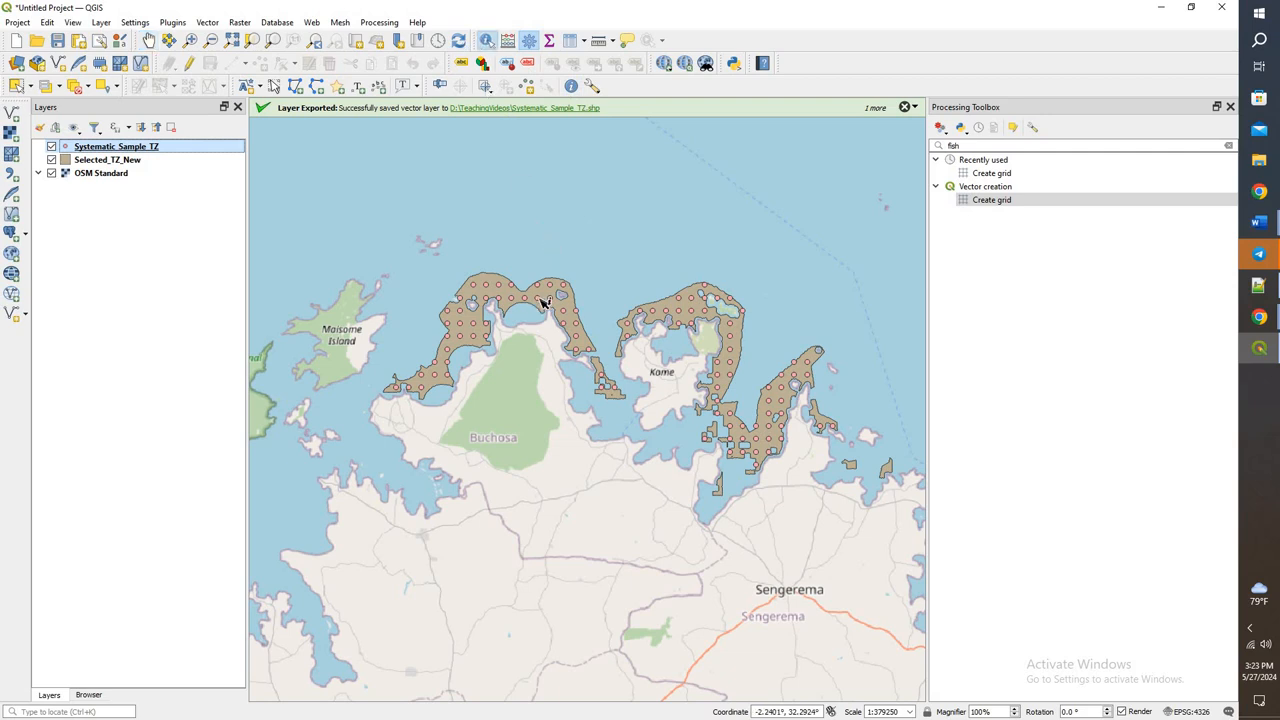
Identify several sample points on the map to check their id, StationID, X and Y values.
click(536, 298)
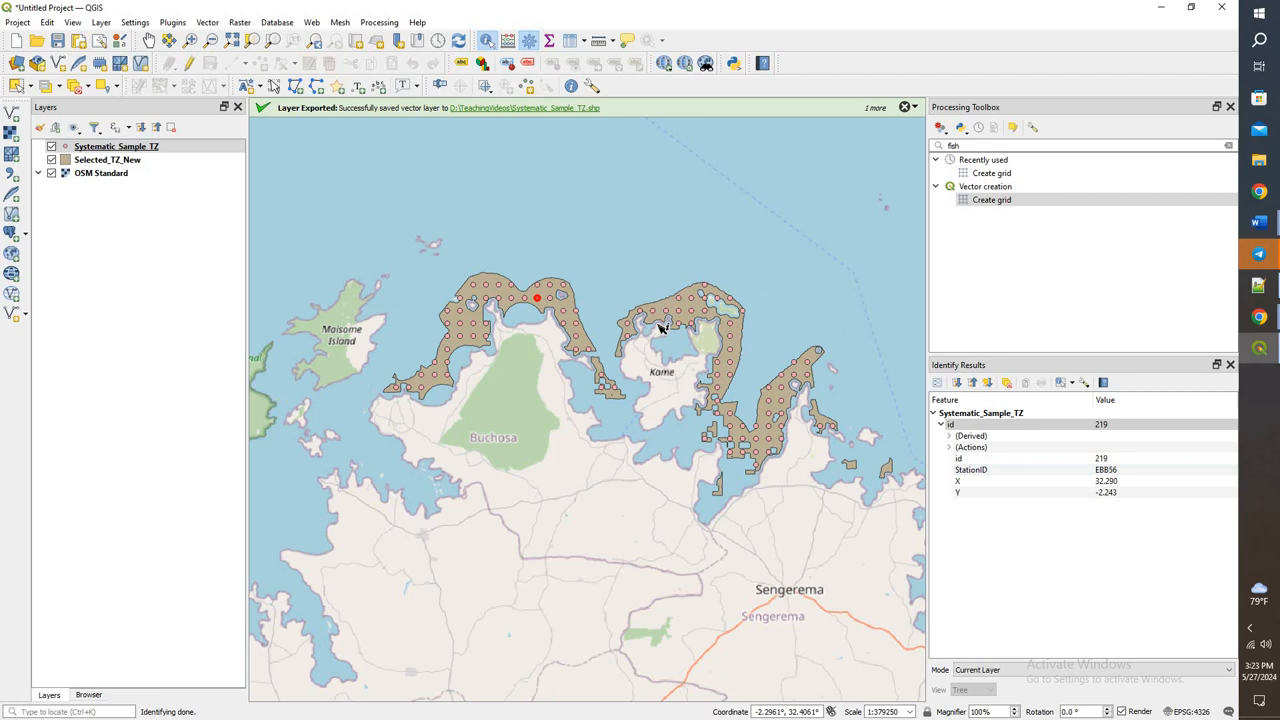
click(664, 310)
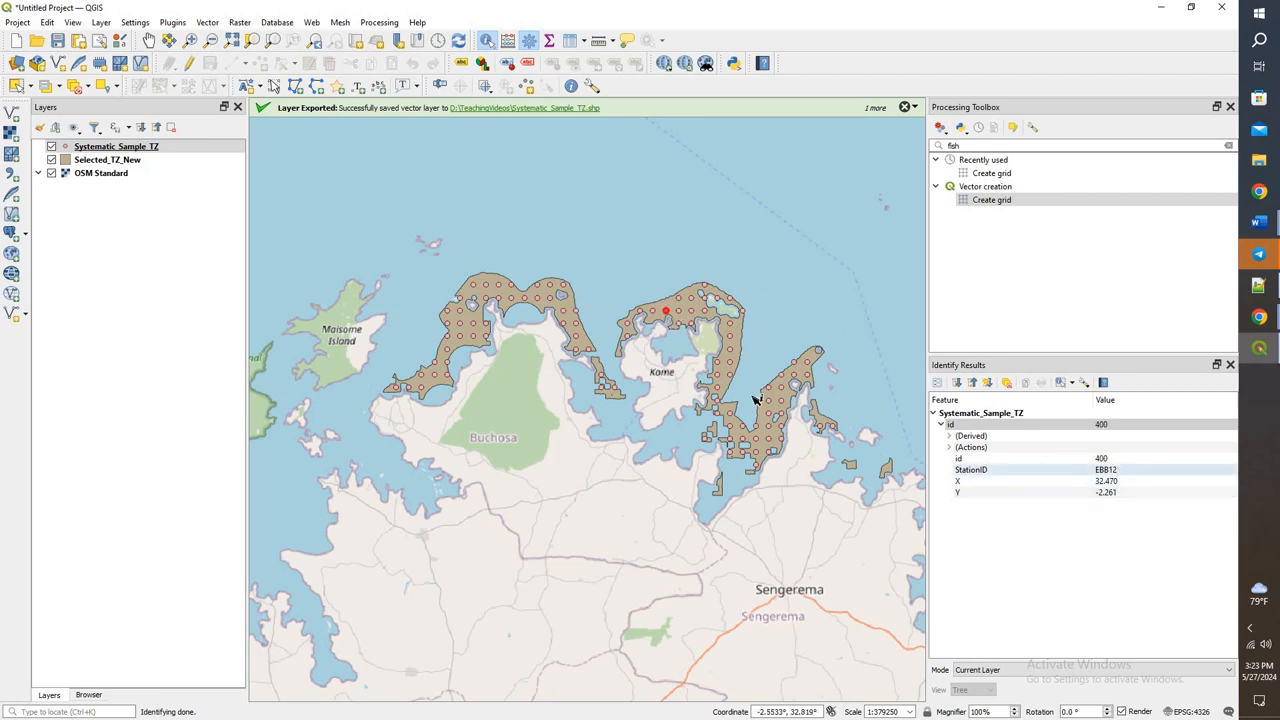
click(742, 424)
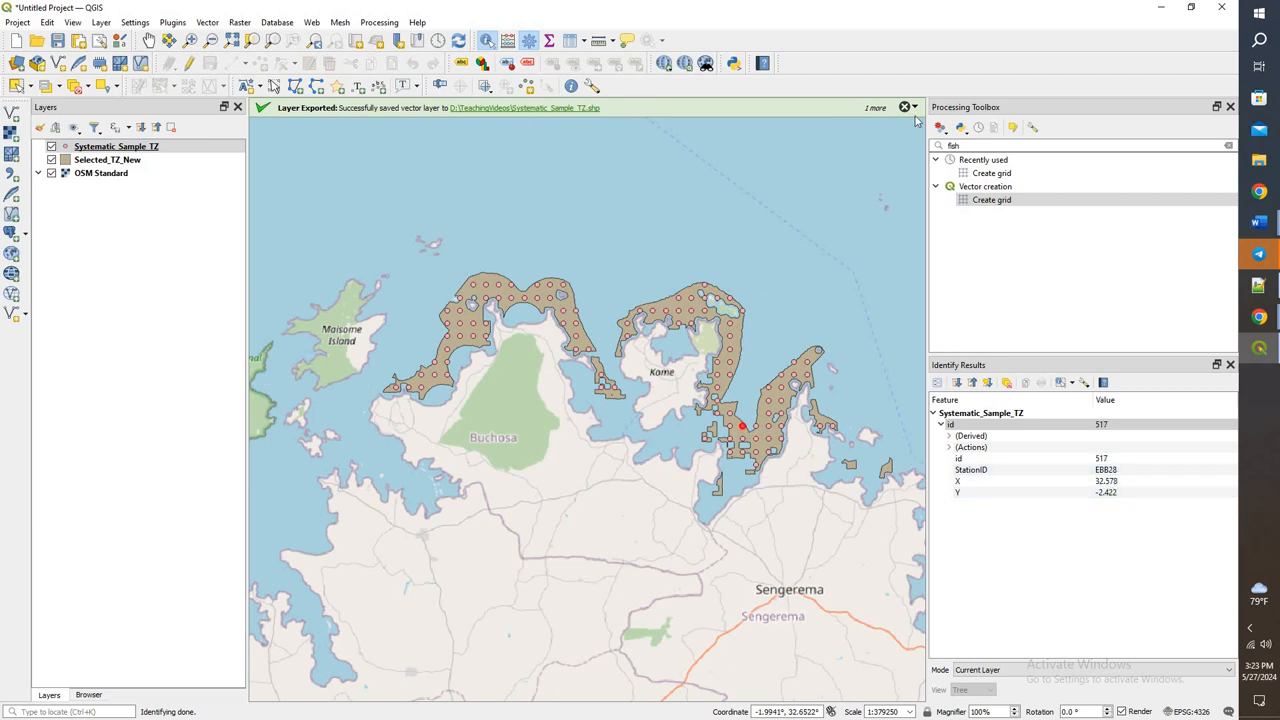
click(904, 108)
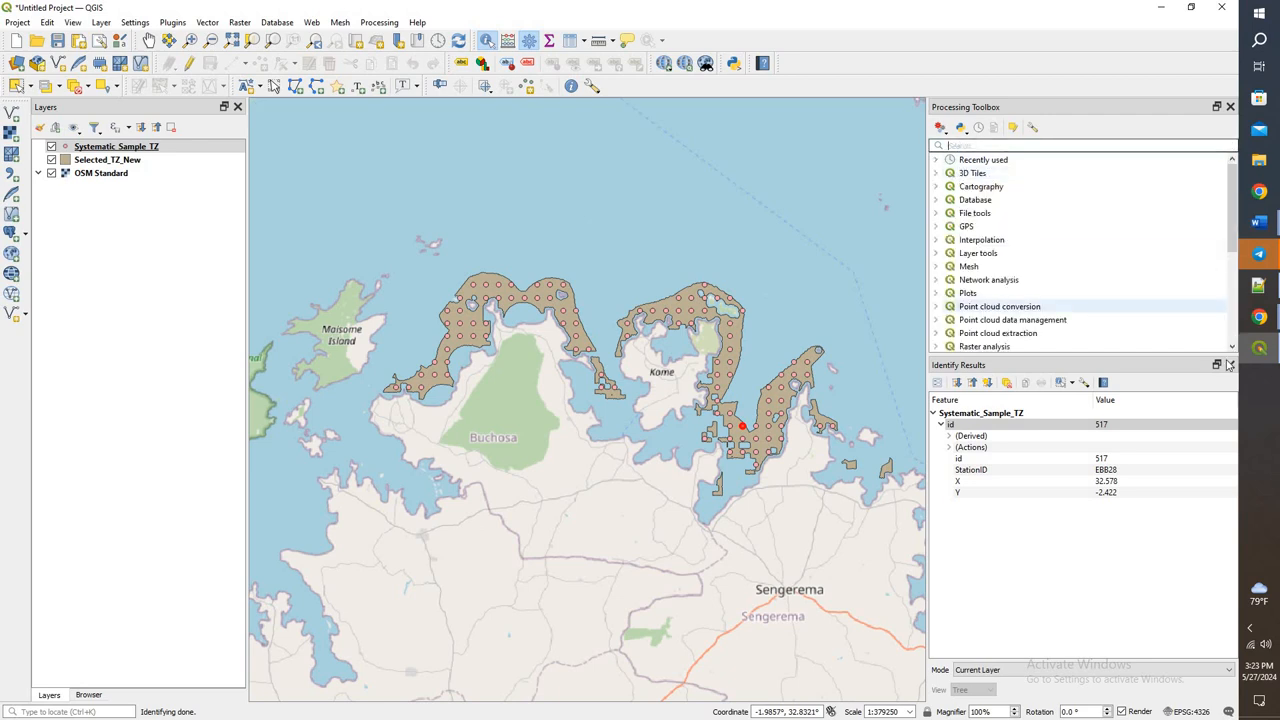
Close the Identify Results panel and bring up the Layer menu options.
click(1232, 364)
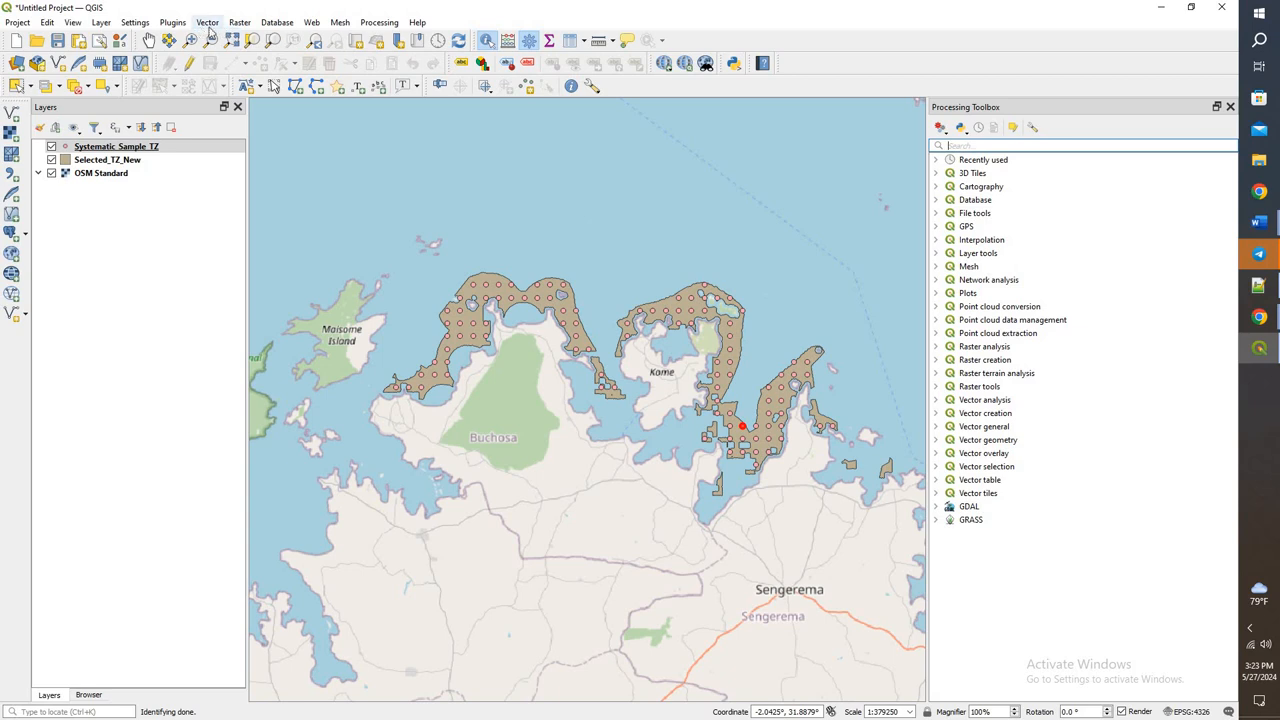
click(100, 22)
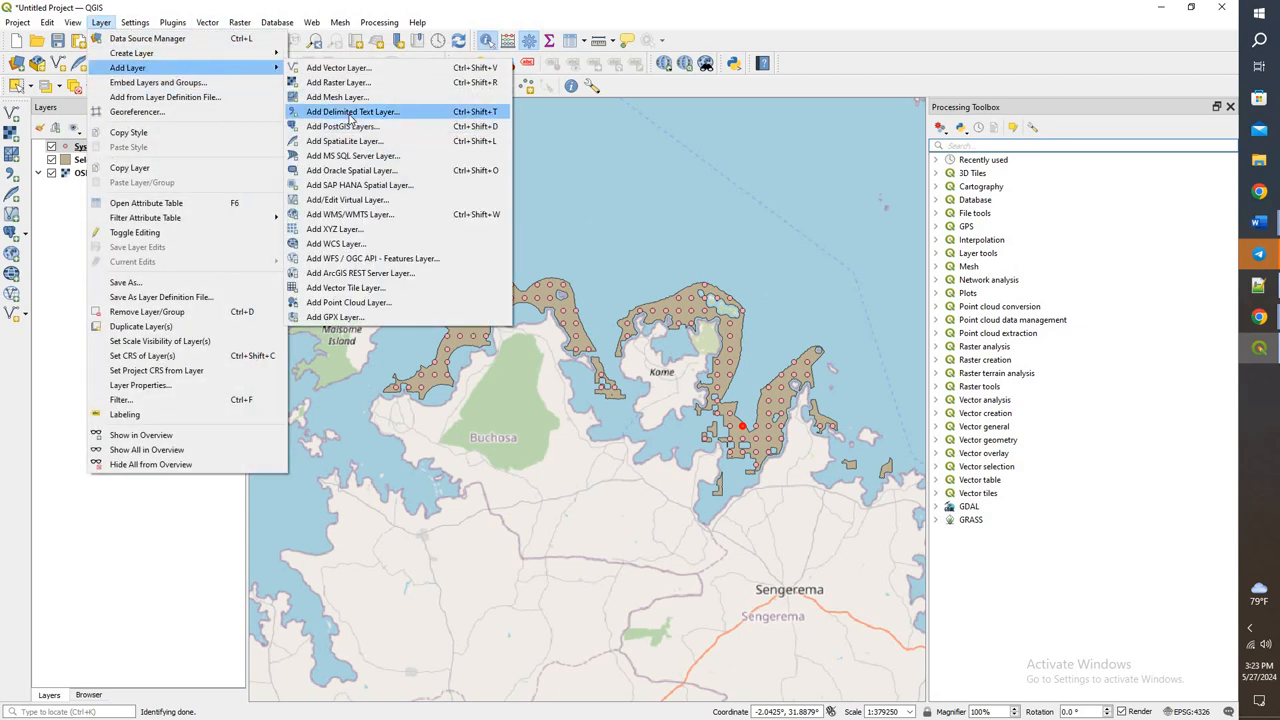
Add the Water Quality Parameters CSV as a delimited text layer with no geometry.
click(352, 112)
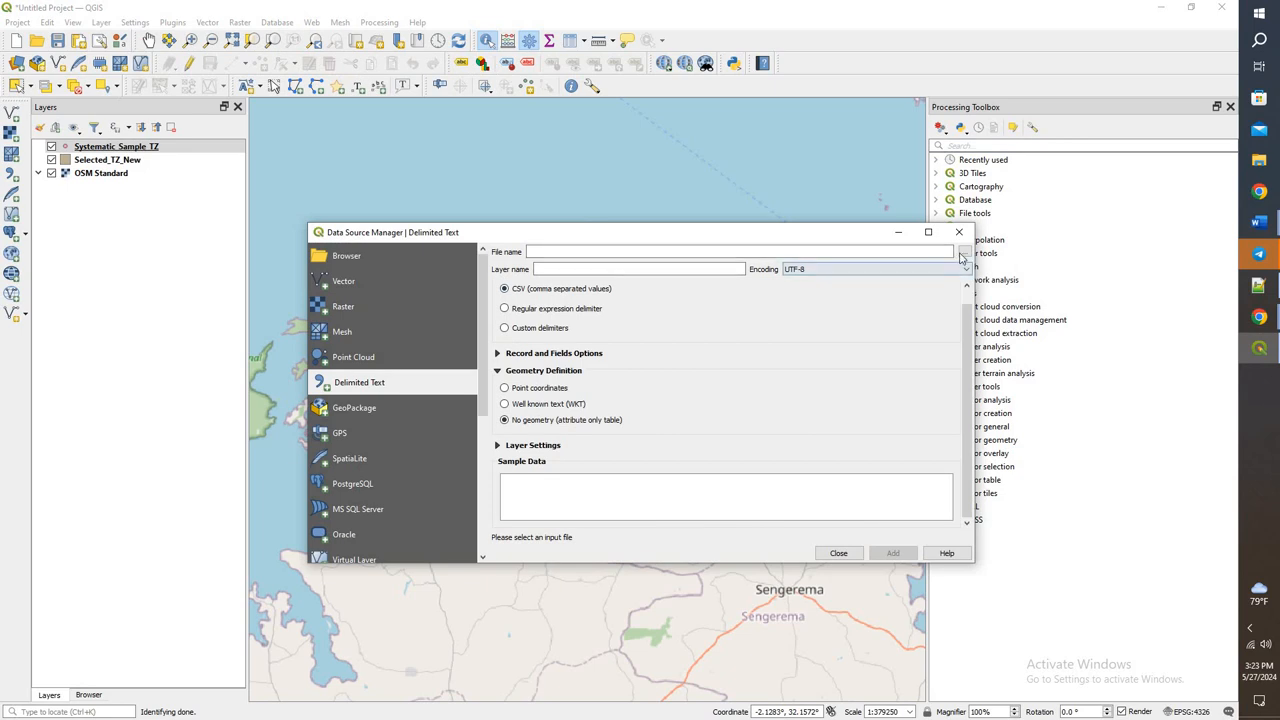
click(960, 252)
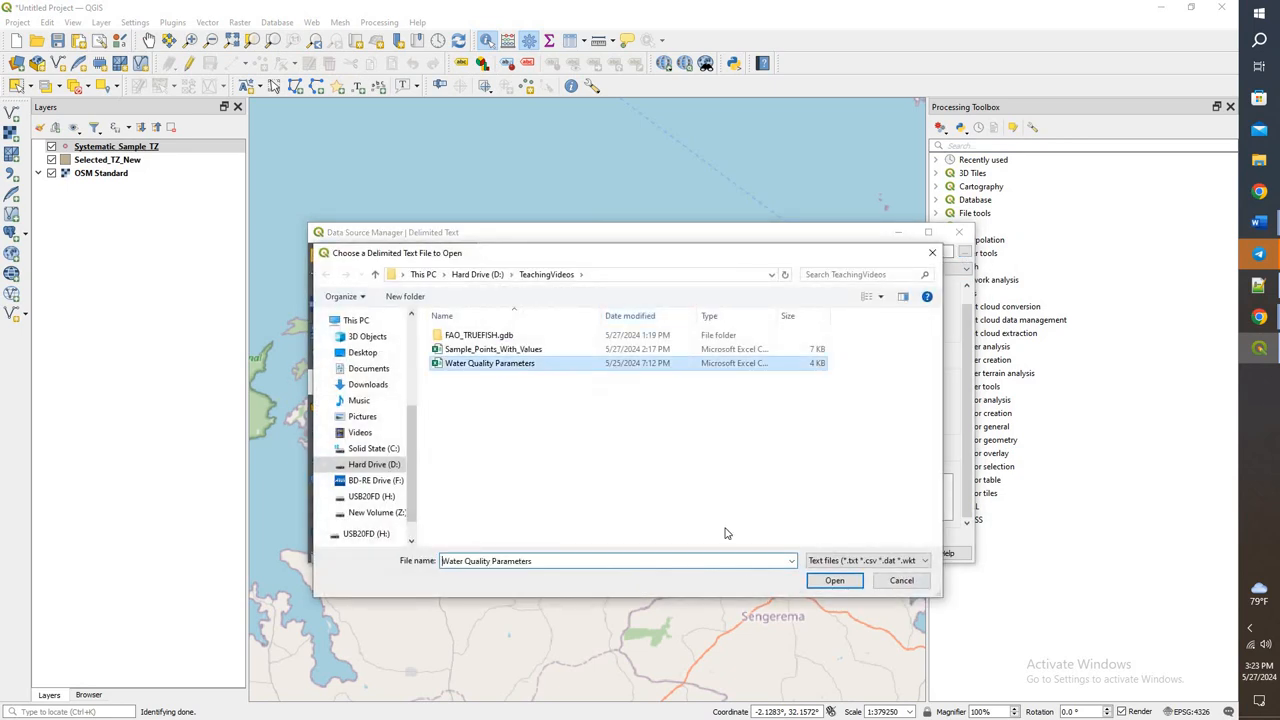
click(834, 580)
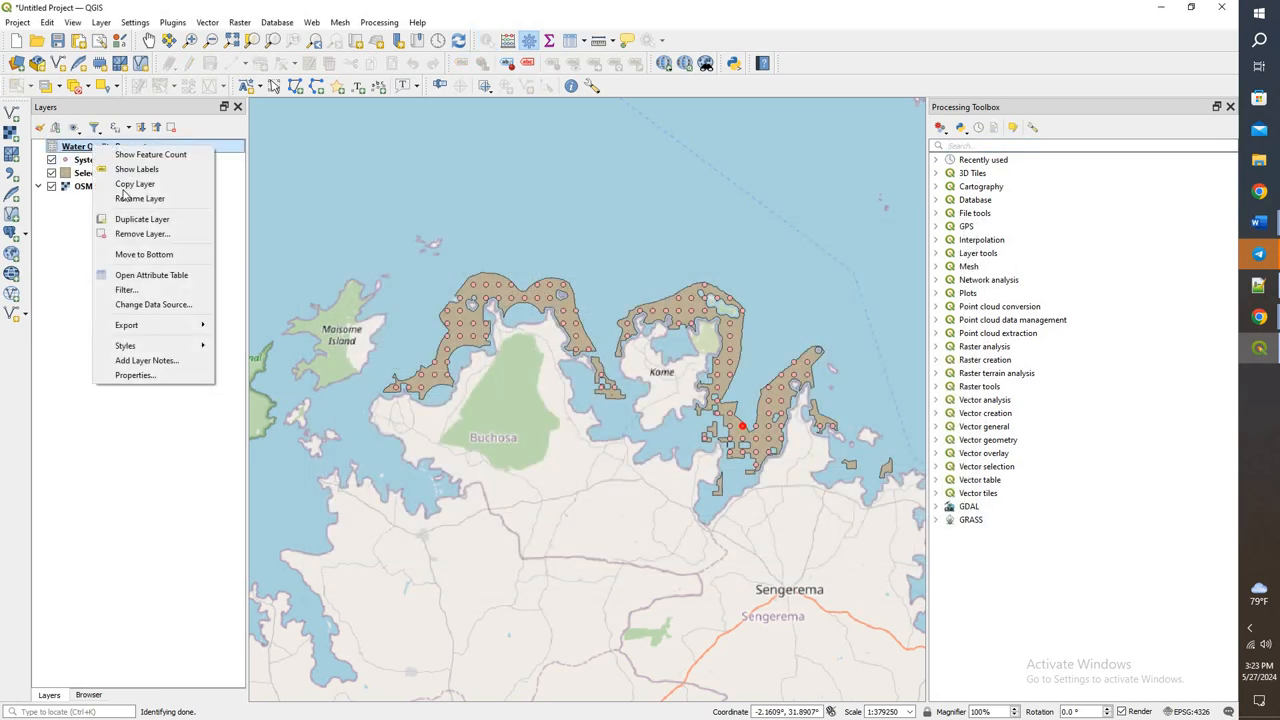
Review the Water Quality Parameters attribute table of station date, depth, DO, pH and temperature readings.
click(152, 276)
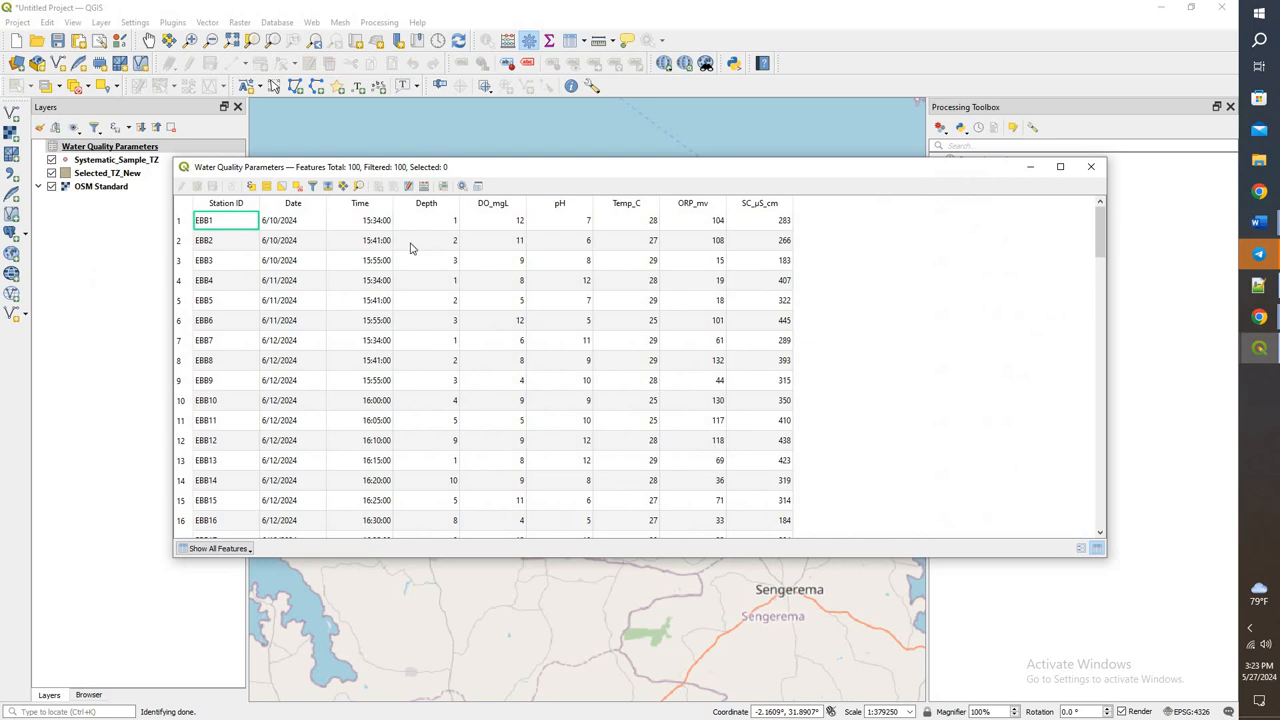
scroll(down, 3)
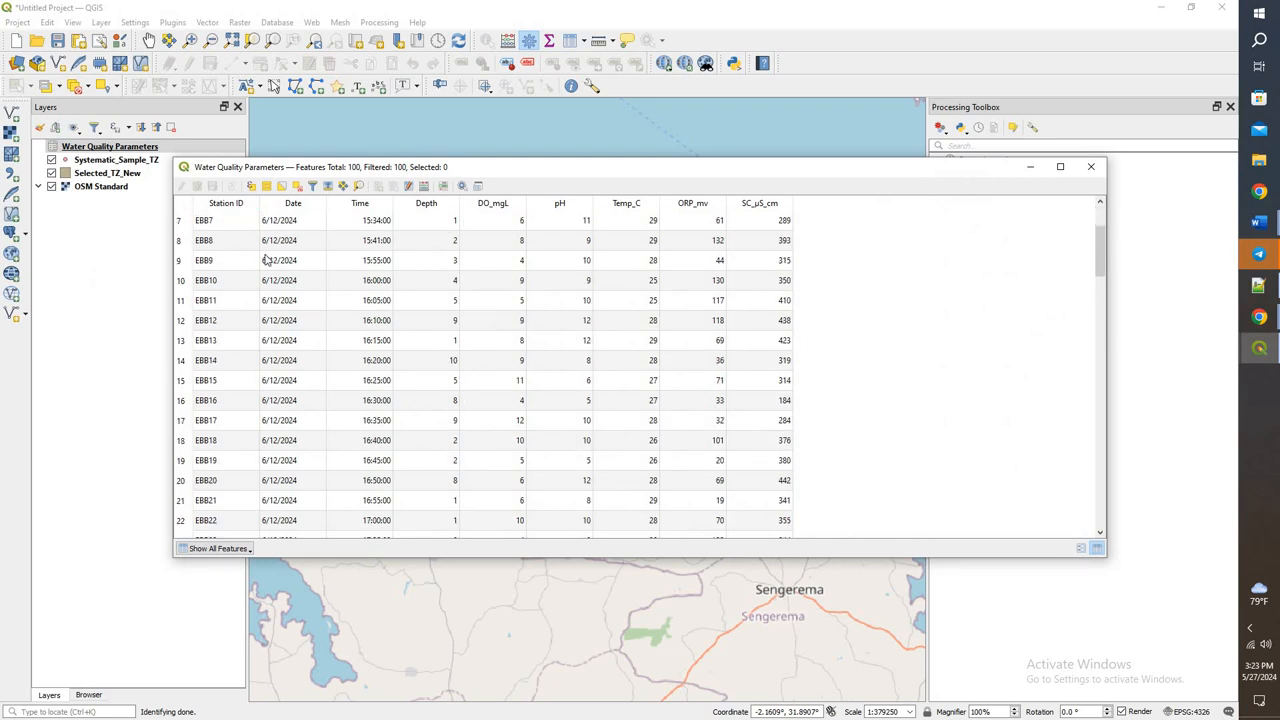
scroll(up, 3)
text(join)
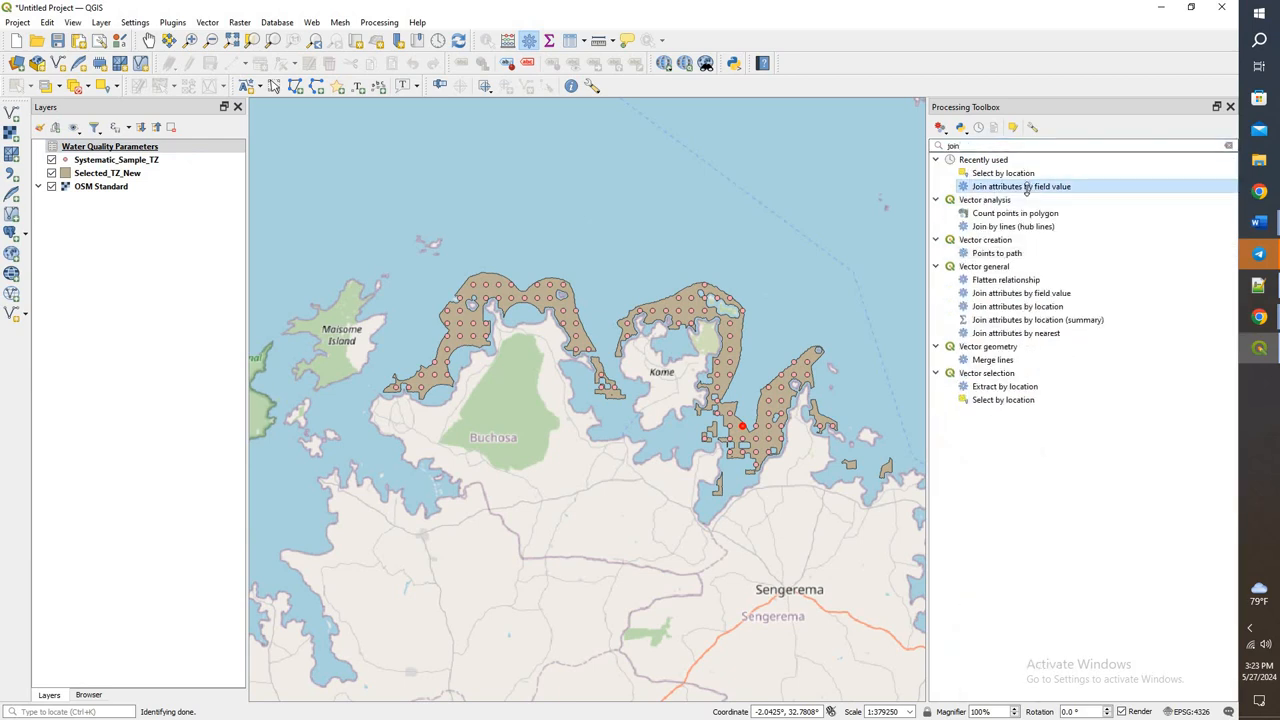
double_click(1020, 186)
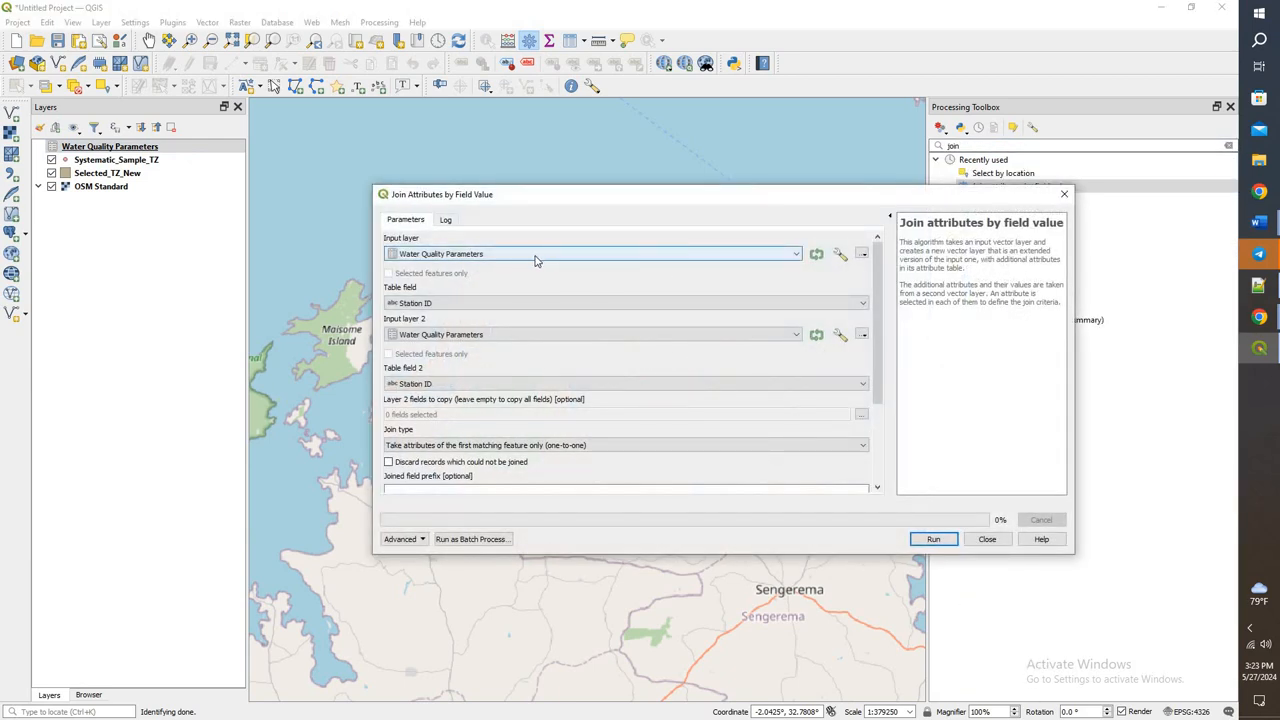
click(796, 334)
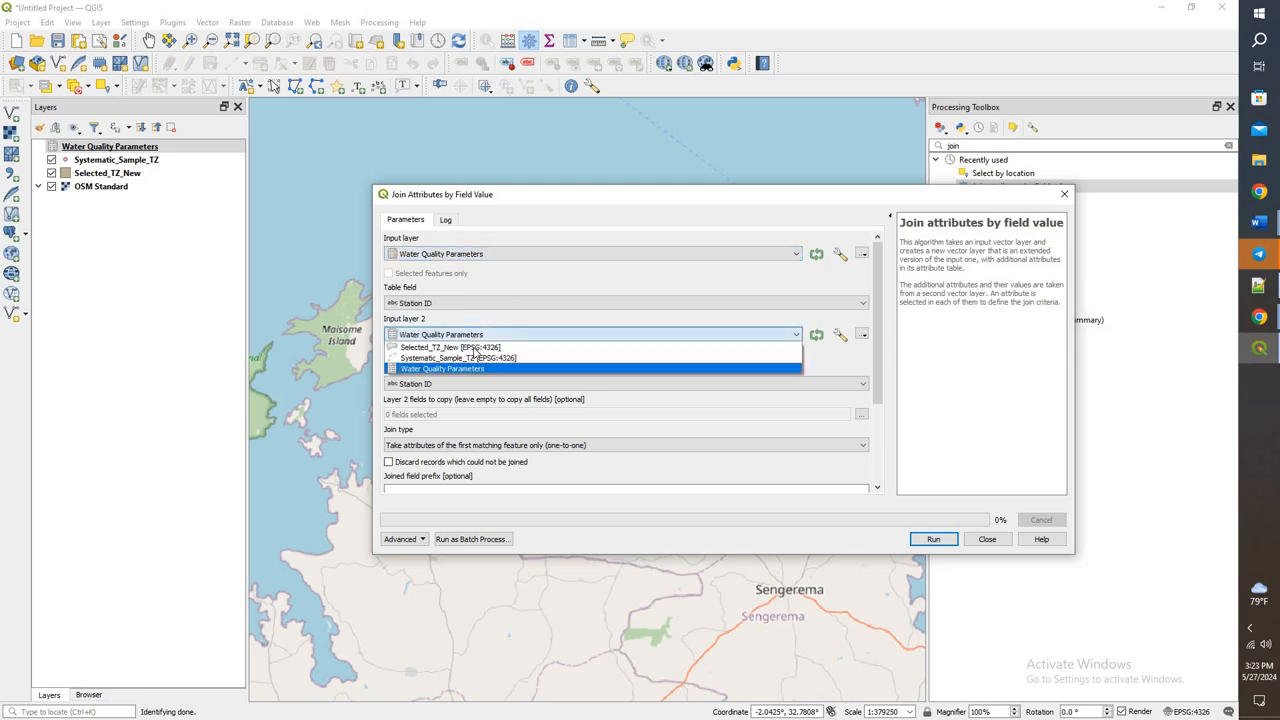
click(436, 348)
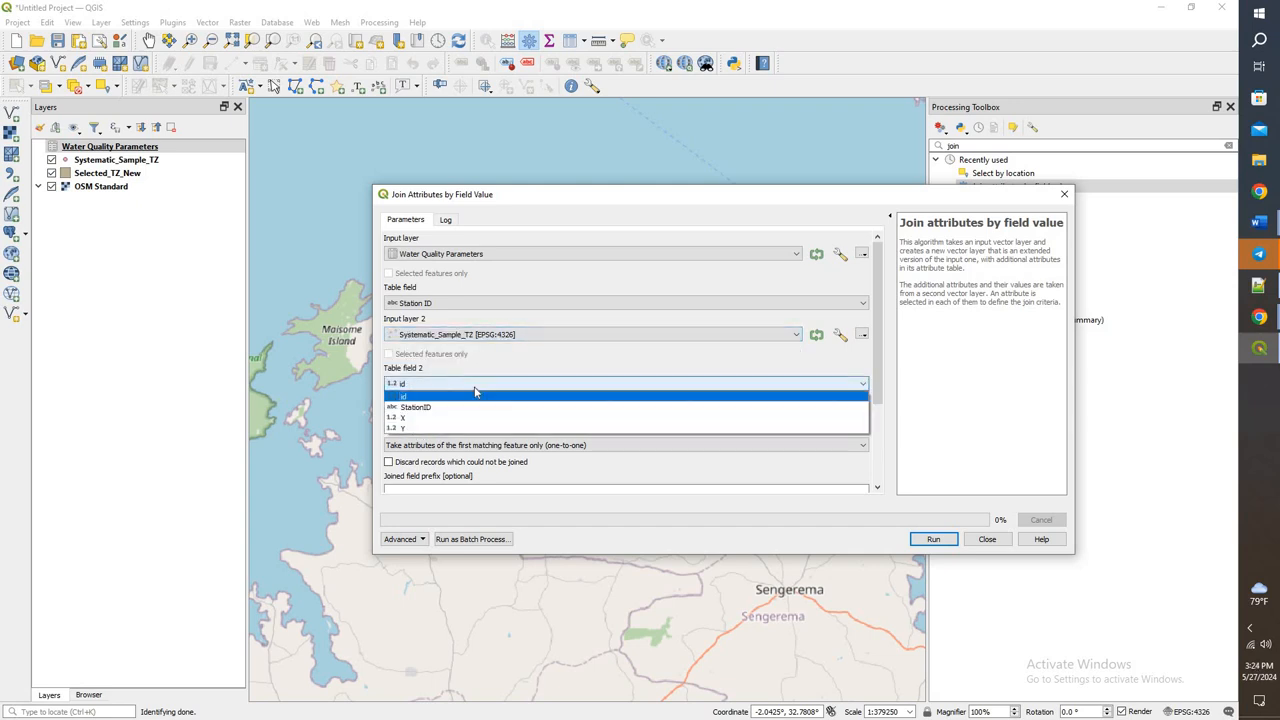
click(414, 406)
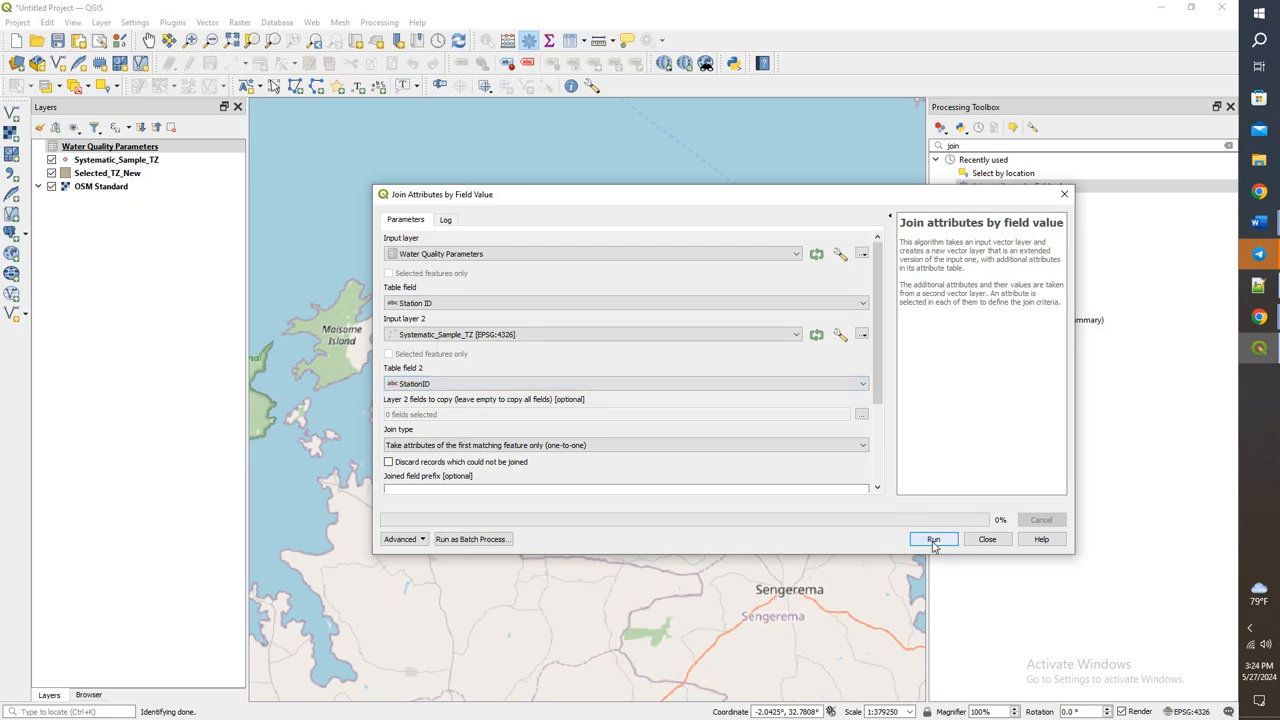
click(932, 540)
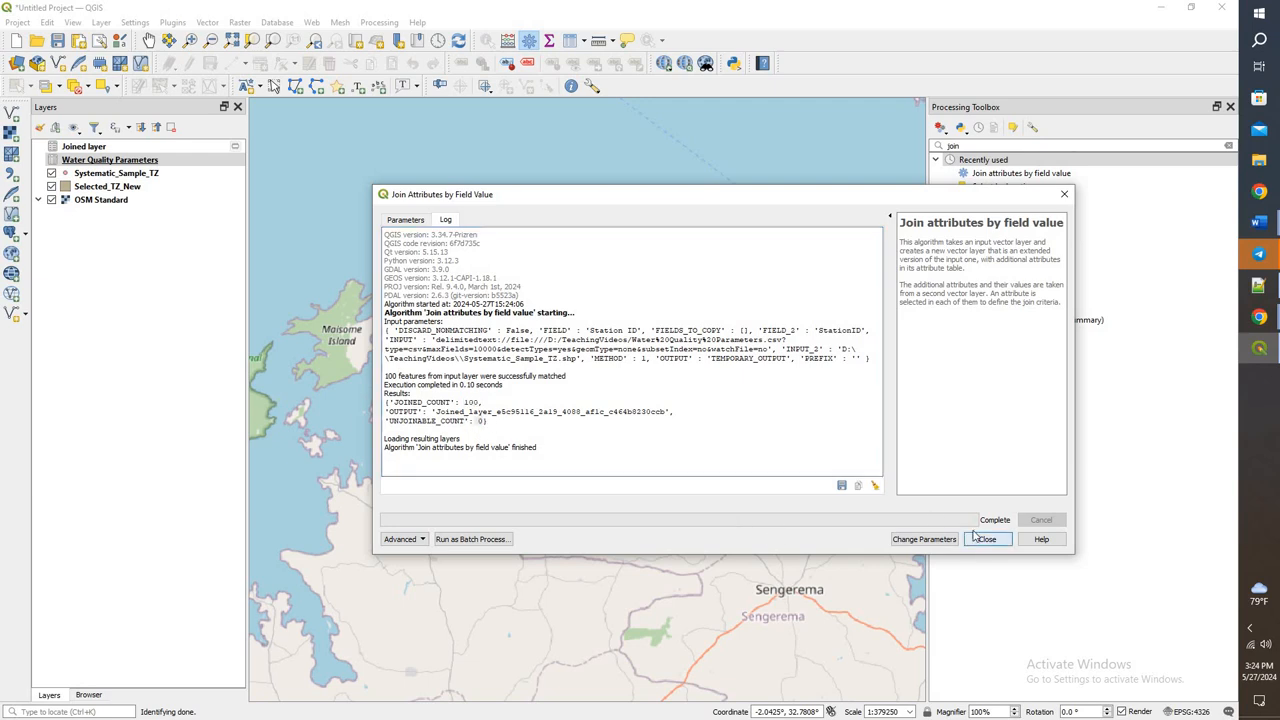
click(984, 540)
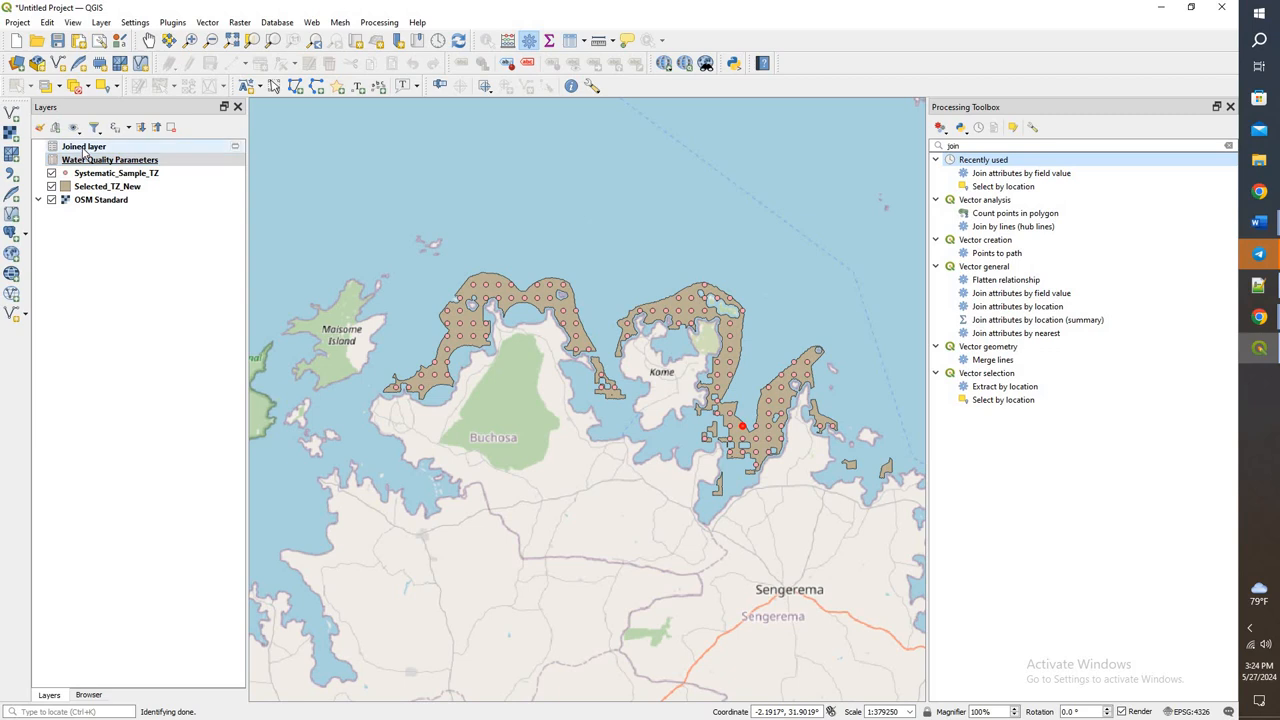
click(84, 146)
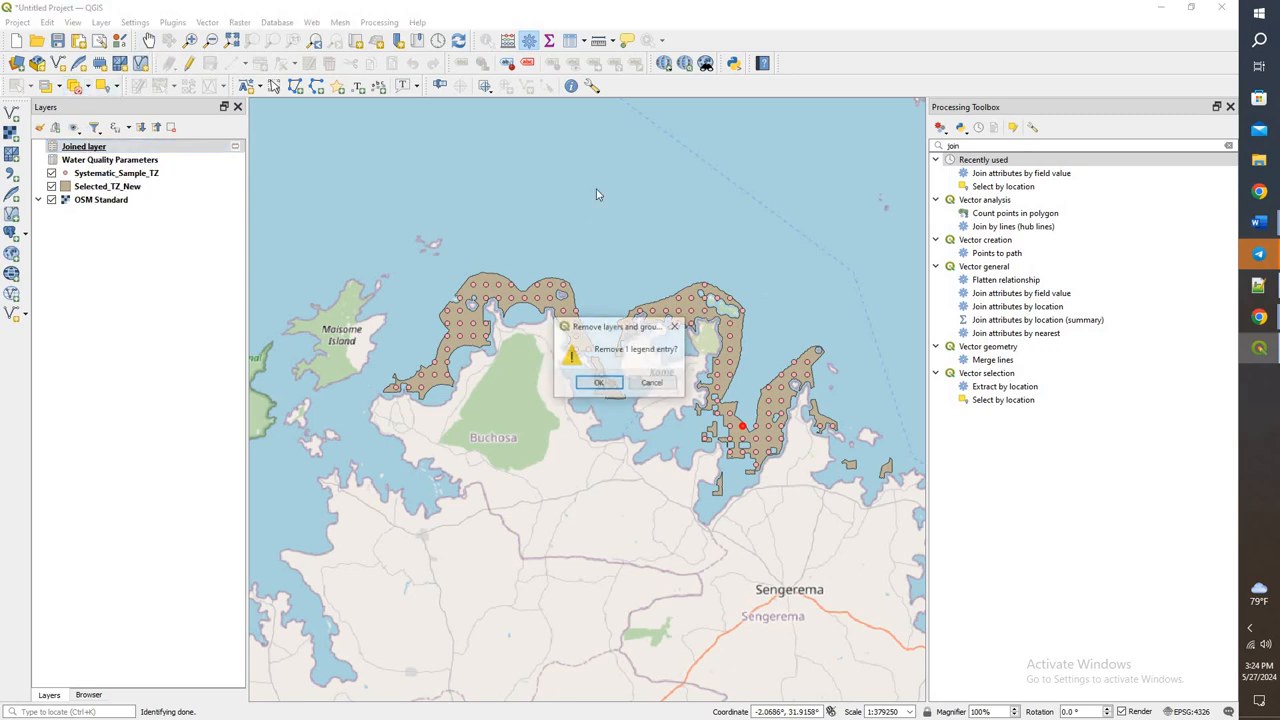
Confirm removal of the Joined layer and reopen Join attributes by field value.
click(598, 382)
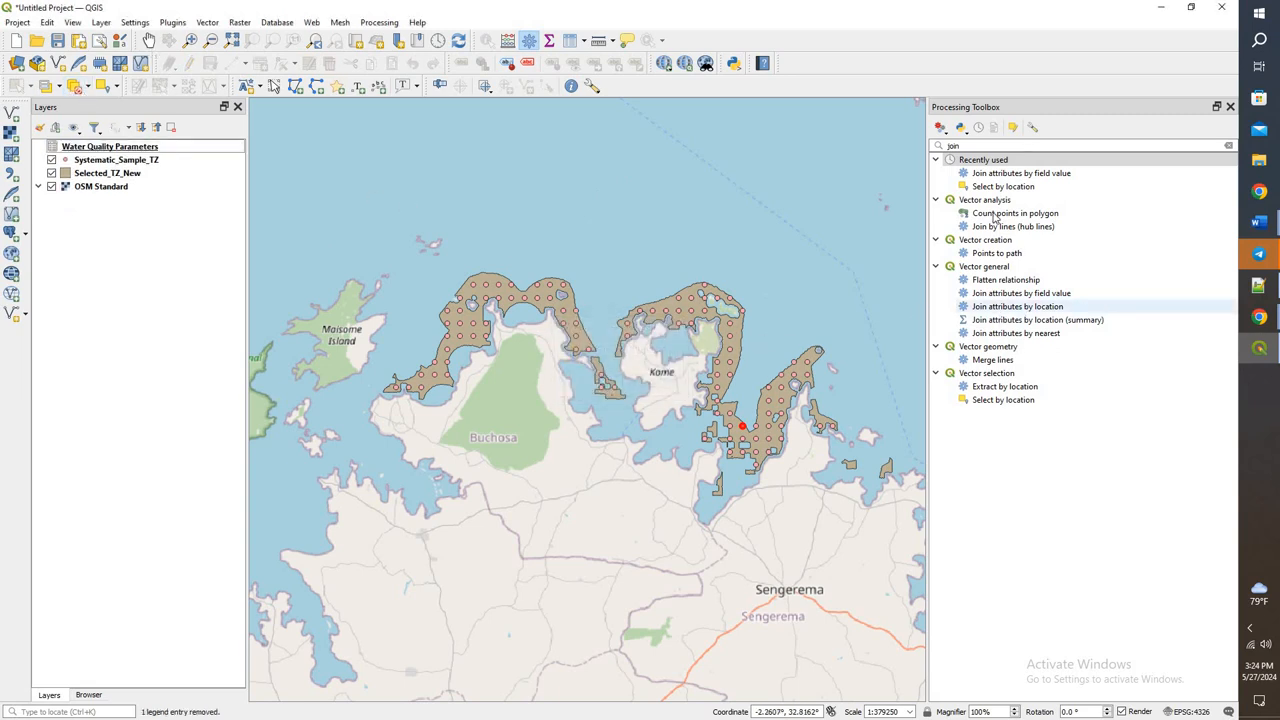
double_click(1020, 172)
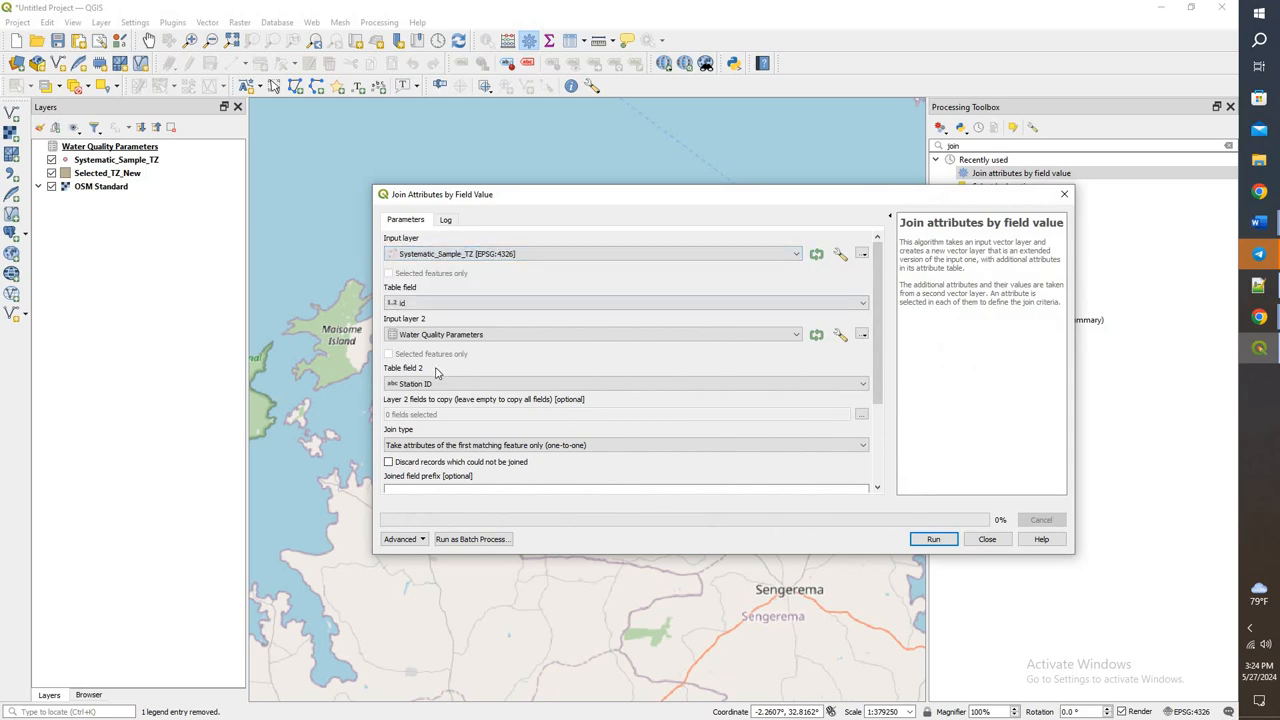
Join water quality records to sample points on StationID = Station ID and run, producing the Joined layer.
click(796, 334)
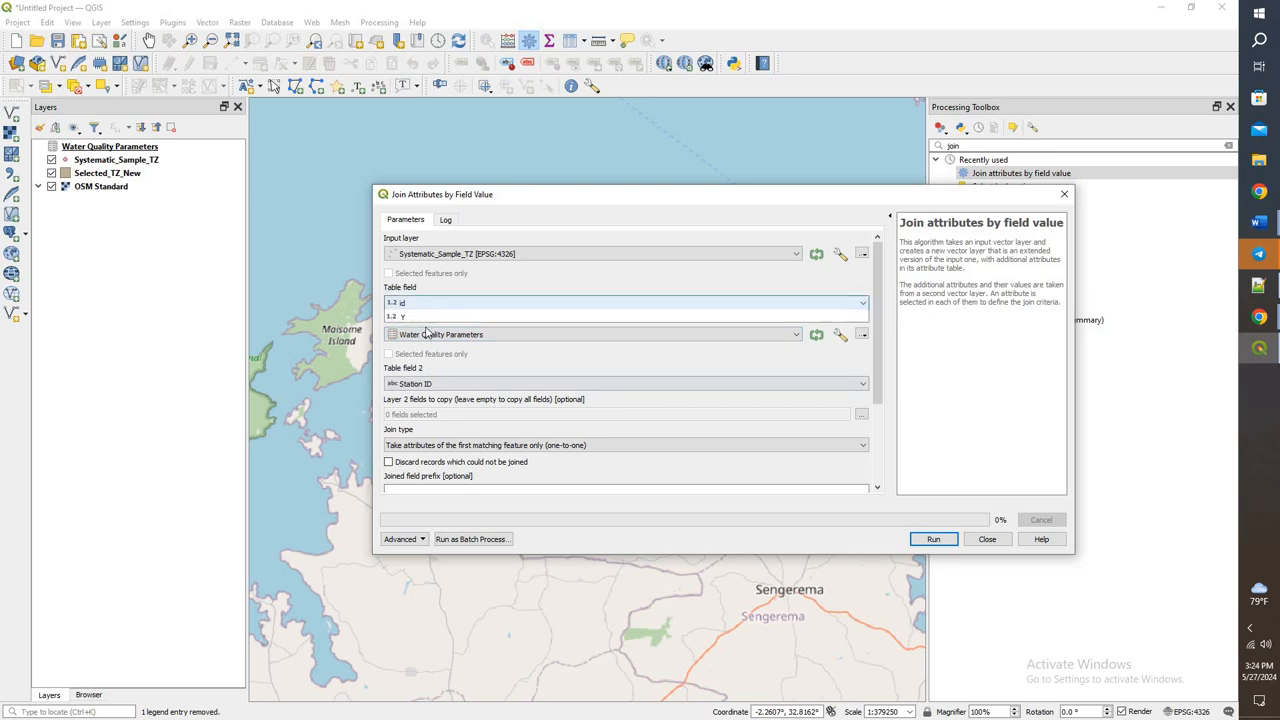
click(624, 304)
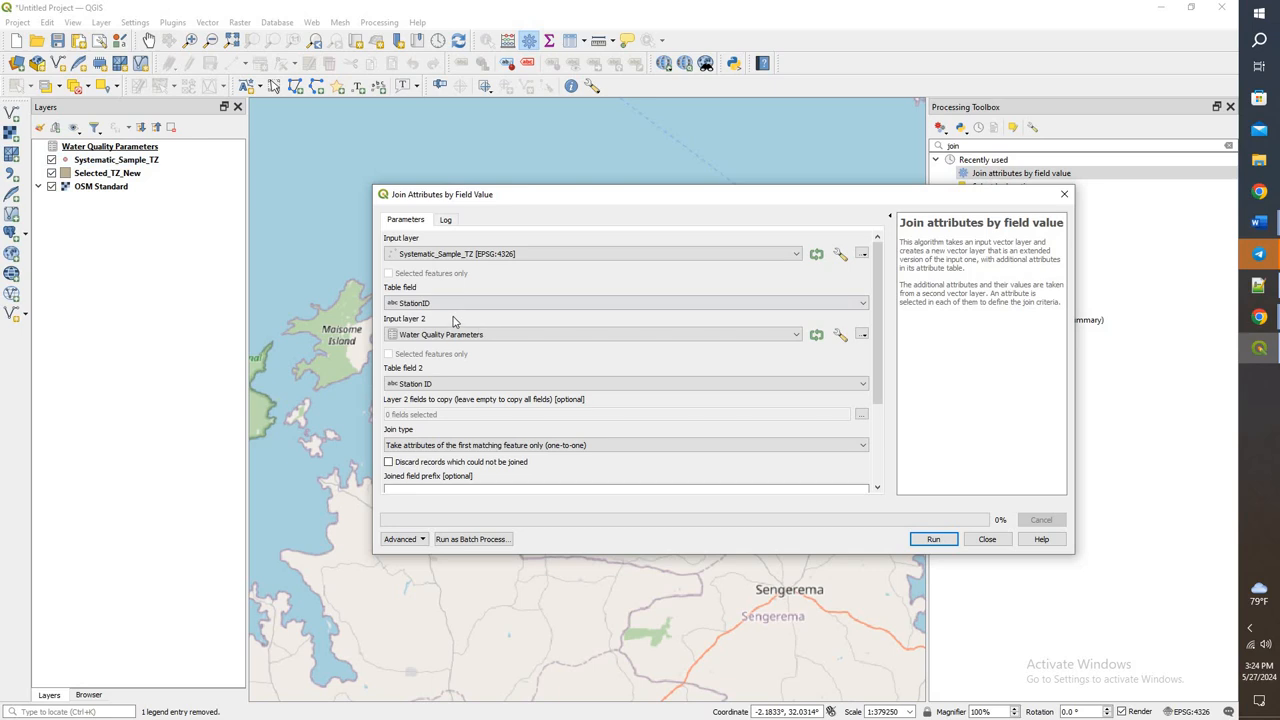
scroll(down, 3)
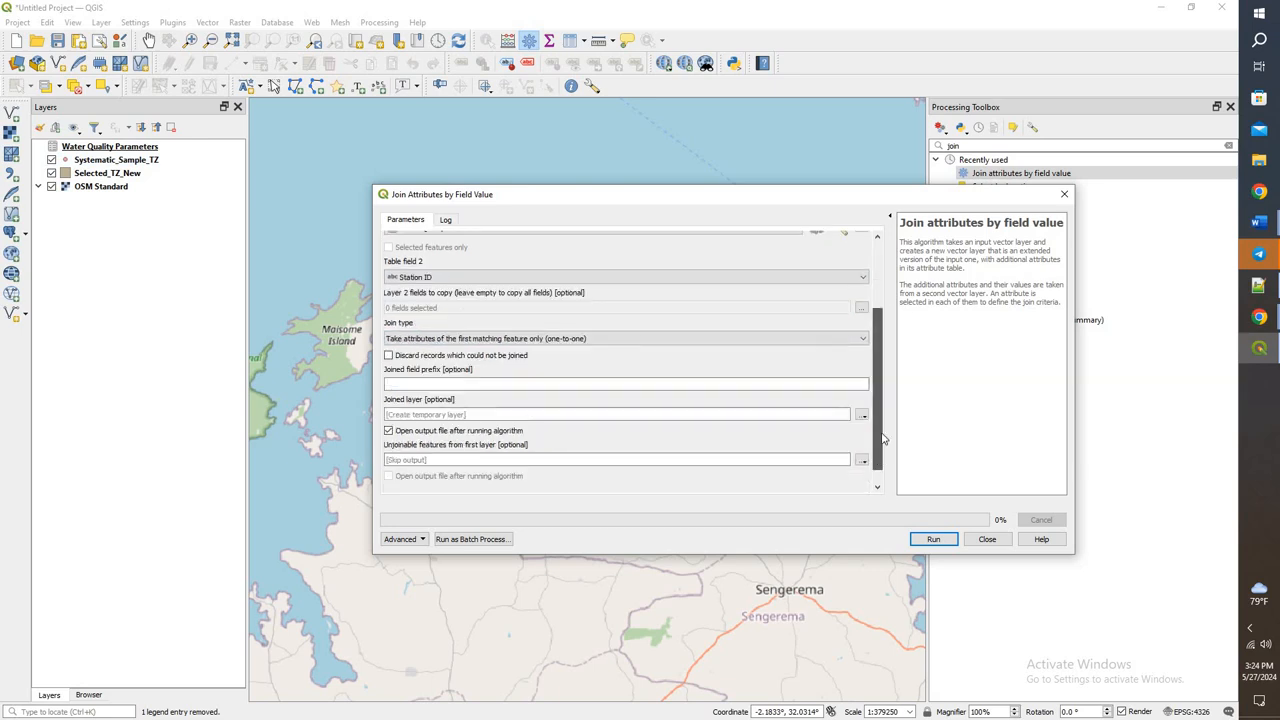
click(932, 540)
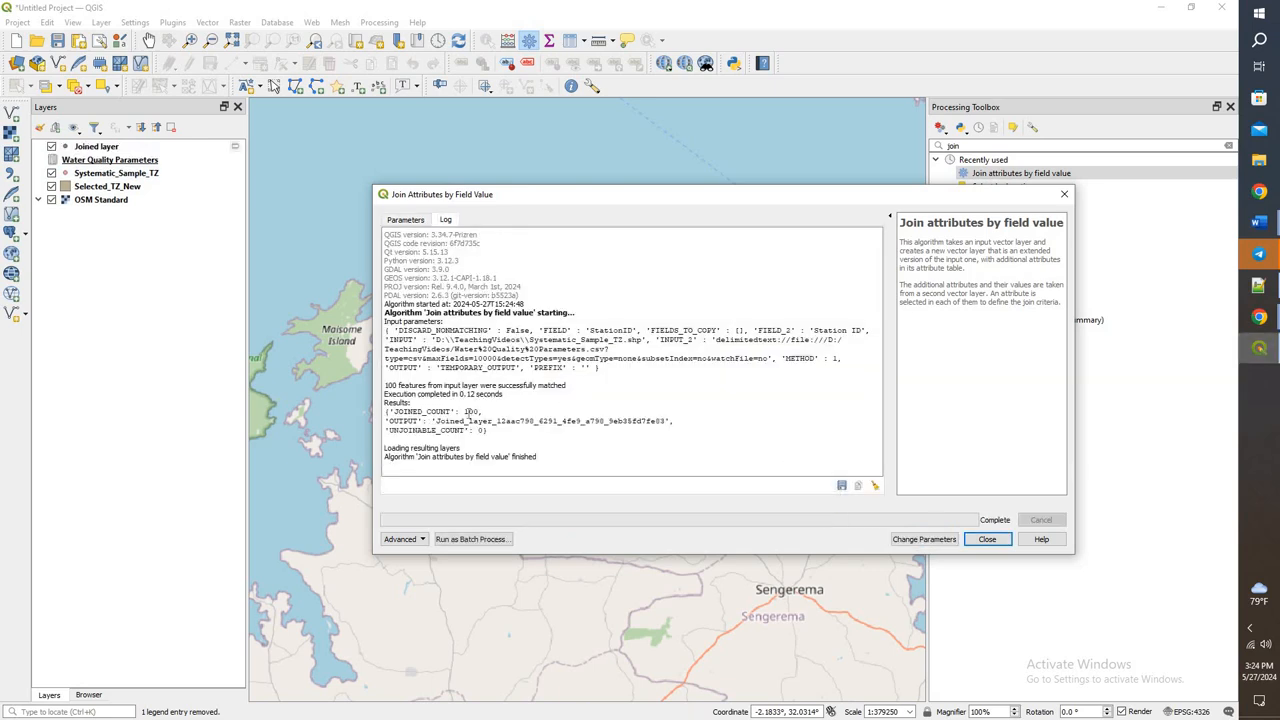
click(986, 540)
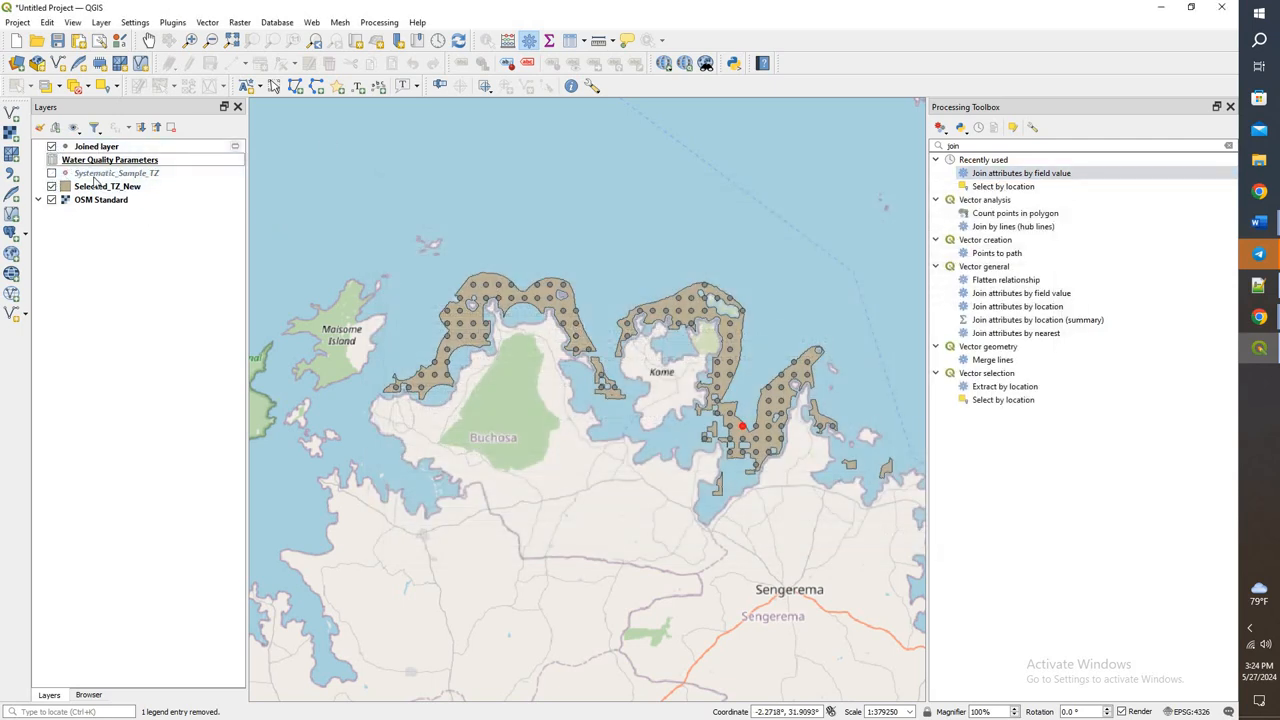
Remove the Systematic_Sample_TZ layer, leaving the Joined layer with the water quality data.
right_click(116, 172)
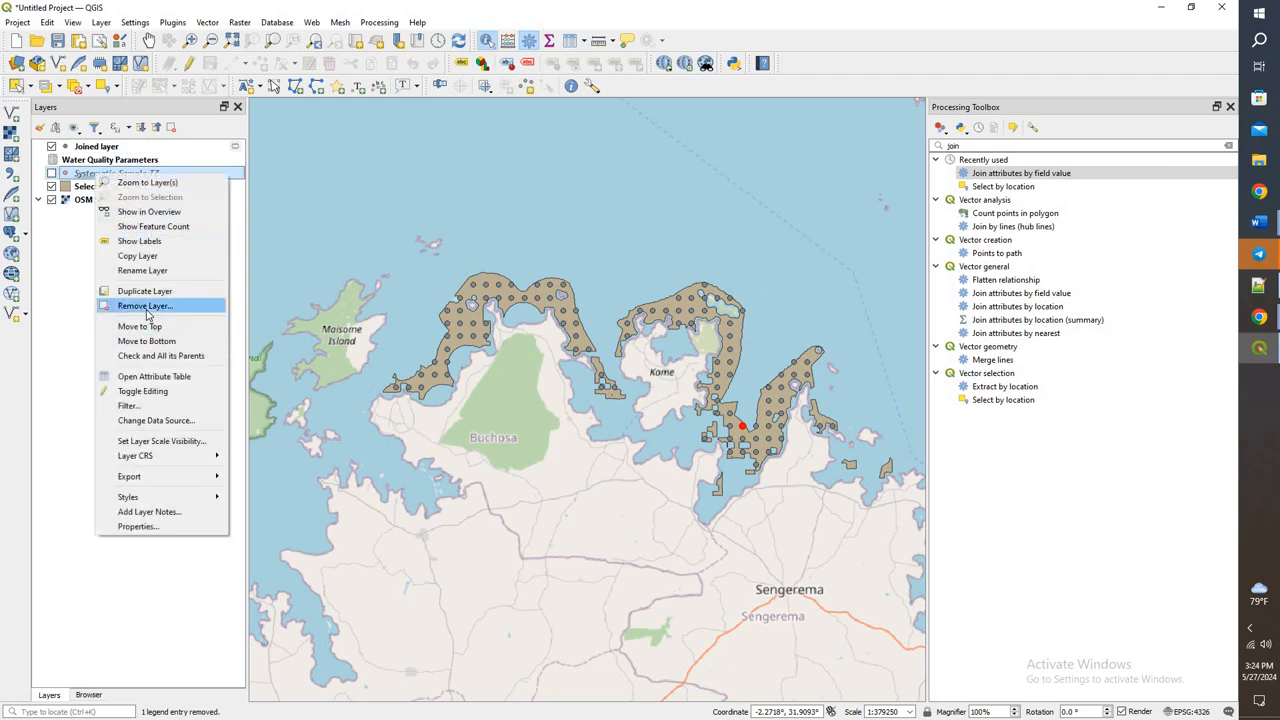
click(144, 304)
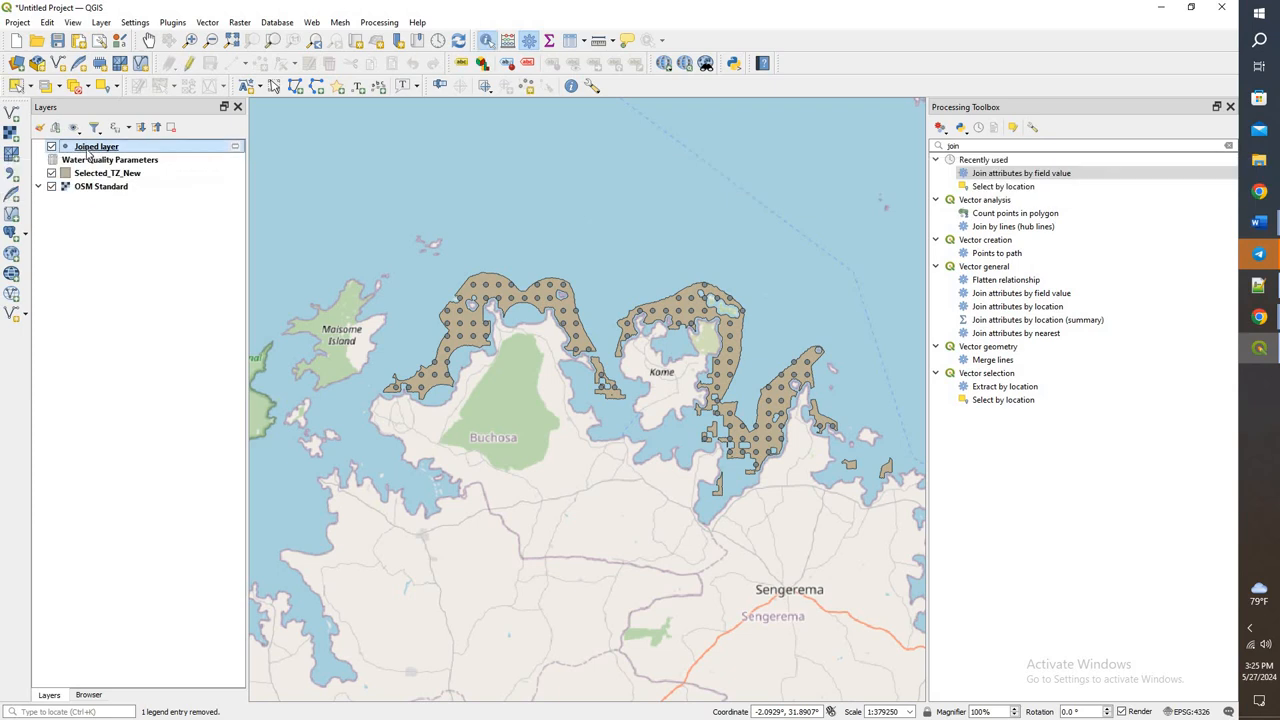
right_click(96, 146)
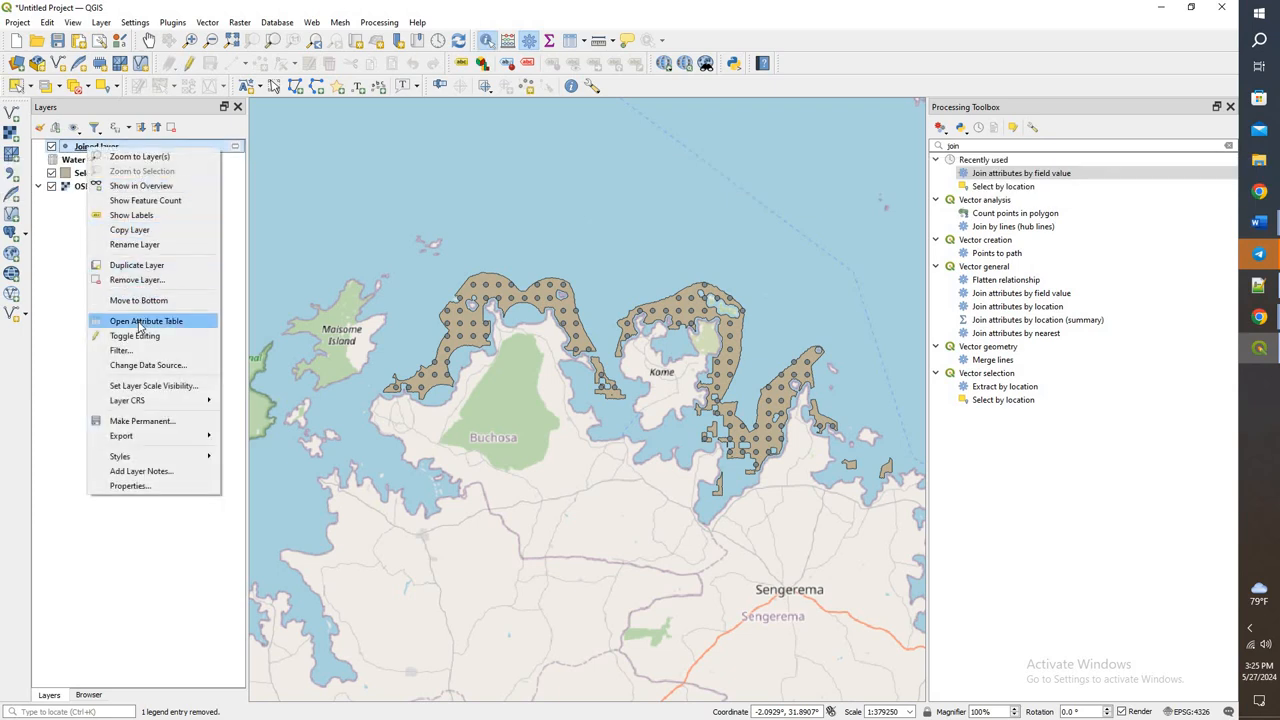
Hide the duplicate StationID column in the Joined layer's attribute table via Organize Columns.
click(146, 320)
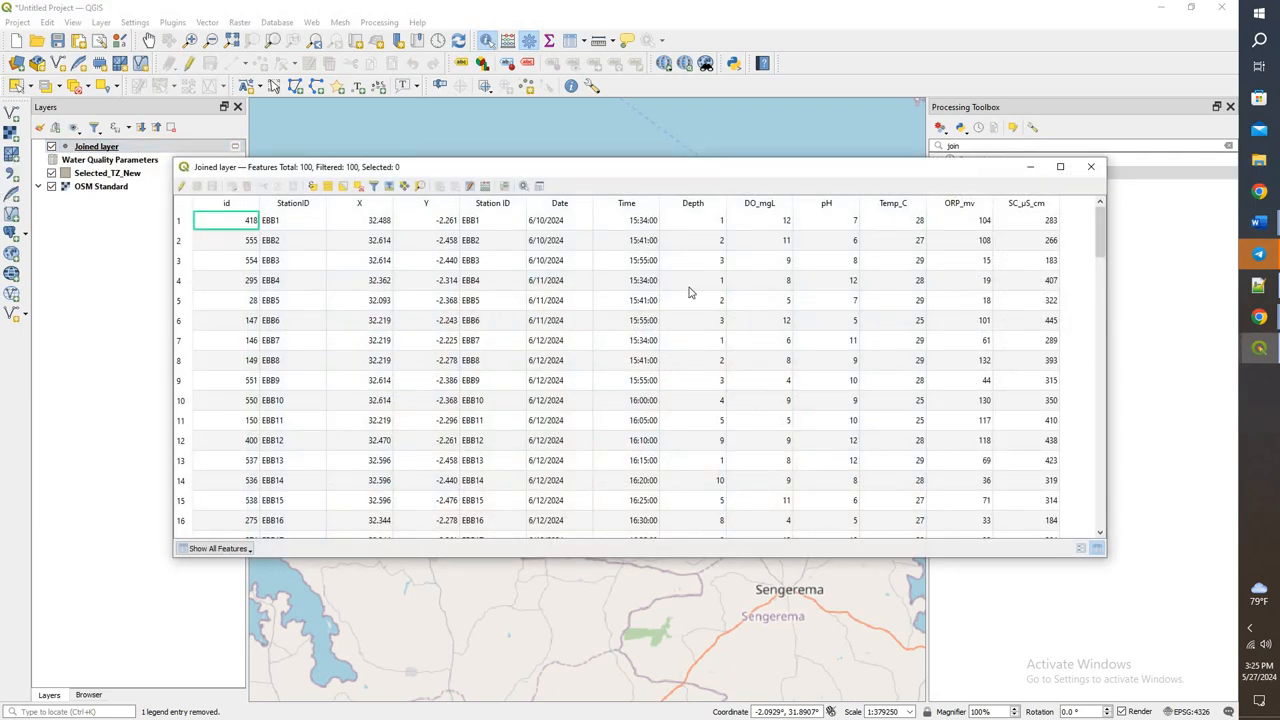
mouse_move(504, 316)
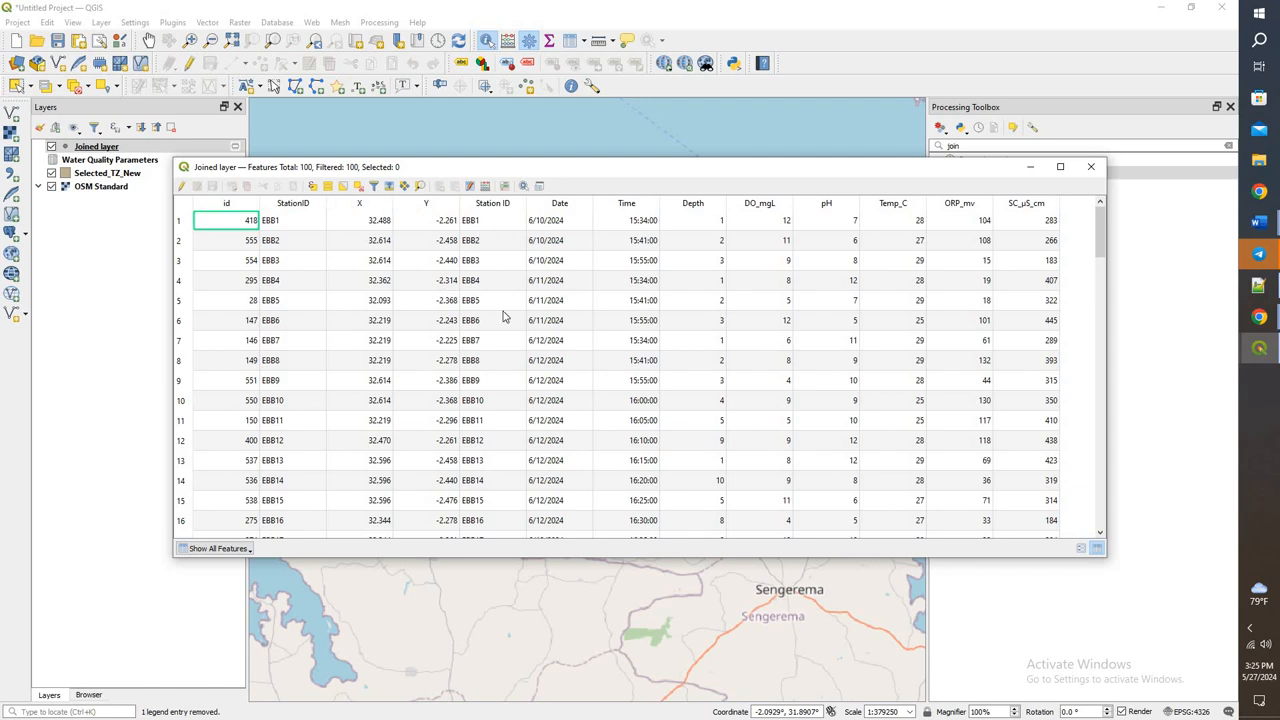
mouse_move(540, 238)
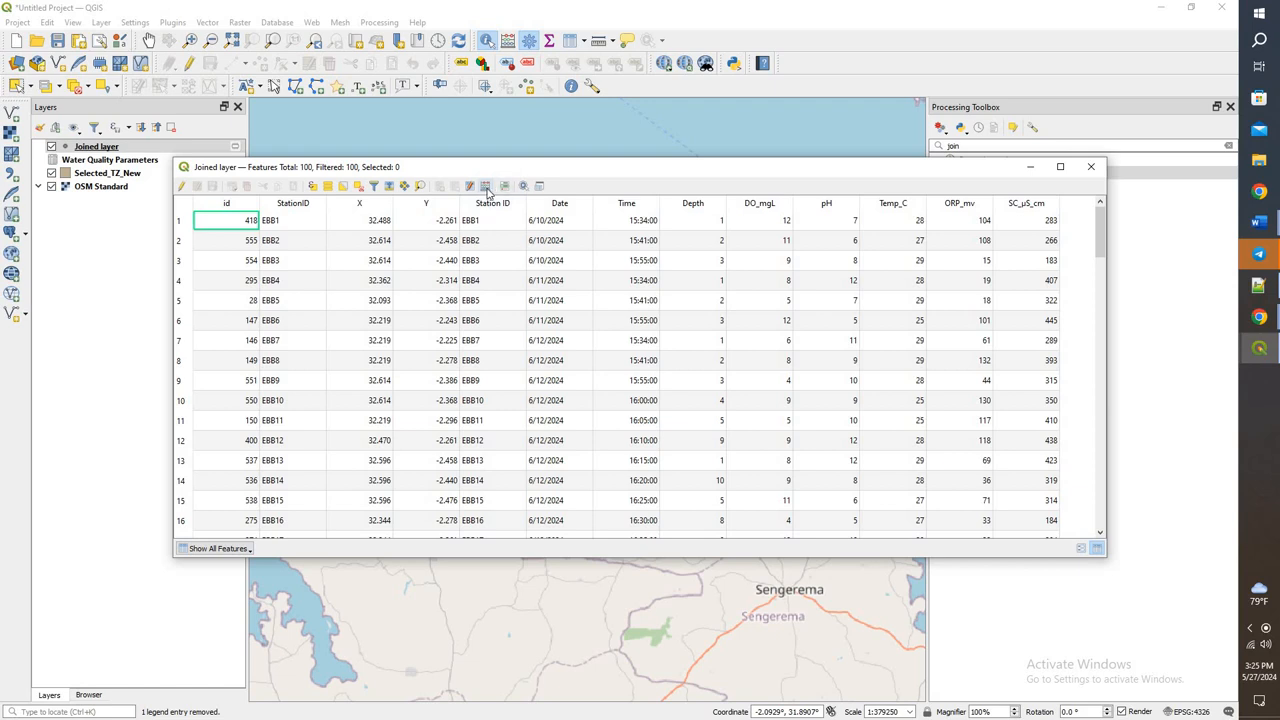
click(488, 186)
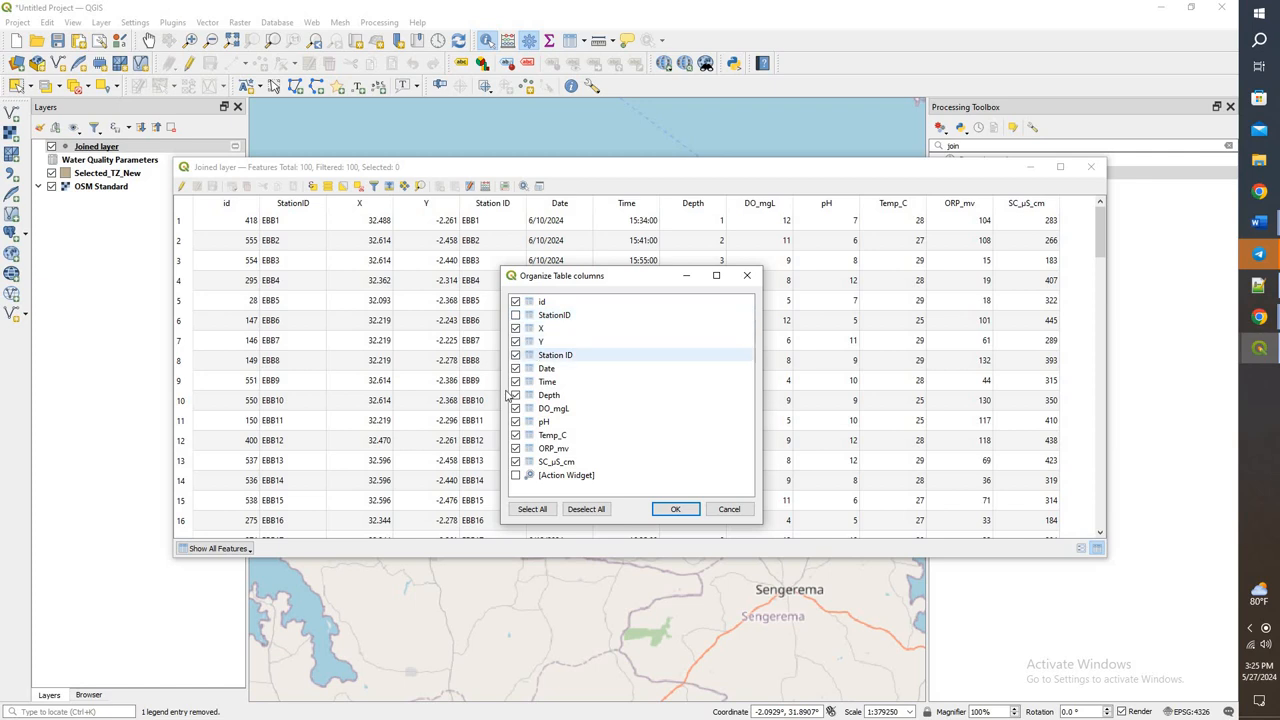
click(674, 510)
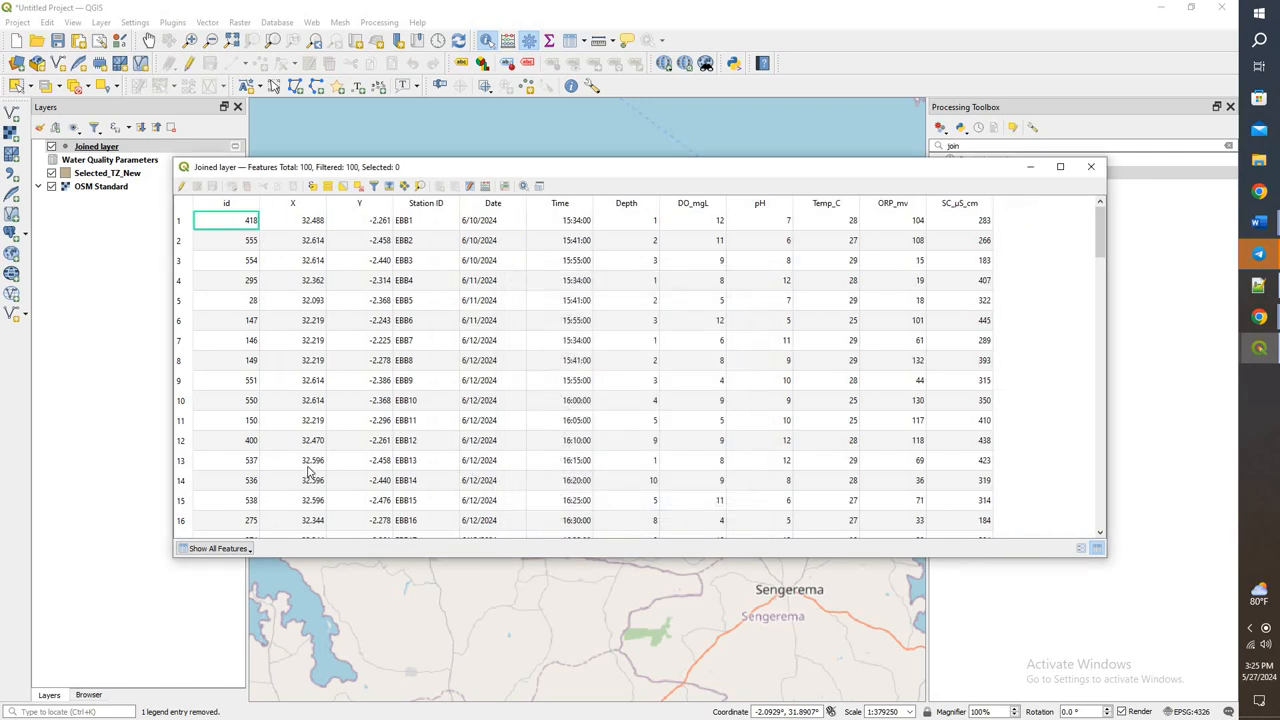
mouse_move(310, 480)
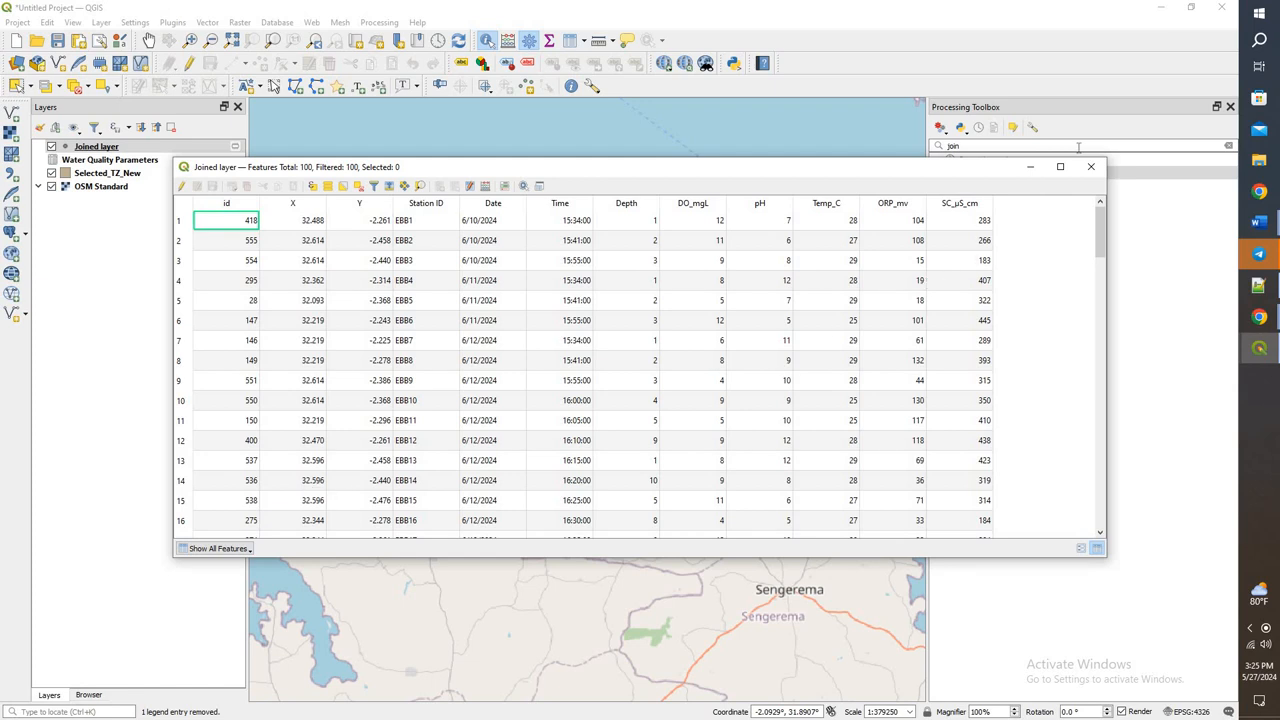
Make the Joined scratch layer permanent as the Sample_Points_With_Values.shp shapefile.
right_click(96, 146)
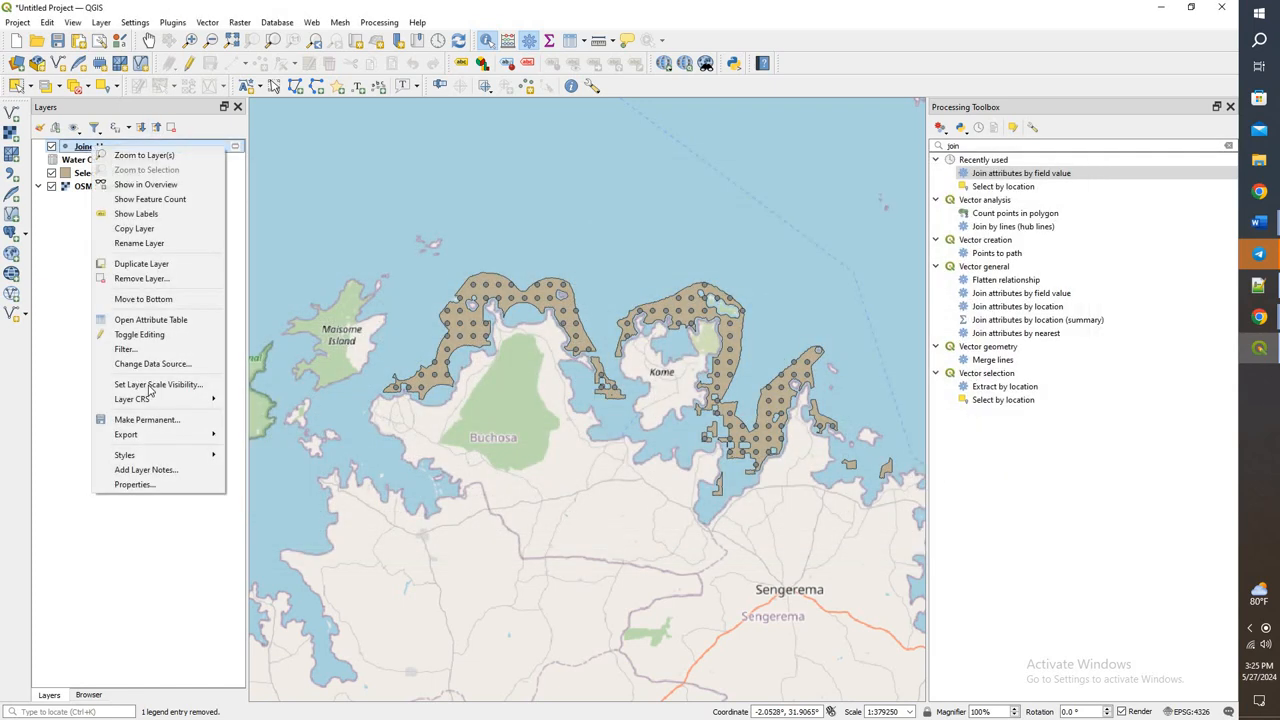
click(148, 420)
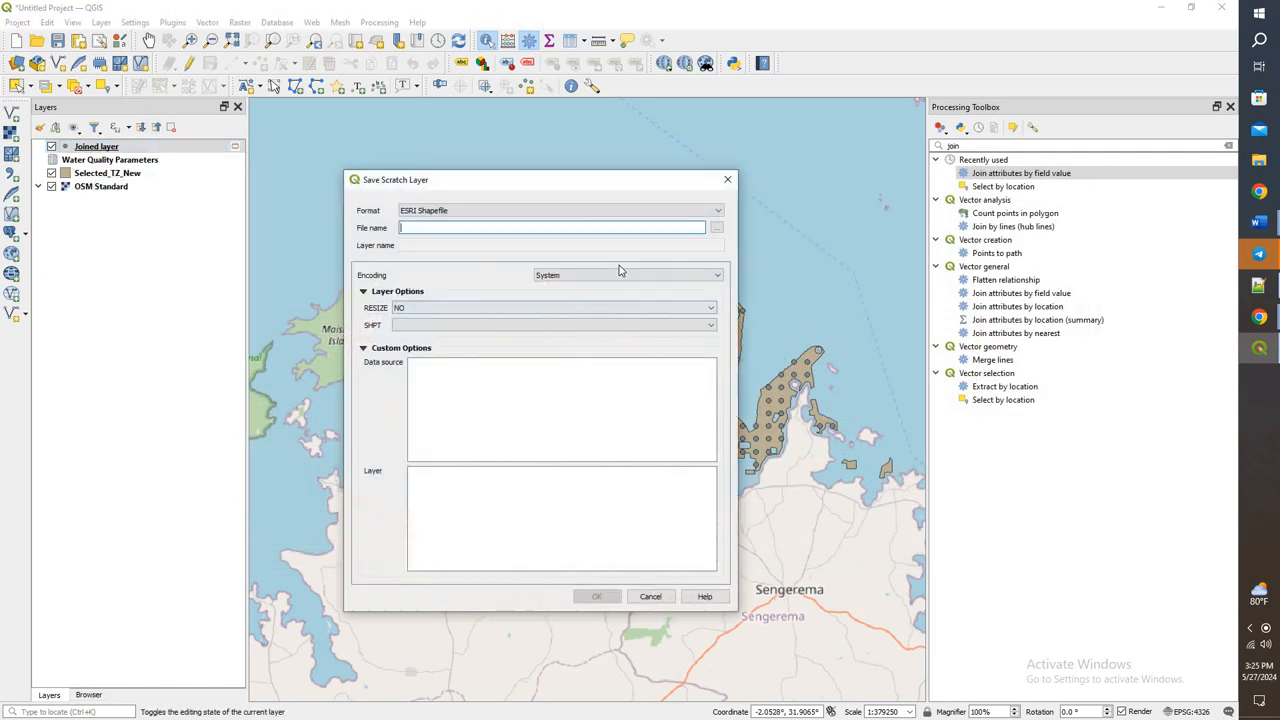
click(716, 228)
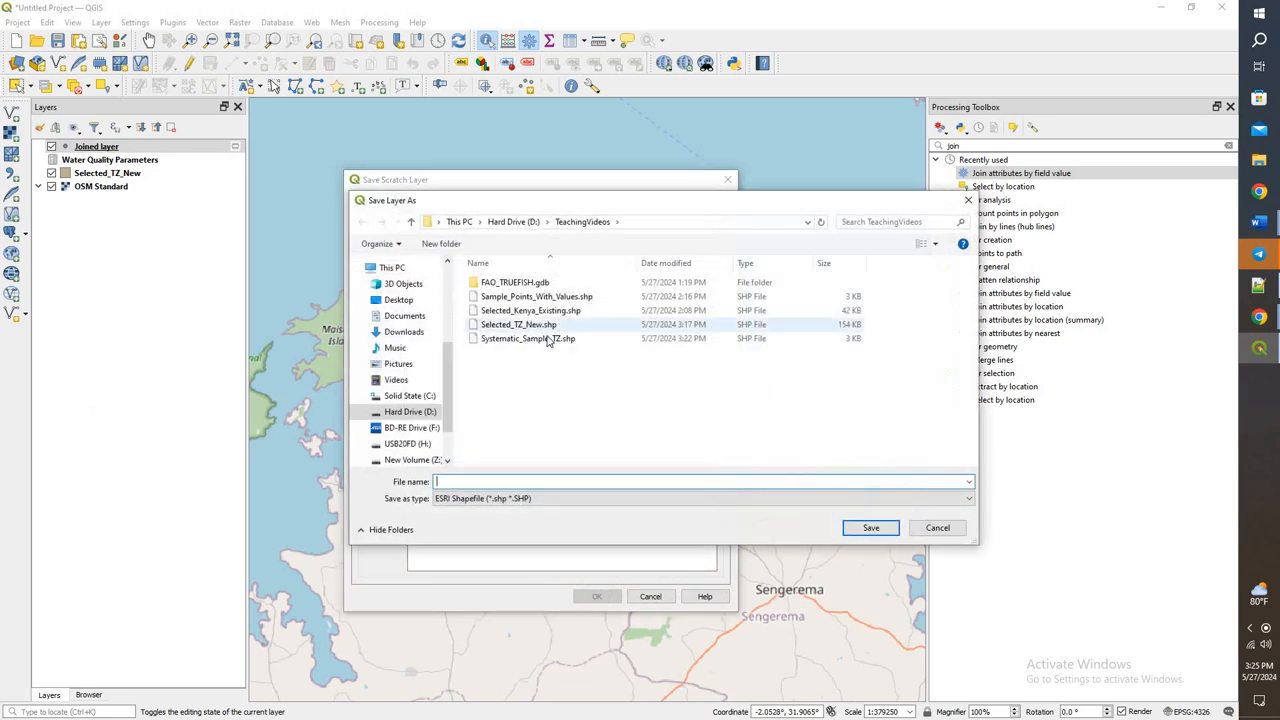
click(536, 296)
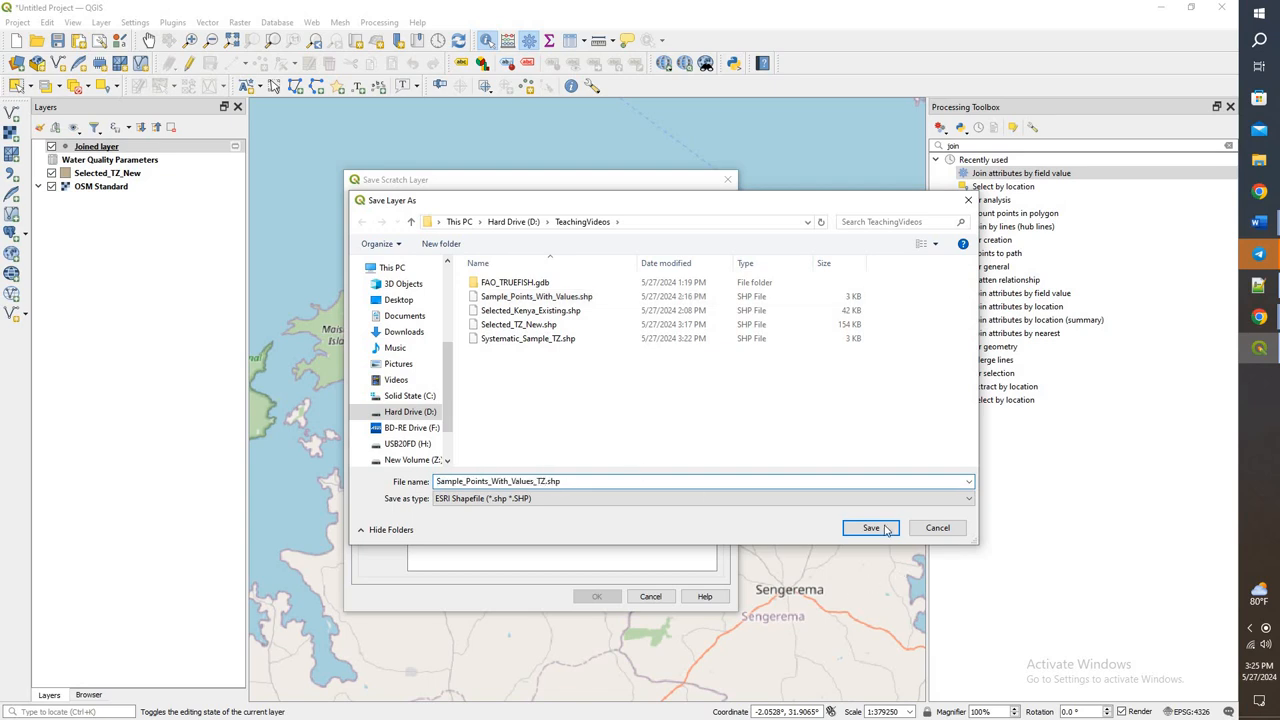
click(870, 528)
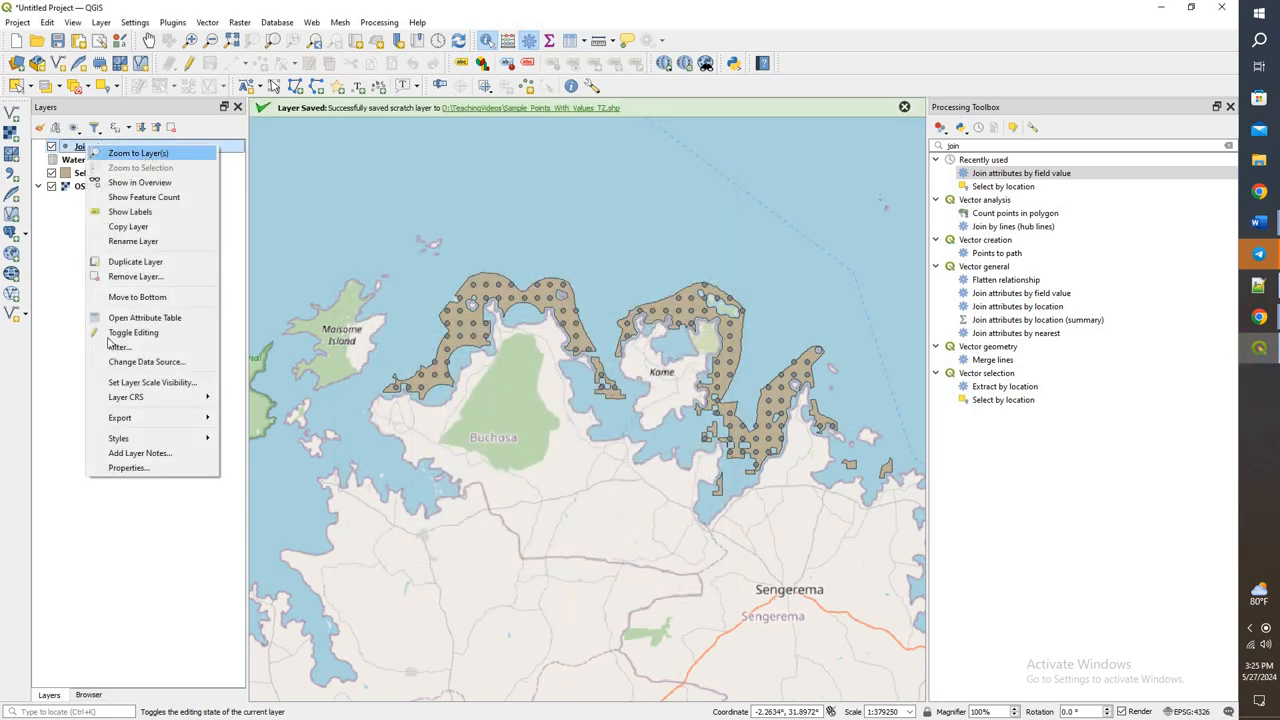
Begin a Save Features As export of the Joined layer with AutoCAD DXF as the format.
click(120, 418)
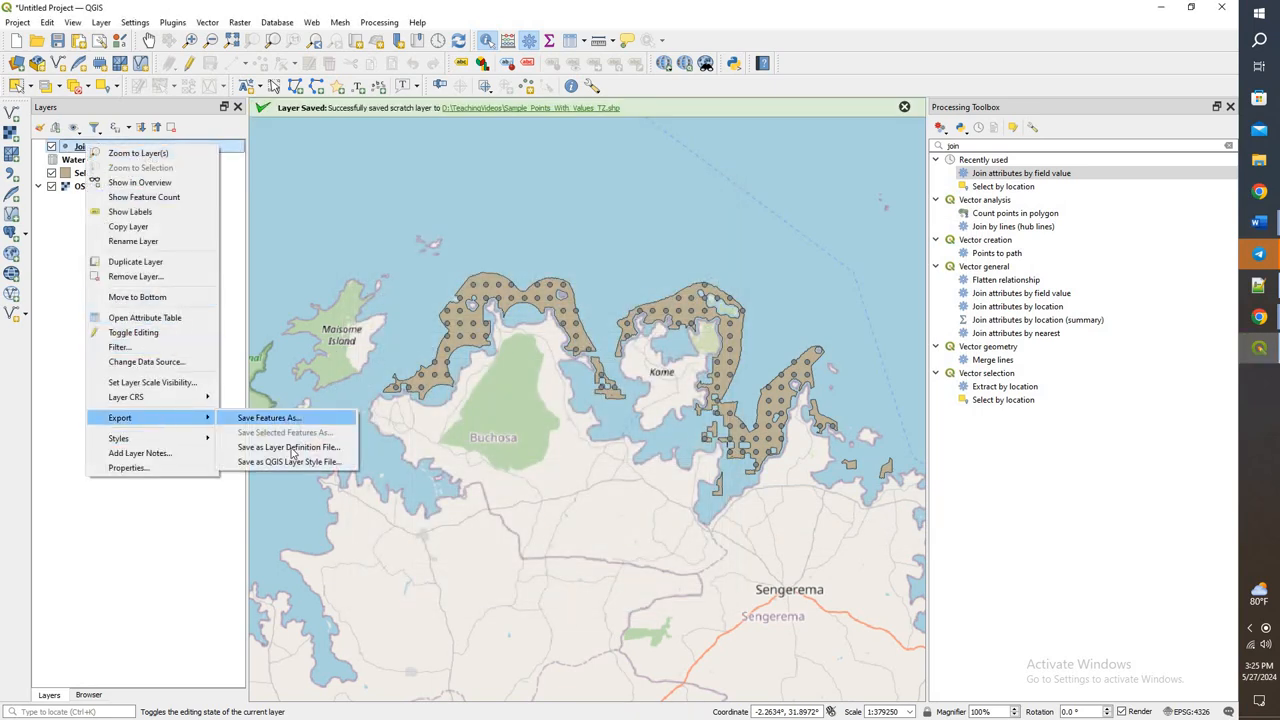
click(268, 418)
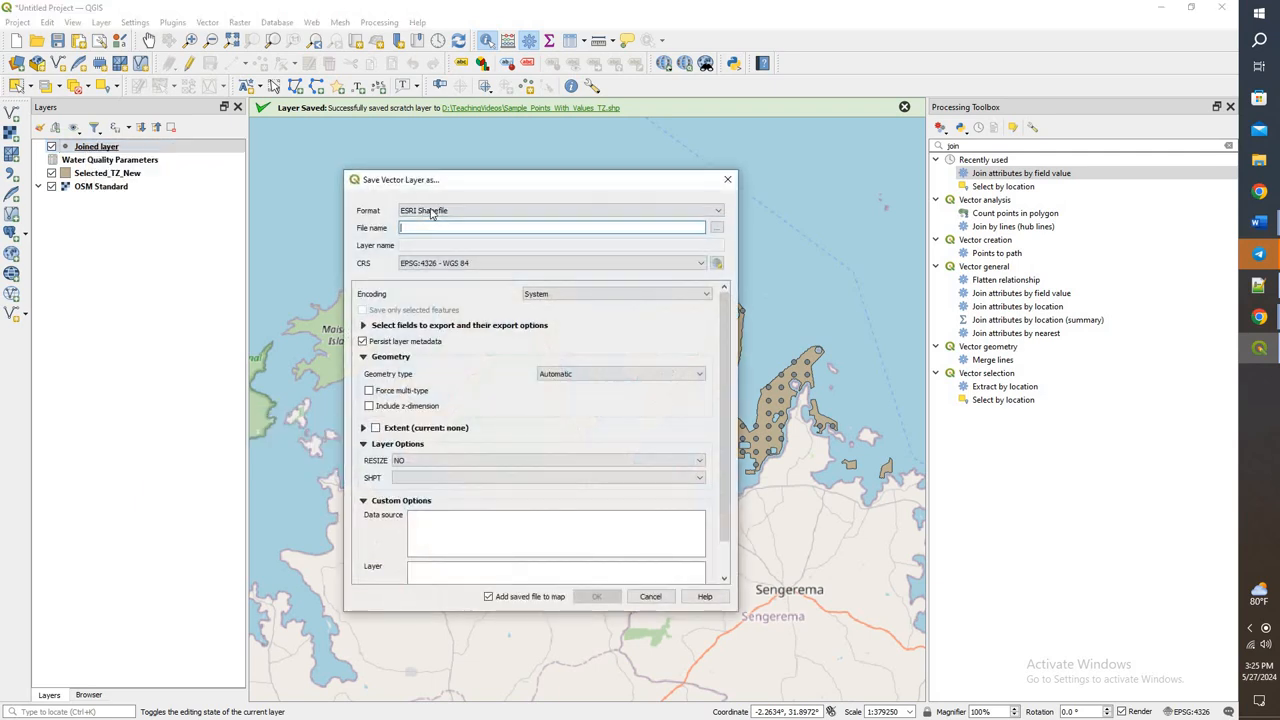
click(560, 210)
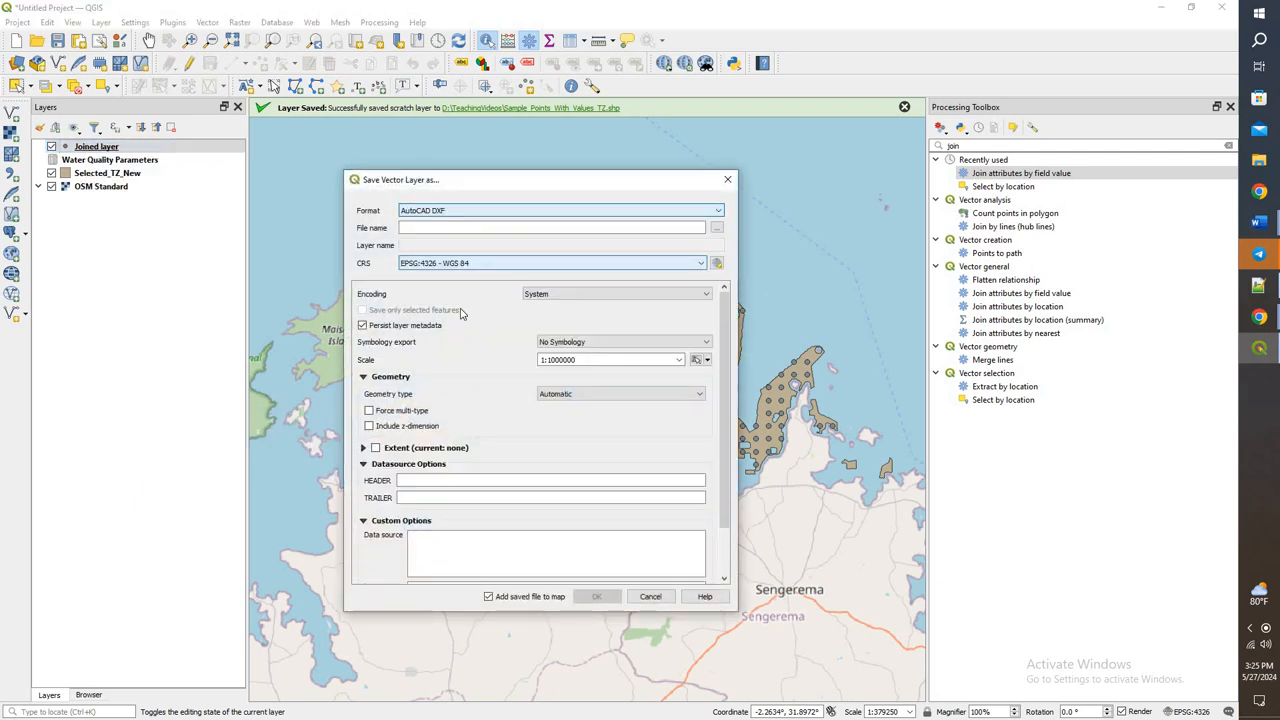